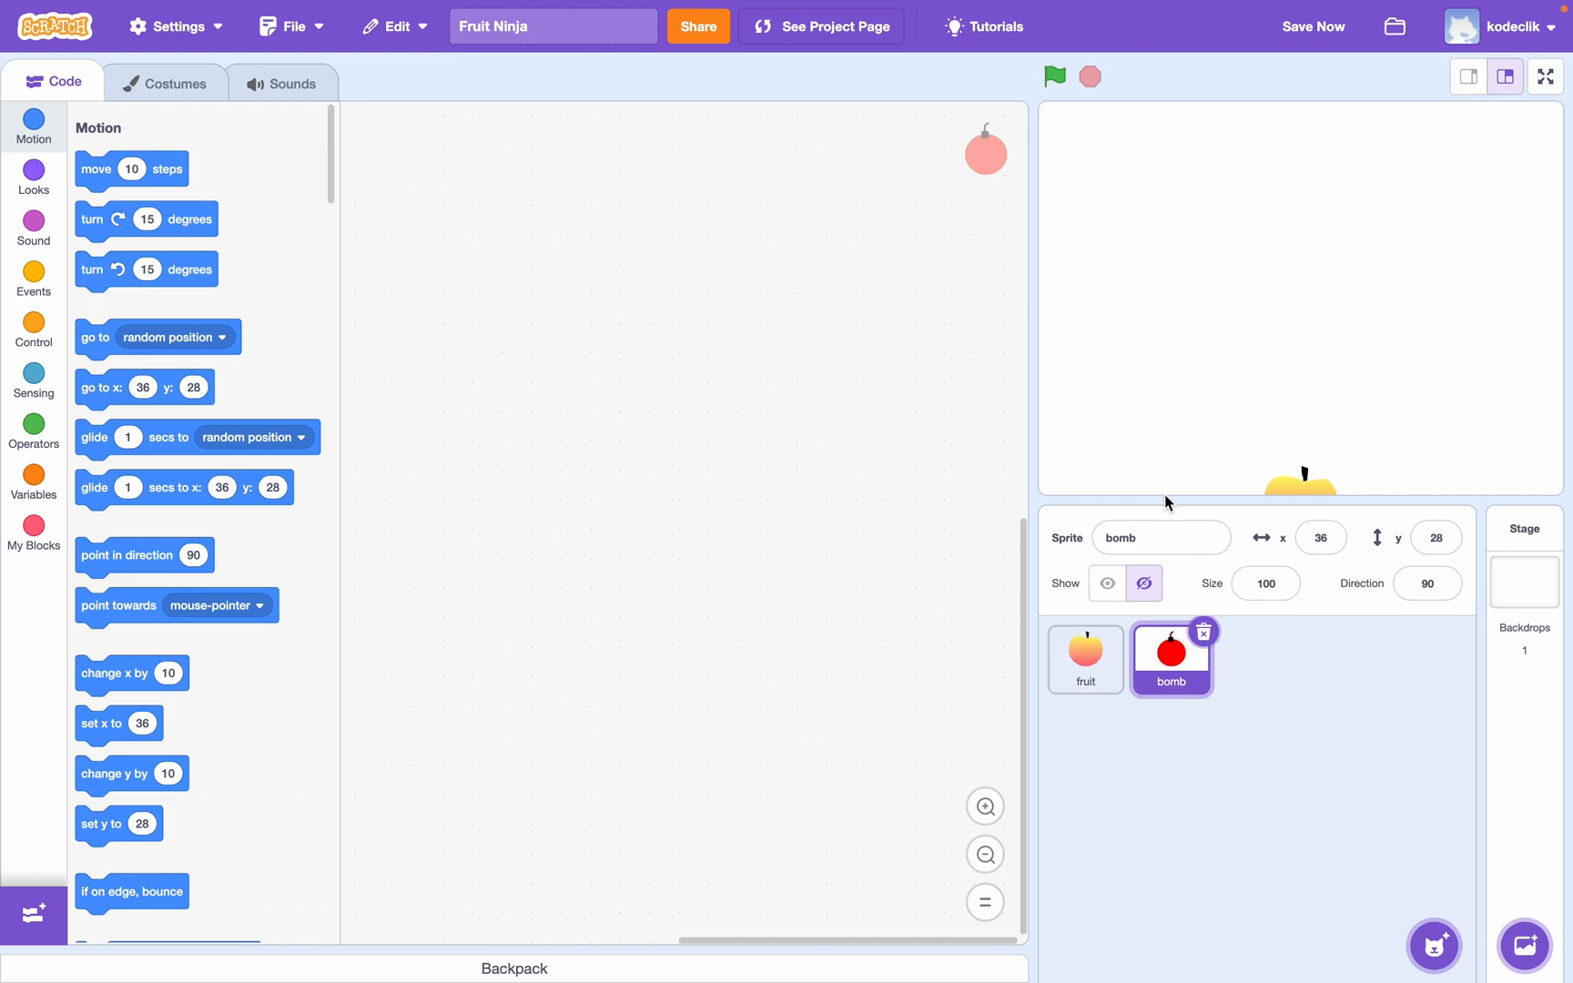
# - Switch between the fruit and bomb sprites to bring up the bomb's black and red costumes
pyautogui.click(1085, 659)
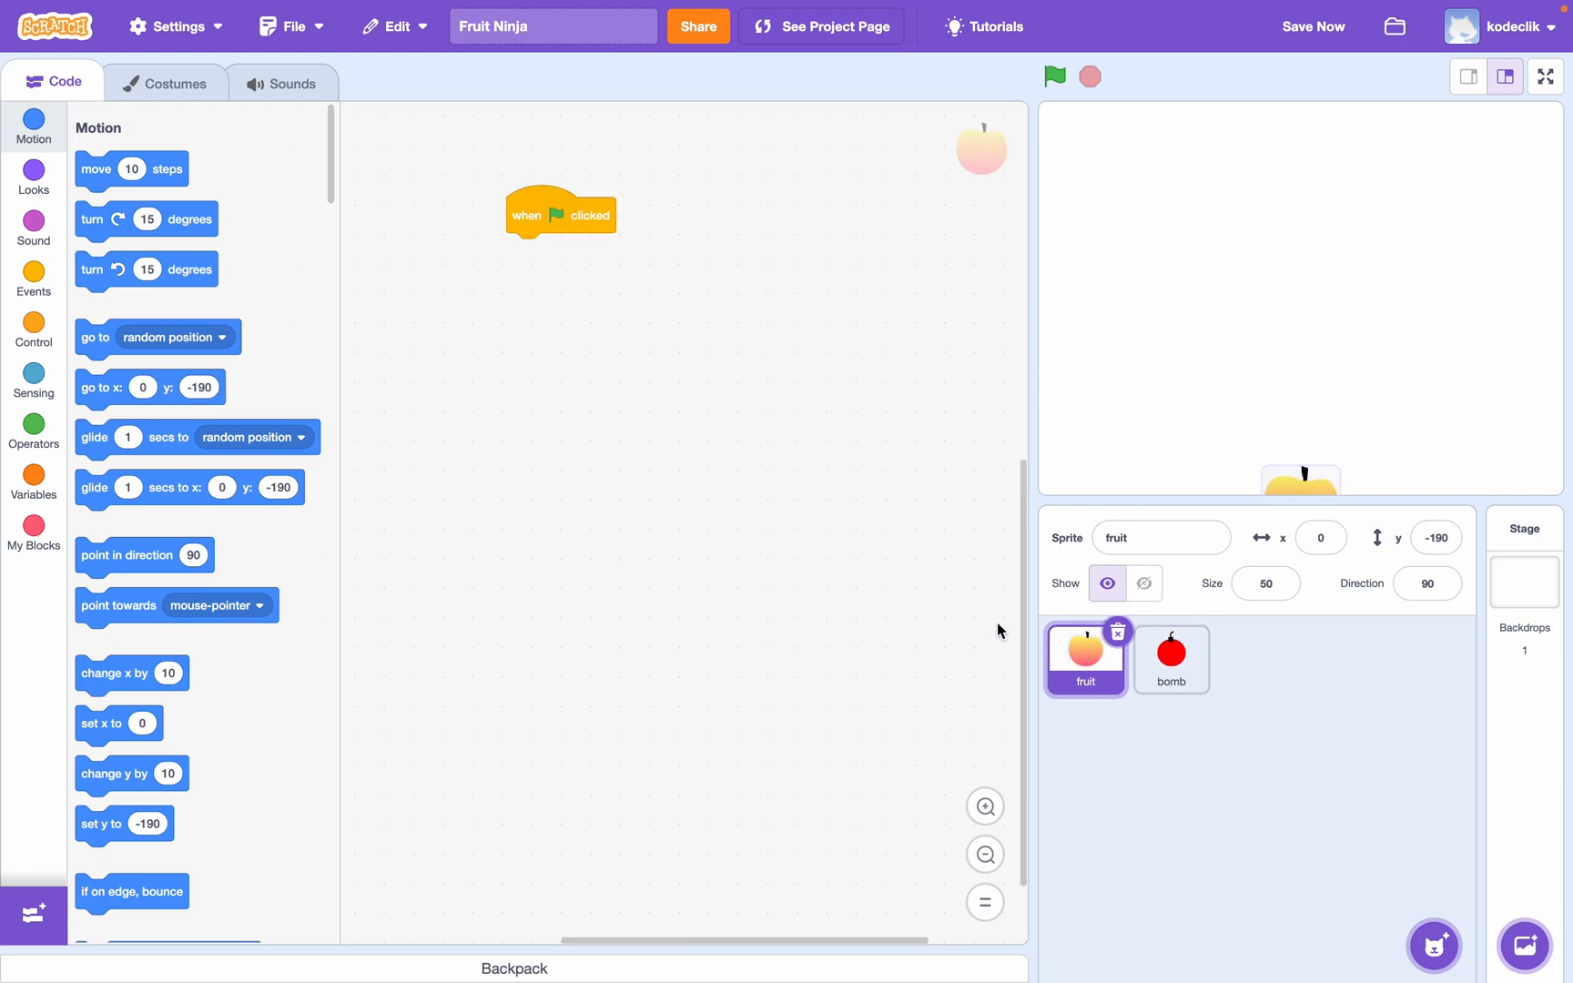
pyautogui.moveTo(559, 212); pyautogui.dragTo(486, 216)
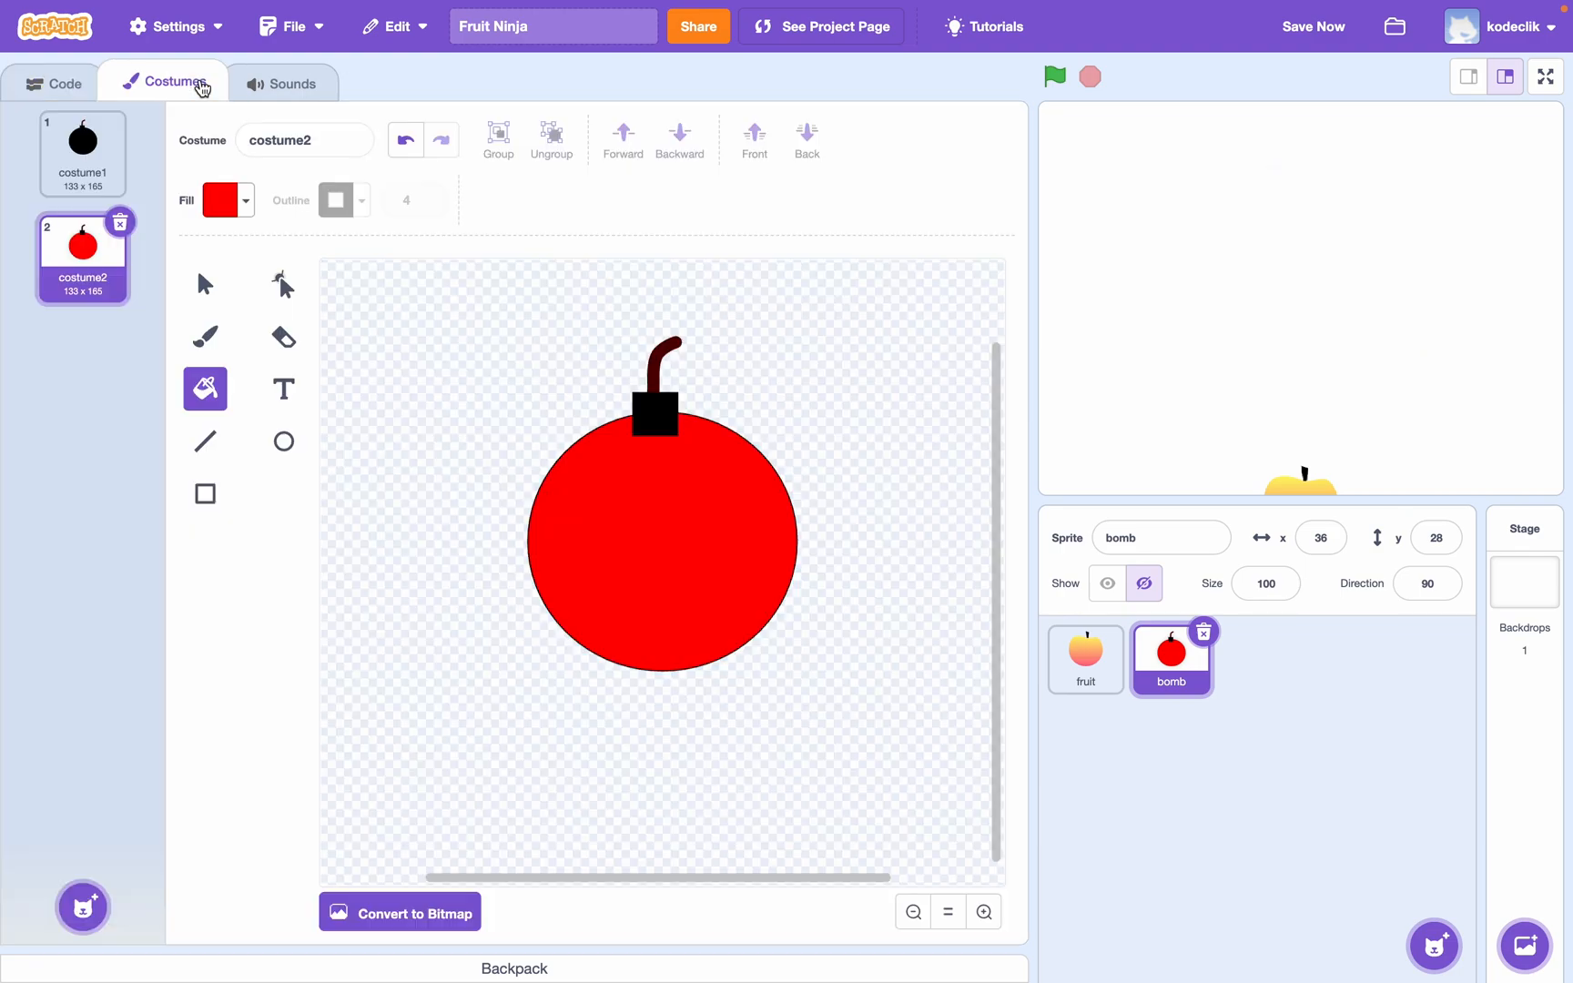
# - Browse the fruit sprite's watermelon, coconut and apple costumes, ending back on the watermelon
pyautogui.click(82, 153)
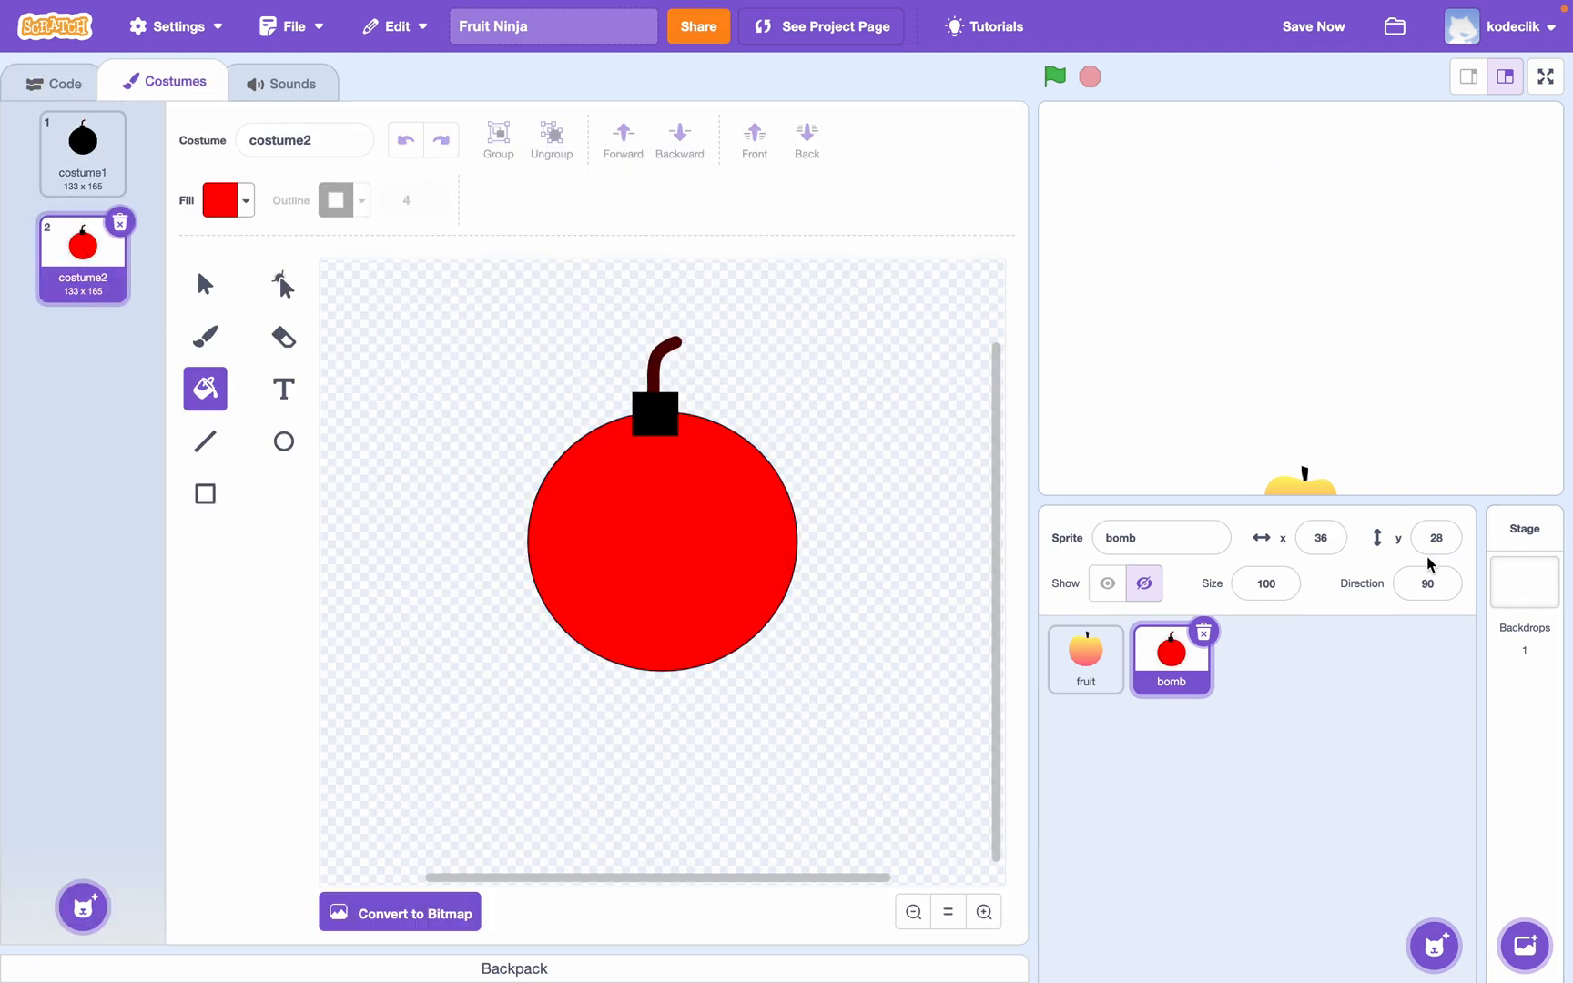
pyautogui.click(1085, 659)
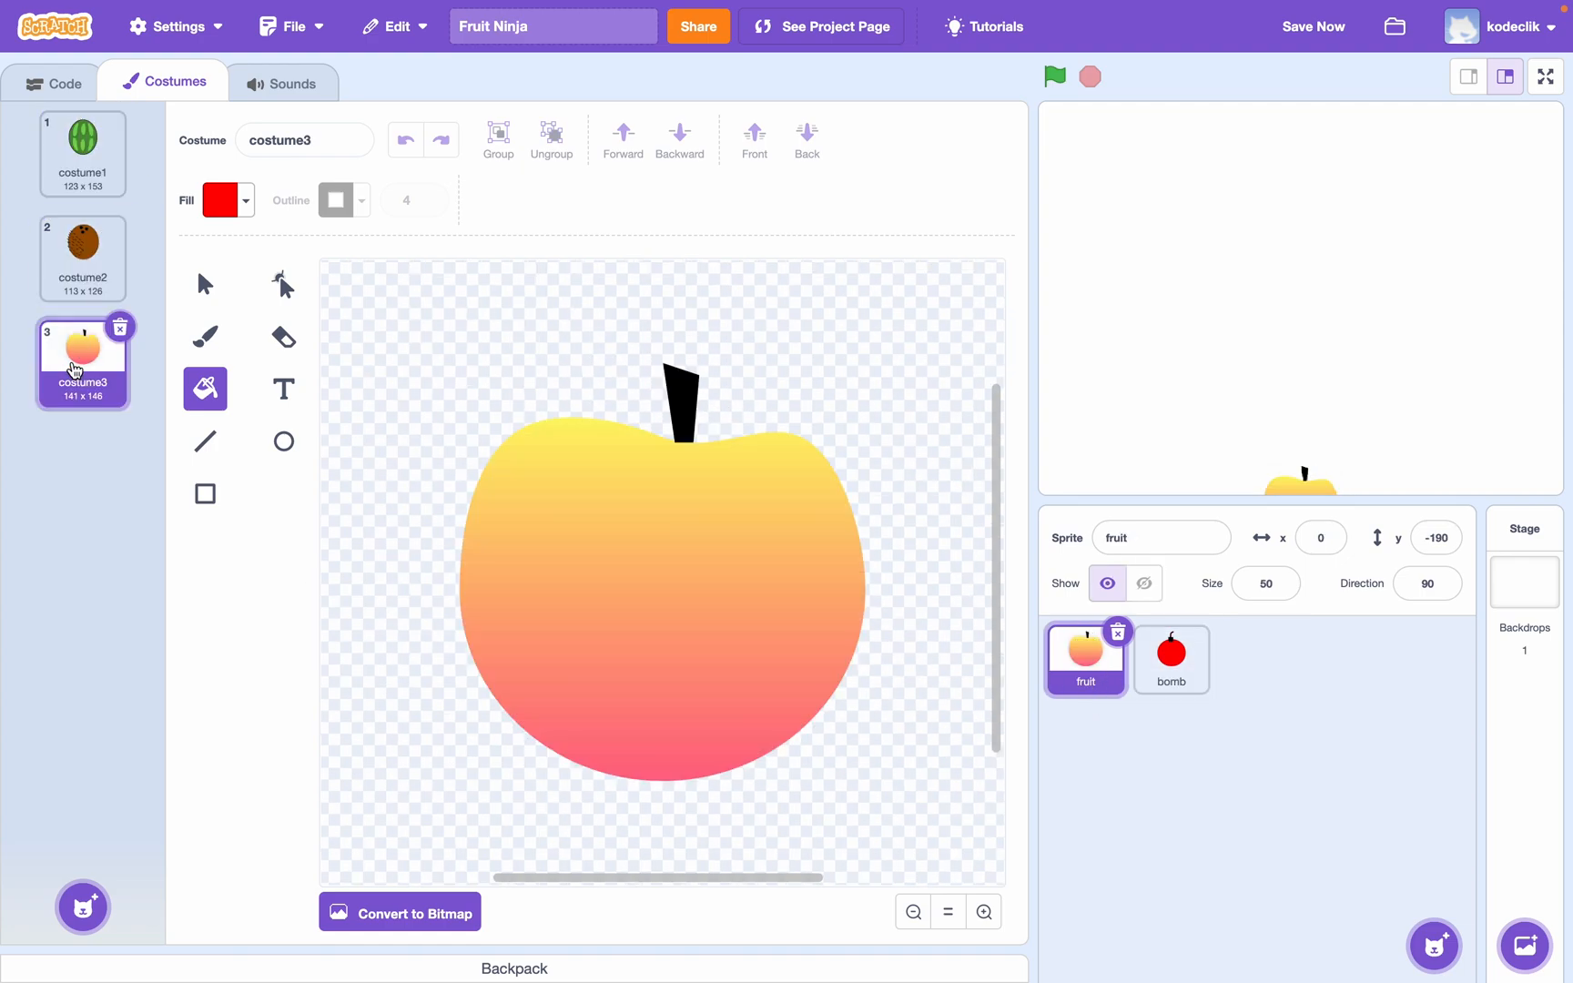
pyautogui.click(82, 257)
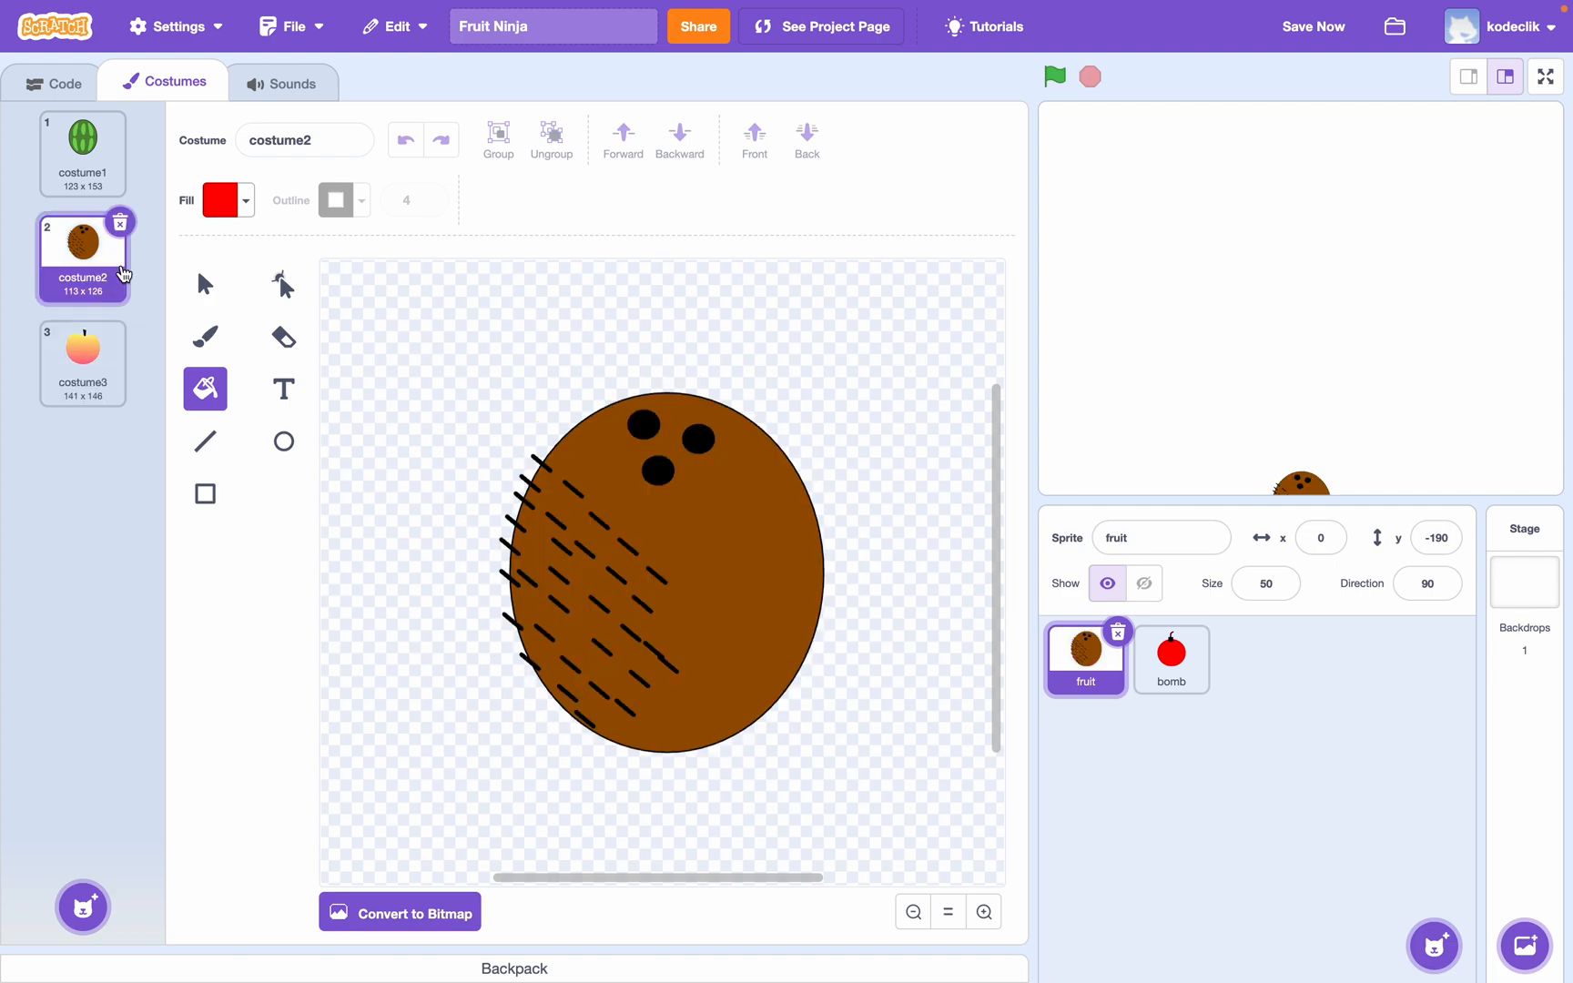
pyautogui.click(81, 151)
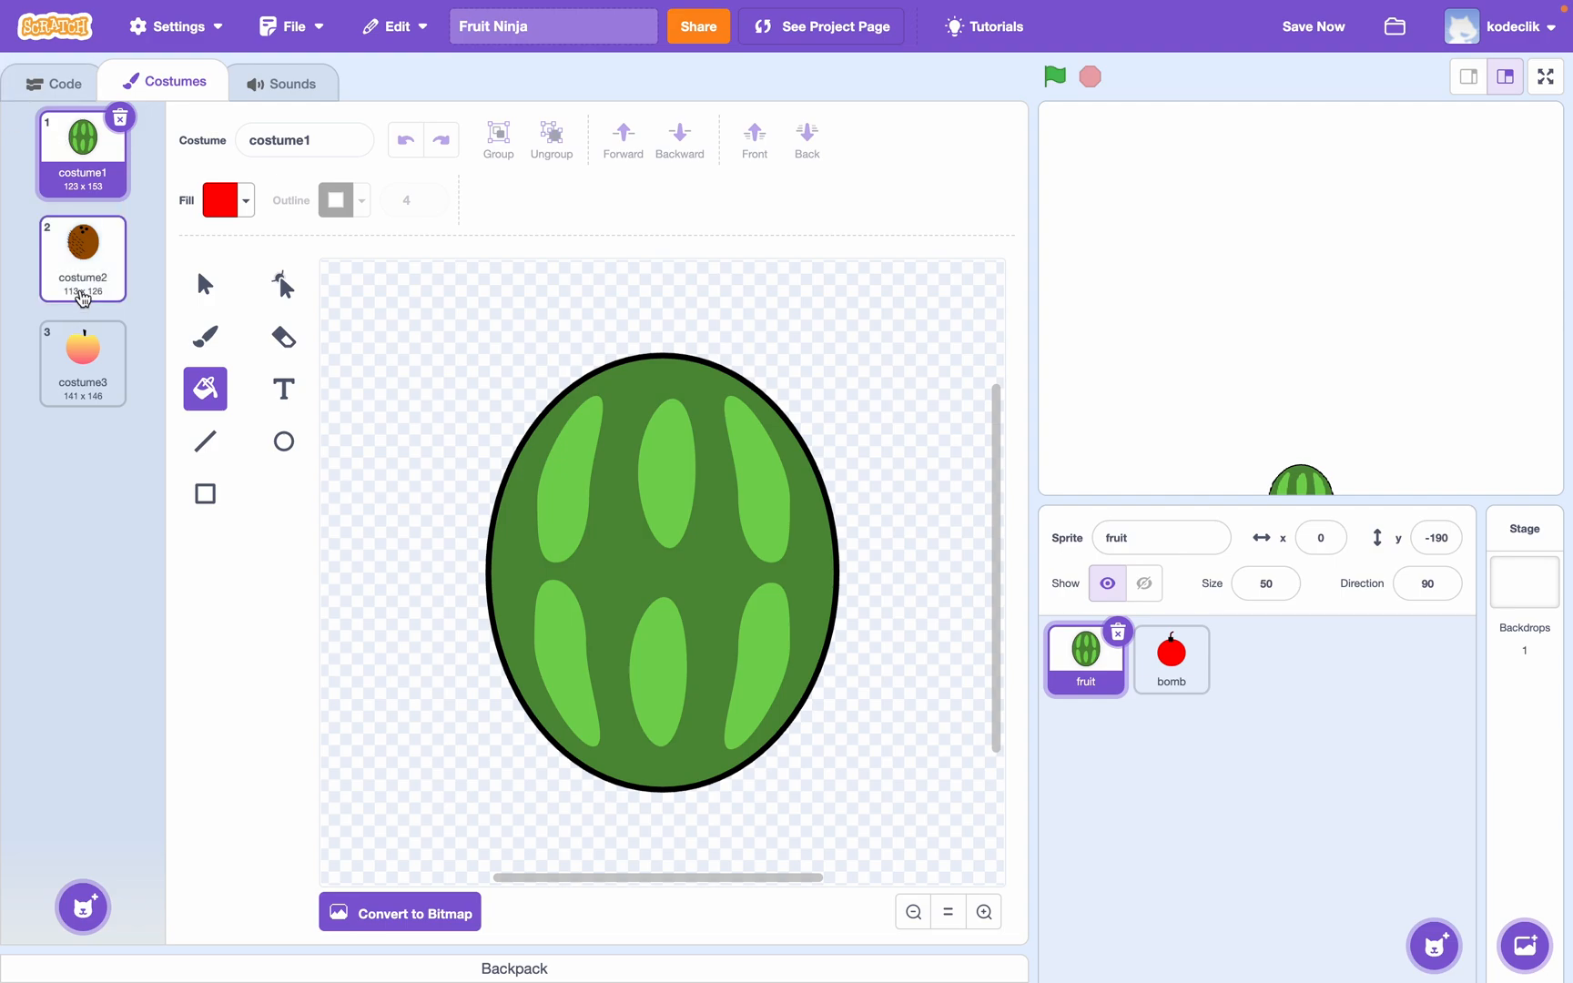
pyautogui.click(82, 351)
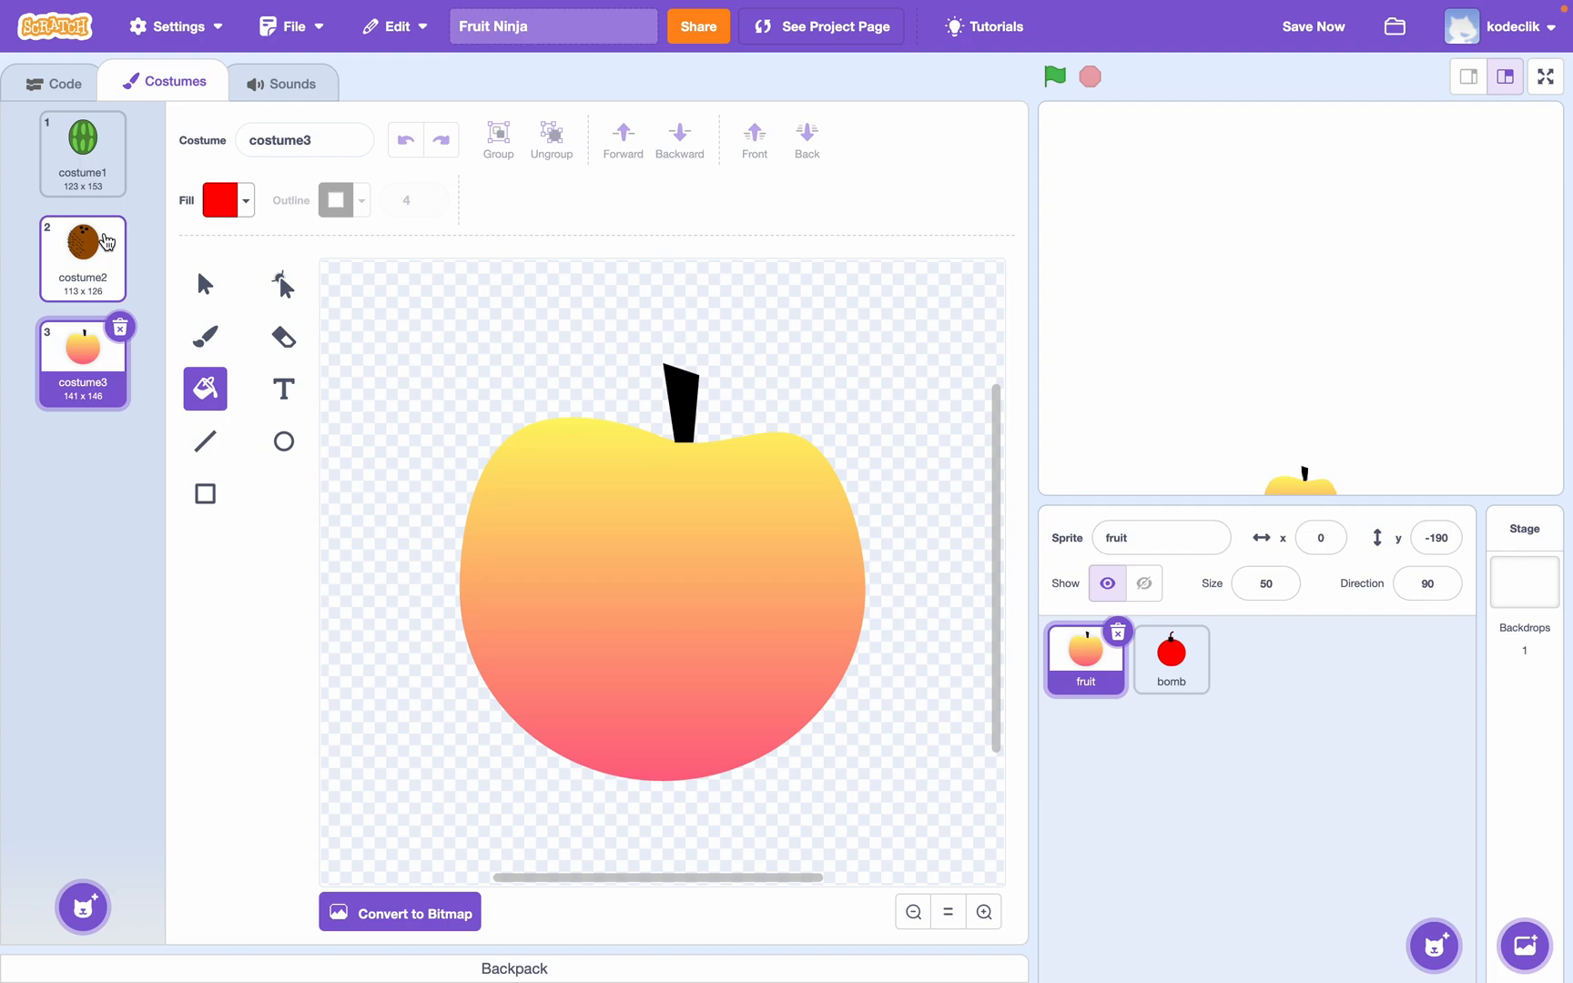
pyautogui.click(82, 153)
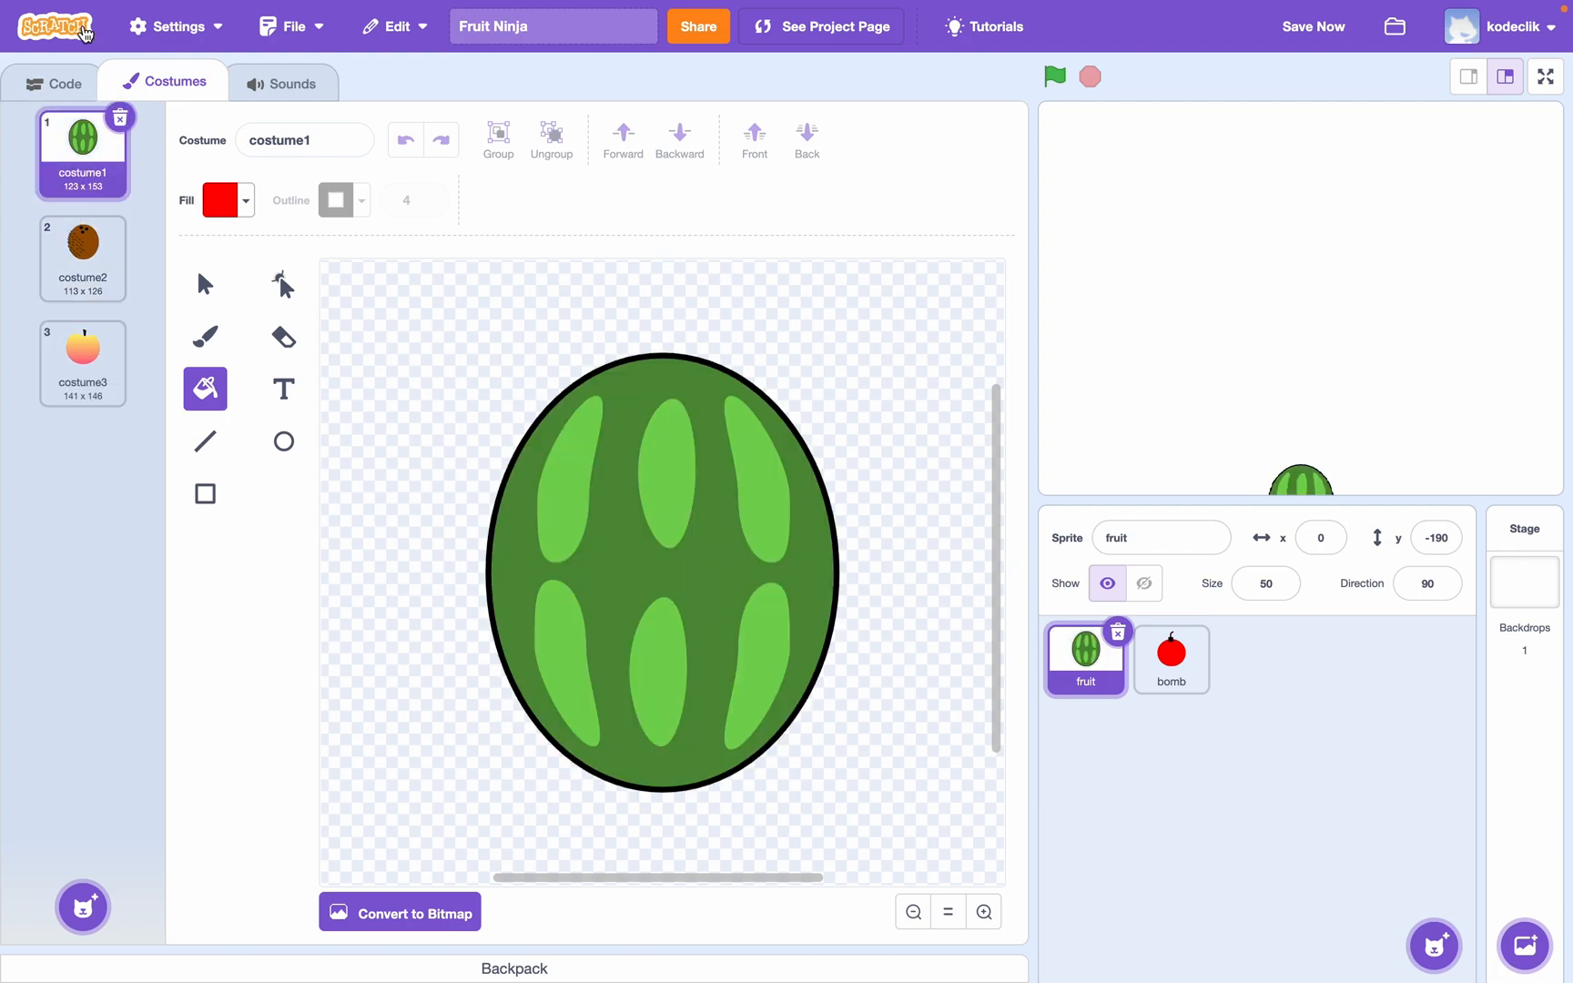
# - Name the three costumes watermelon, coconut and apple, then return to the fruit's empty scripts
pyautogui.write('waterme')
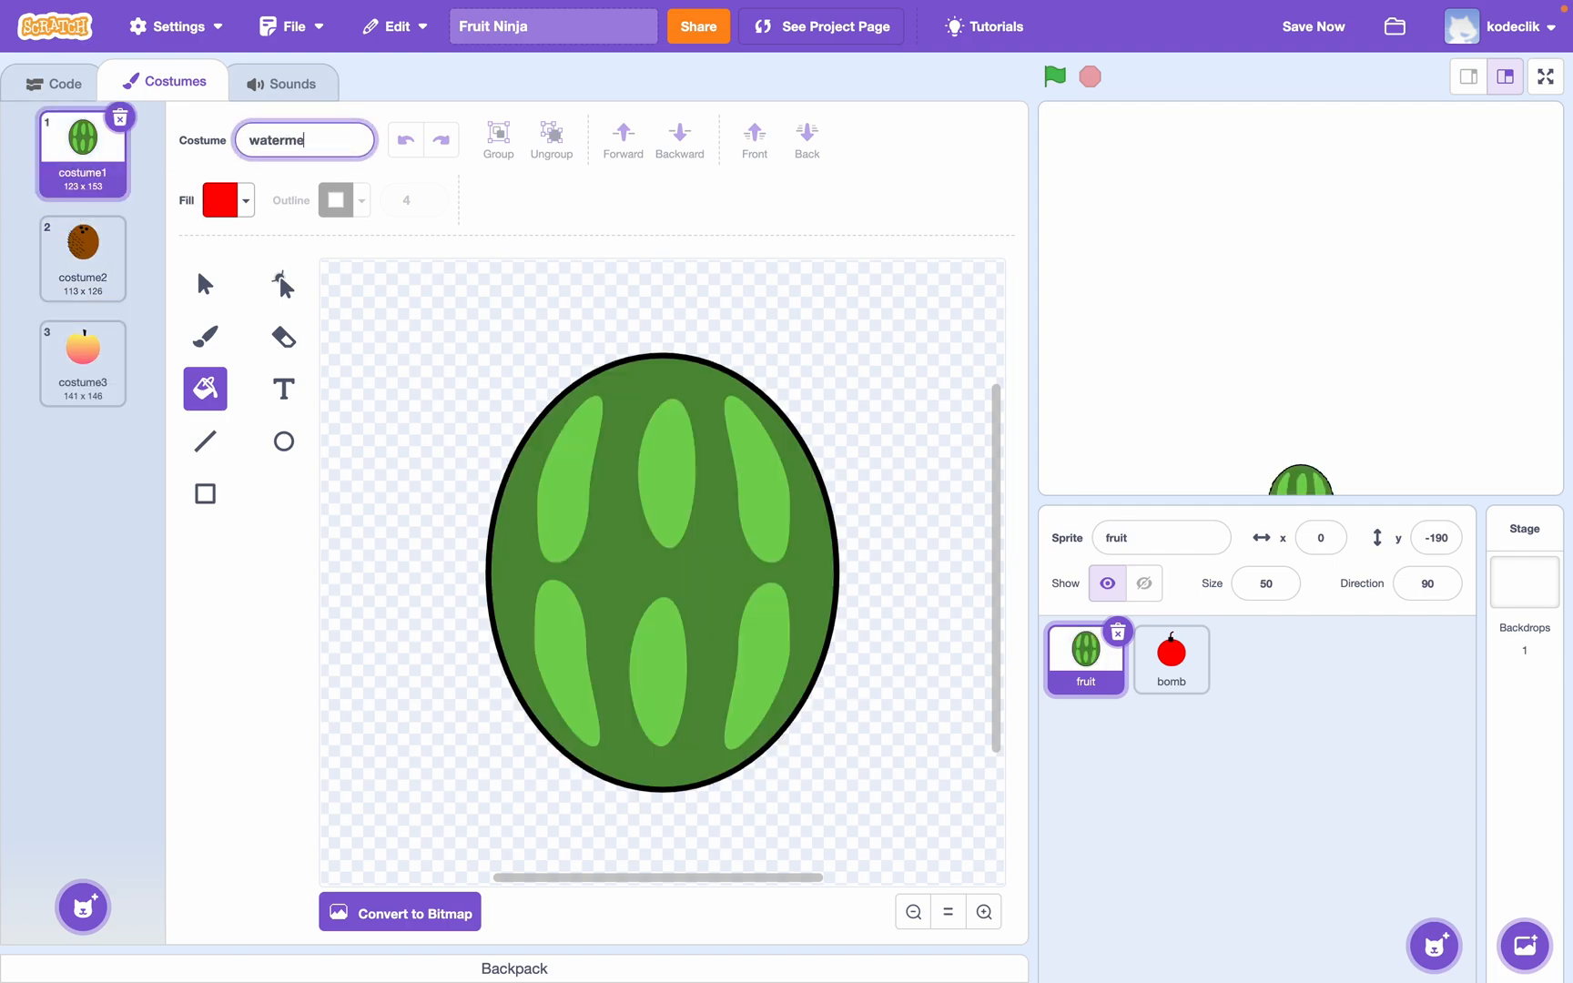
pyautogui.click(82, 259)
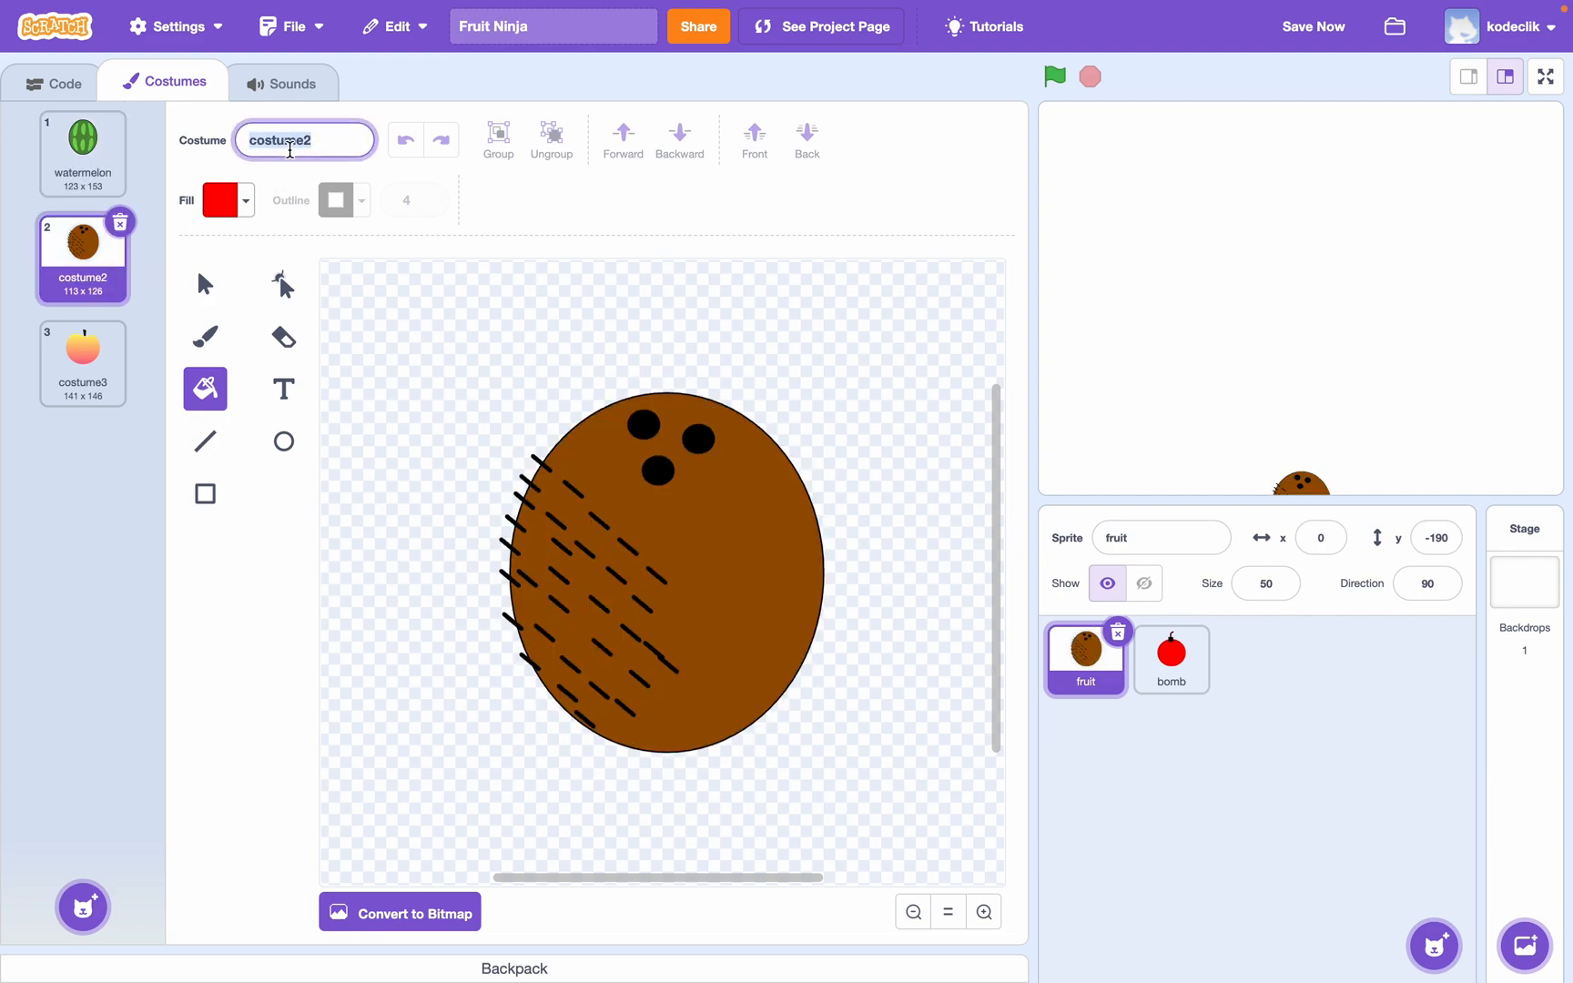
pyautogui.write('c')
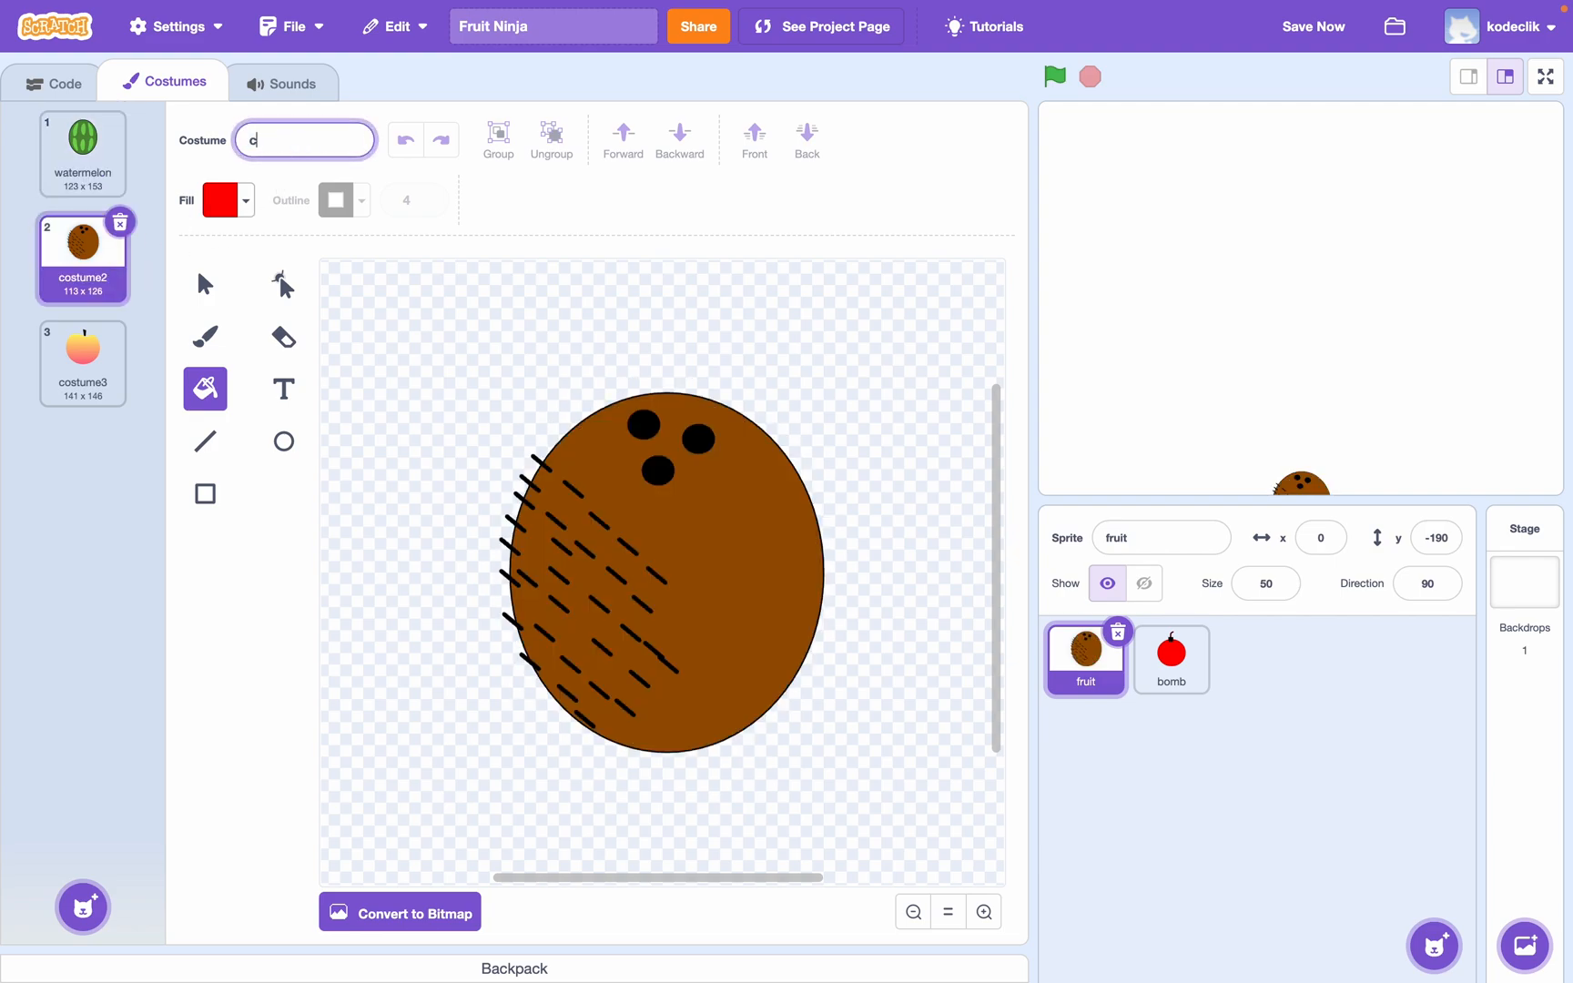
pyautogui.click(82, 360)
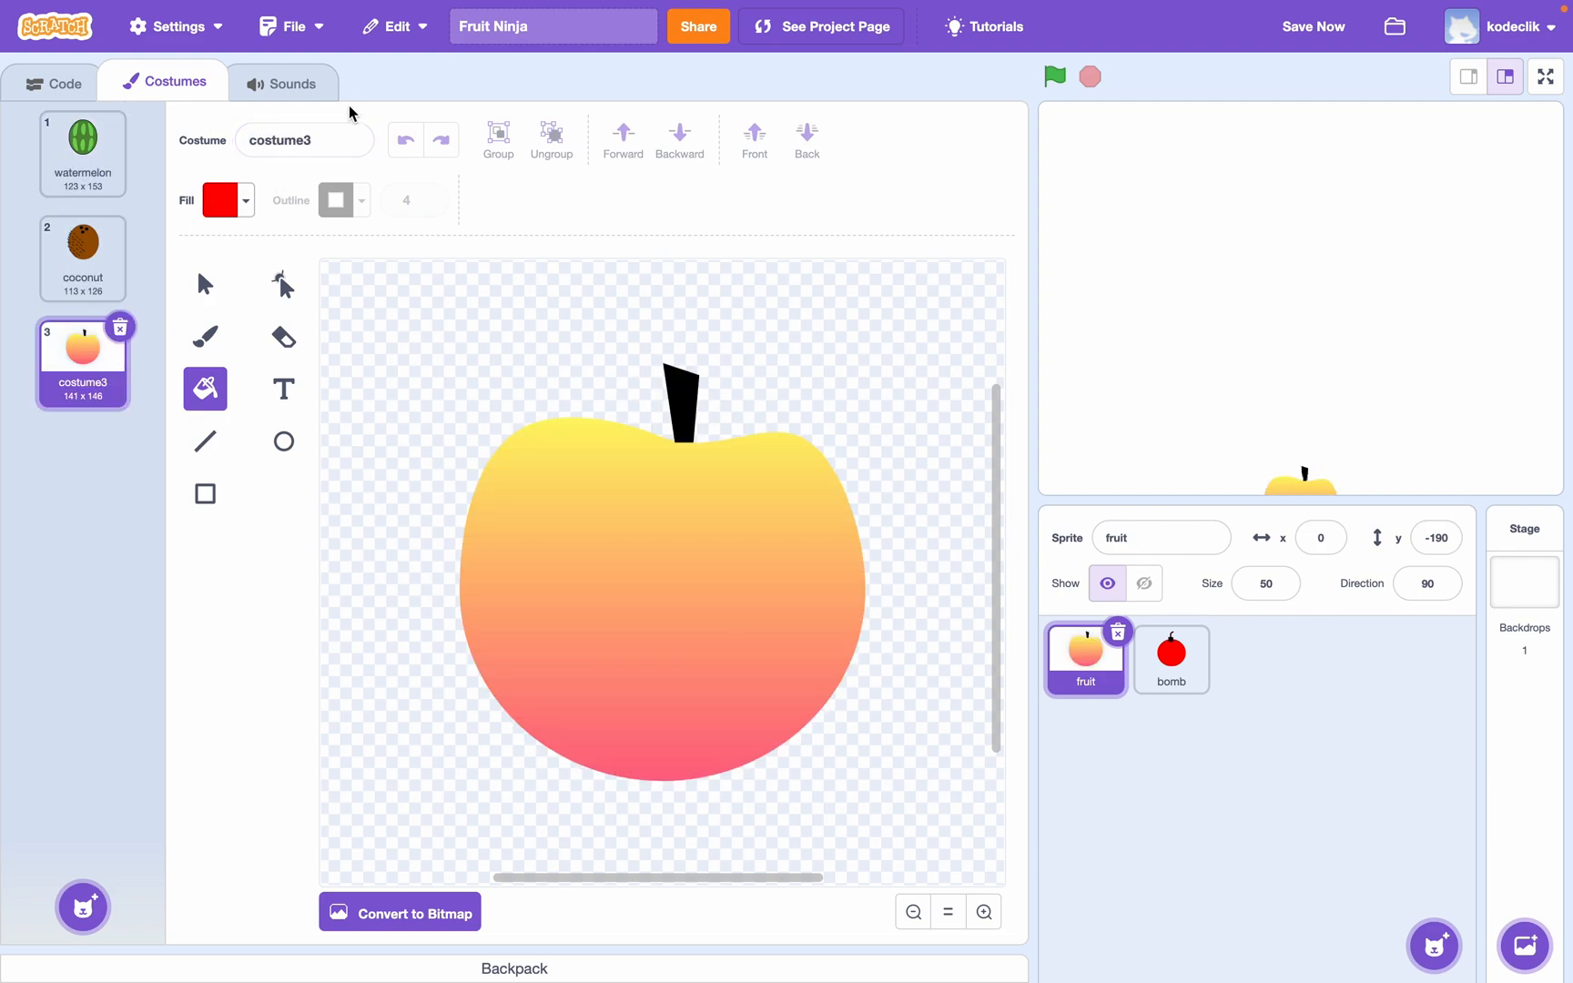
pyautogui.write('apple')
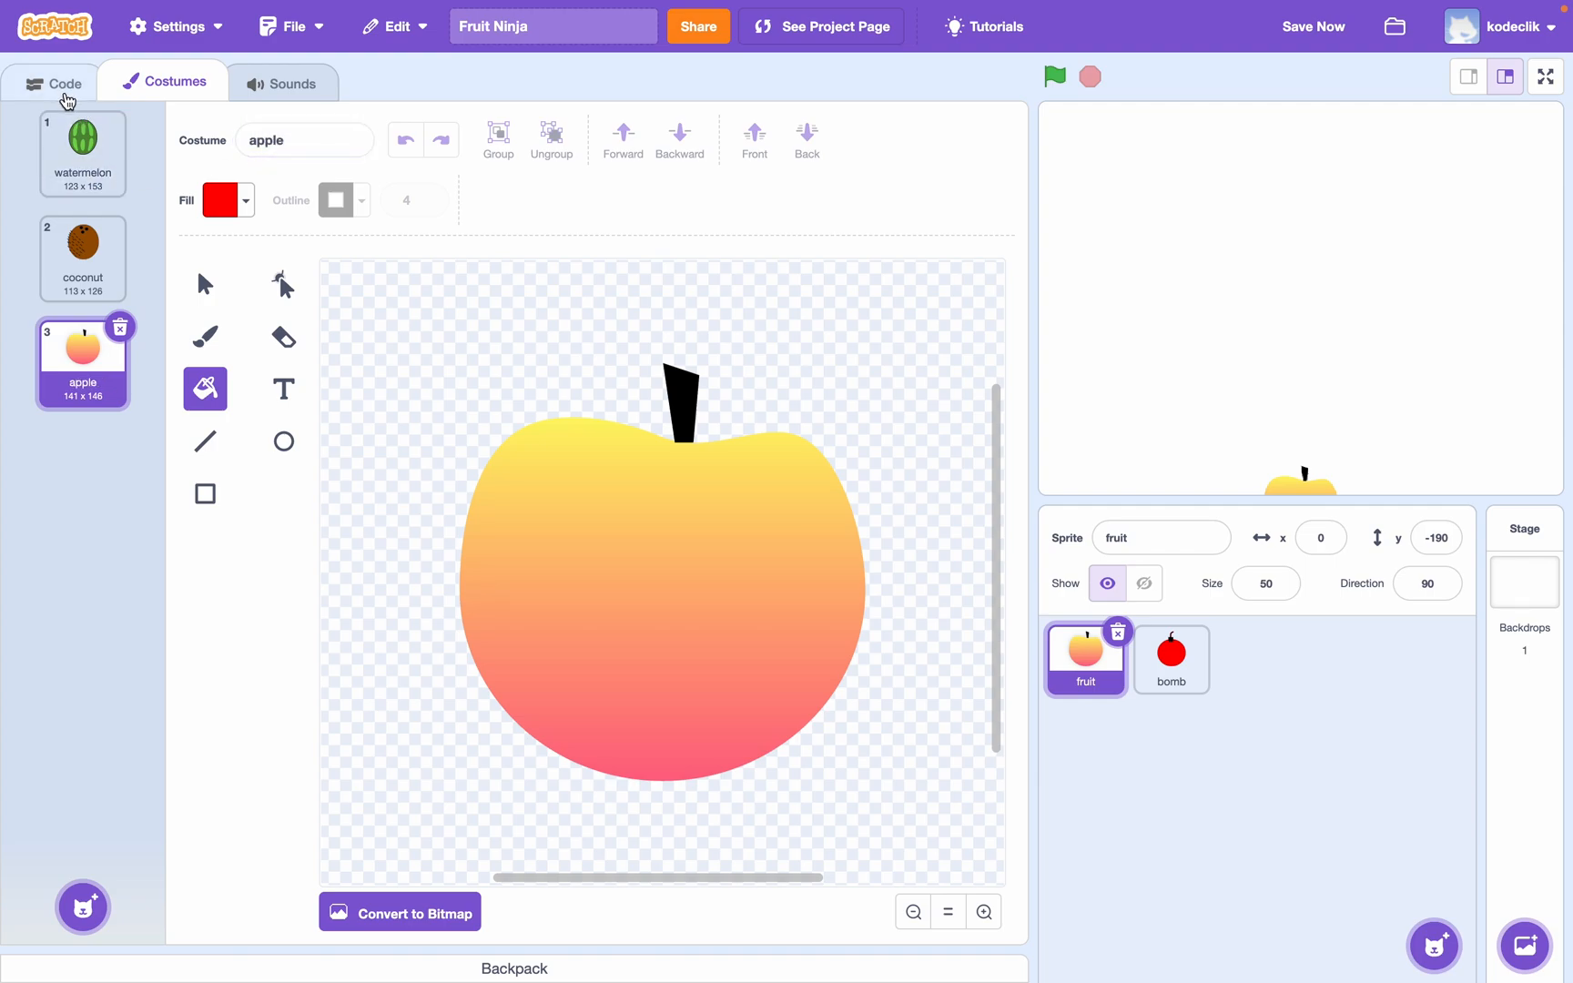
pyautogui.click(65, 82)
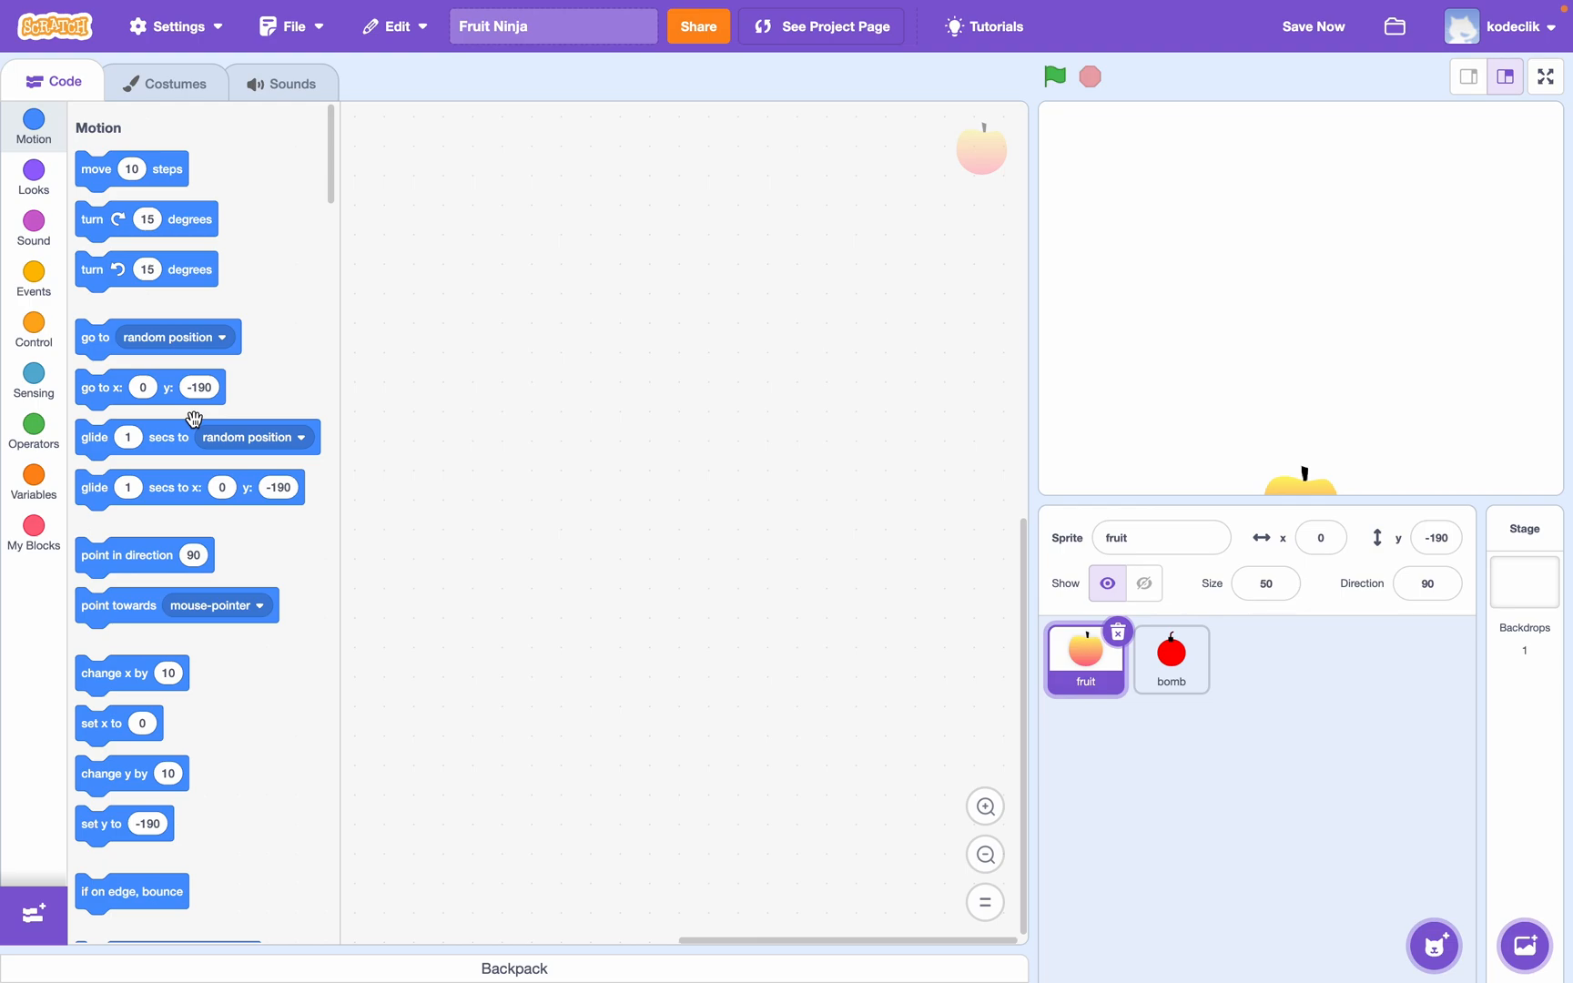
# - Build a green-flag script that glides the fruit up to centre, then back down to y -190
pyautogui.click(33, 279)
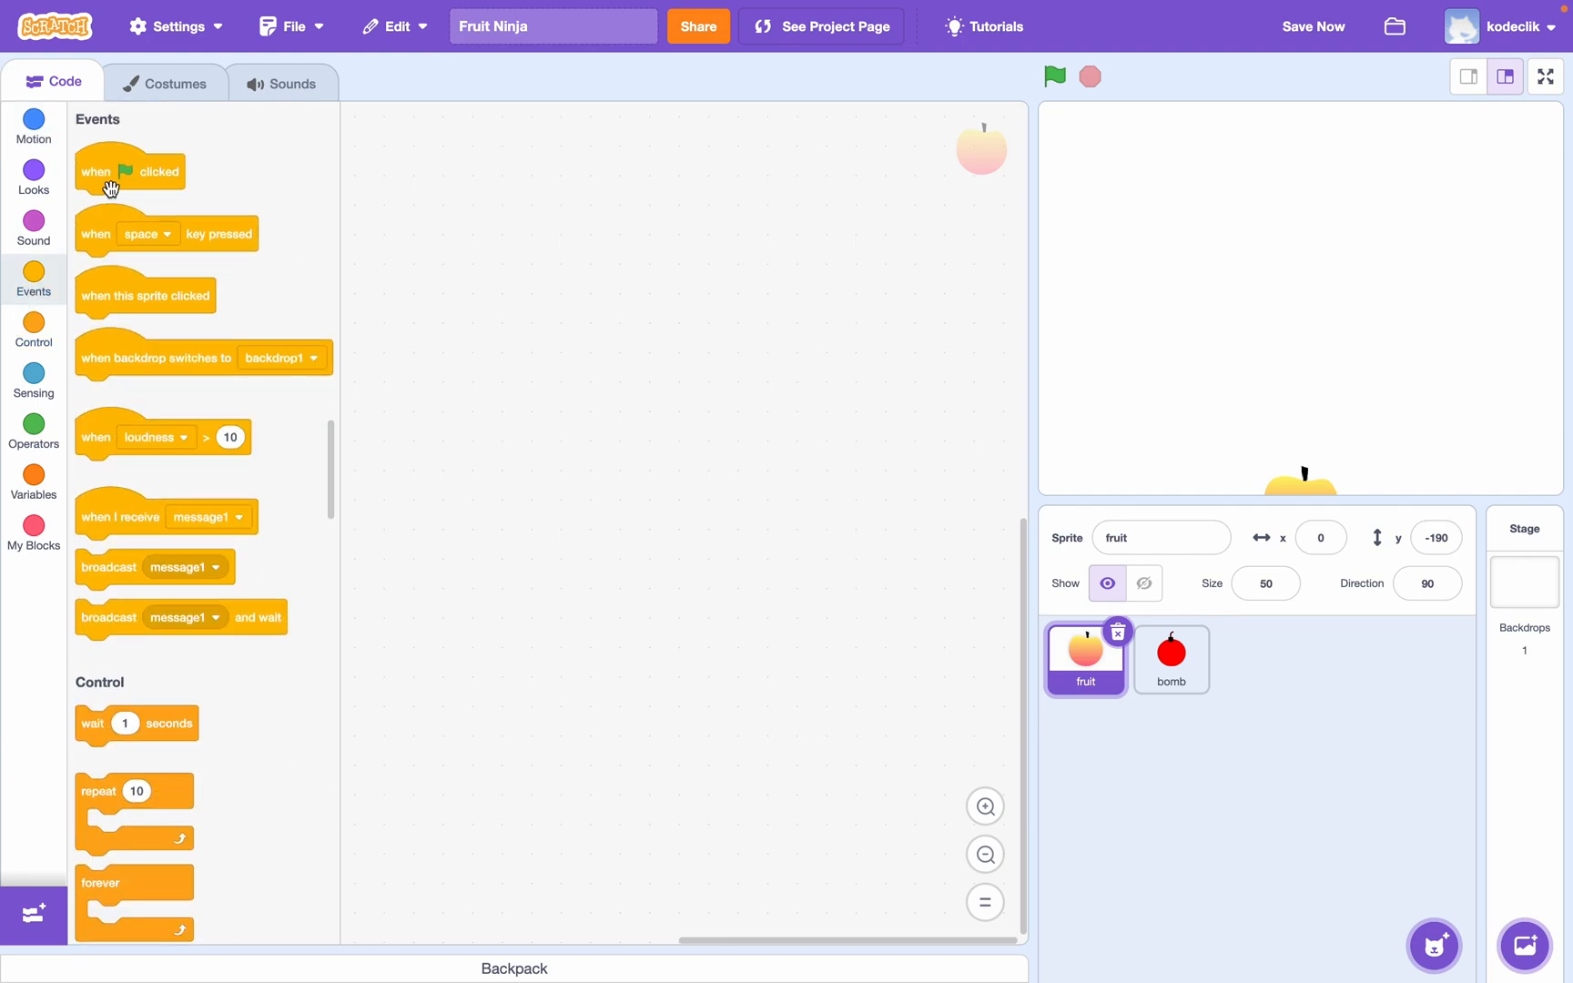
pyautogui.click(32, 126)
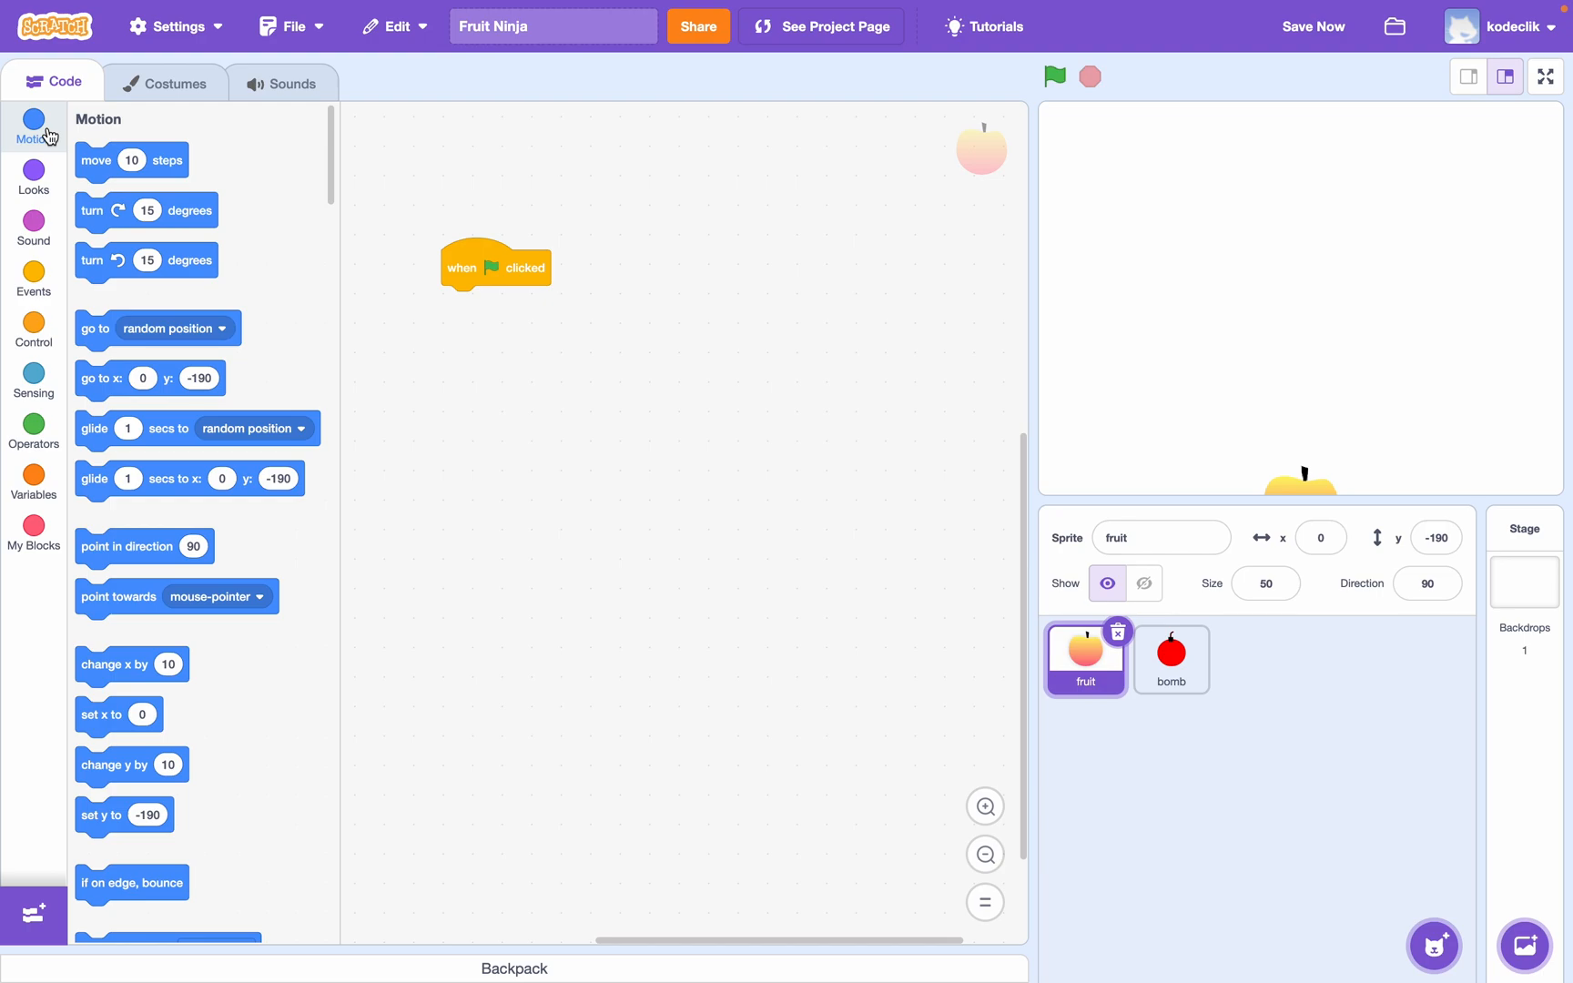
pyautogui.moveTo(91, 485)
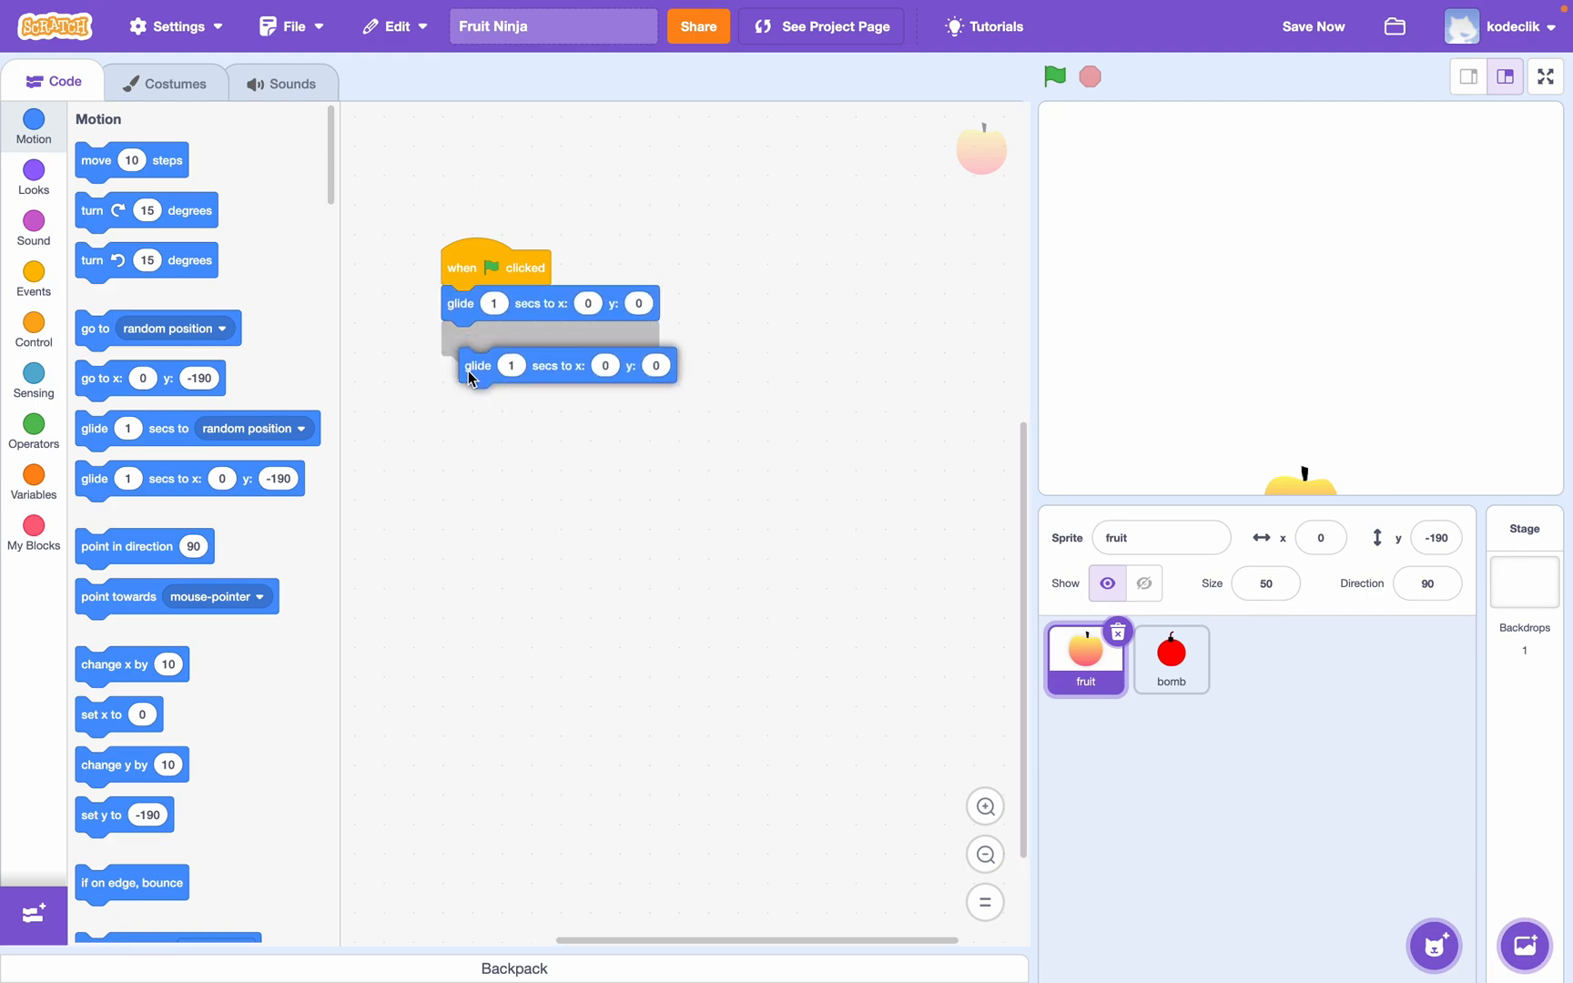
pyautogui.moveTo(477, 364); pyautogui.dragTo(458, 339)
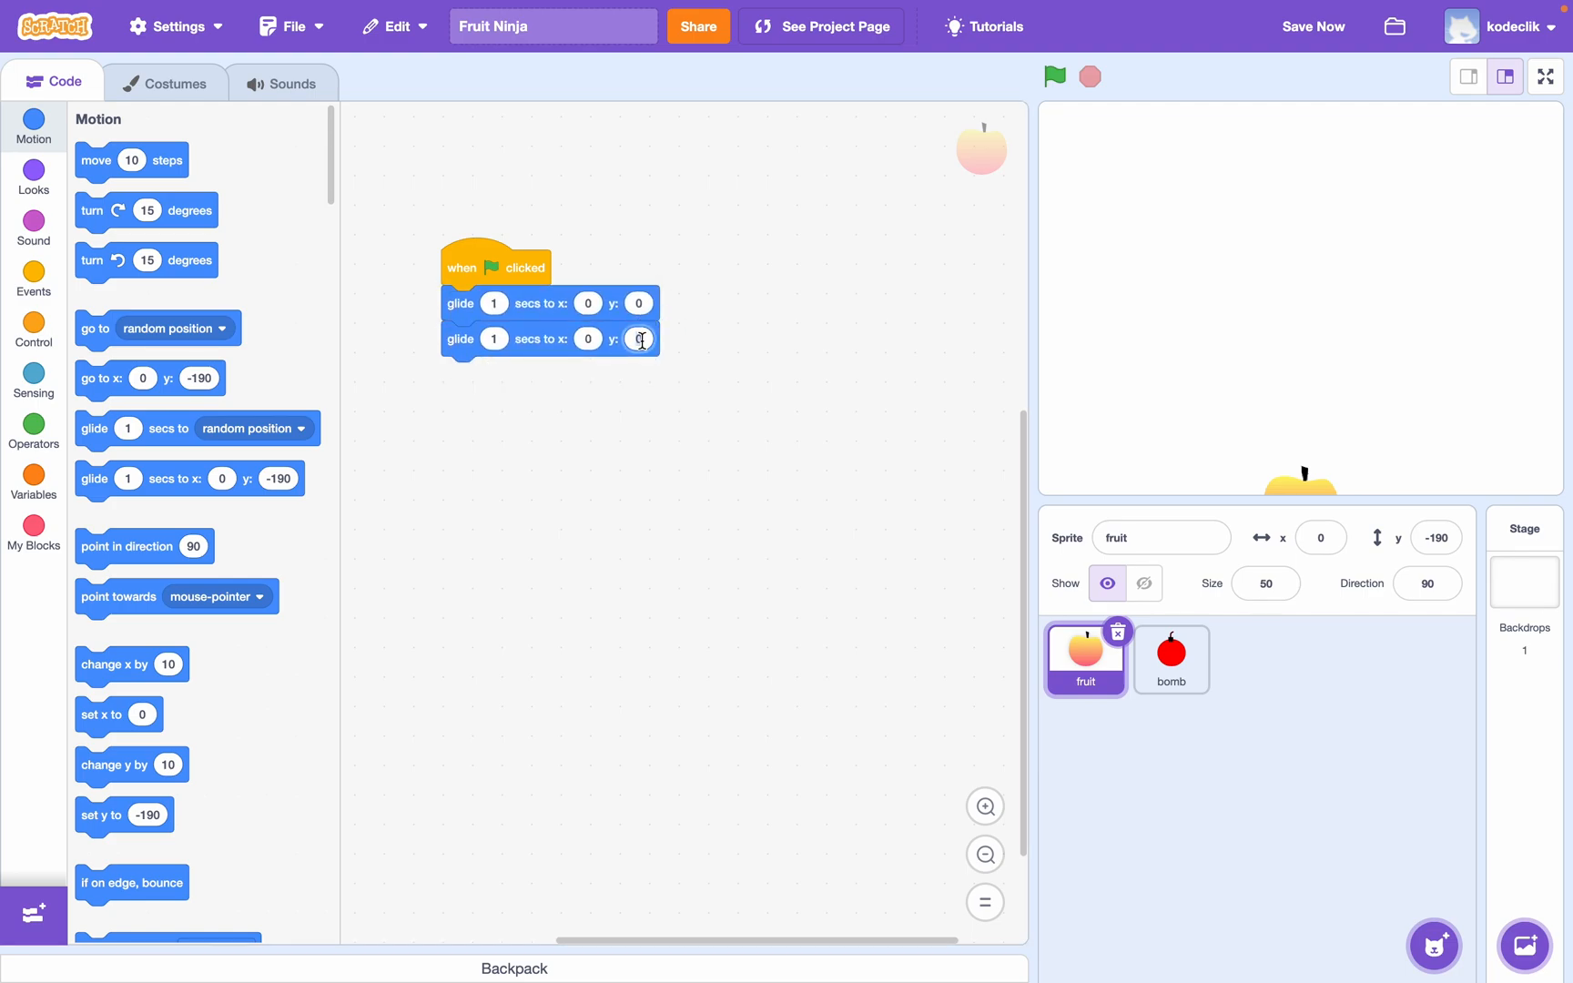
pyautogui.write('-1')
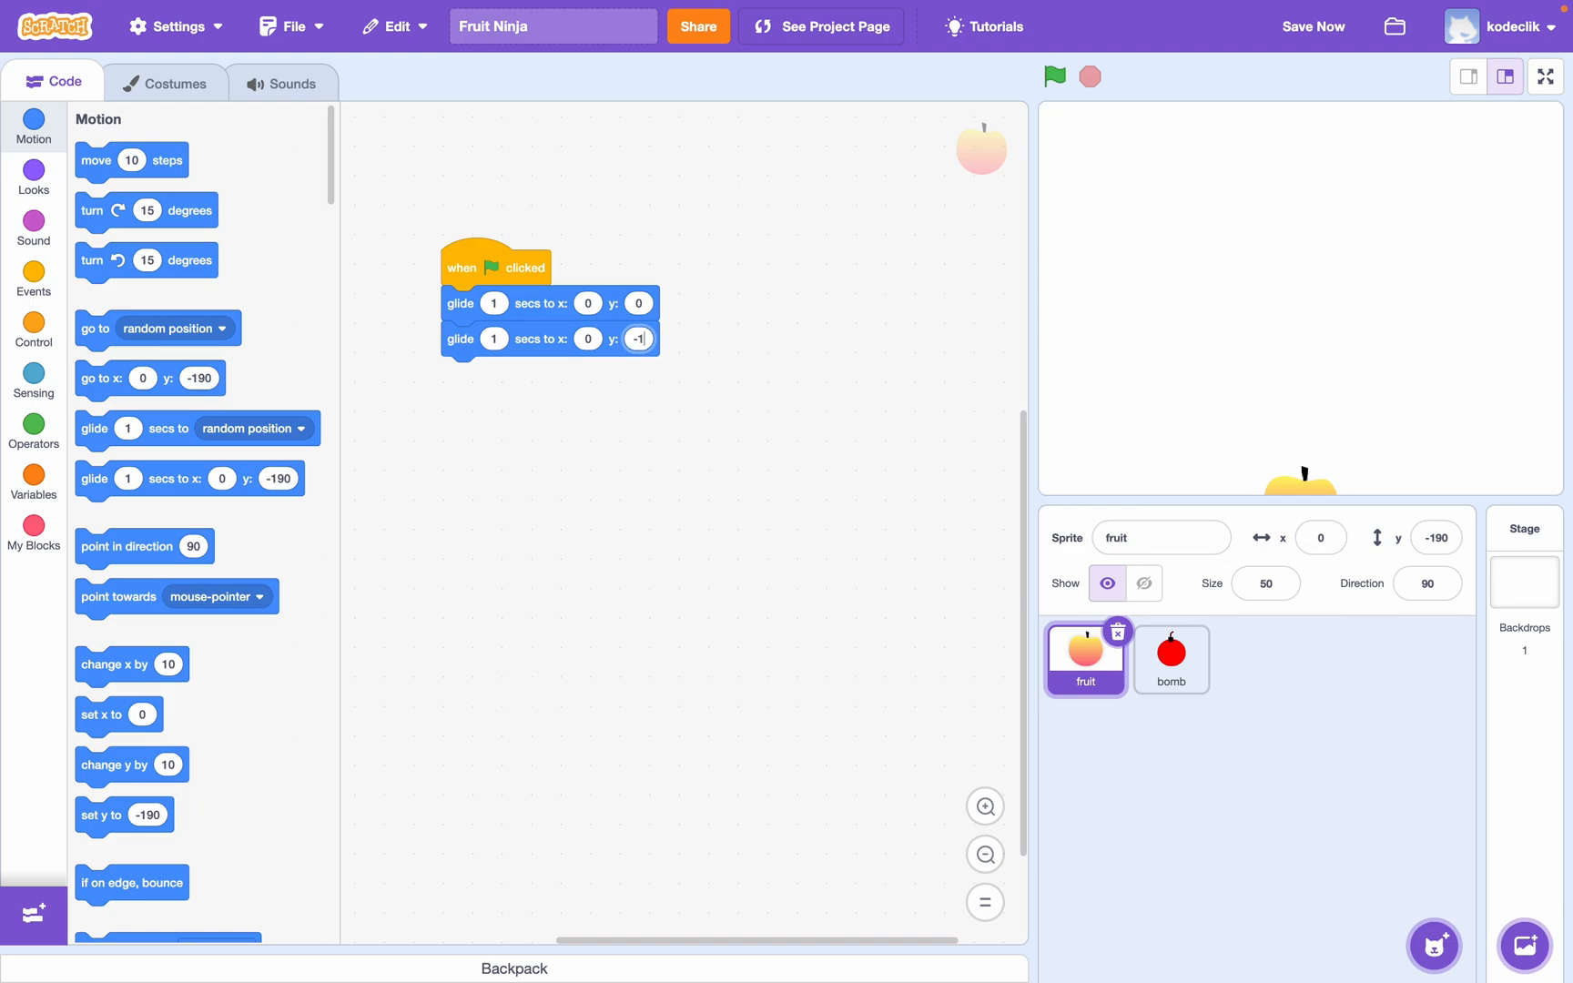
pyautogui.write('90')
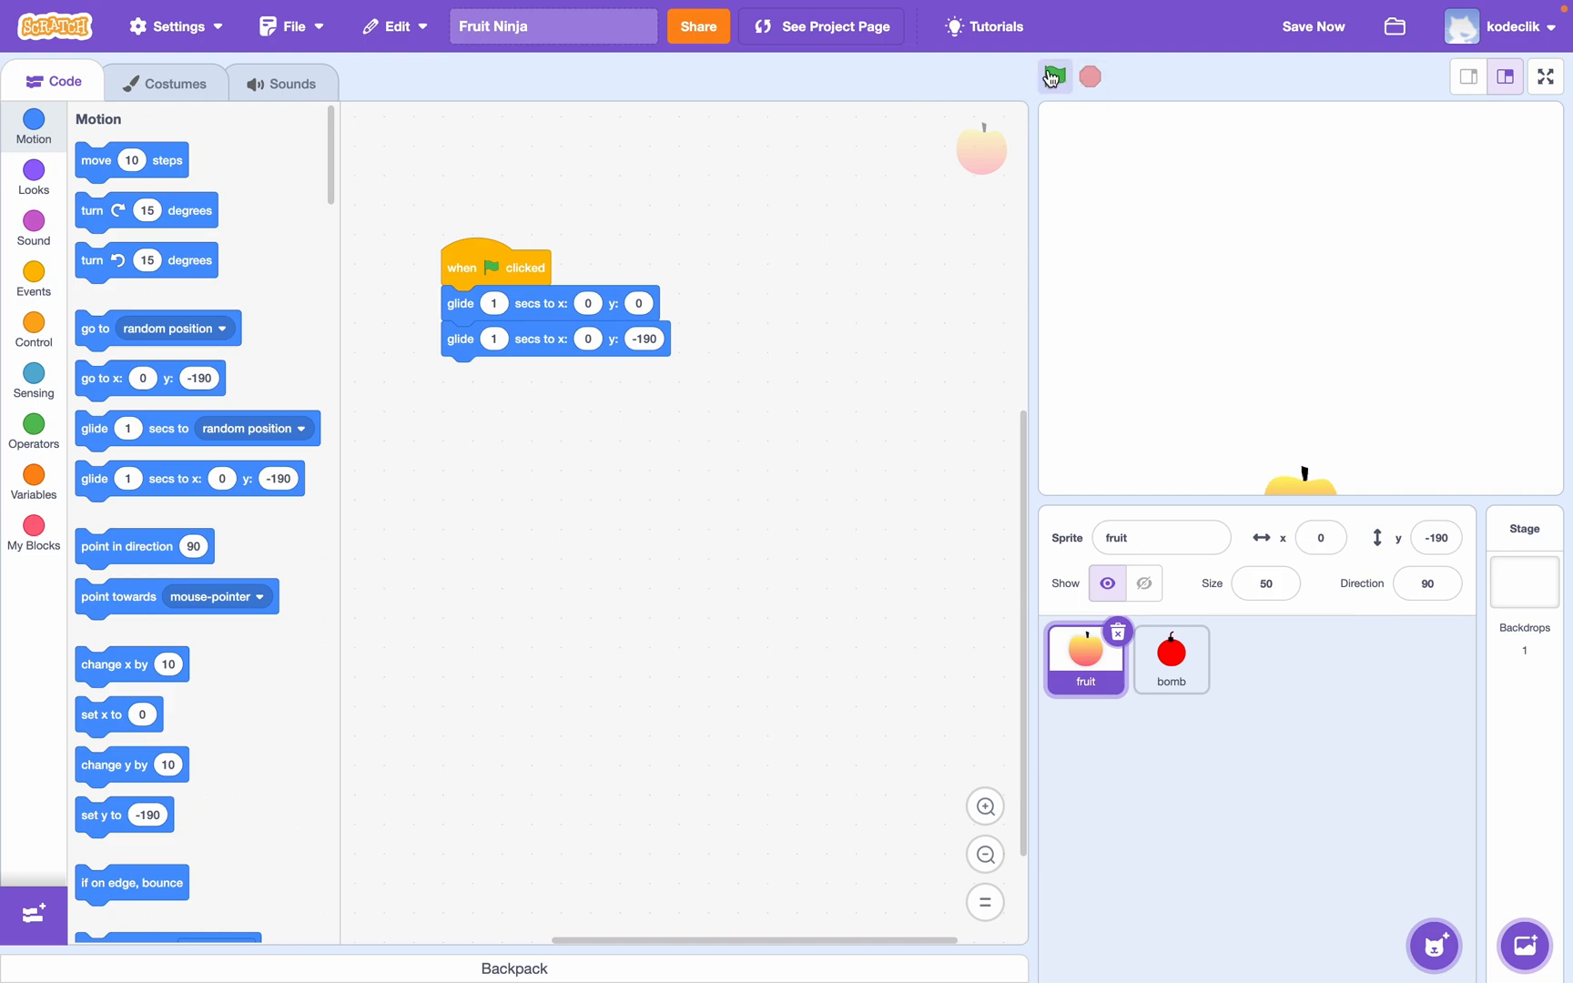
# - Run the project twice with the green flag to watch the fruit glide up and down
pyautogui.click(1054, 76)
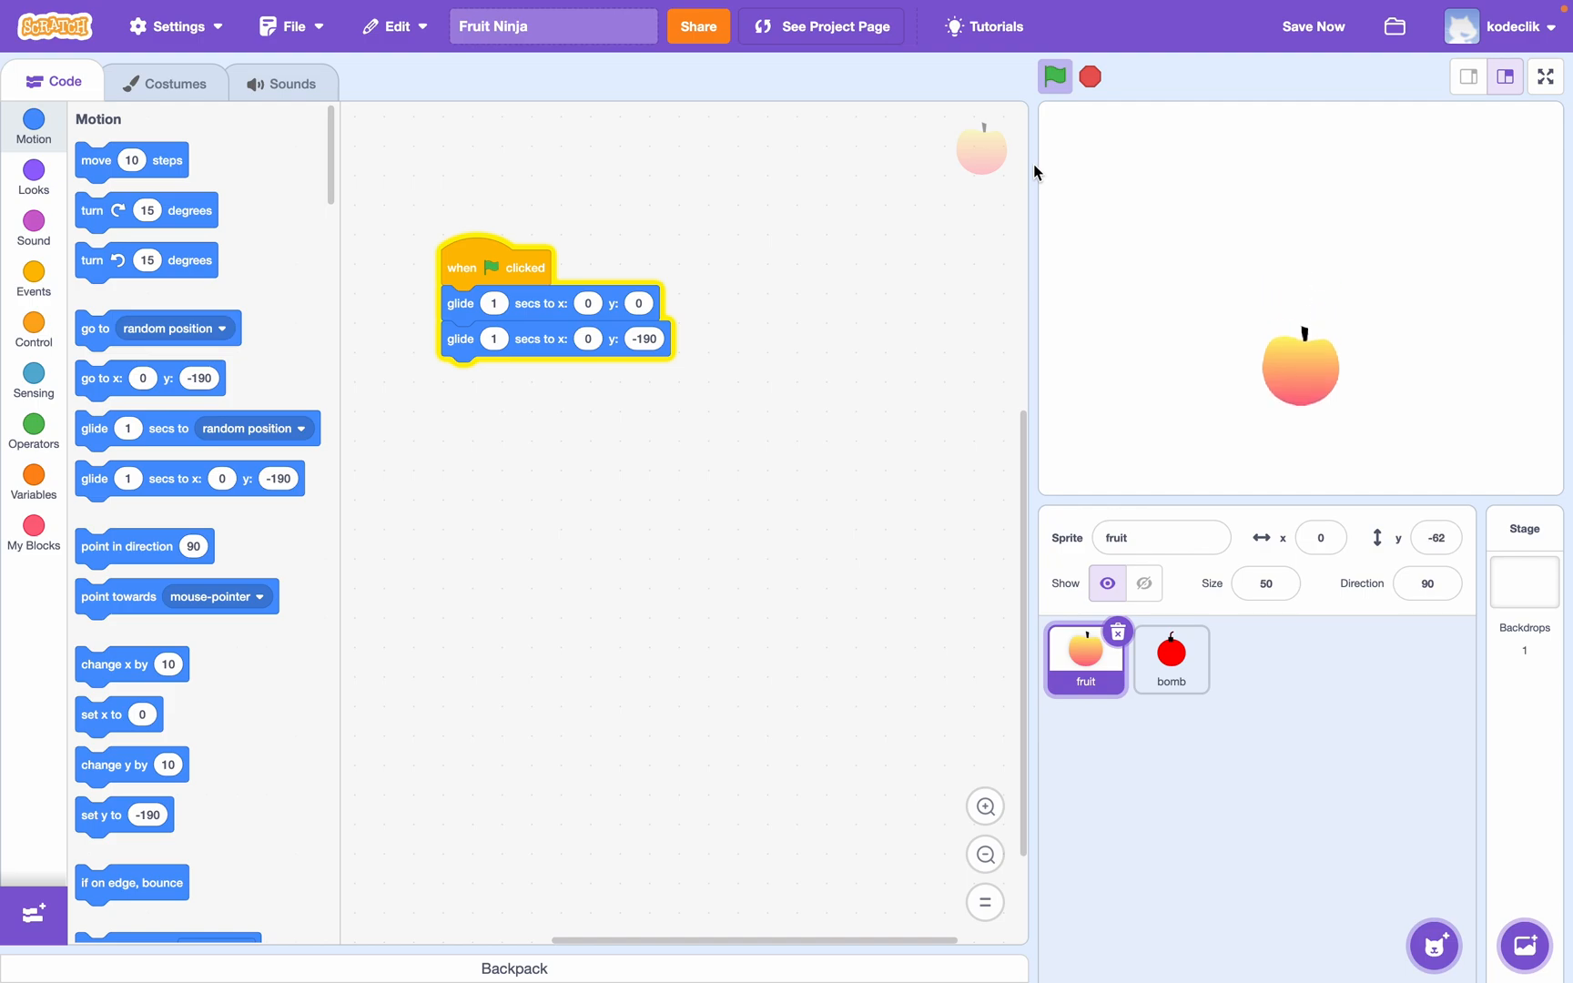
pyautogui.click(1054, 76)
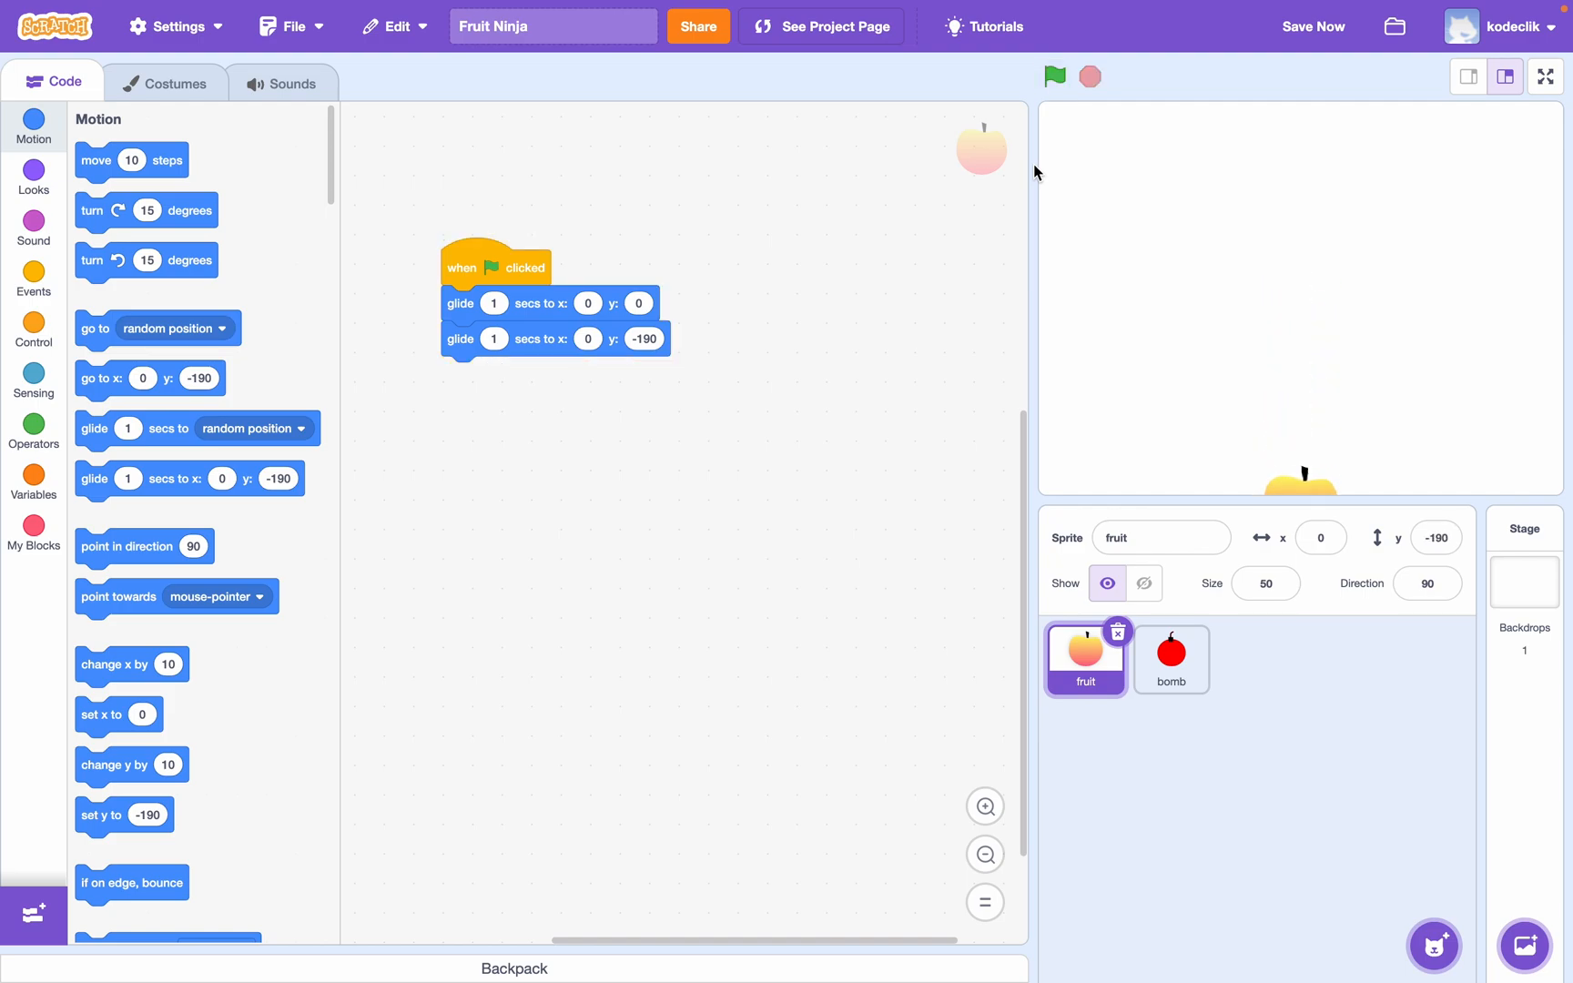
pyautogui.moveTo(553, 504)
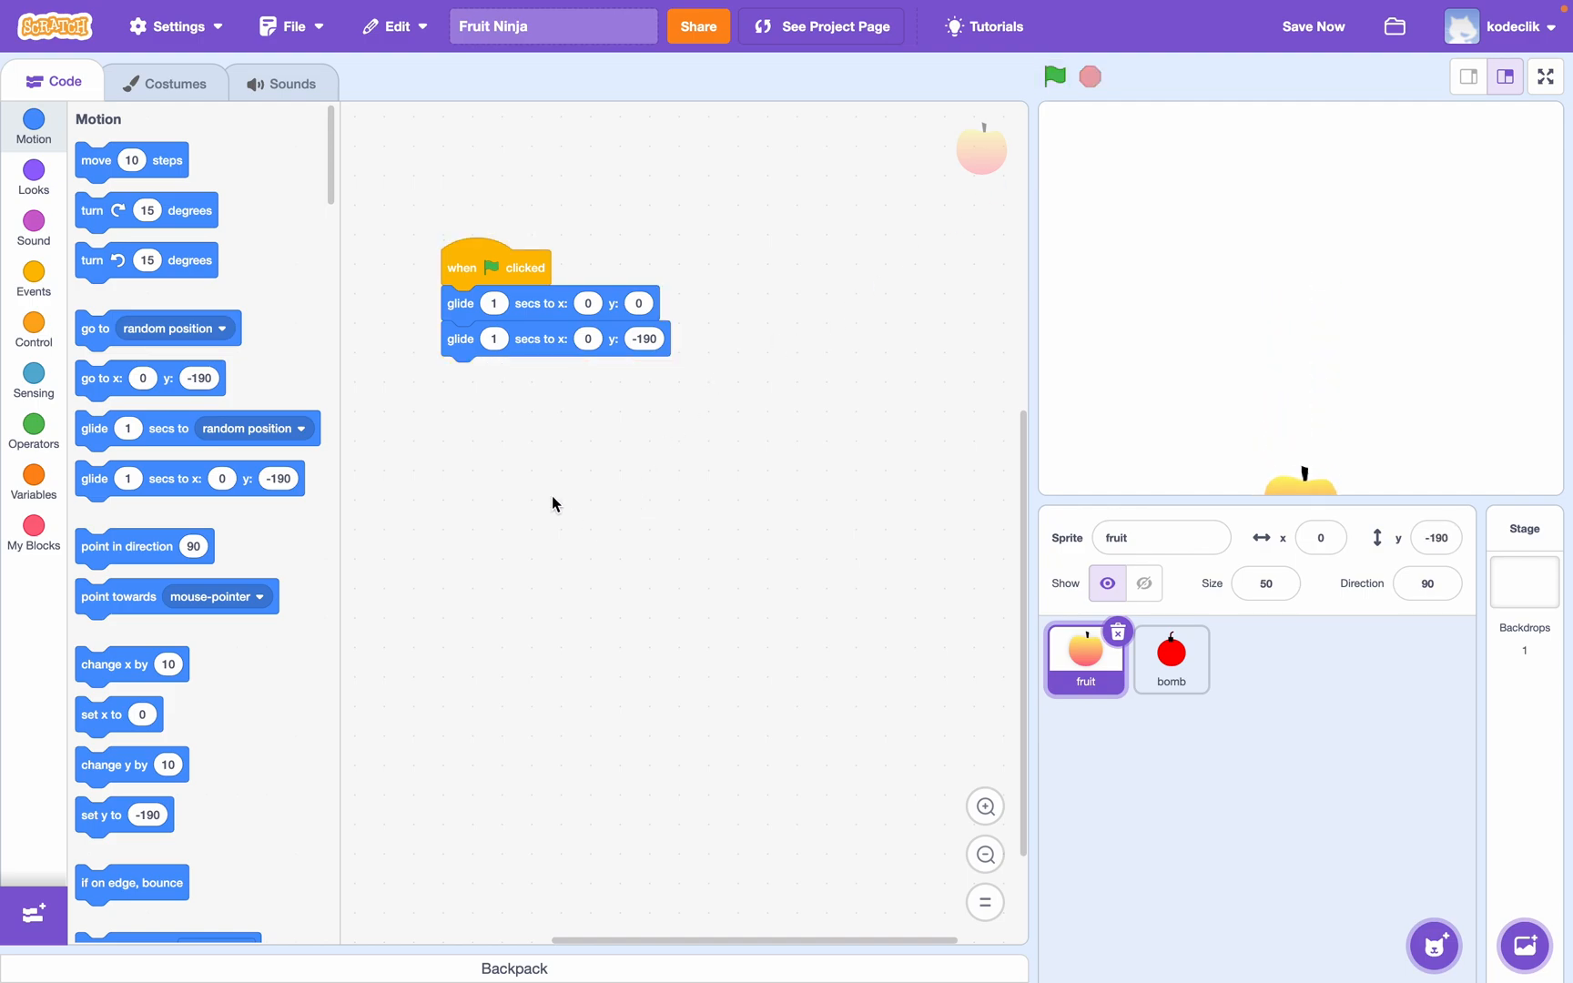
pyautogui.moveTo(637, 490)
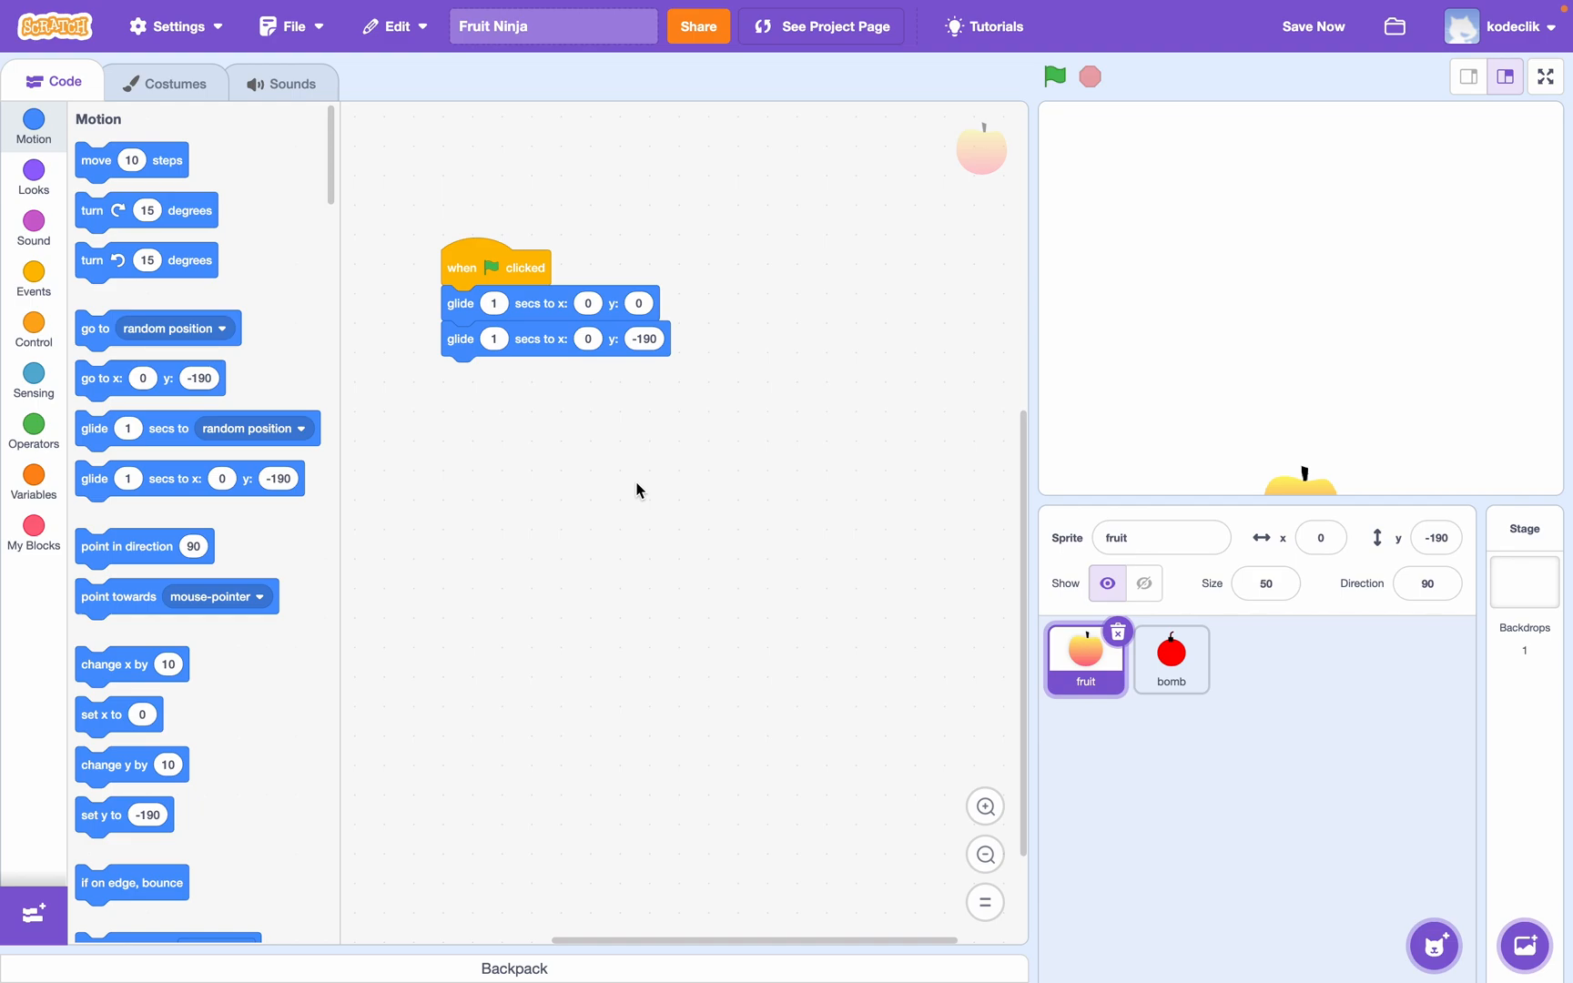
pyautogui.click(1054, 77)
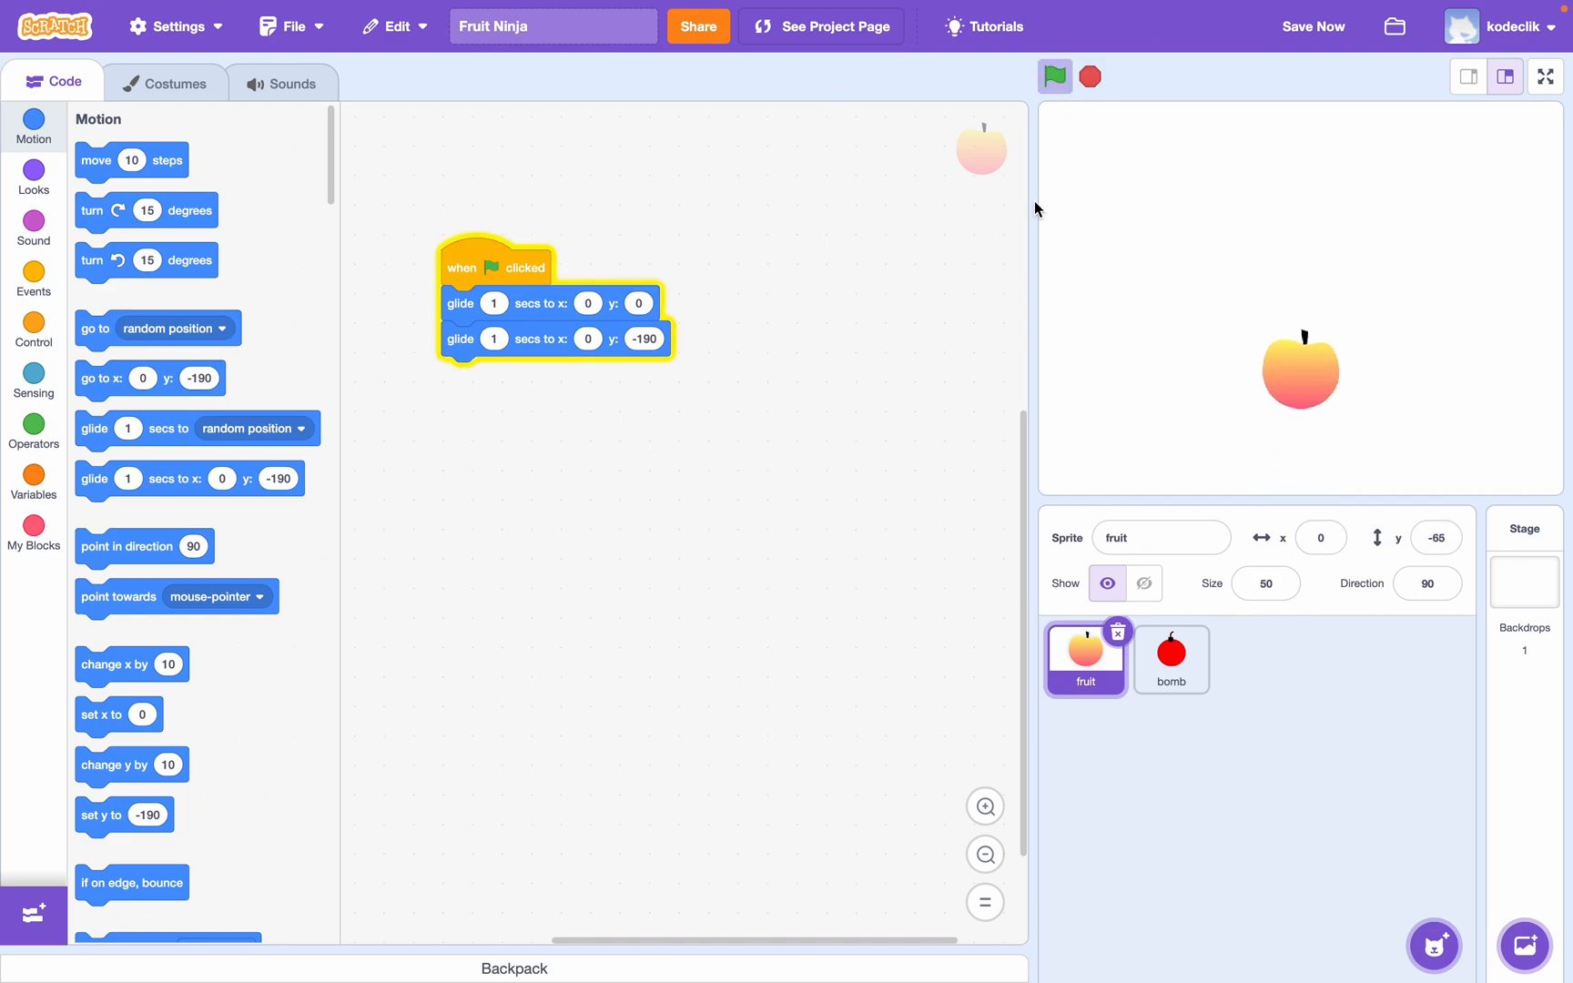
pyautogui.click(1054, 75)
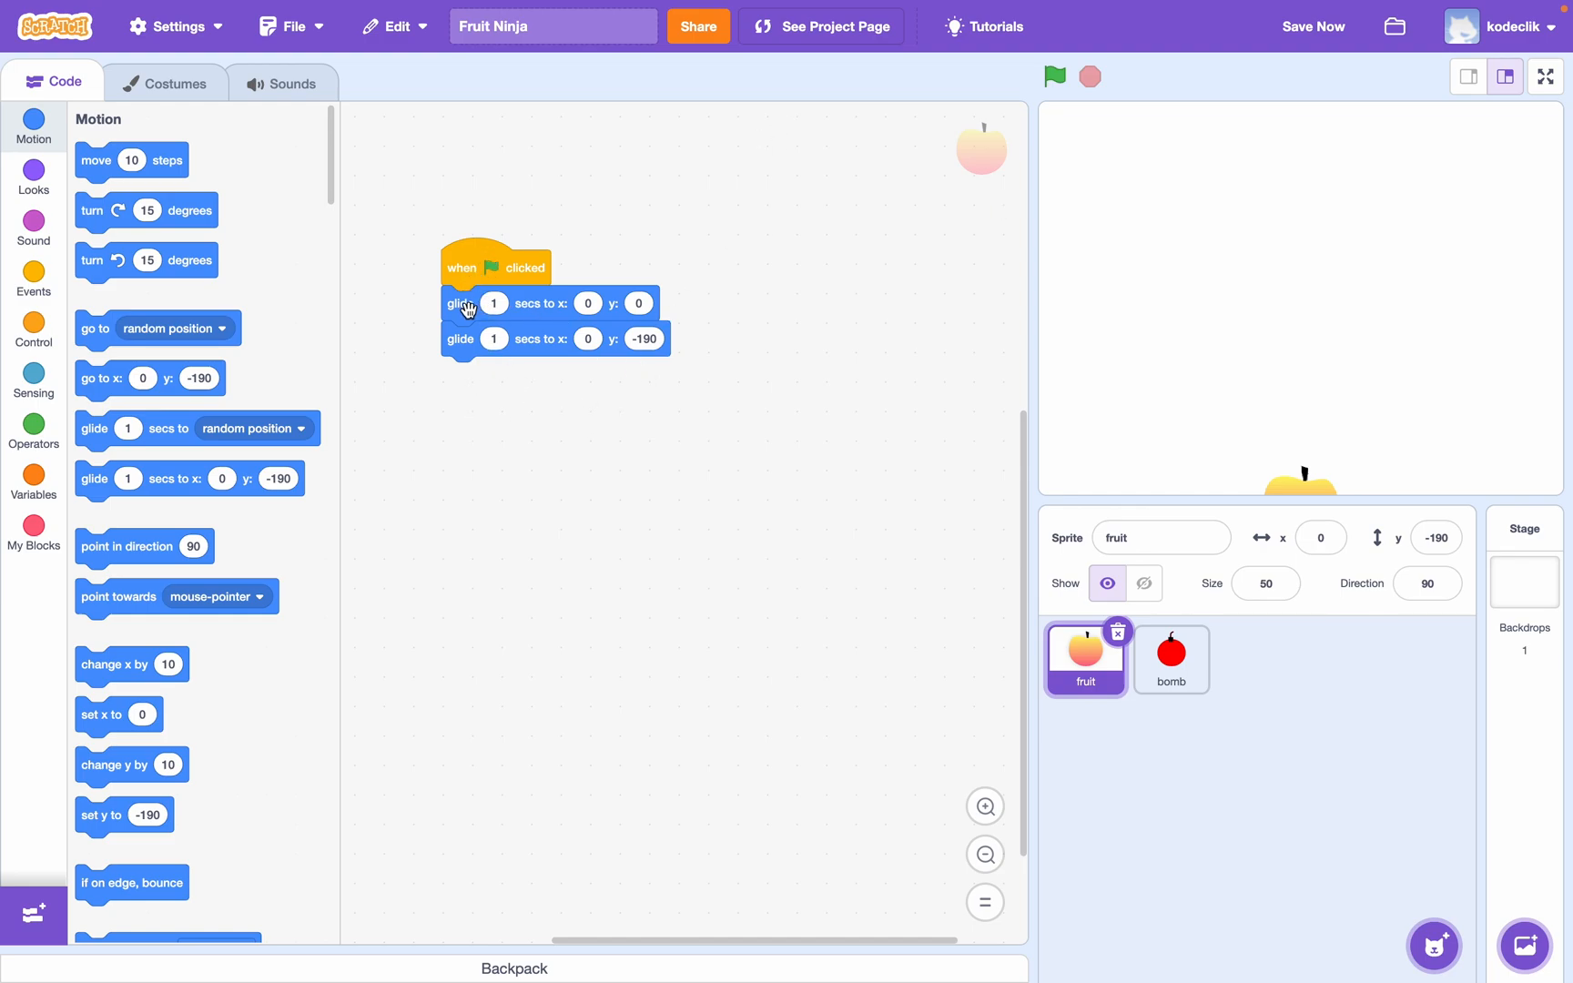
# - Clone the fruit every second in a forever loop, moving the glides under 'when I start as a clone'
pyautogui.moveTo(460, 302); pyautogui.dragTo(621, 306)
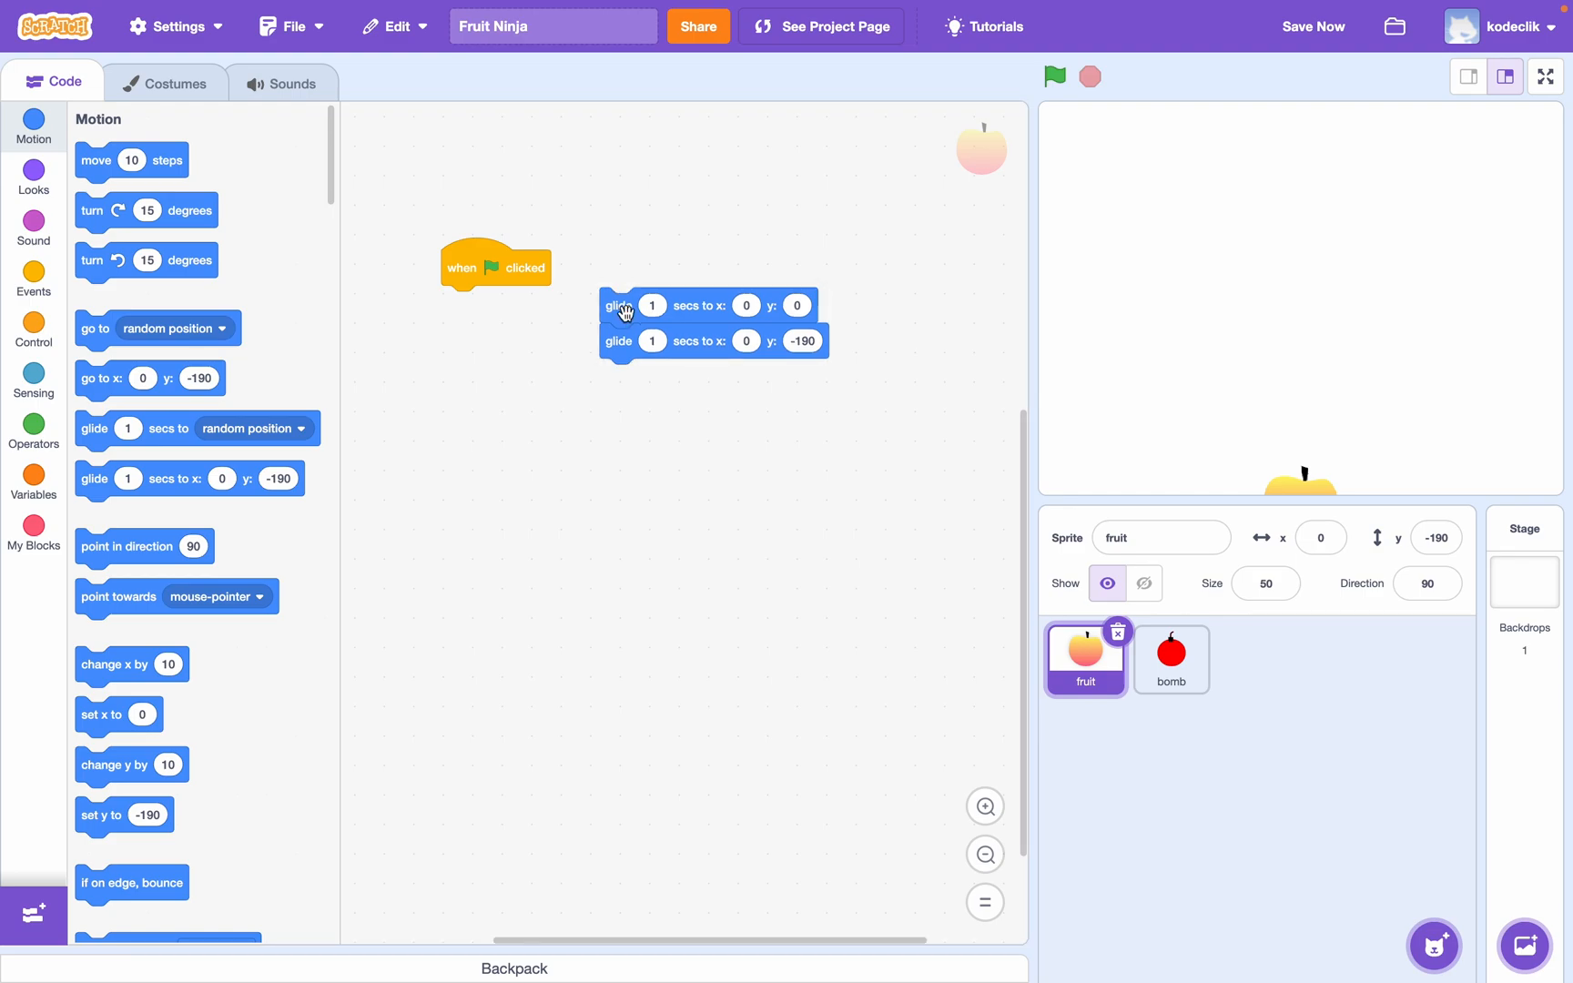
pyautogui.click(33, 280)
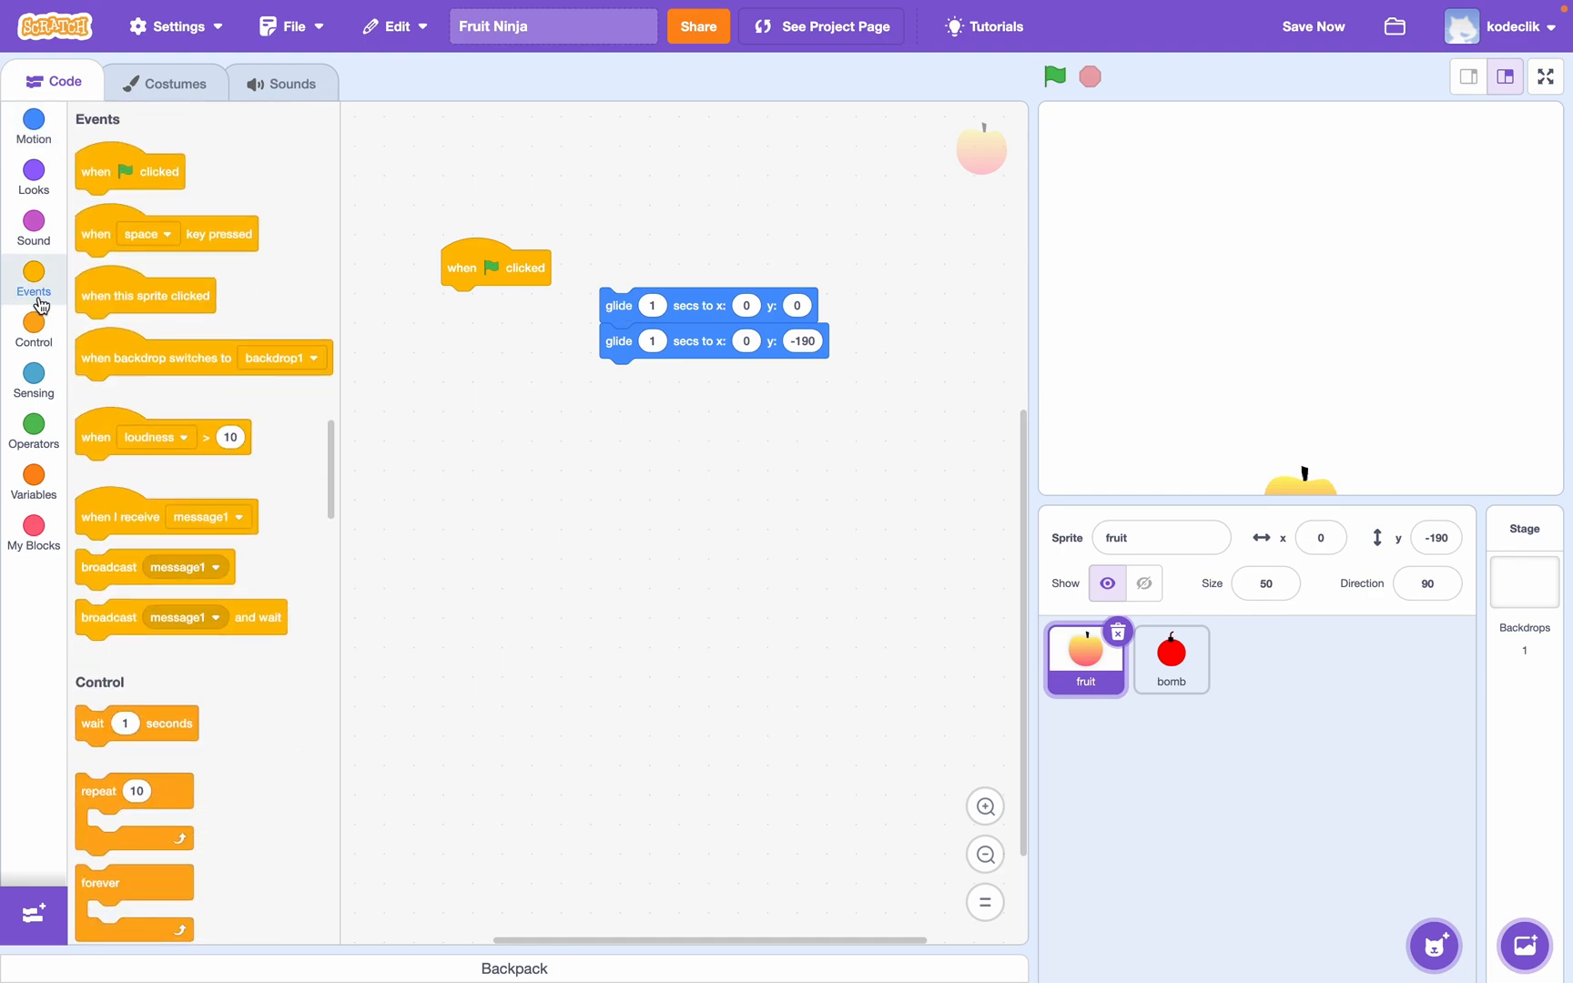
pyautogui.moveTo(135, 894)
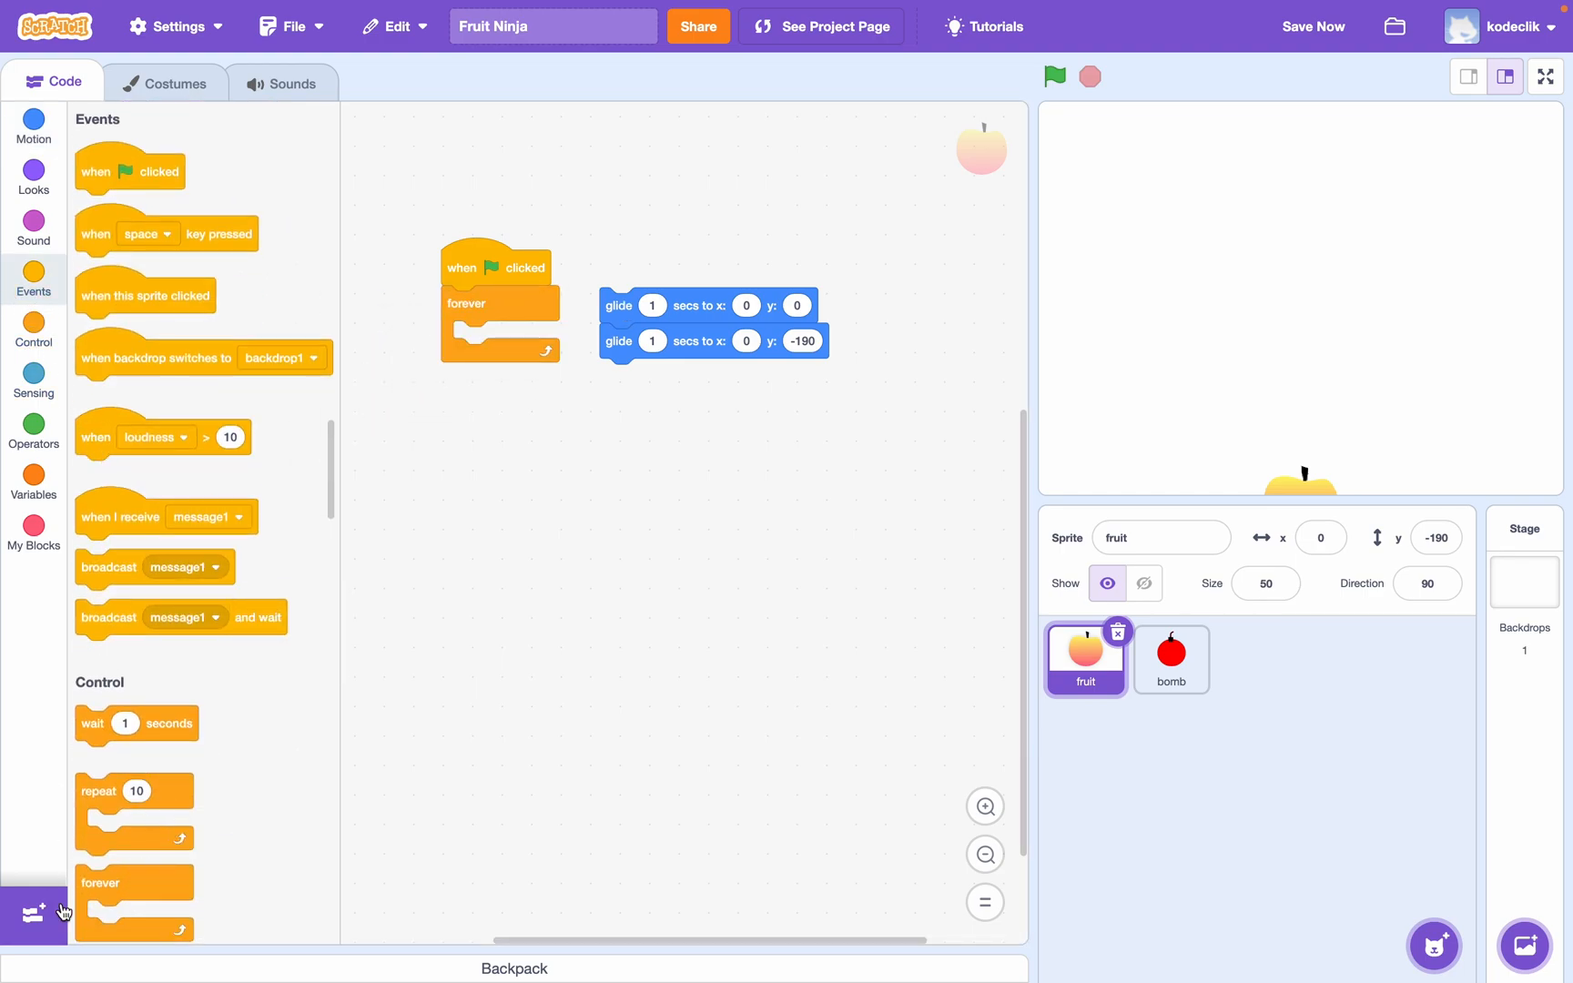
pyautogui.moveTo(135, 723); pyautogui.dragTo(480, 333)
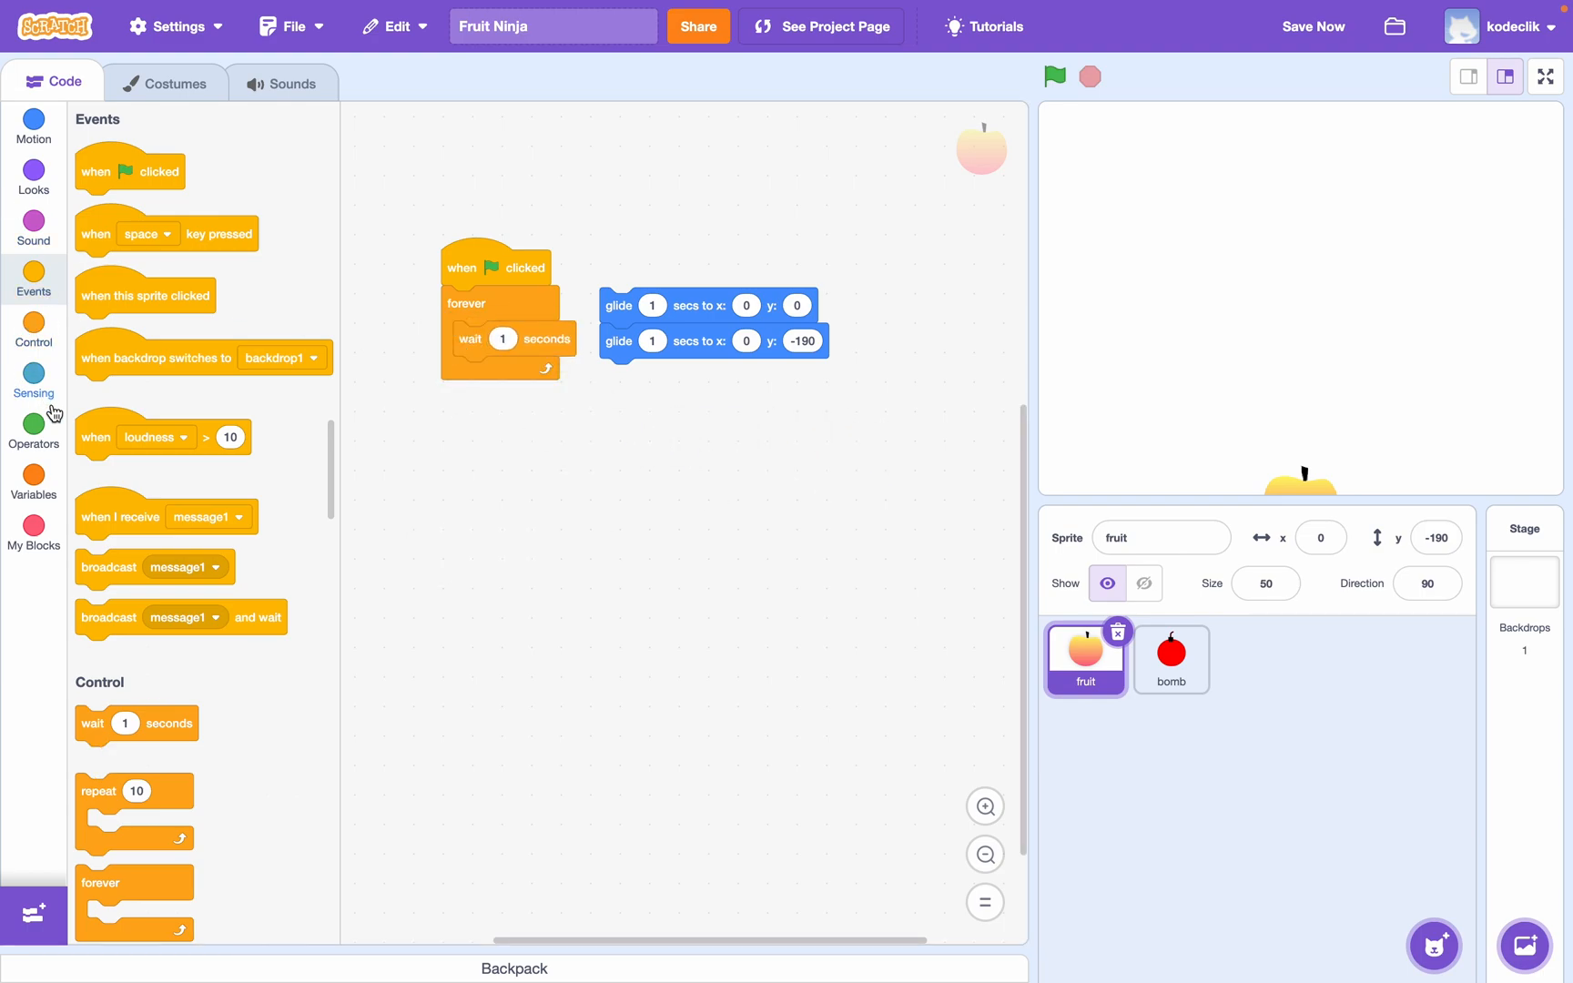
pyautogui.click(32, 327)
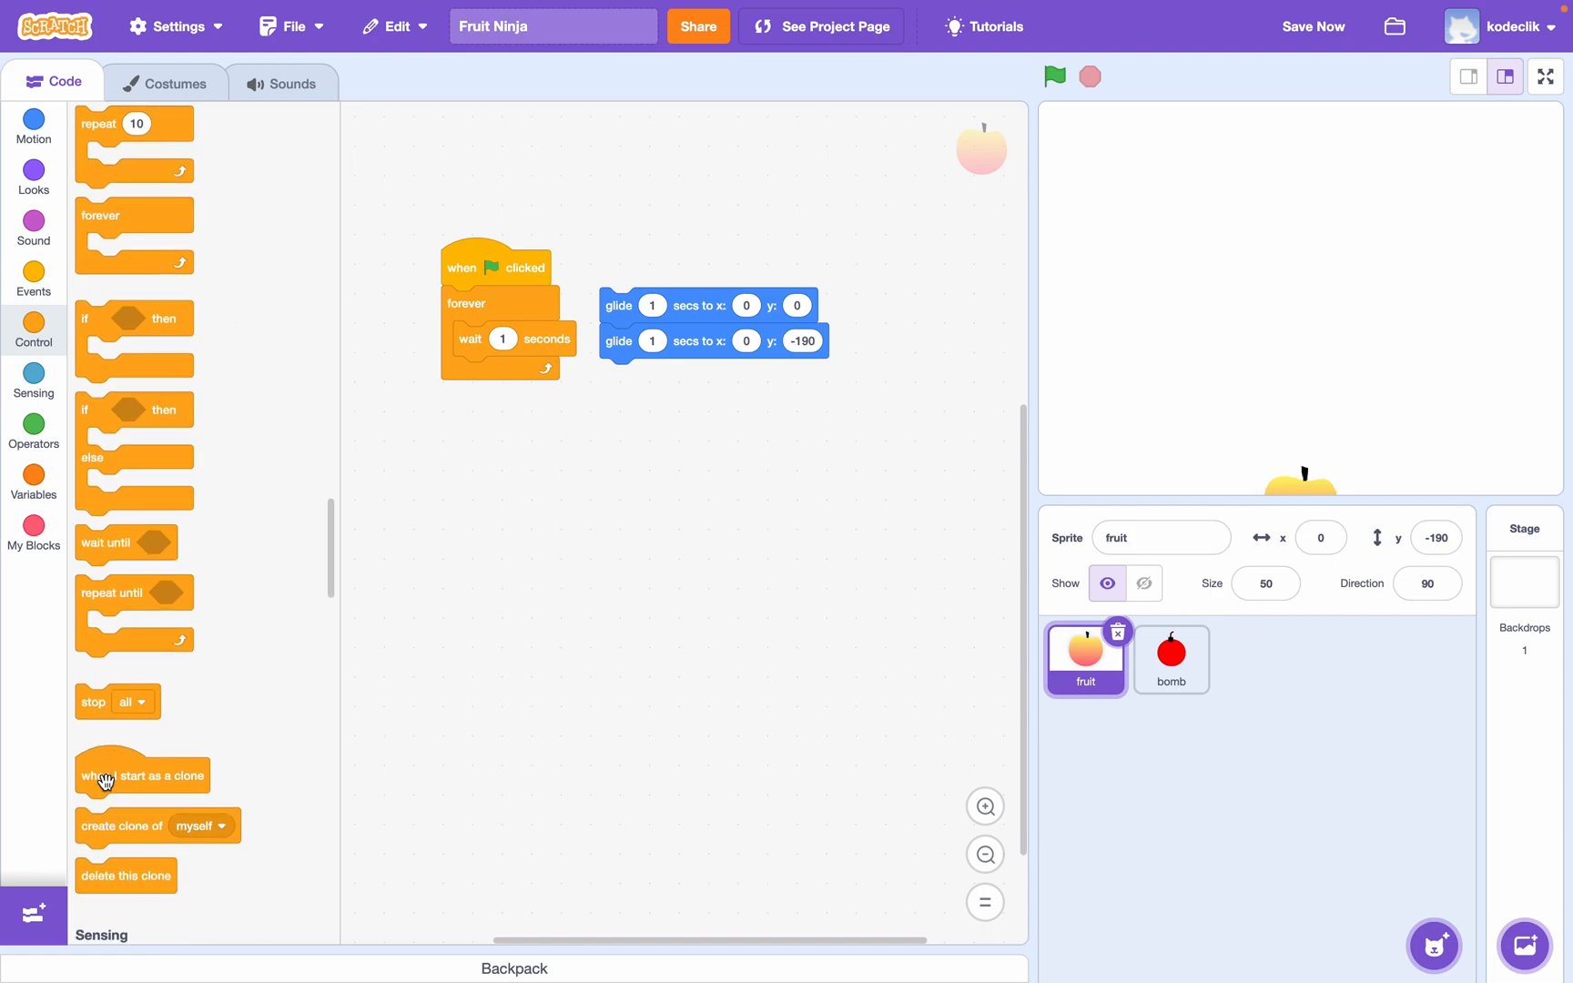
pyautogui.moveTo(122, 825); pyautogui.dragTo(419, 419)
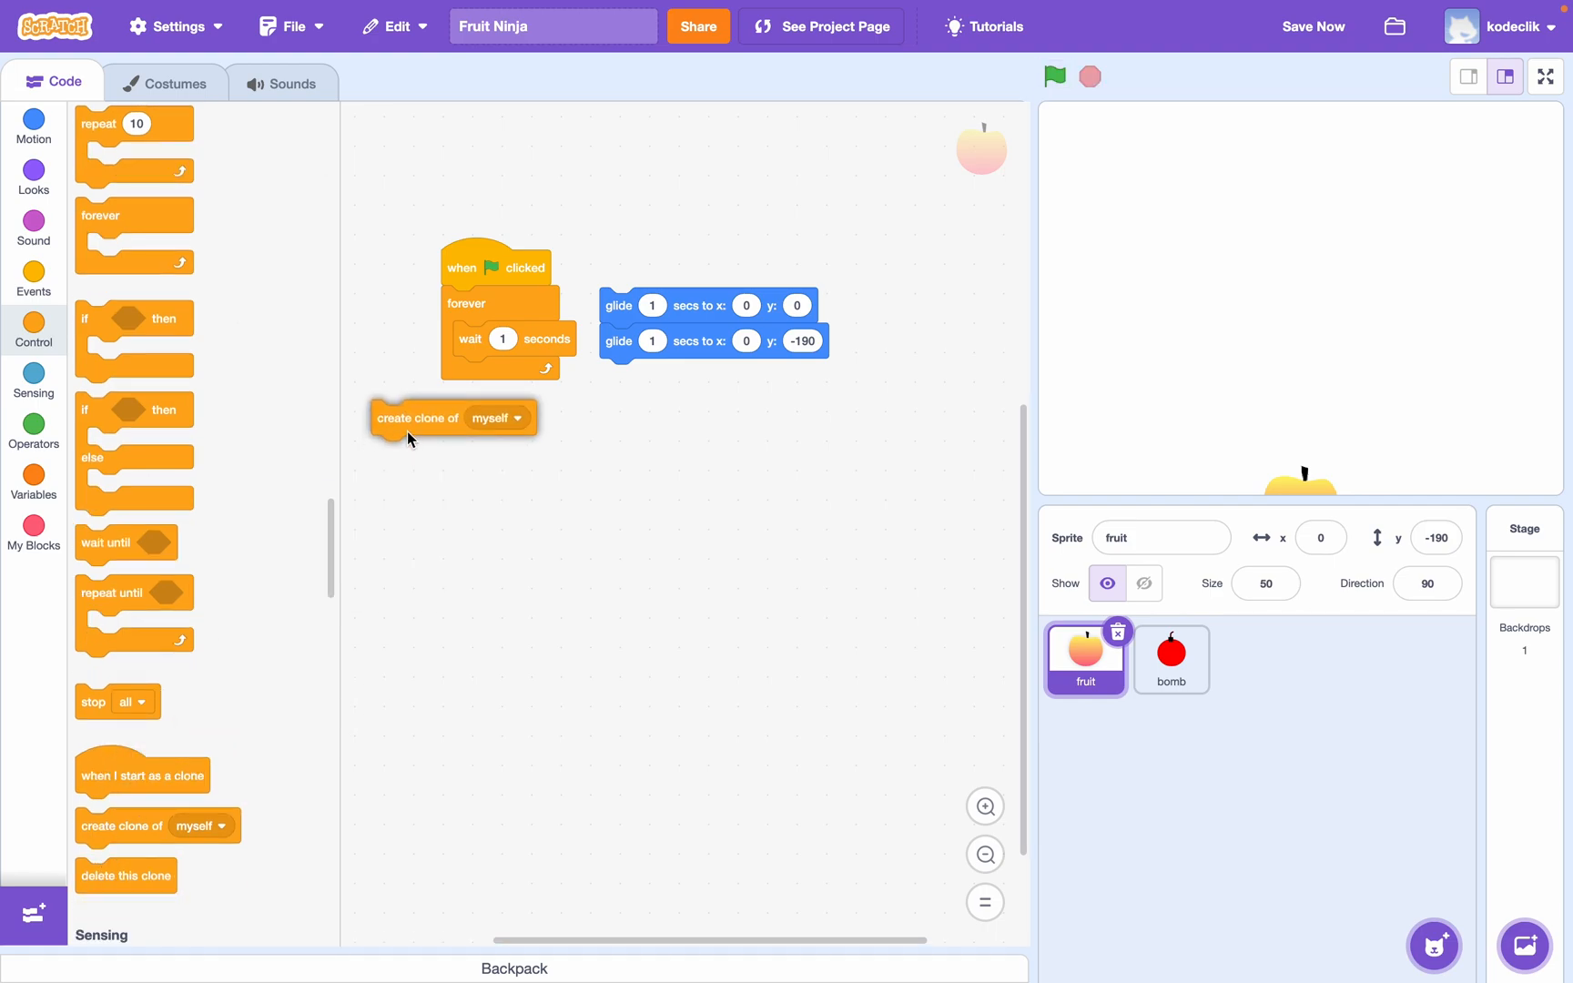
pyautogui.moveTo(416, 419); pyautogui.dragTo(499, 375)
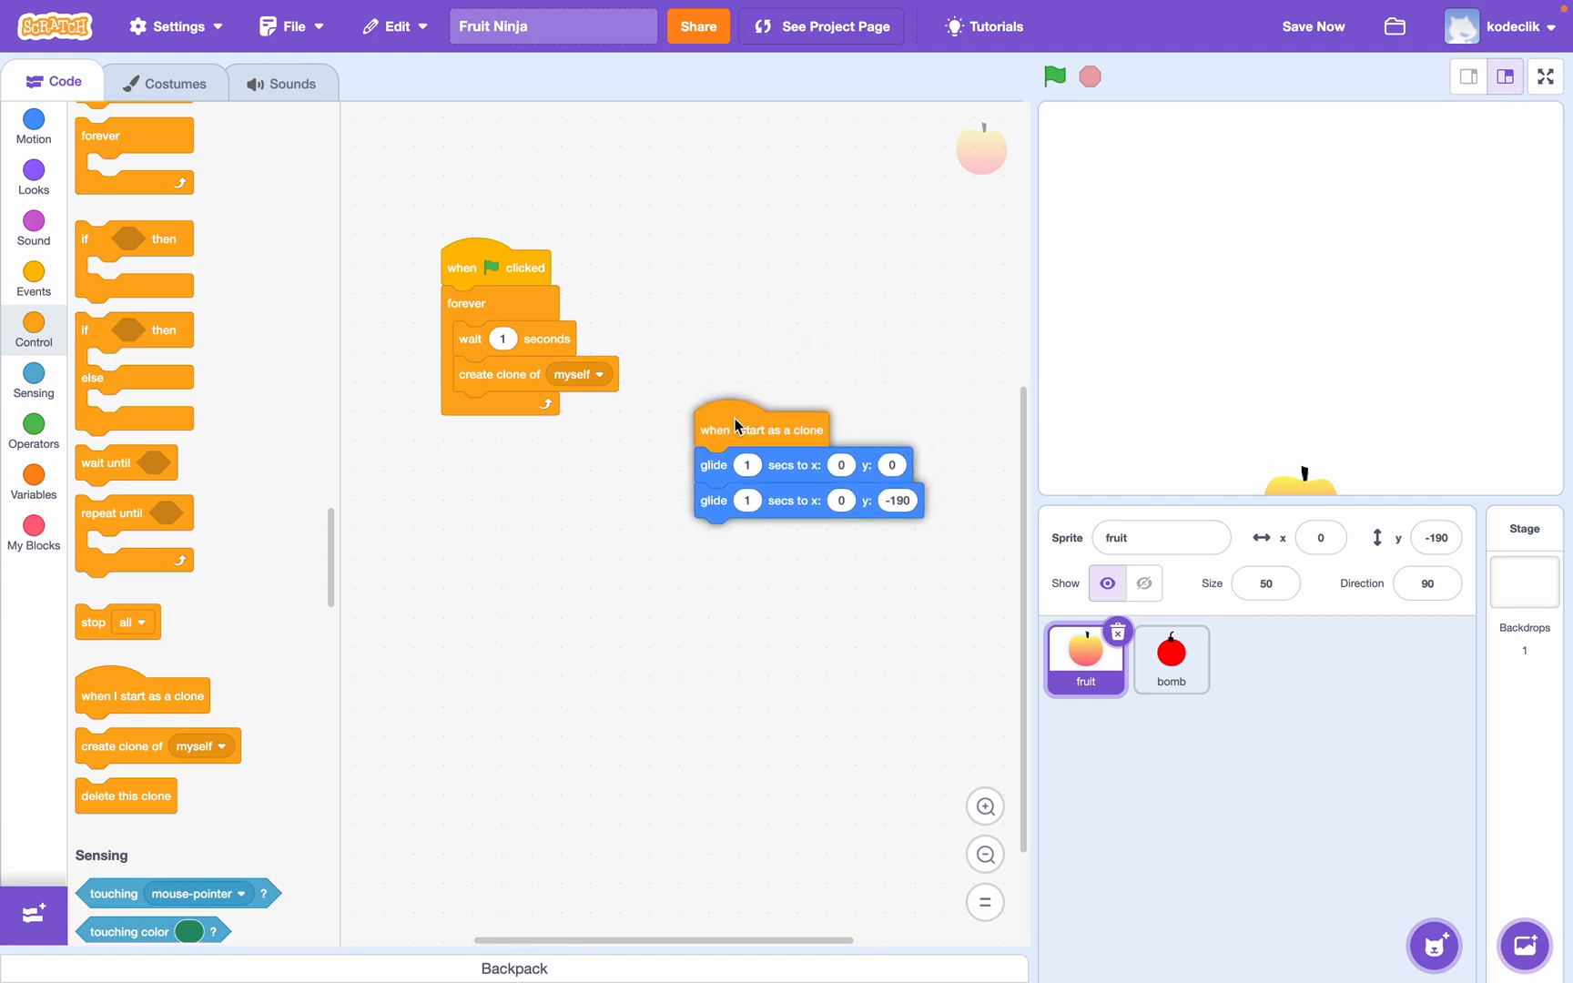
pyautogui.click(33, 128)
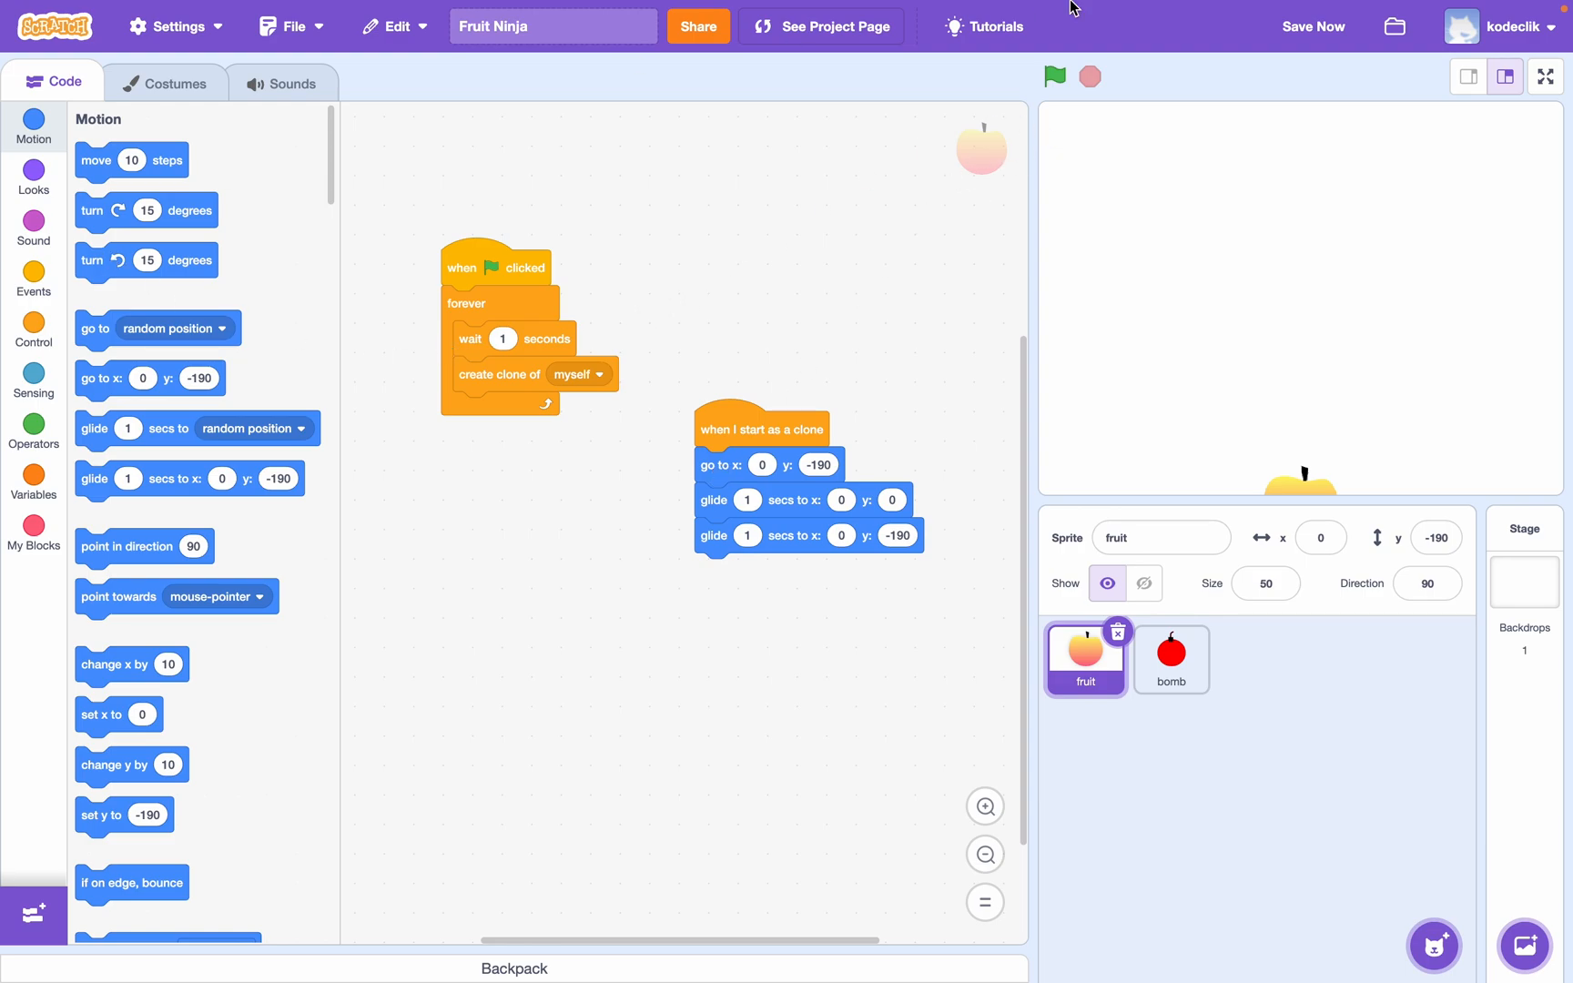
# - Test clone spawning, then make the wait a random number of seconds and run again
pyautogui.click(1054, 76)
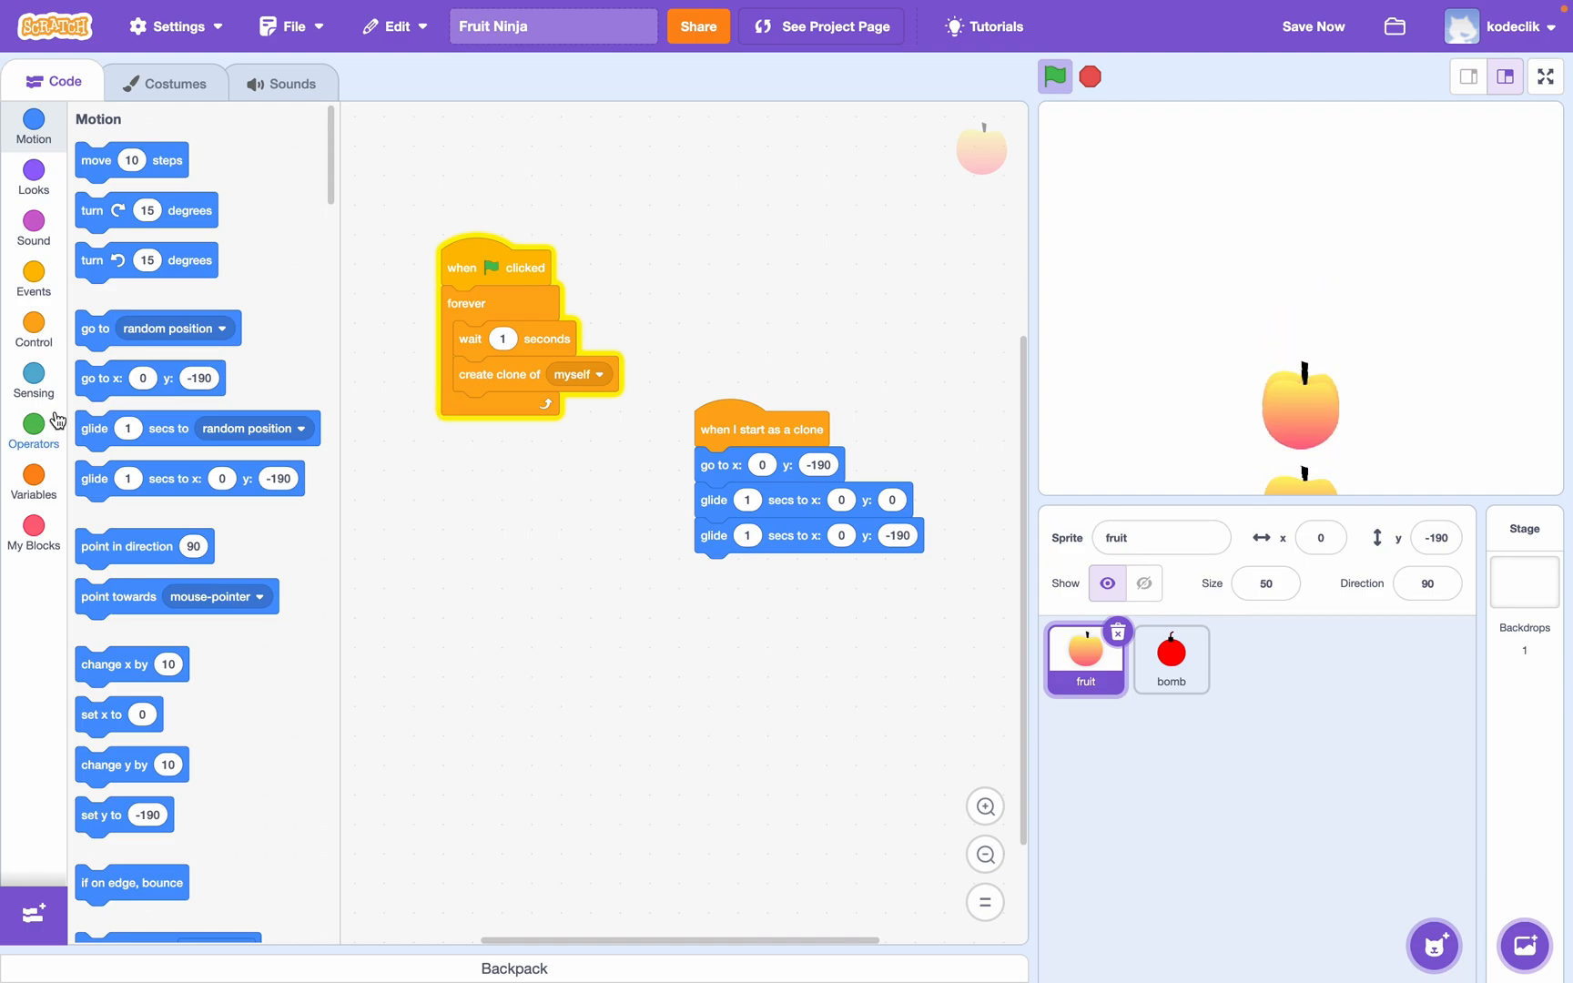
pyautogui.click(32, 430)
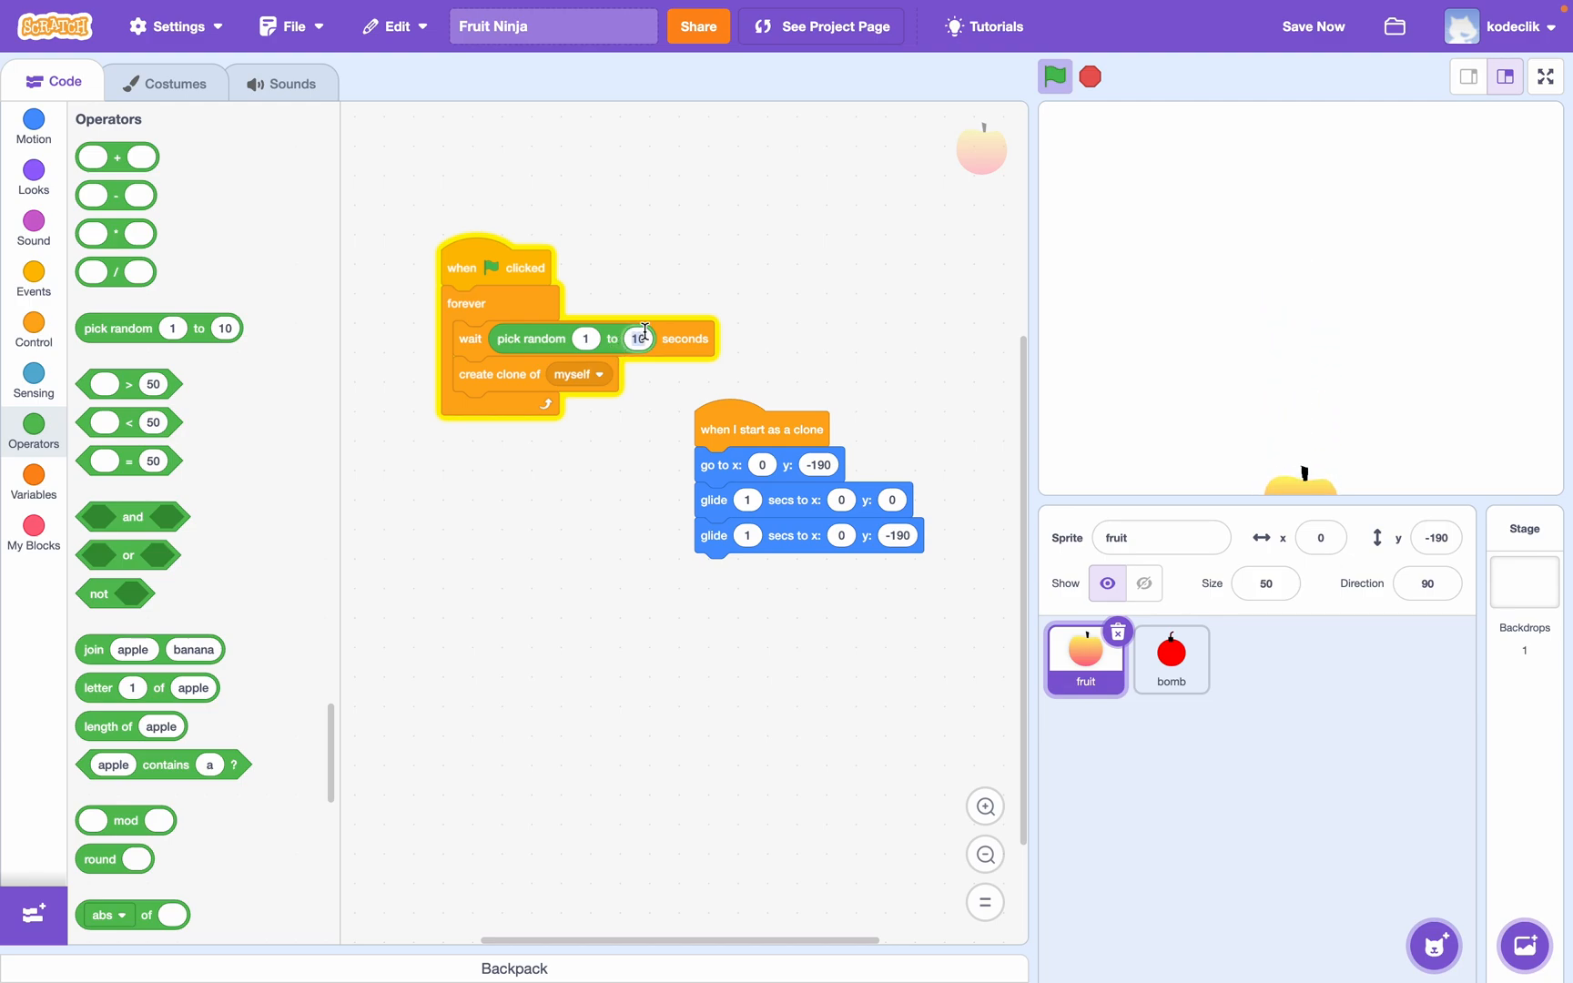
pyautogui.write('2')
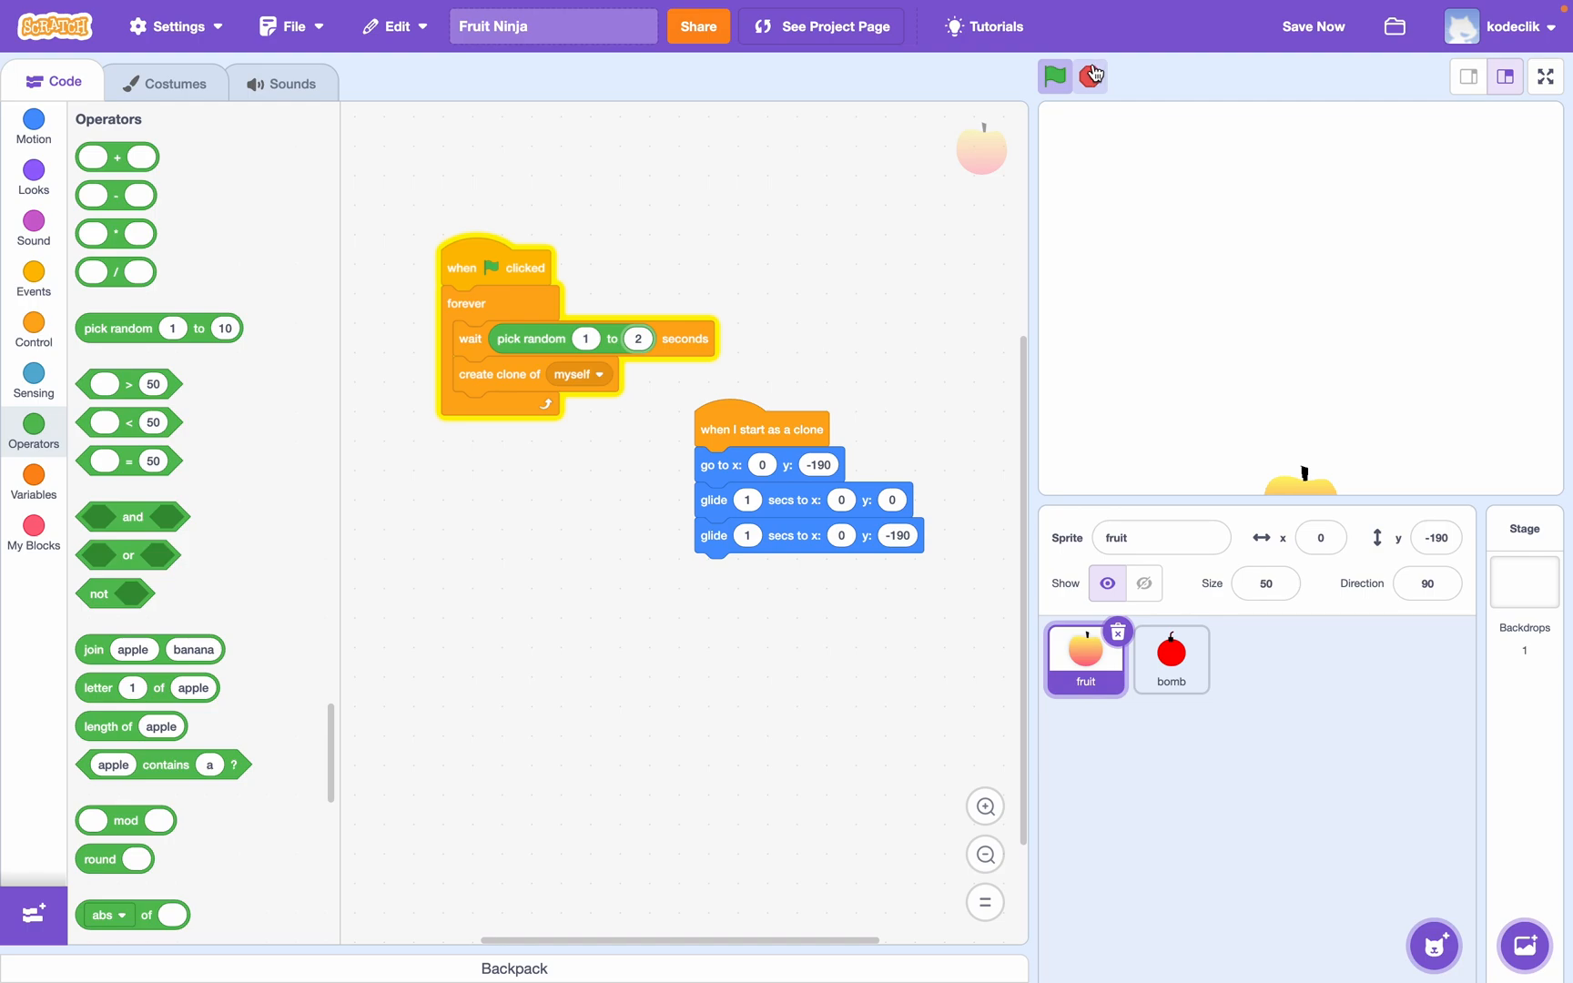
pyautogui.click(1054, 76)
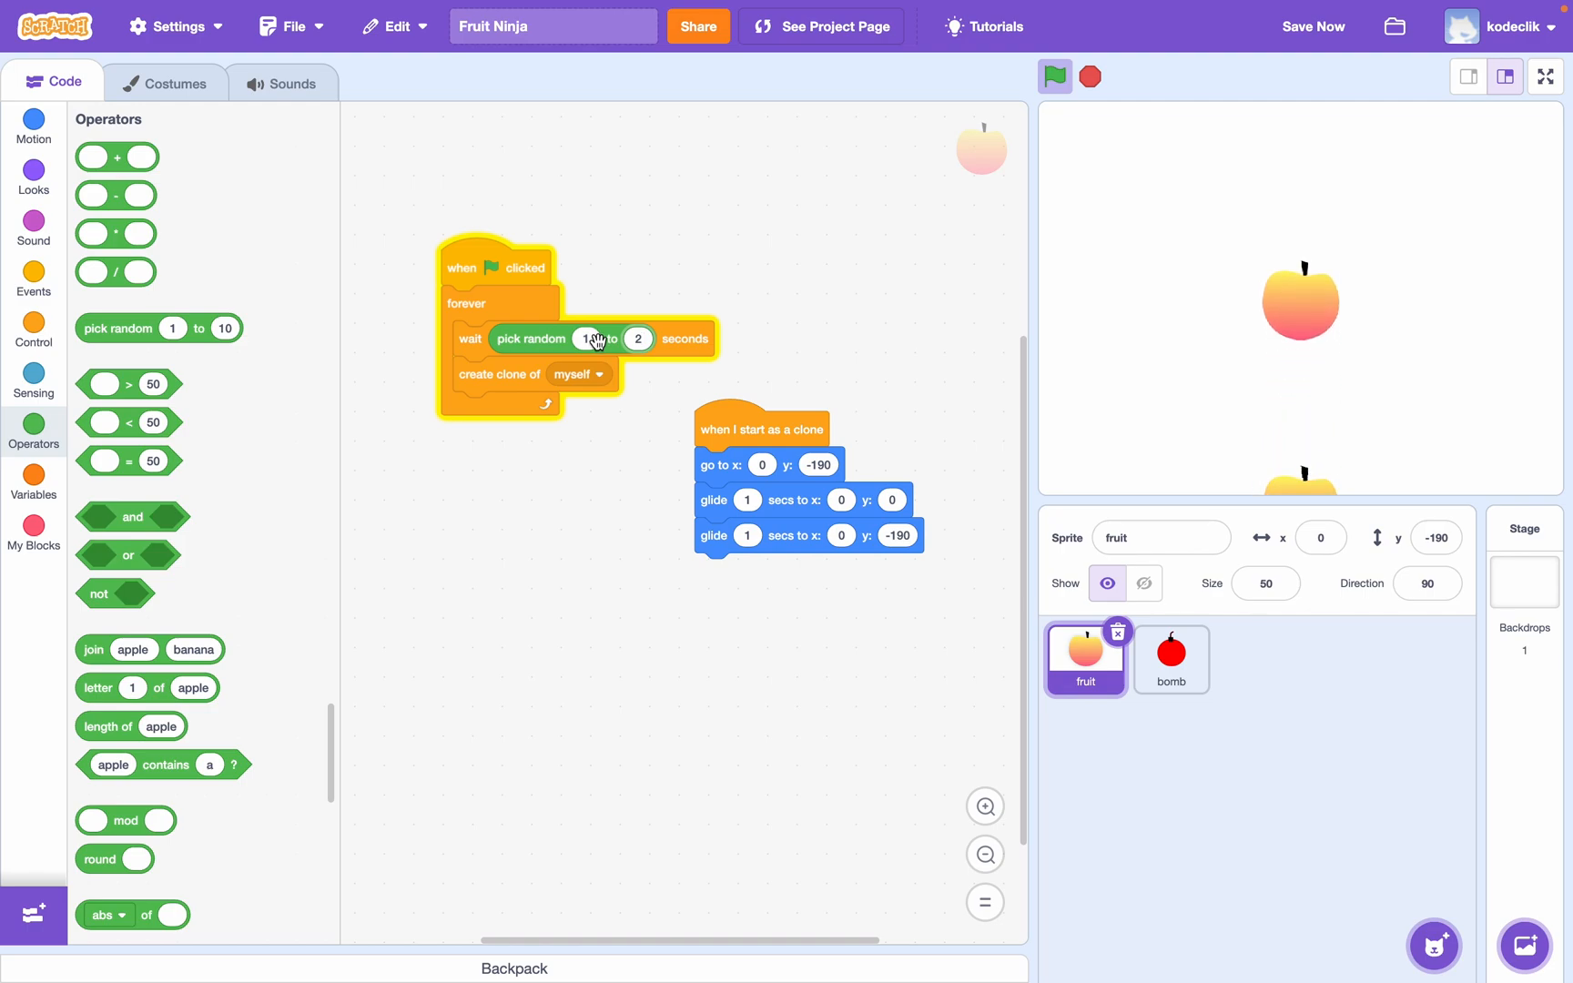
# - Change the wait to pick random 100 to 200 divided by 100 and test-run the game several times
pyautogui.moveTo(597, 339); pyautogui.dragTo(692, 311)
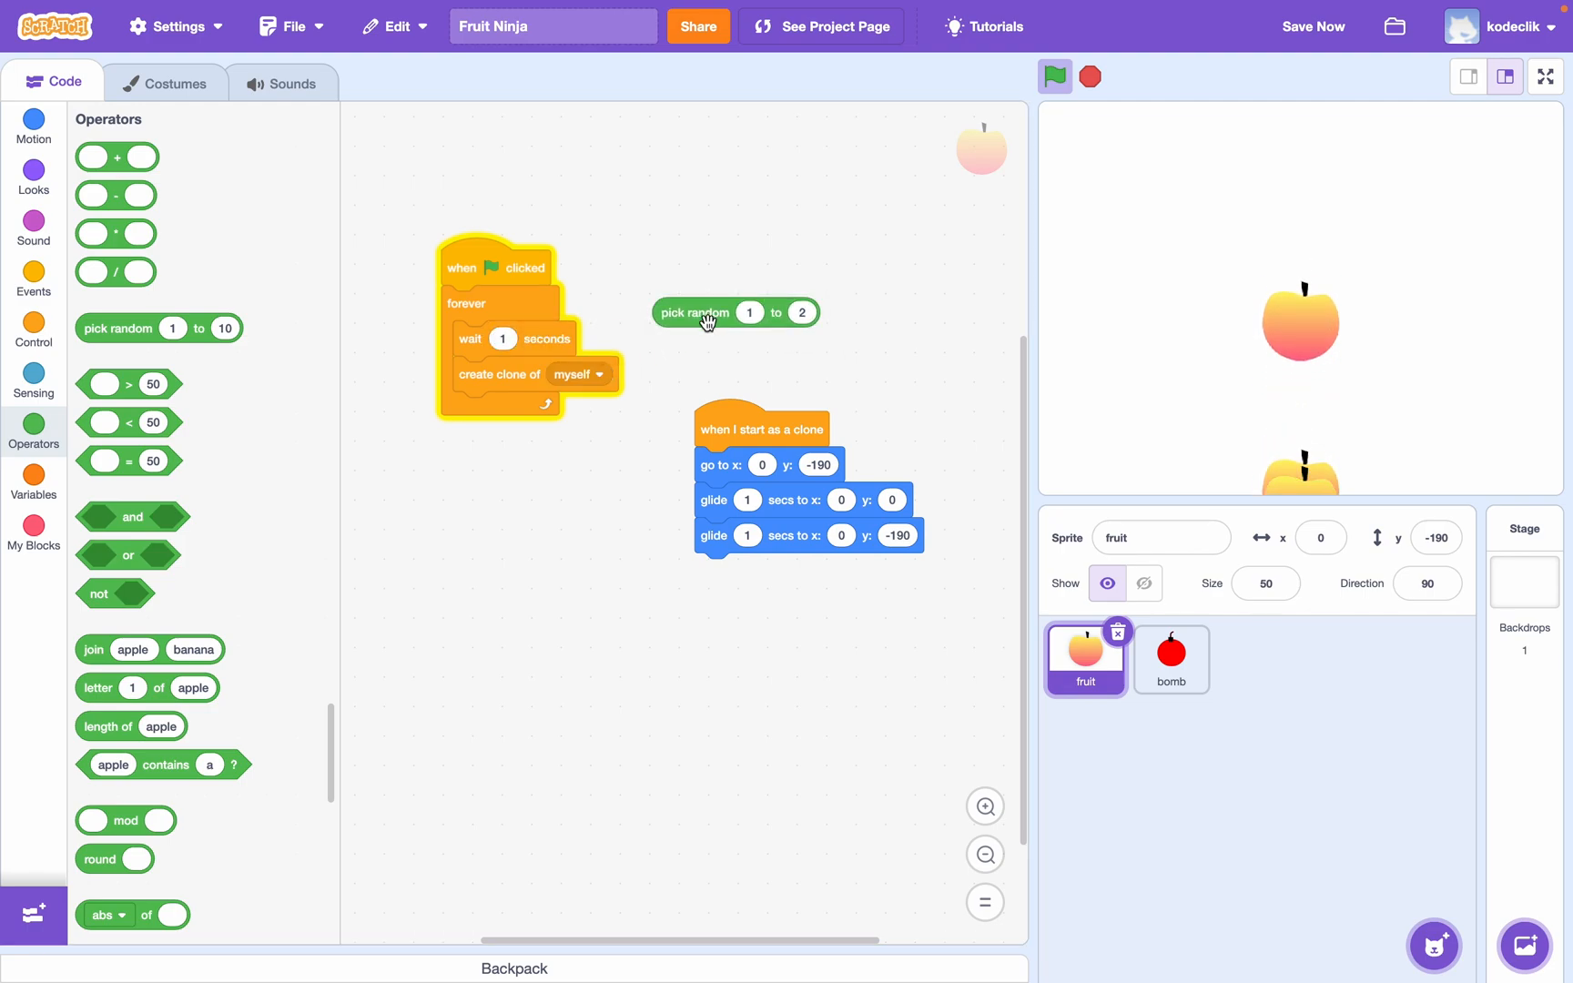
pyautogui.write('100')
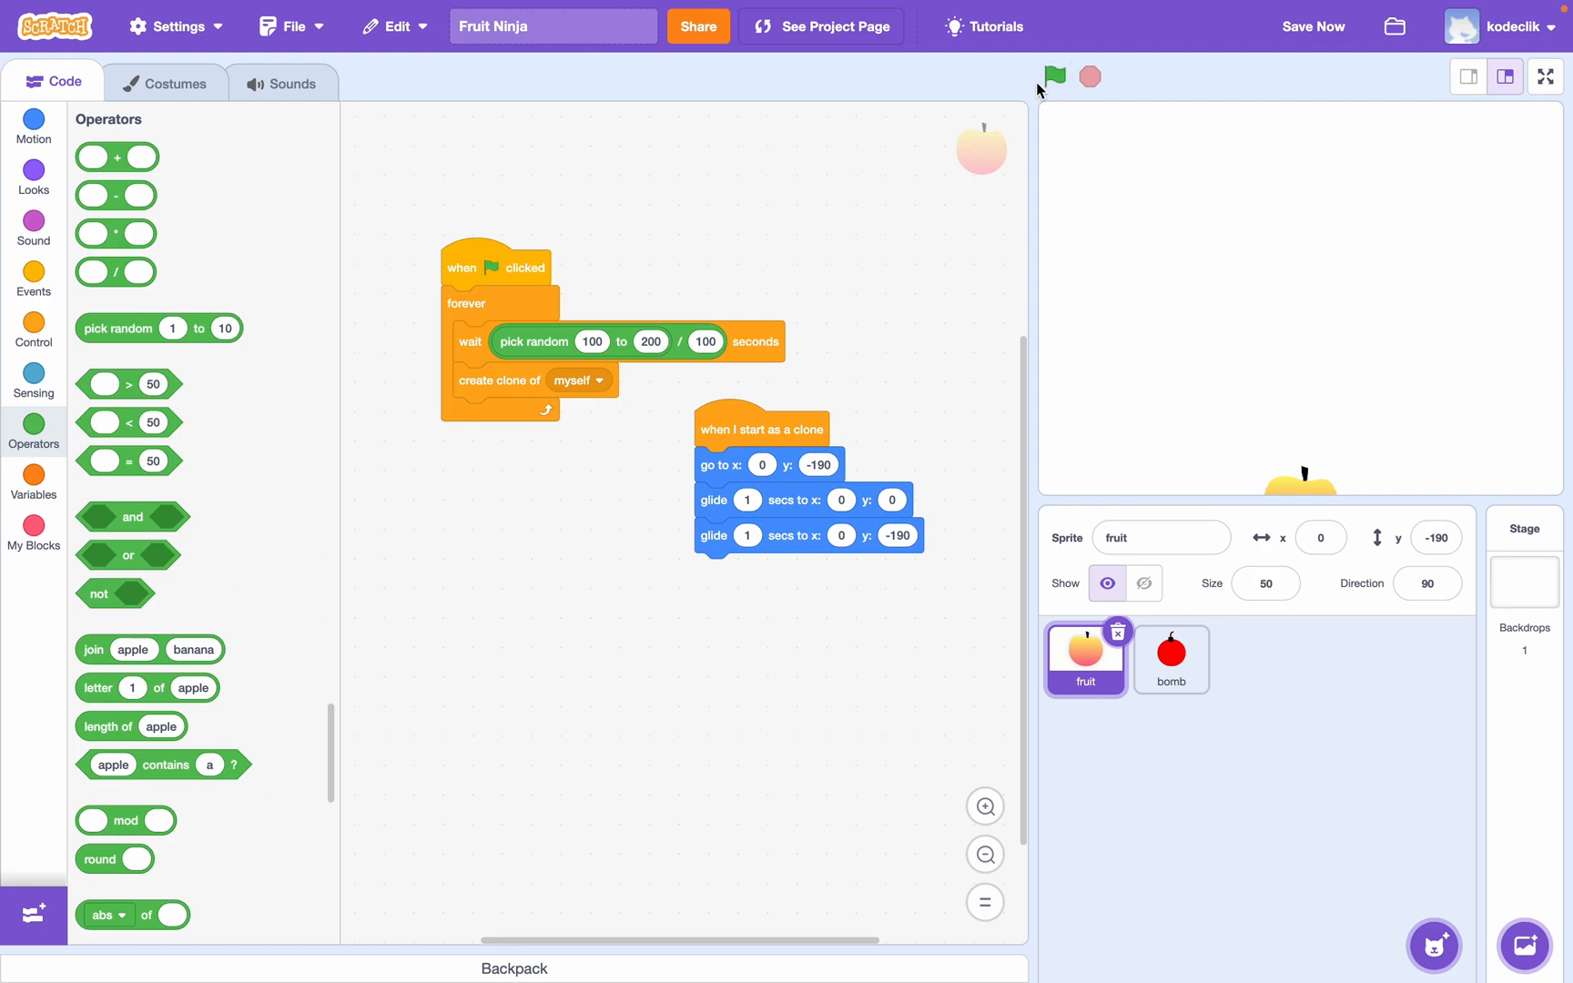
pyautogui.click(1054, 77)
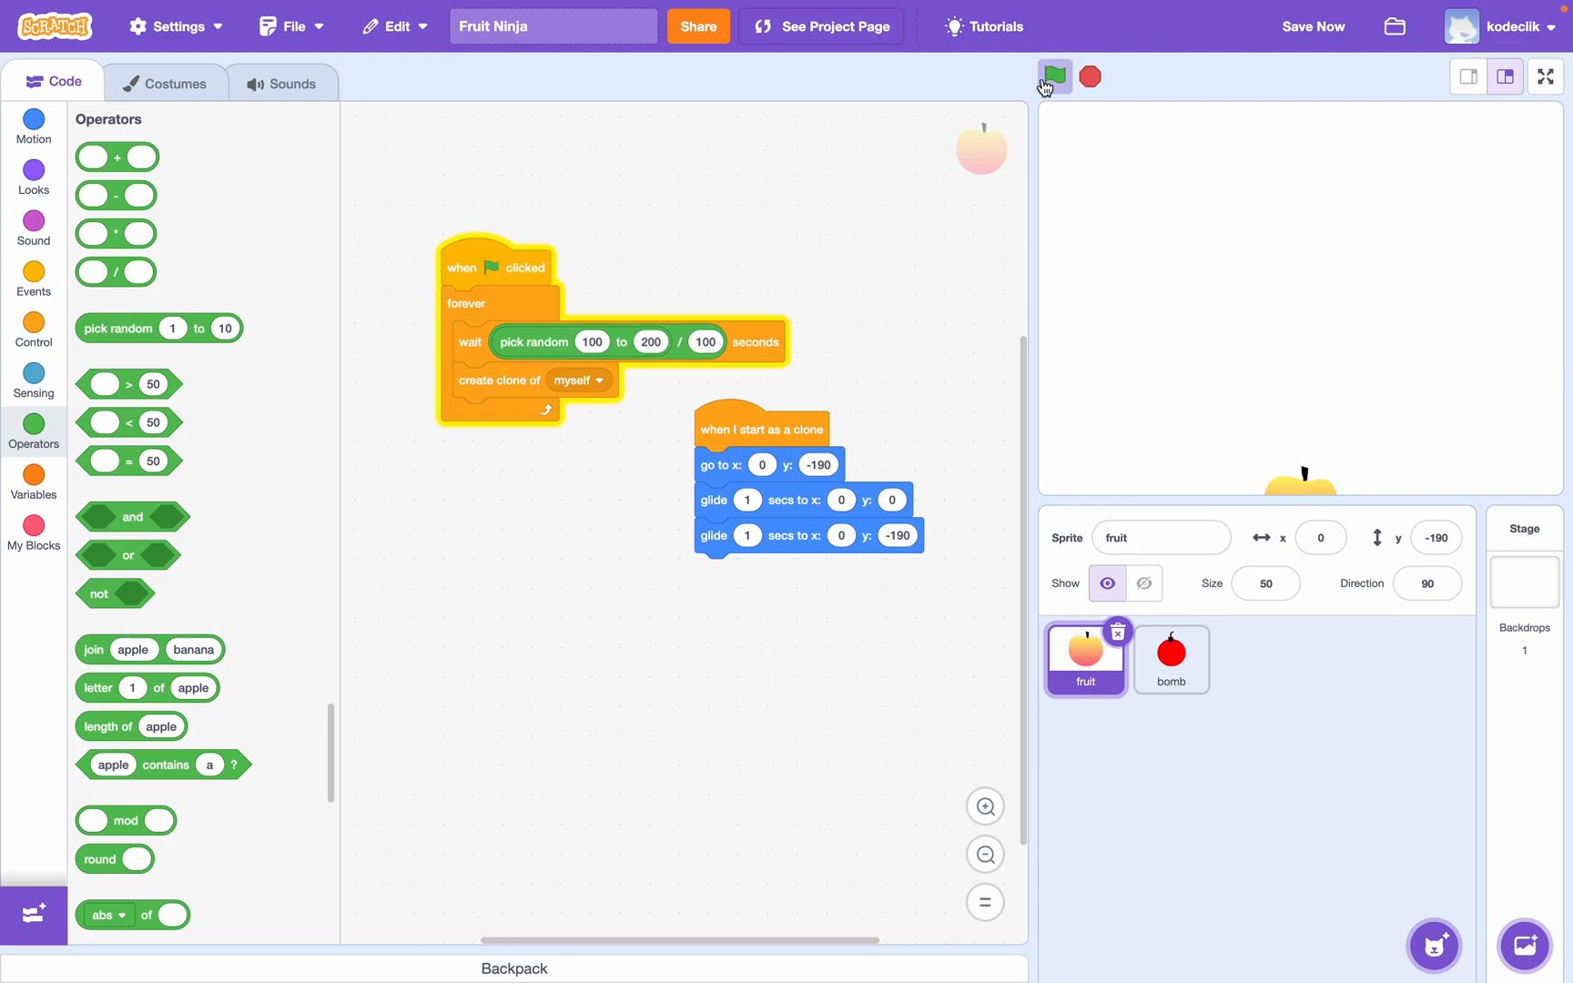
pyautogui.click(1054, 77)
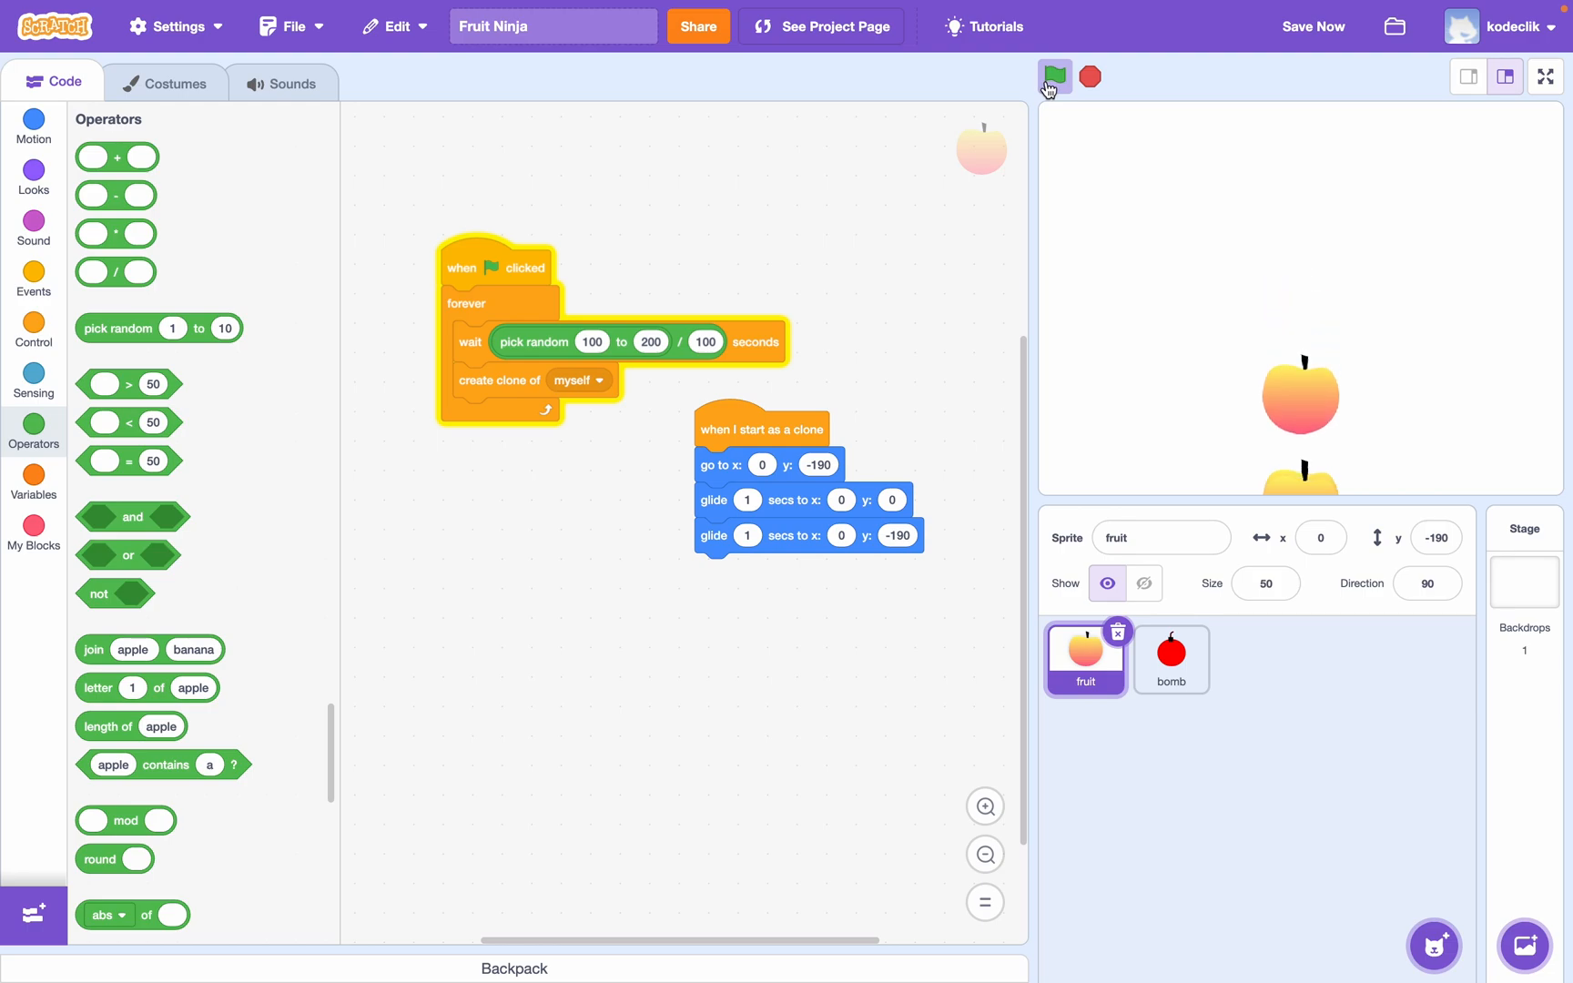
pyautogui.click(1054, 76)
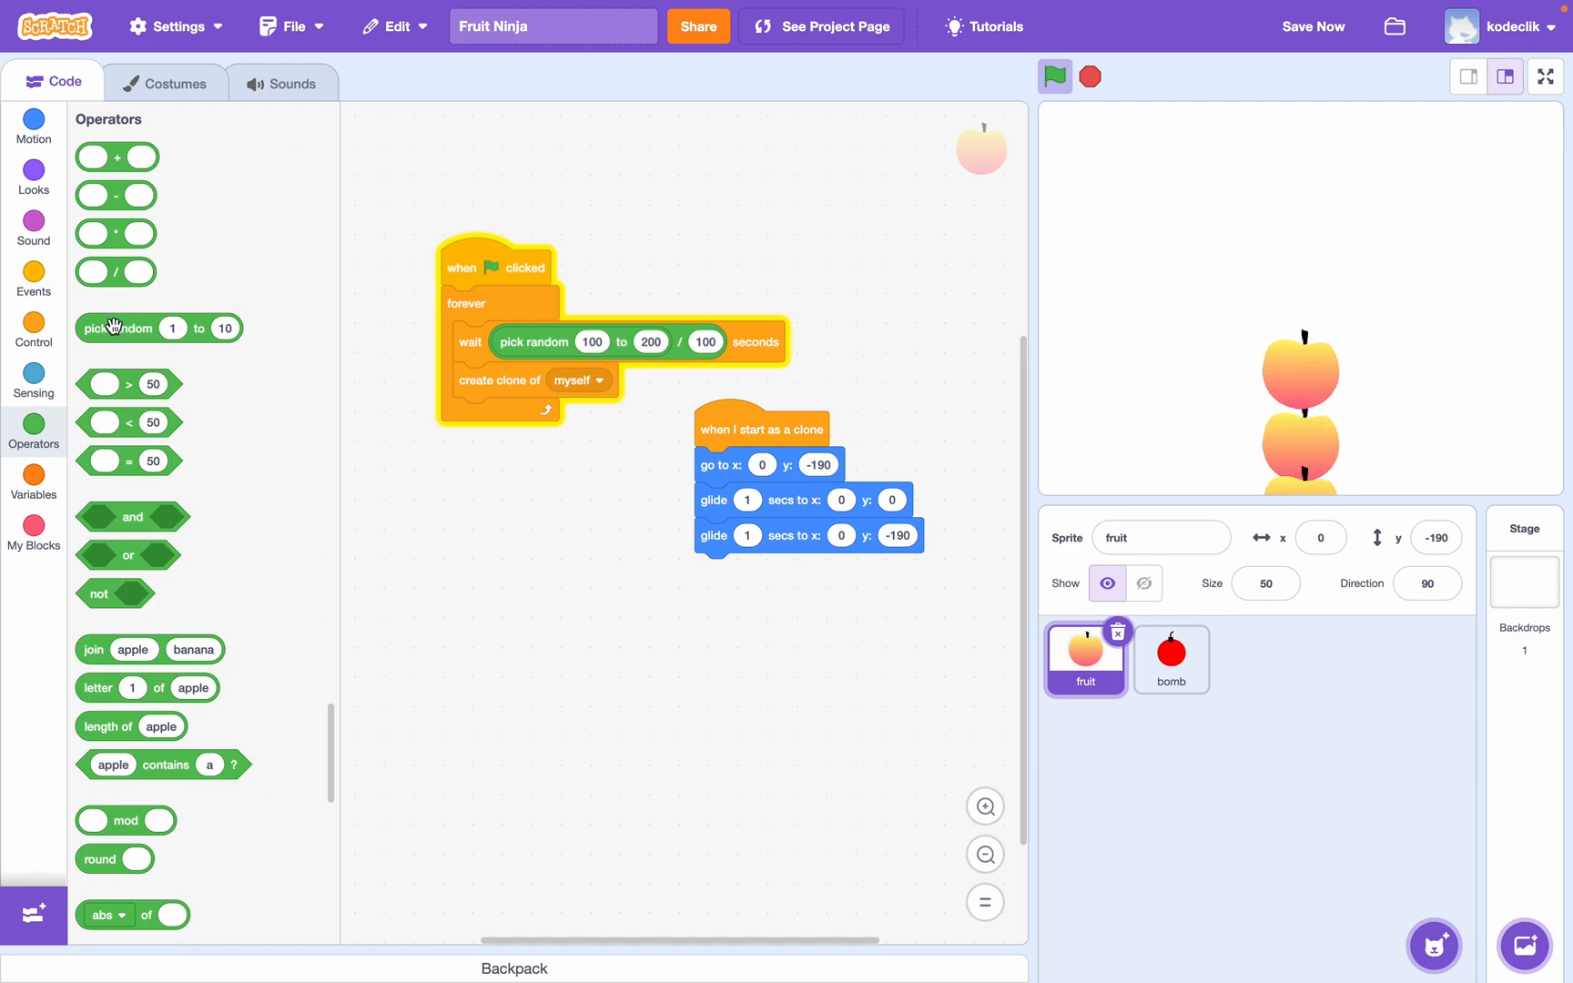
# - Give clones a random start x of -200 to 200, checking the stage edges and hiding the original fruit
pyautogui.moveTo(113, 327); pyautogui.dragTo(872, 473)
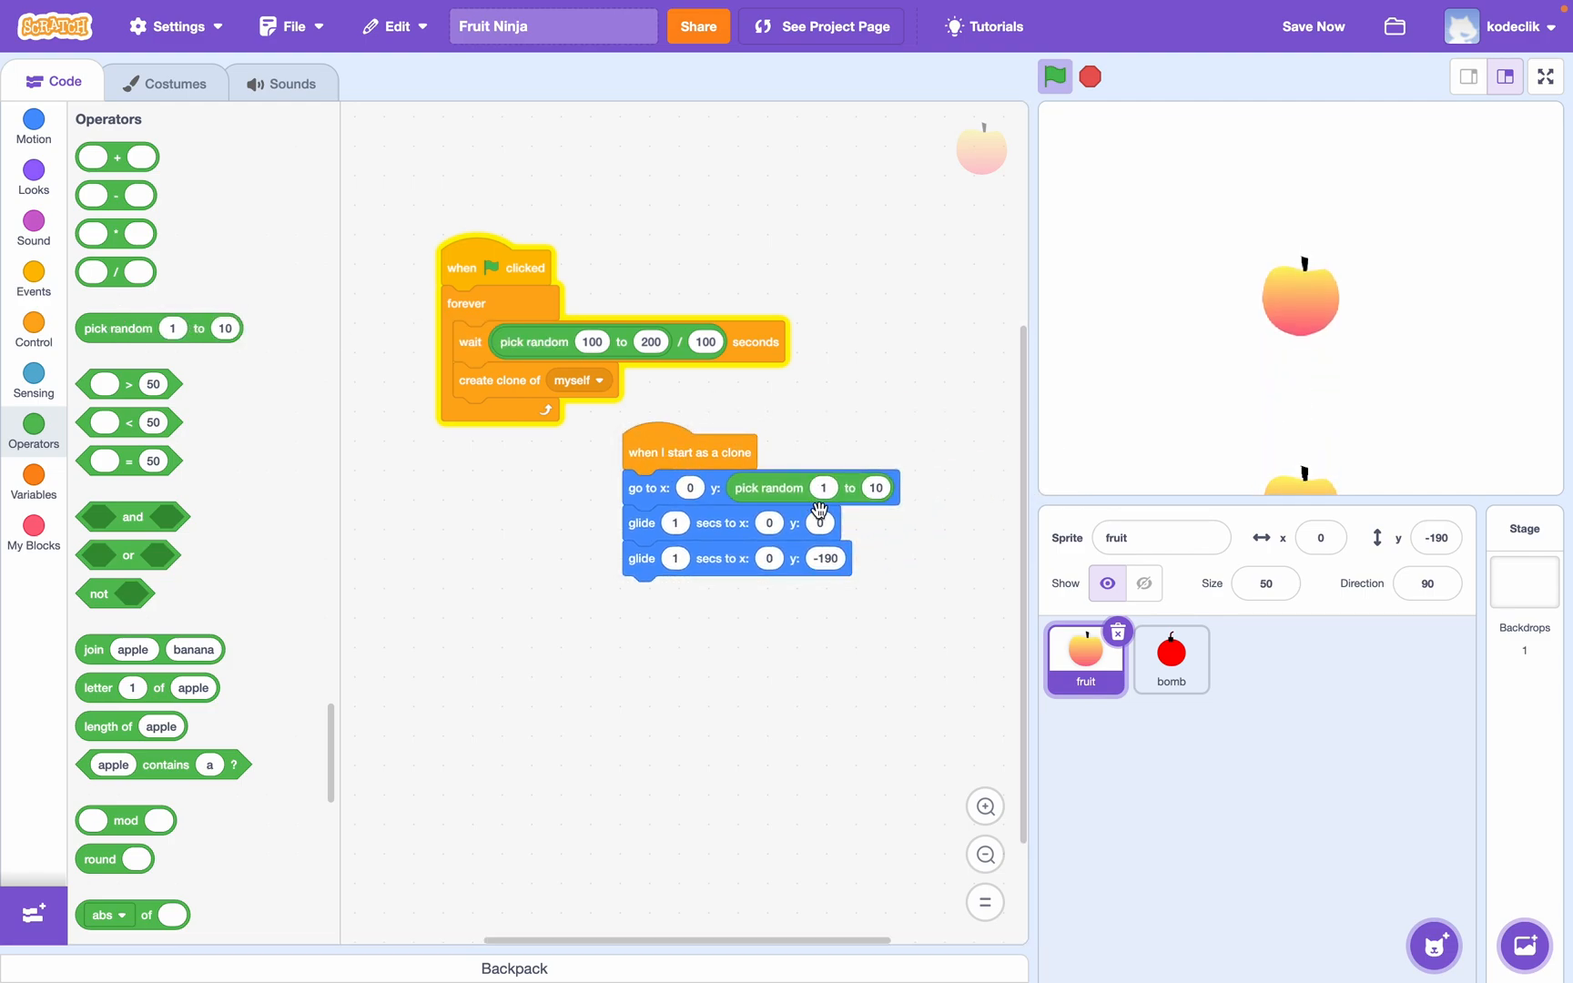
pyautogui.click(1088, 77)
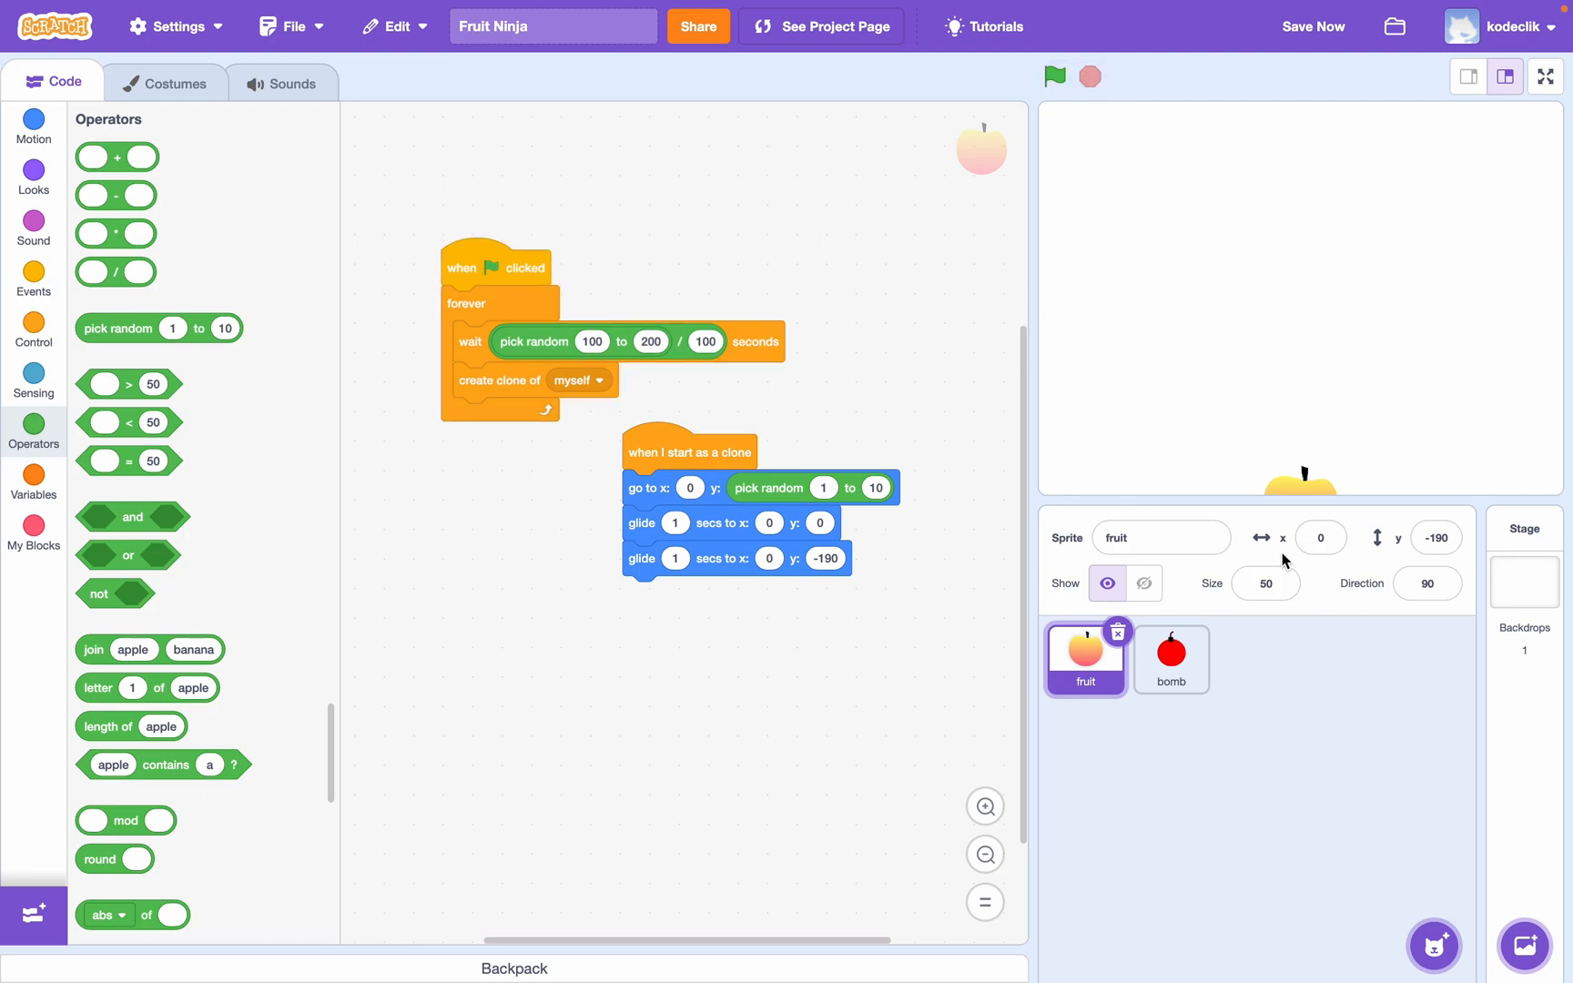
pyautogui.click(1143, 582)
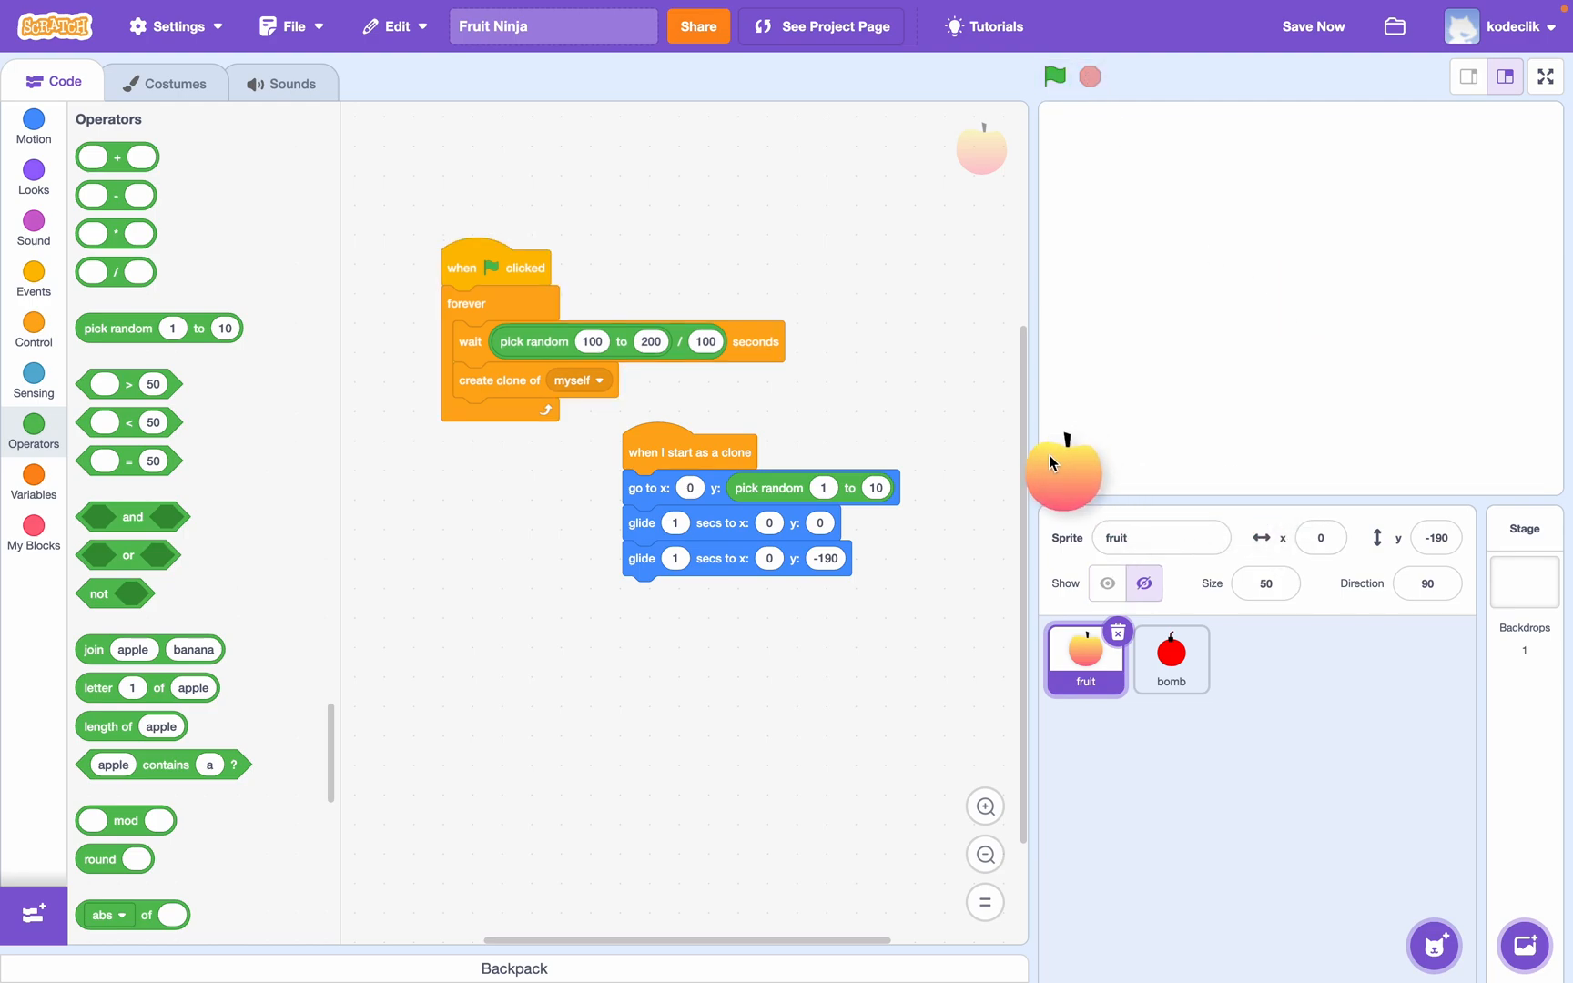
pyautogui.click(1107, 584)
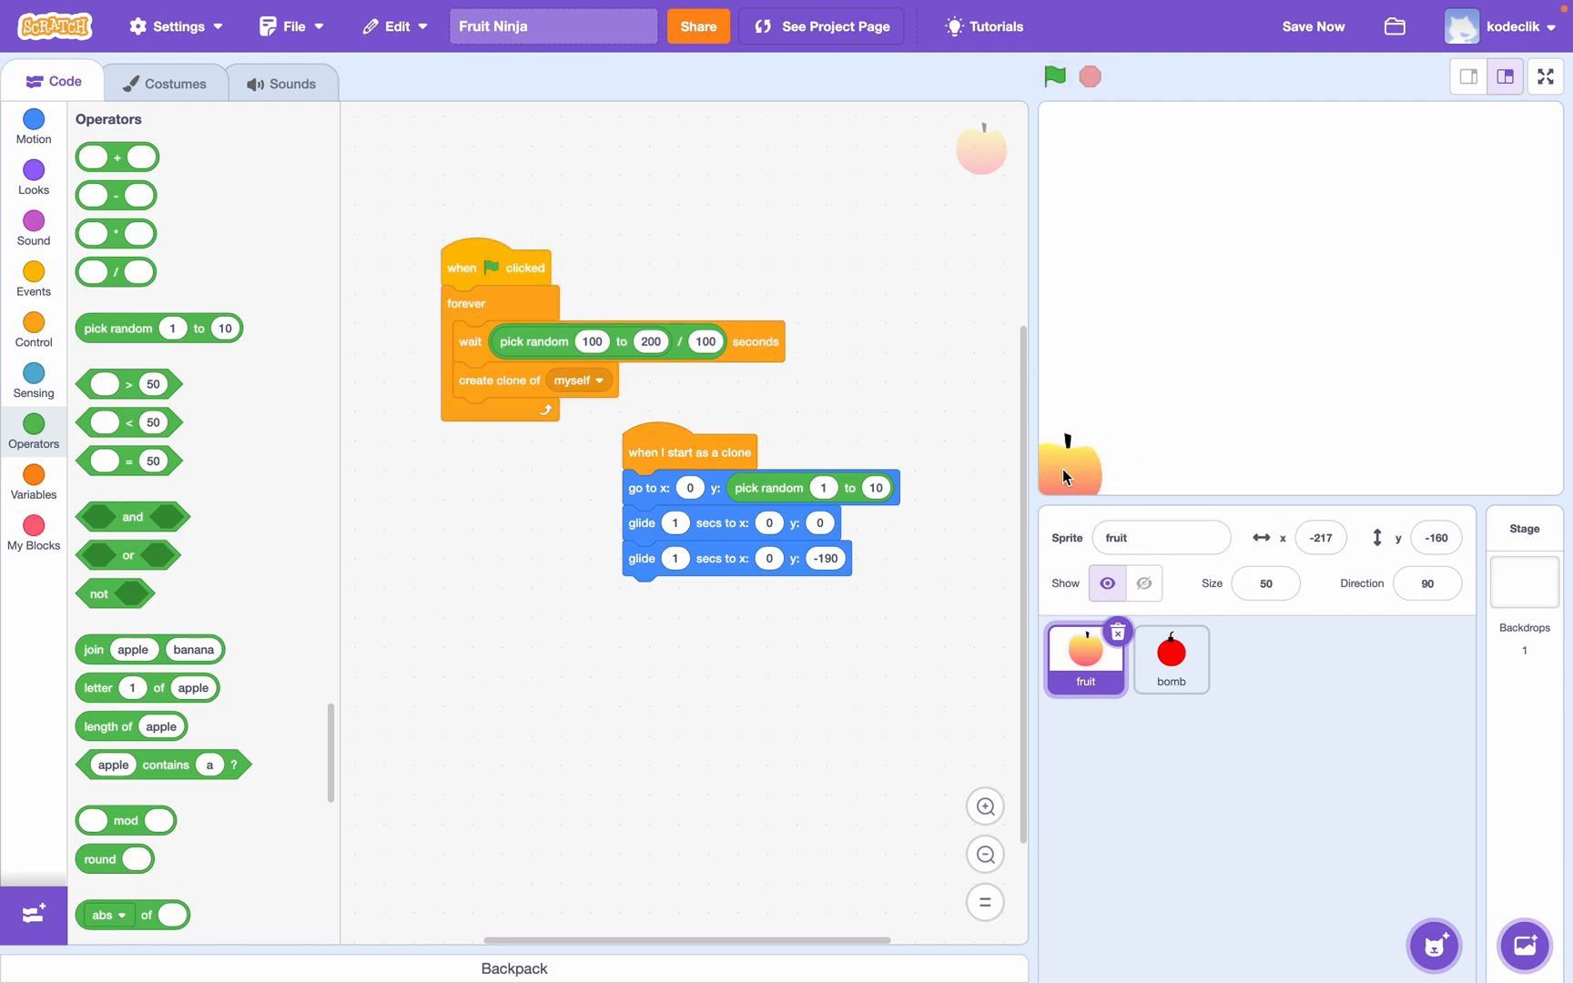
pyautogui.moveTo(1069, 461); pyautogui.dragTo(1058, 472)
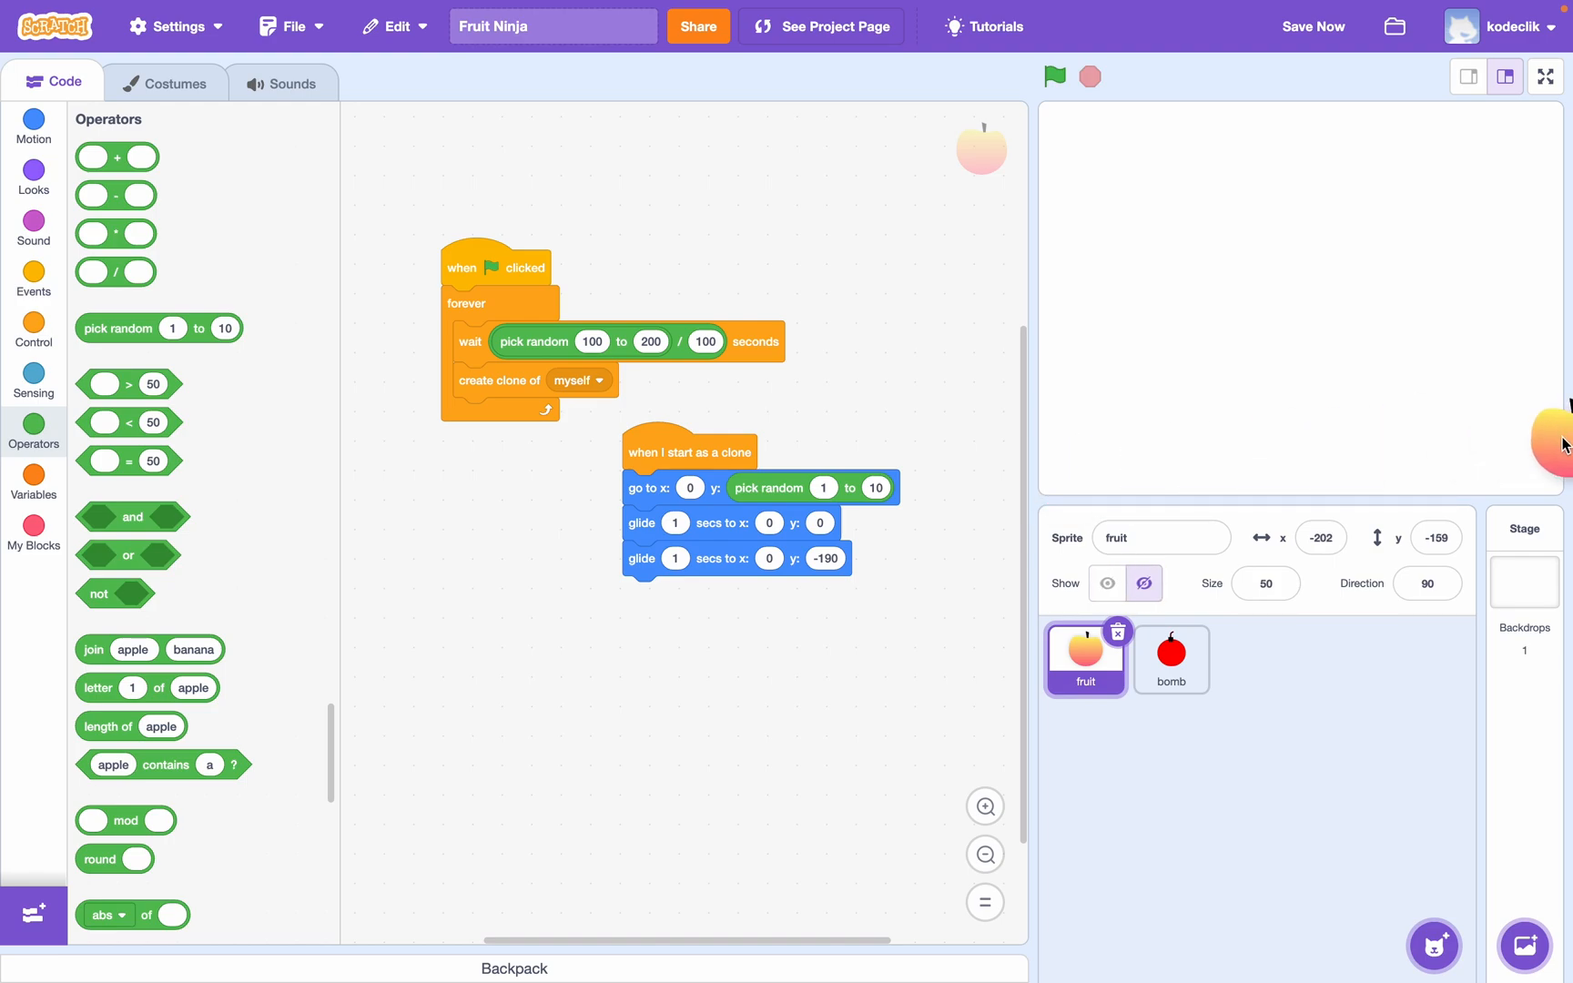
pyautogui.click(1105, 582)
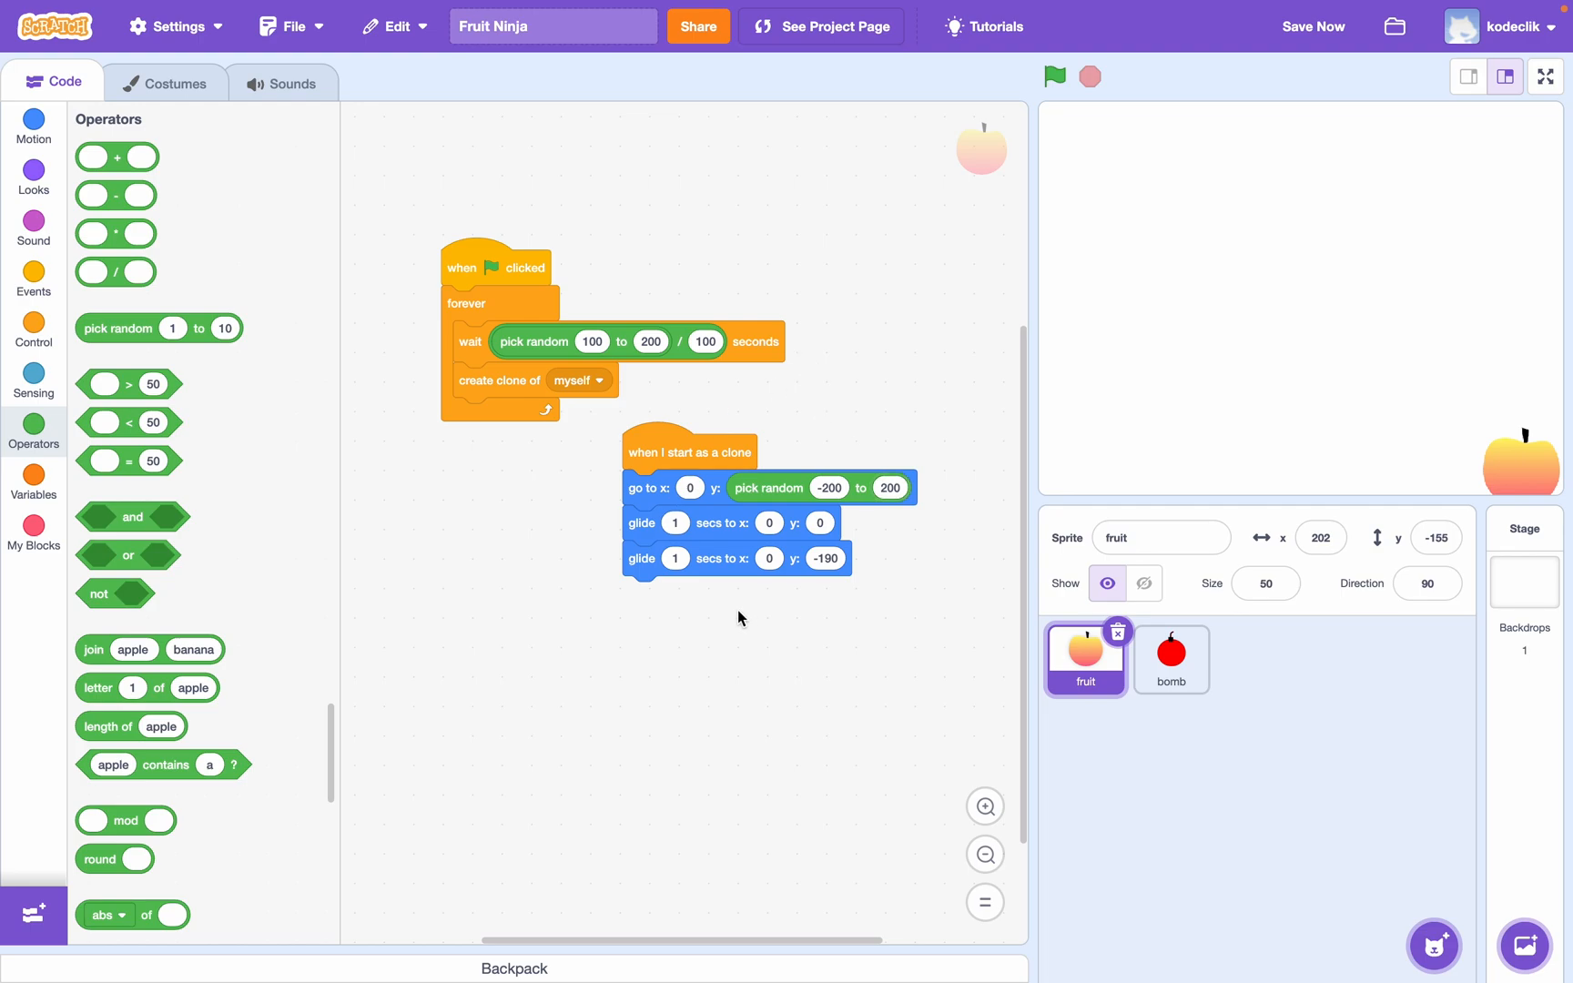
pyautogui.moveTo(748, 526)
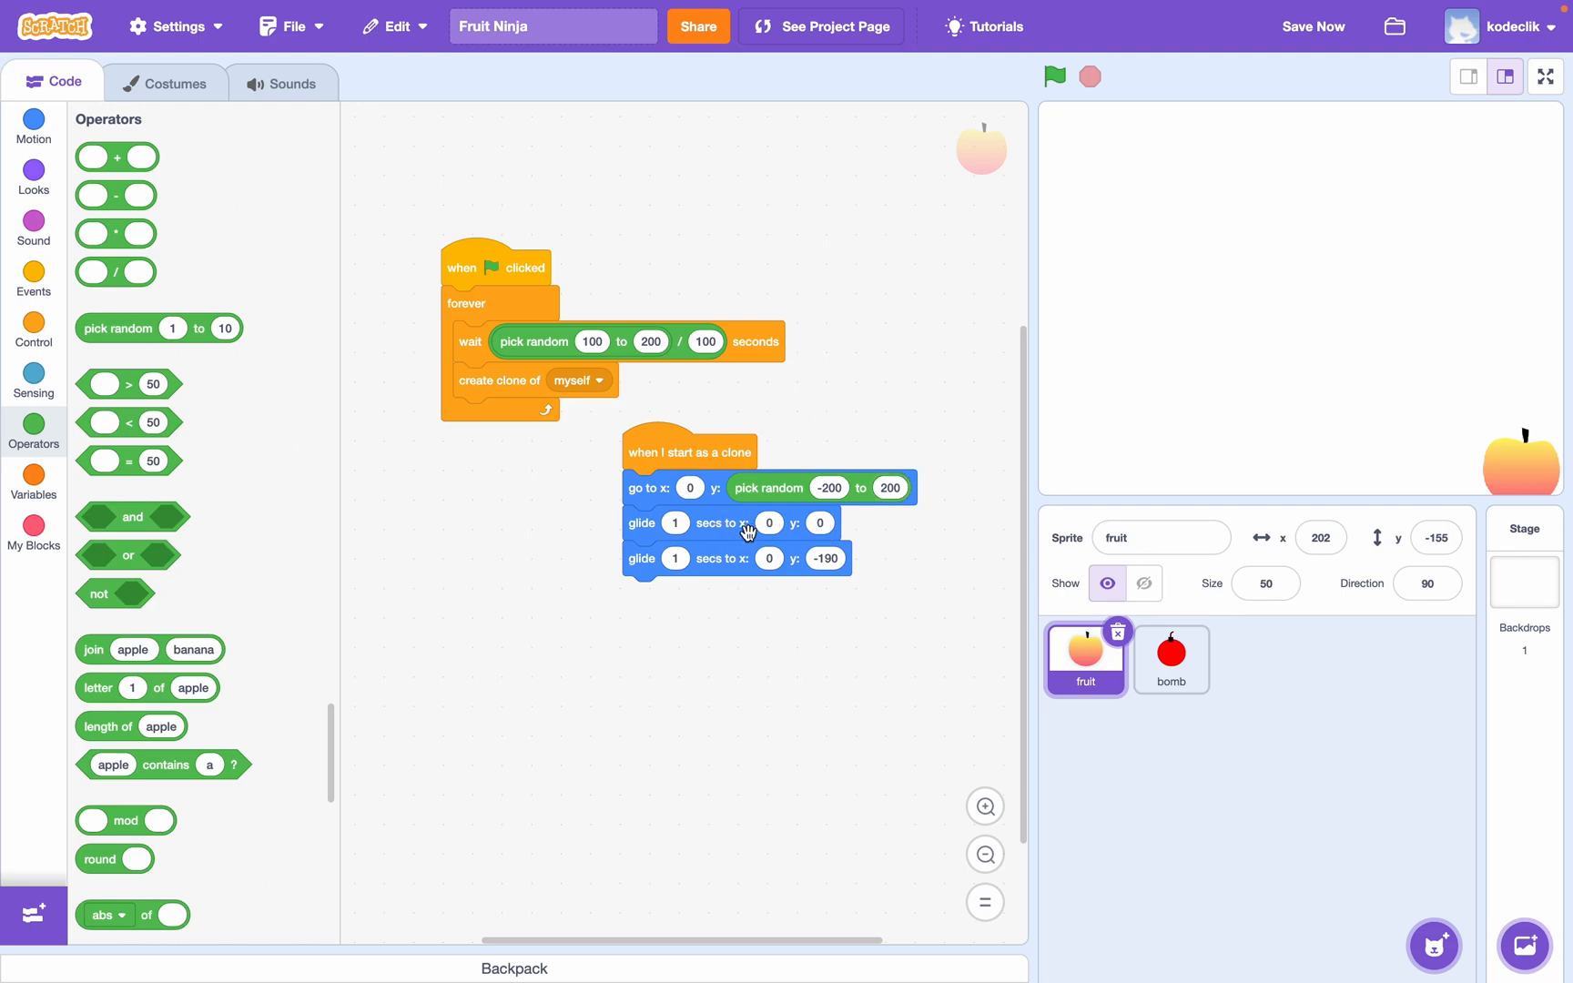
# - Use each clone's own x position in both glides so it rises straight up, and test the game
pyautogui.click(33, 125)
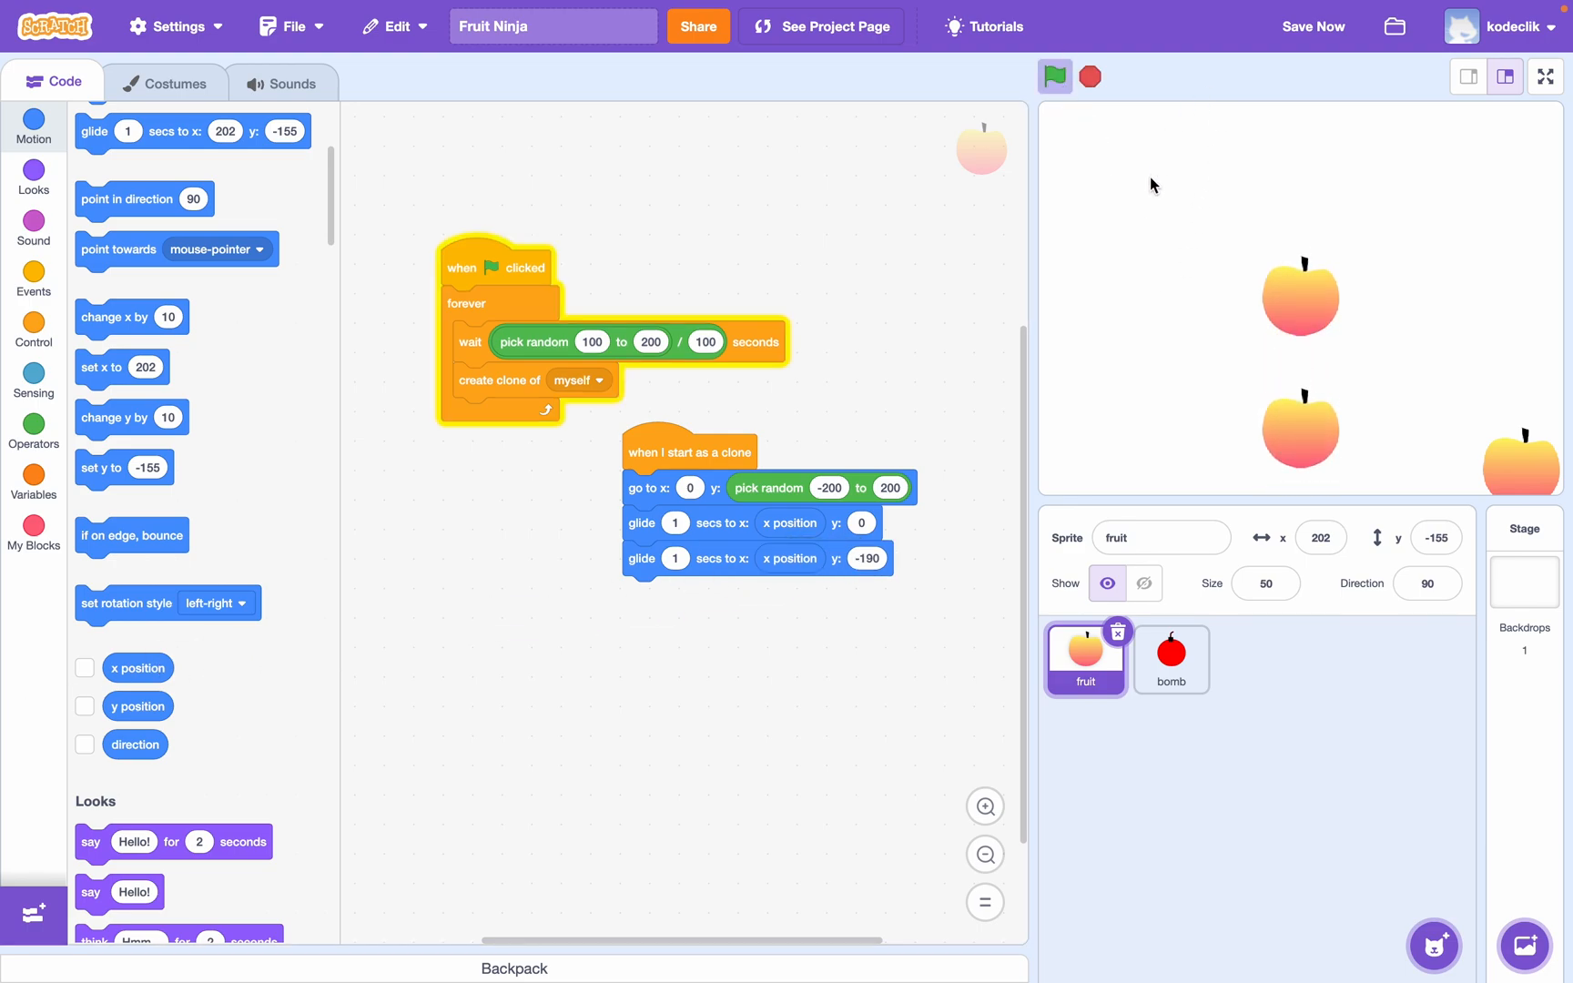
pyautogui.click(1053, 77)
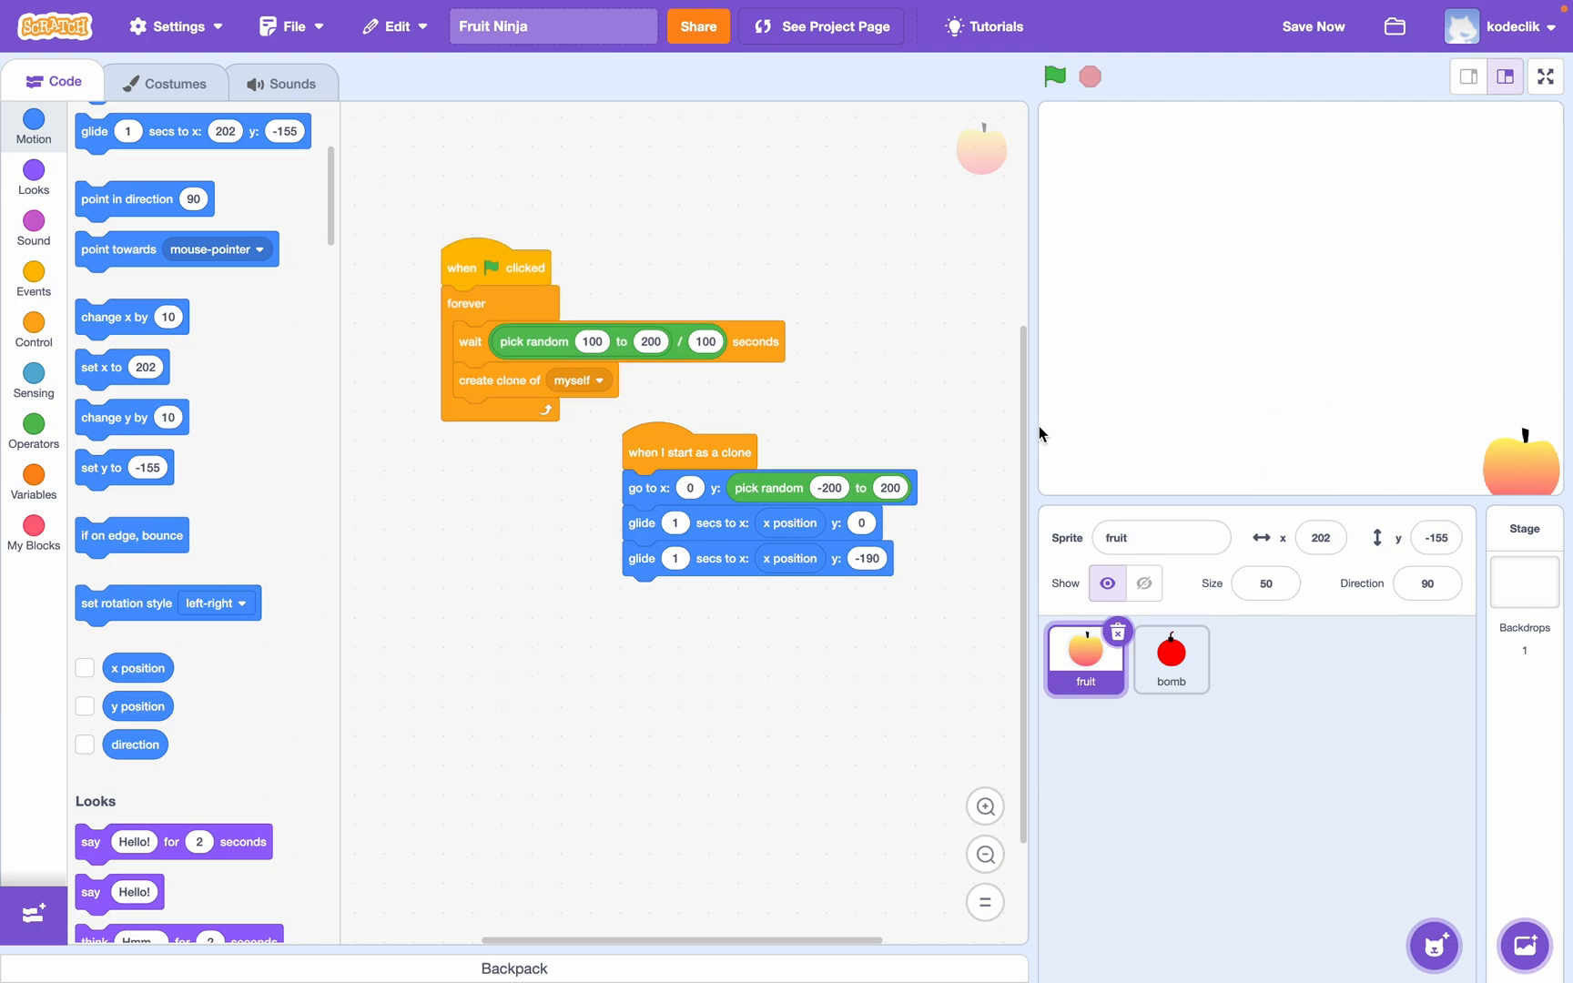
pyautogui.click(1054, 76)
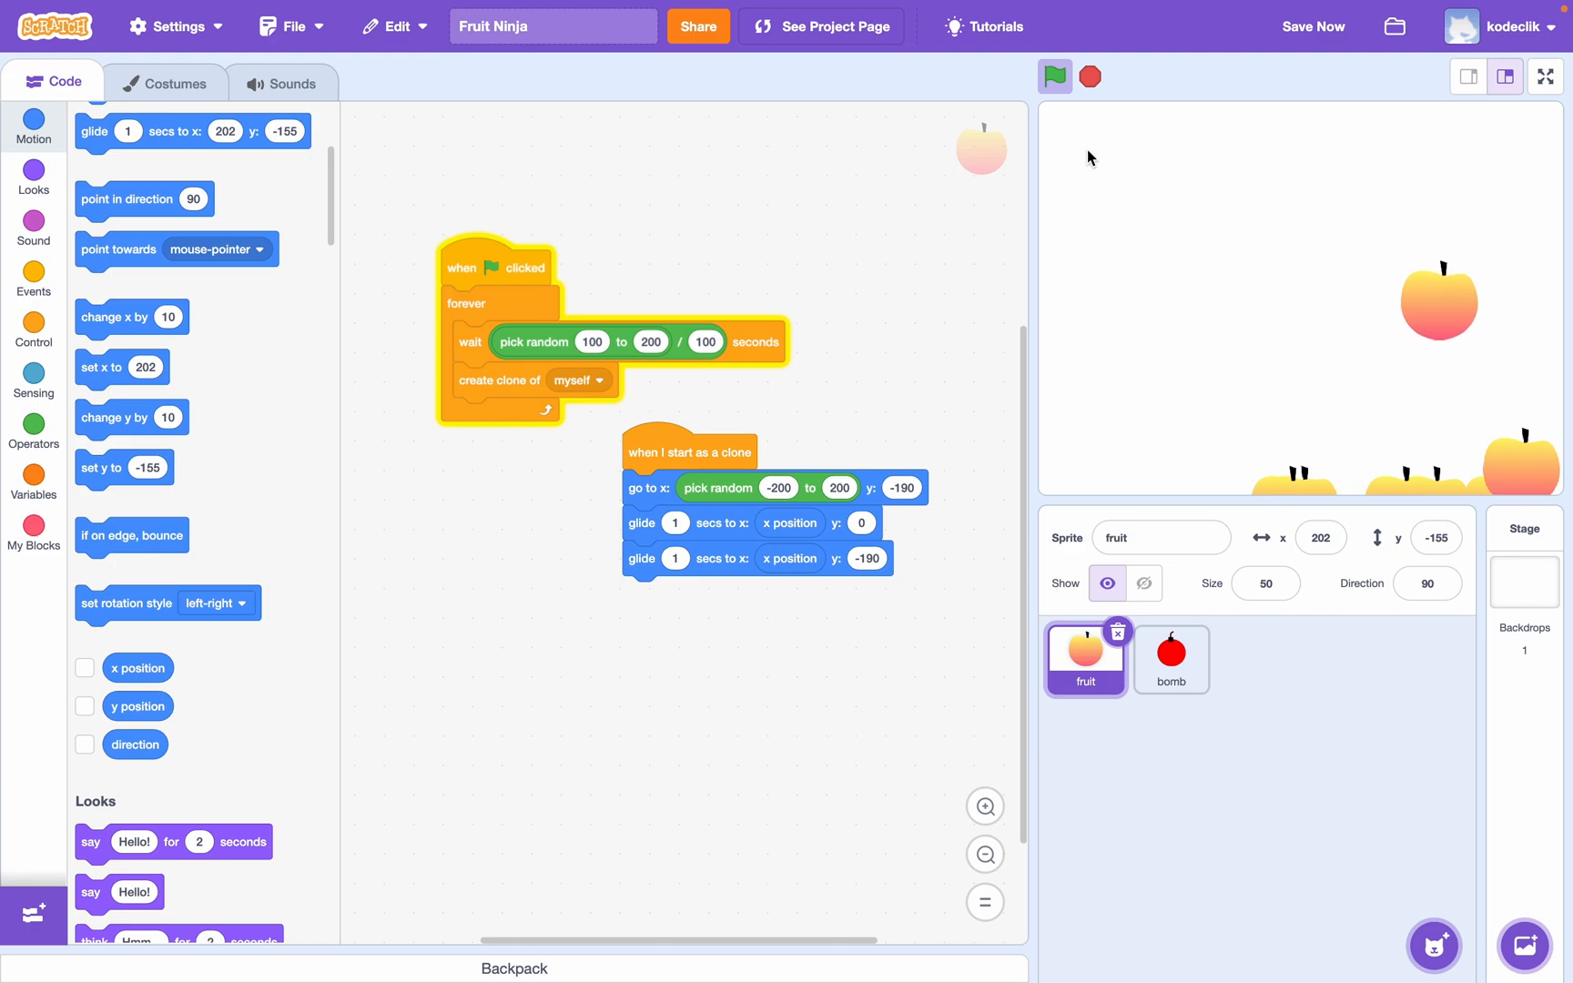
pyautogui.moveTo(528, 584)
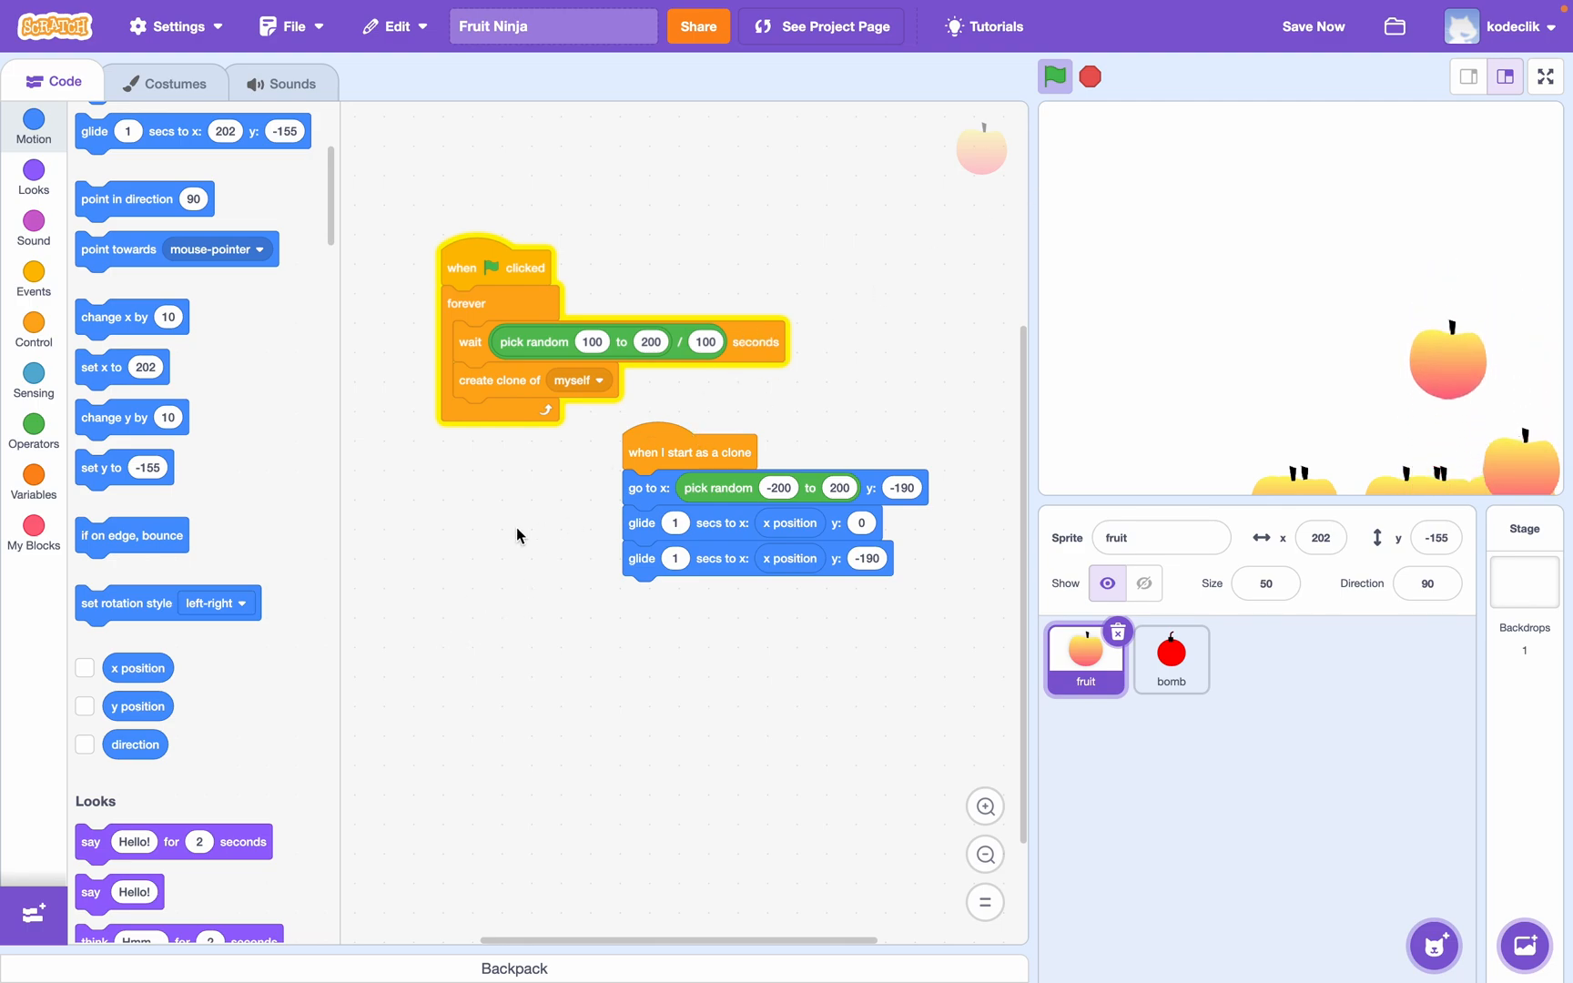
# - Add a costume switch when a clone starts and rename the costumes to 1, 2 and 3
pyautogui.click(33, 178)
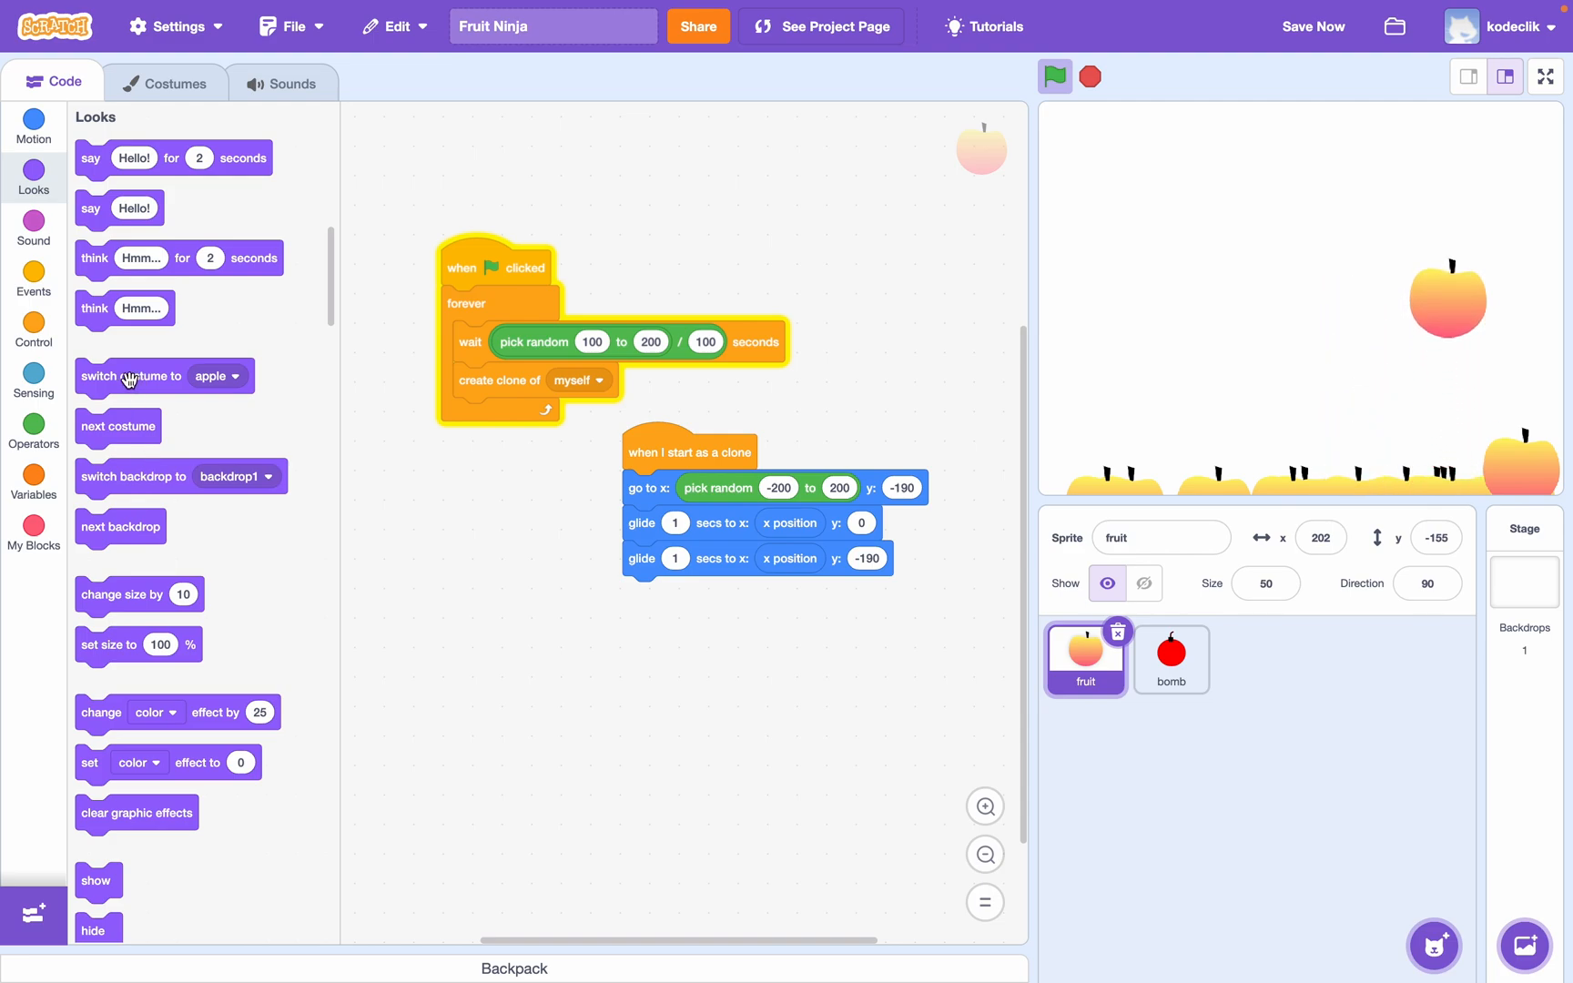
pyautogui.moveTo(131, 375); pyautogui.dragTo(666, 477)
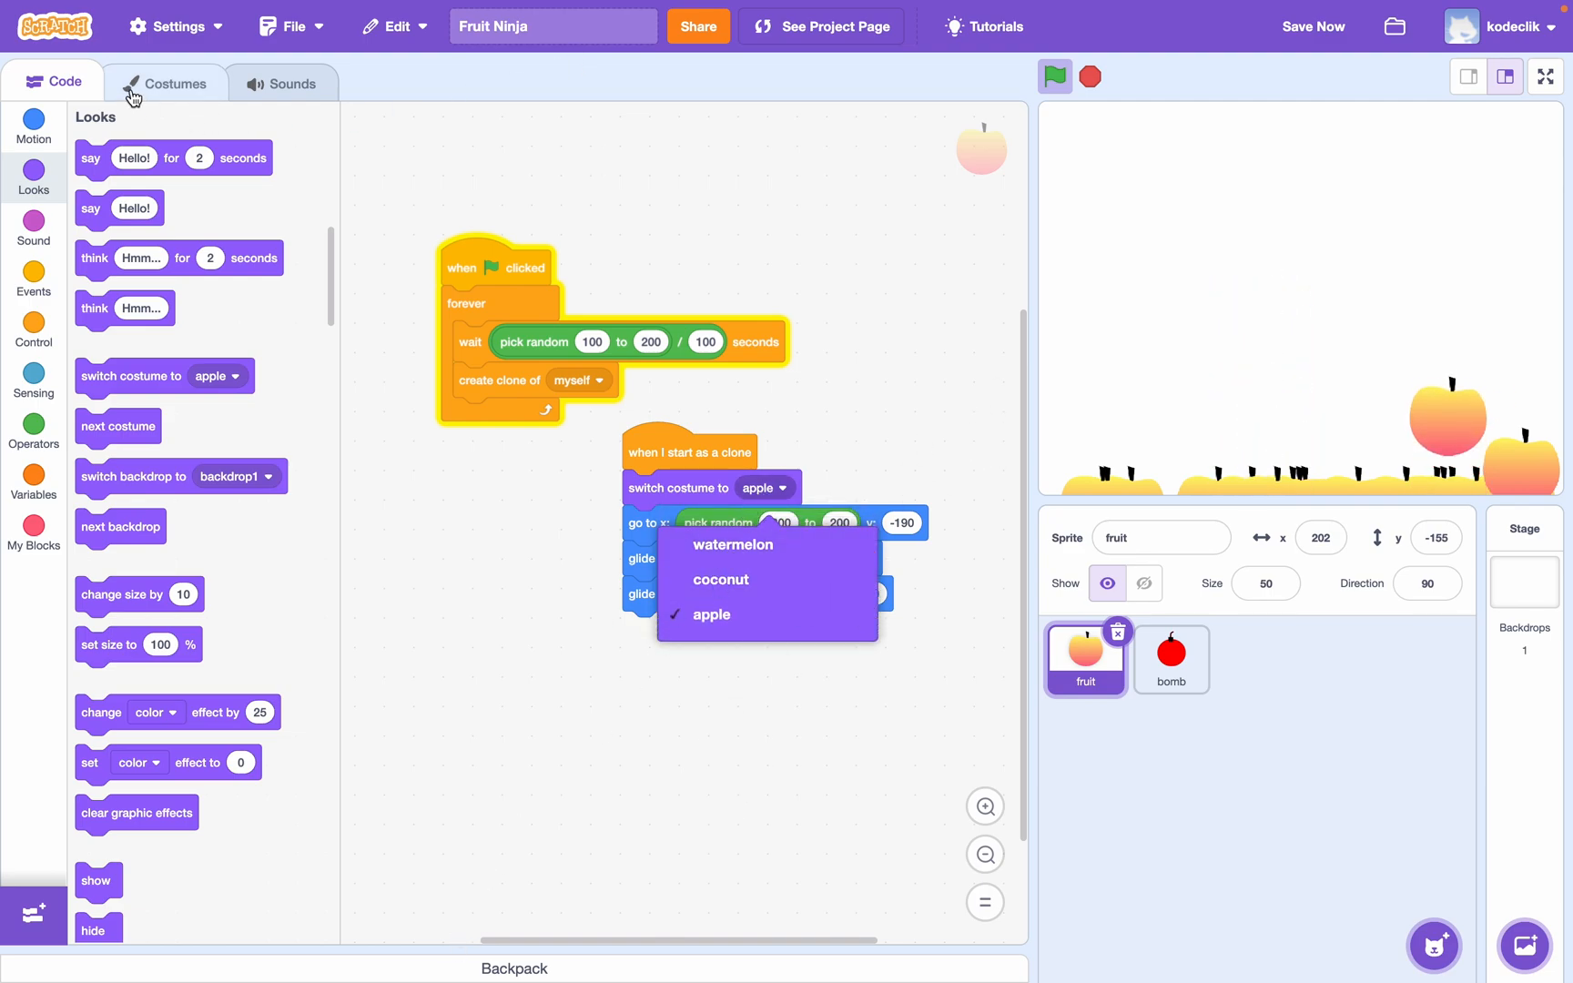
pyautogui.click(166, 82)
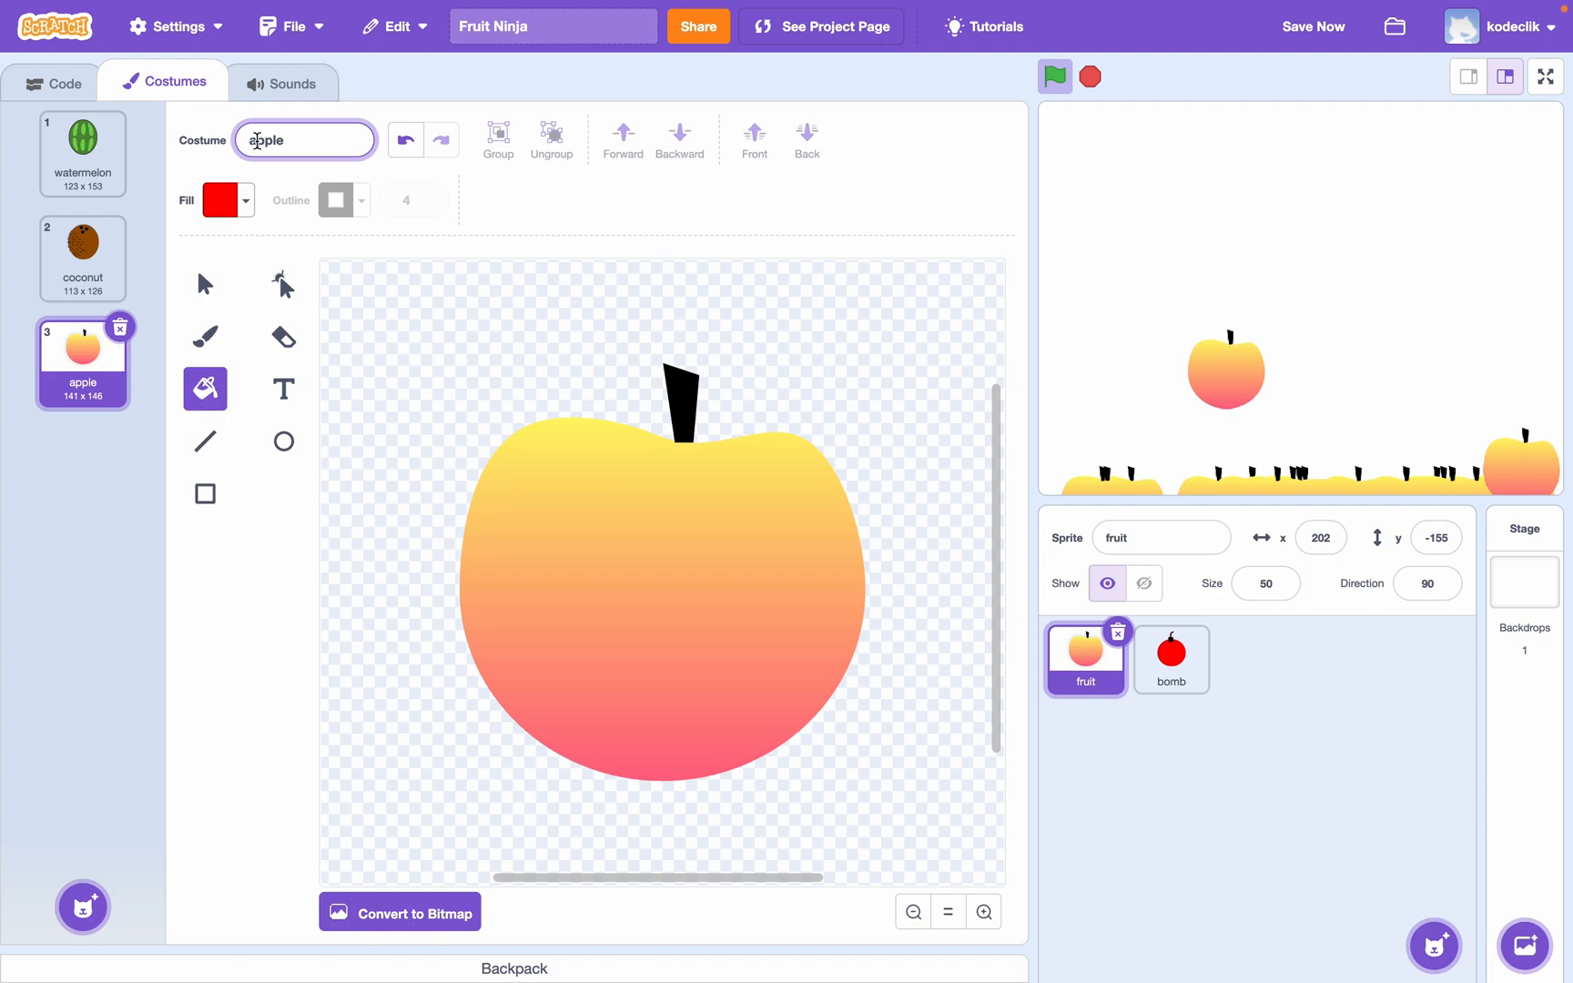
pyautogui.click(82, 258)
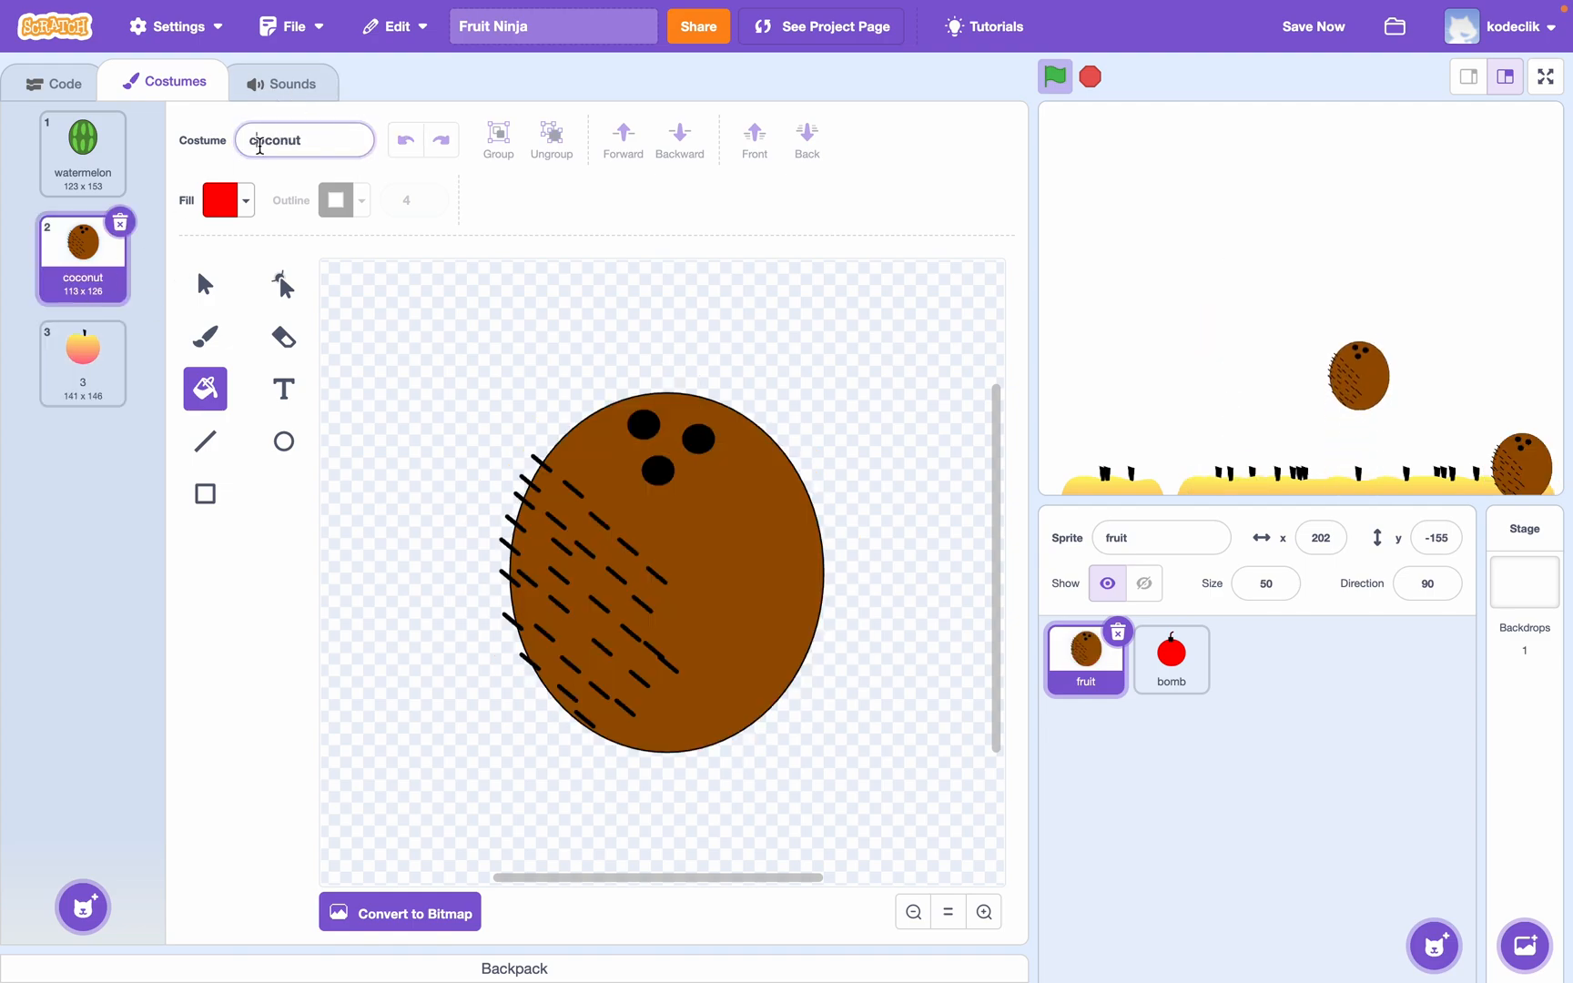
pyautogui.click(82, 153)
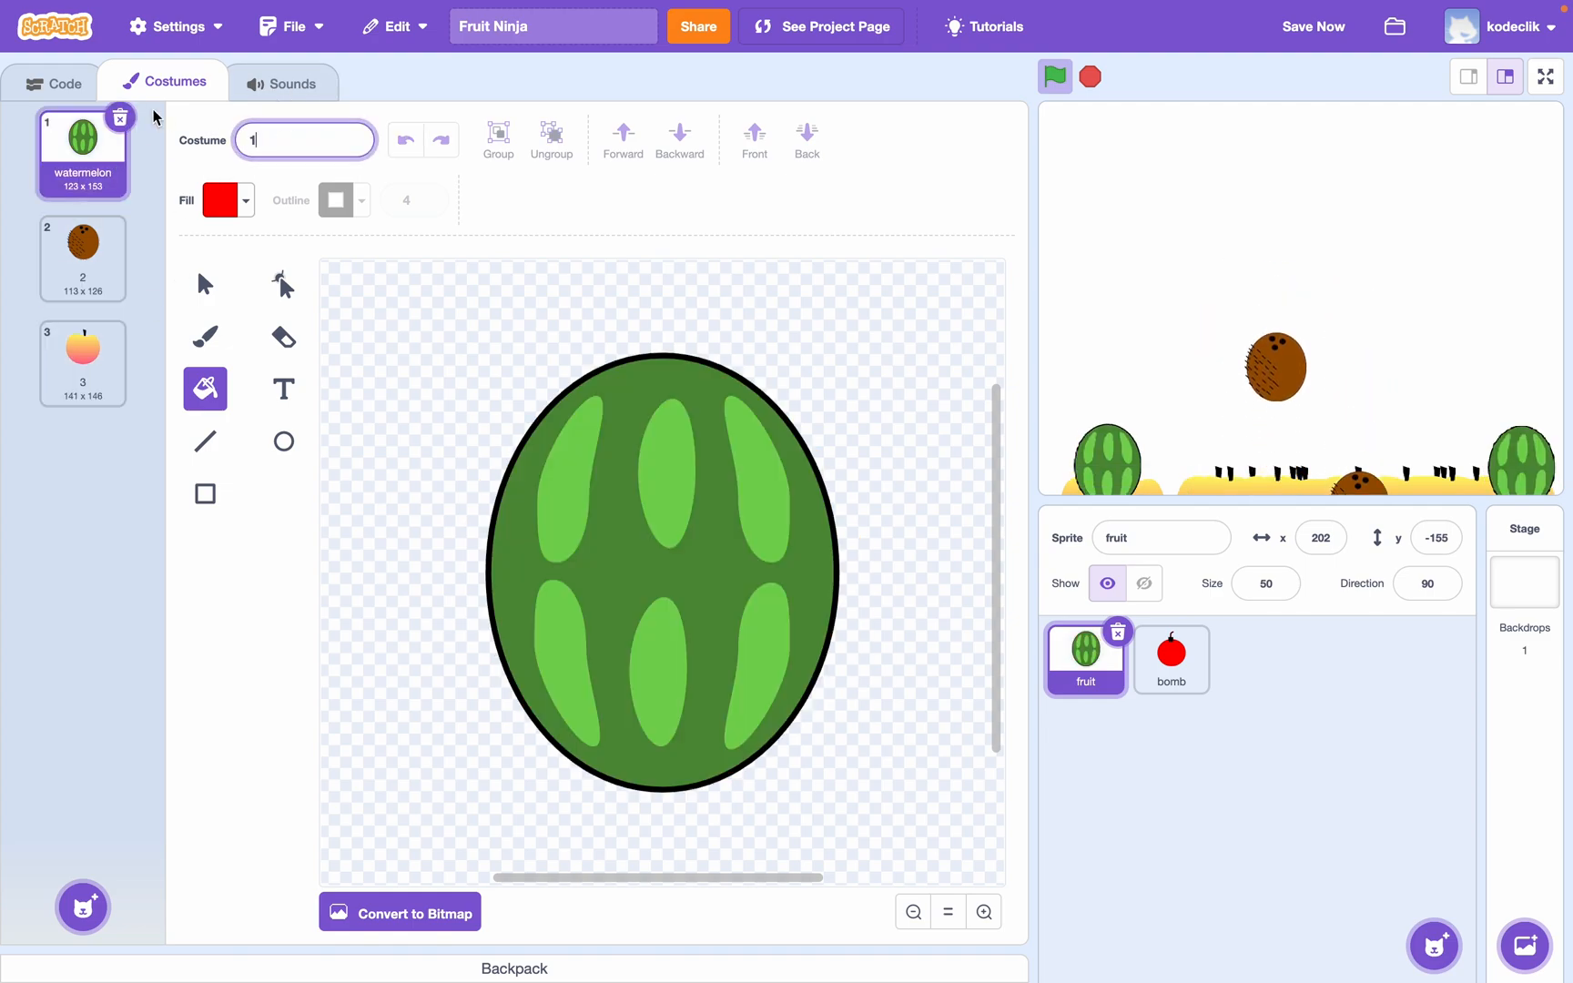
pyautogui.click(53, 82)
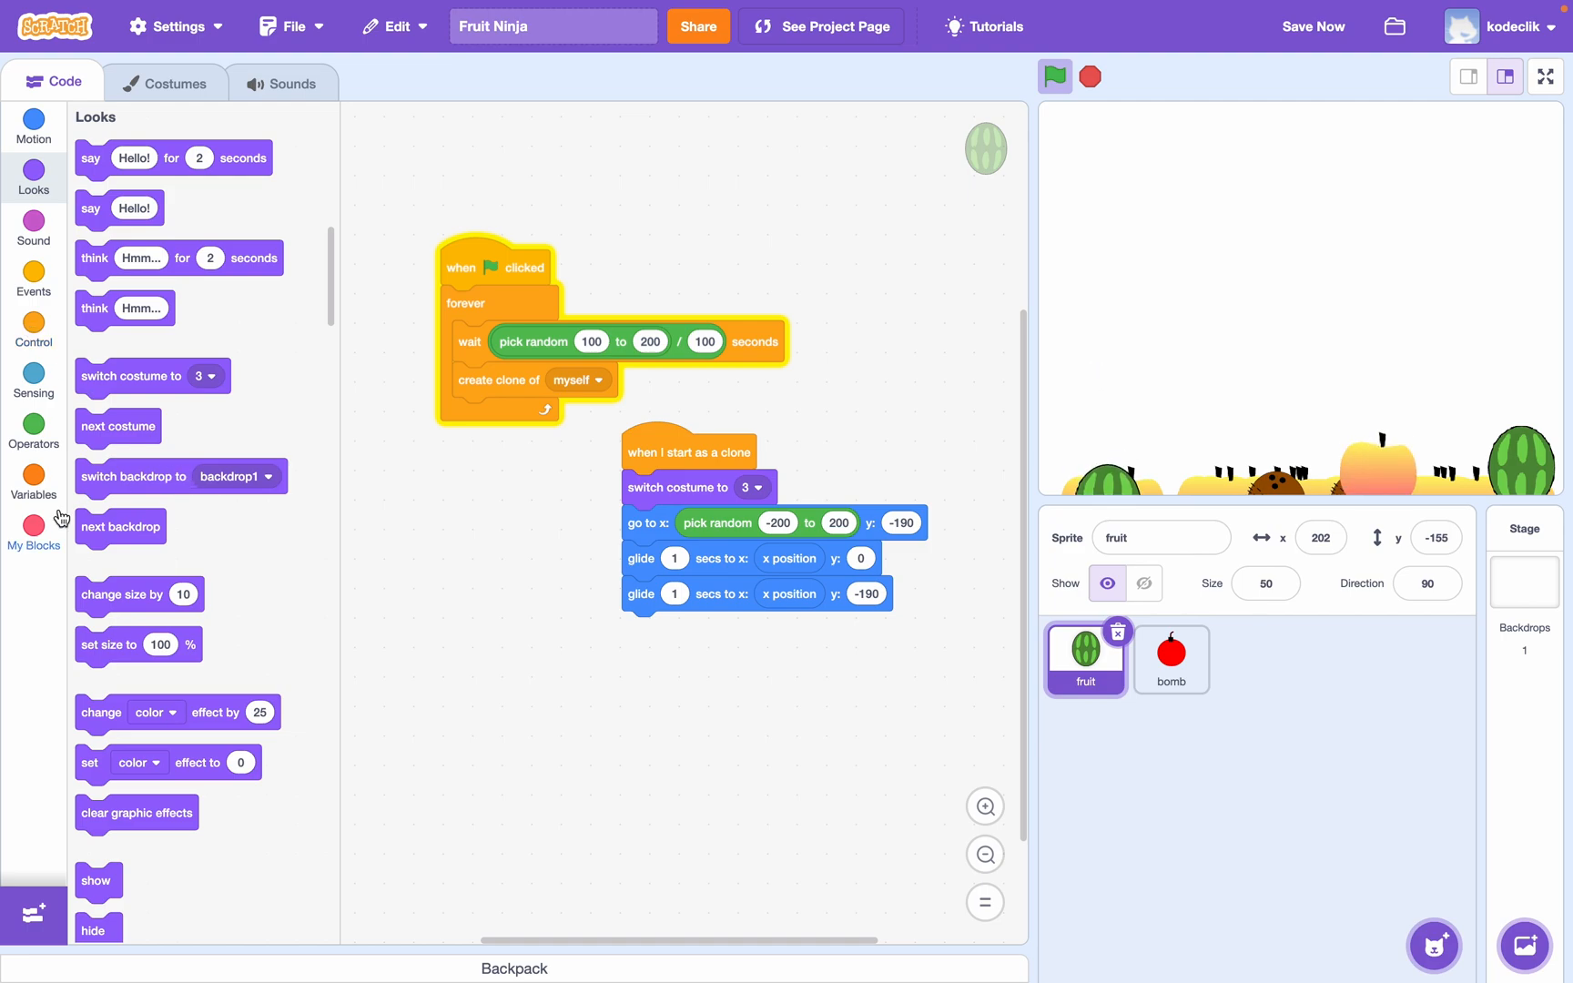
# - Make each clone switch to a random costume 1 to 3 and run the game to check mixed fruit
pyautogui.click(32, 426)
pyautogui.write('3')
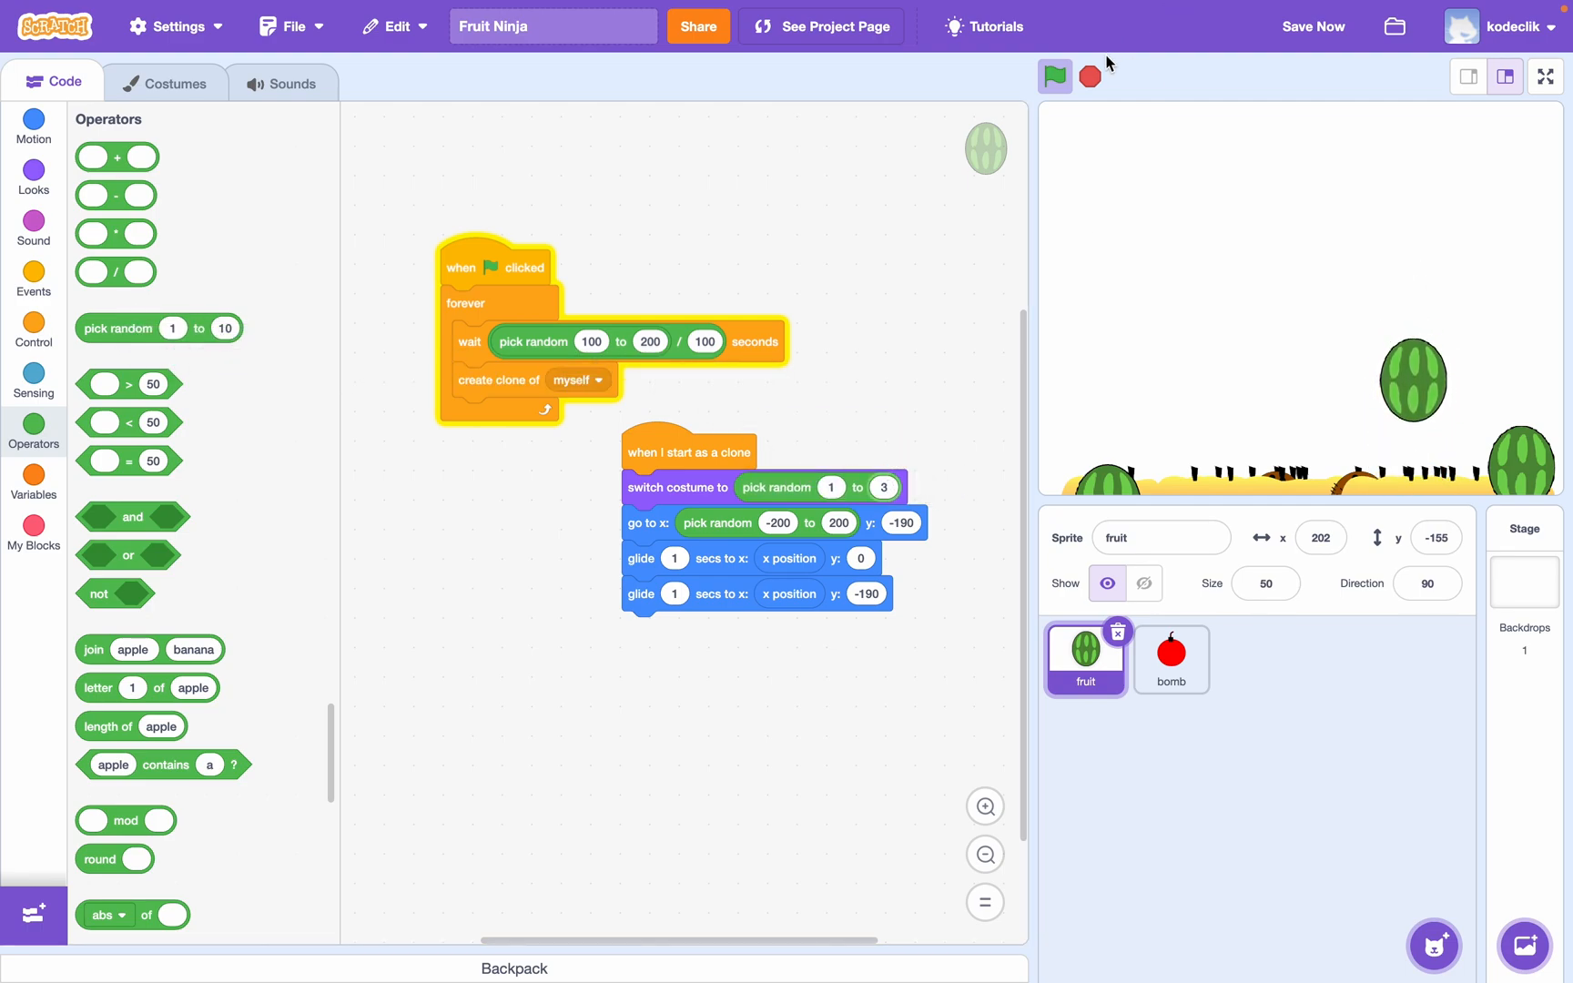
pyautogui.click(1054, 77)
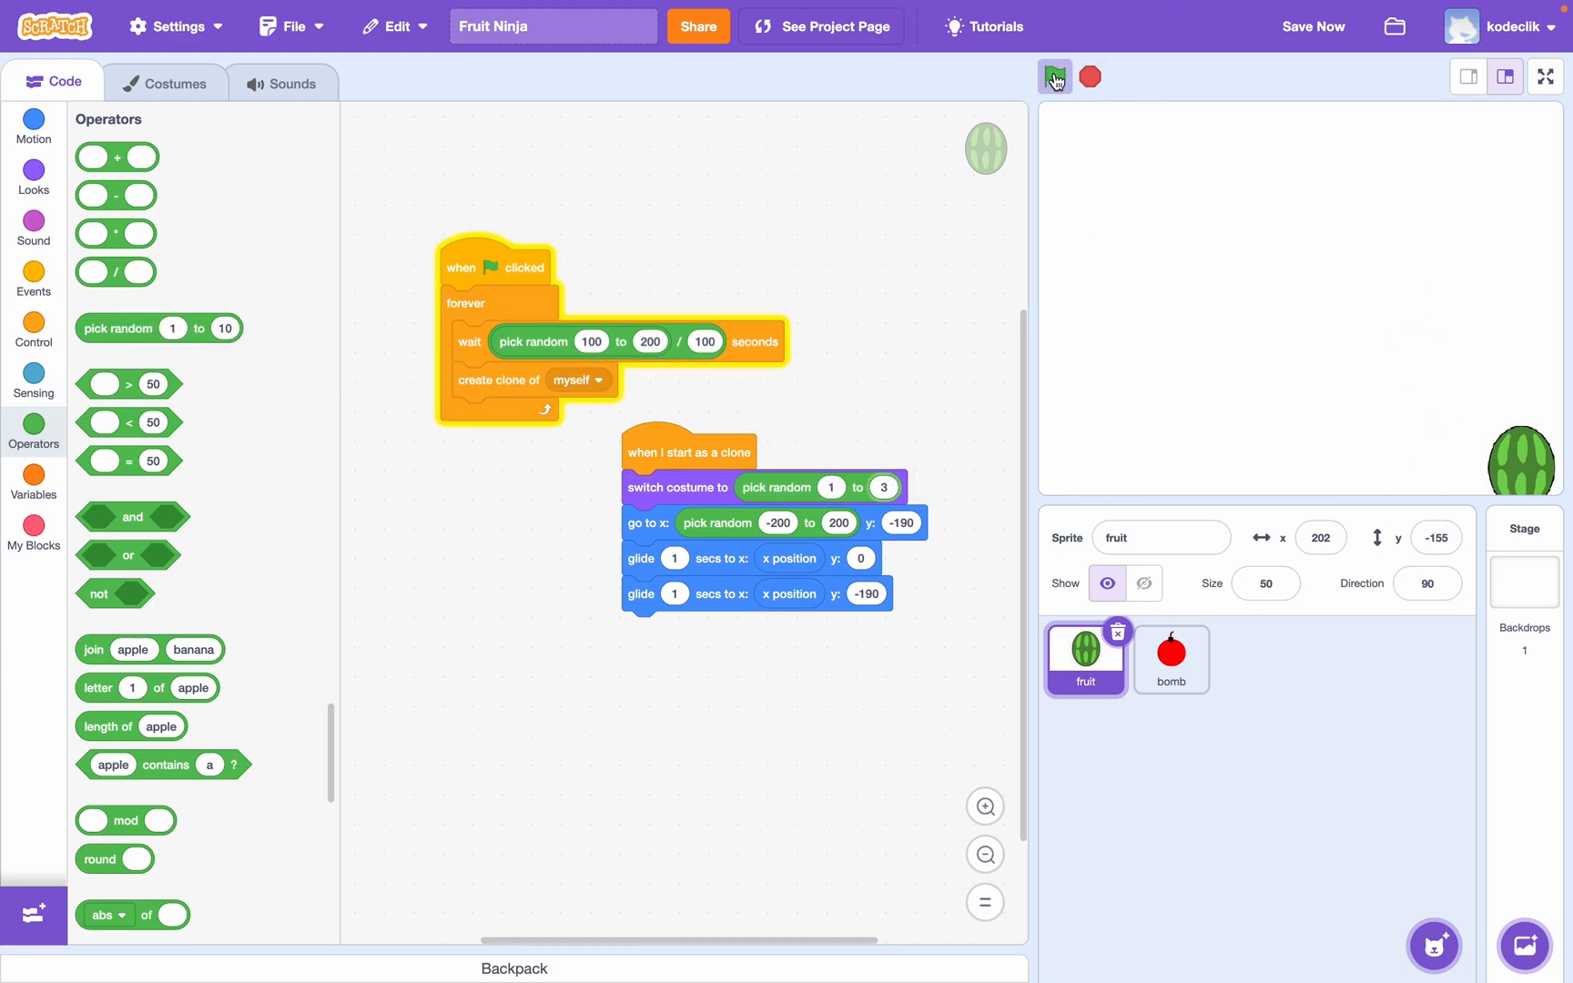
pyautogui.click(1054, 76)
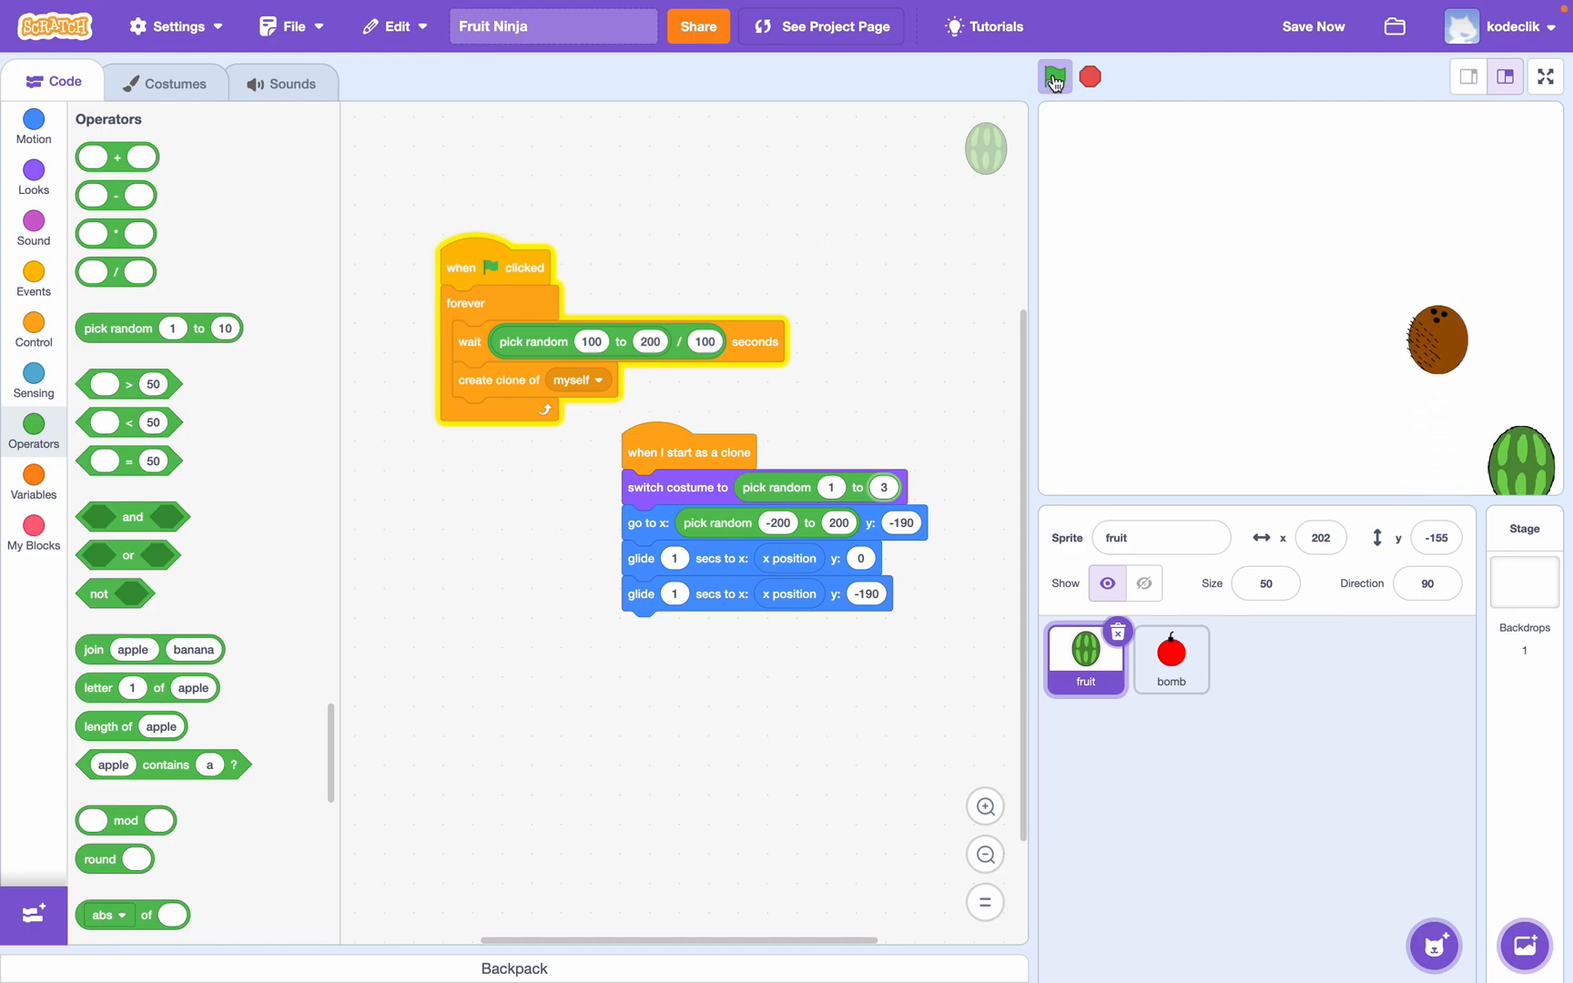
pyautogui.click(1054, 76)
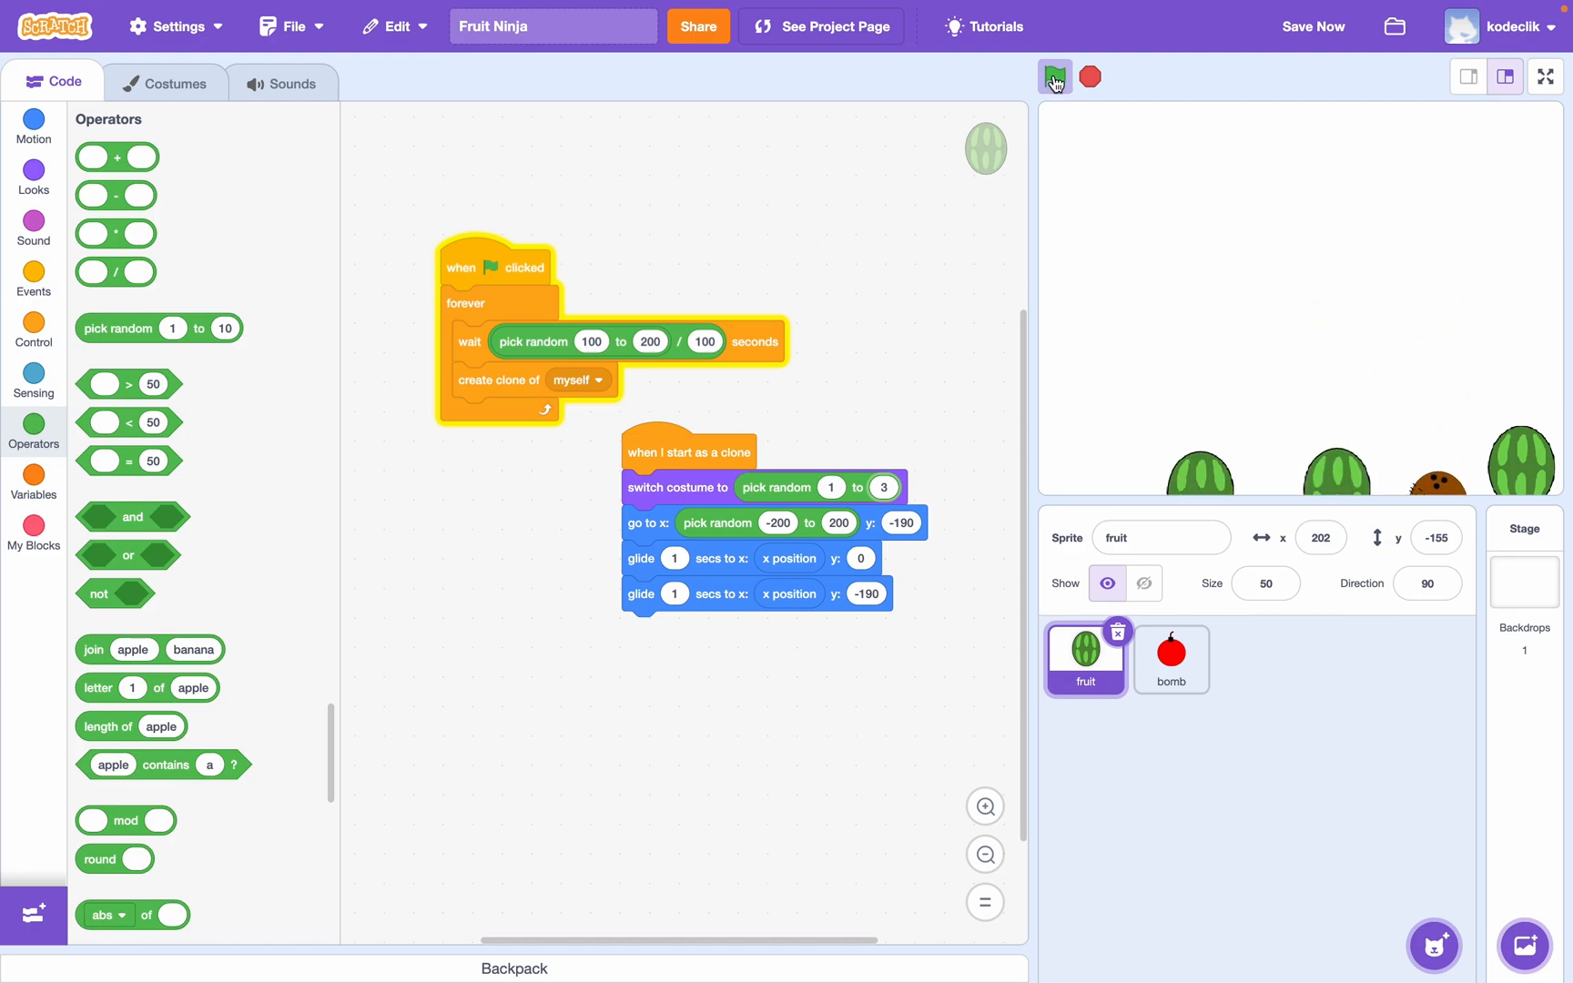
pyautogui.click(1053, 77)
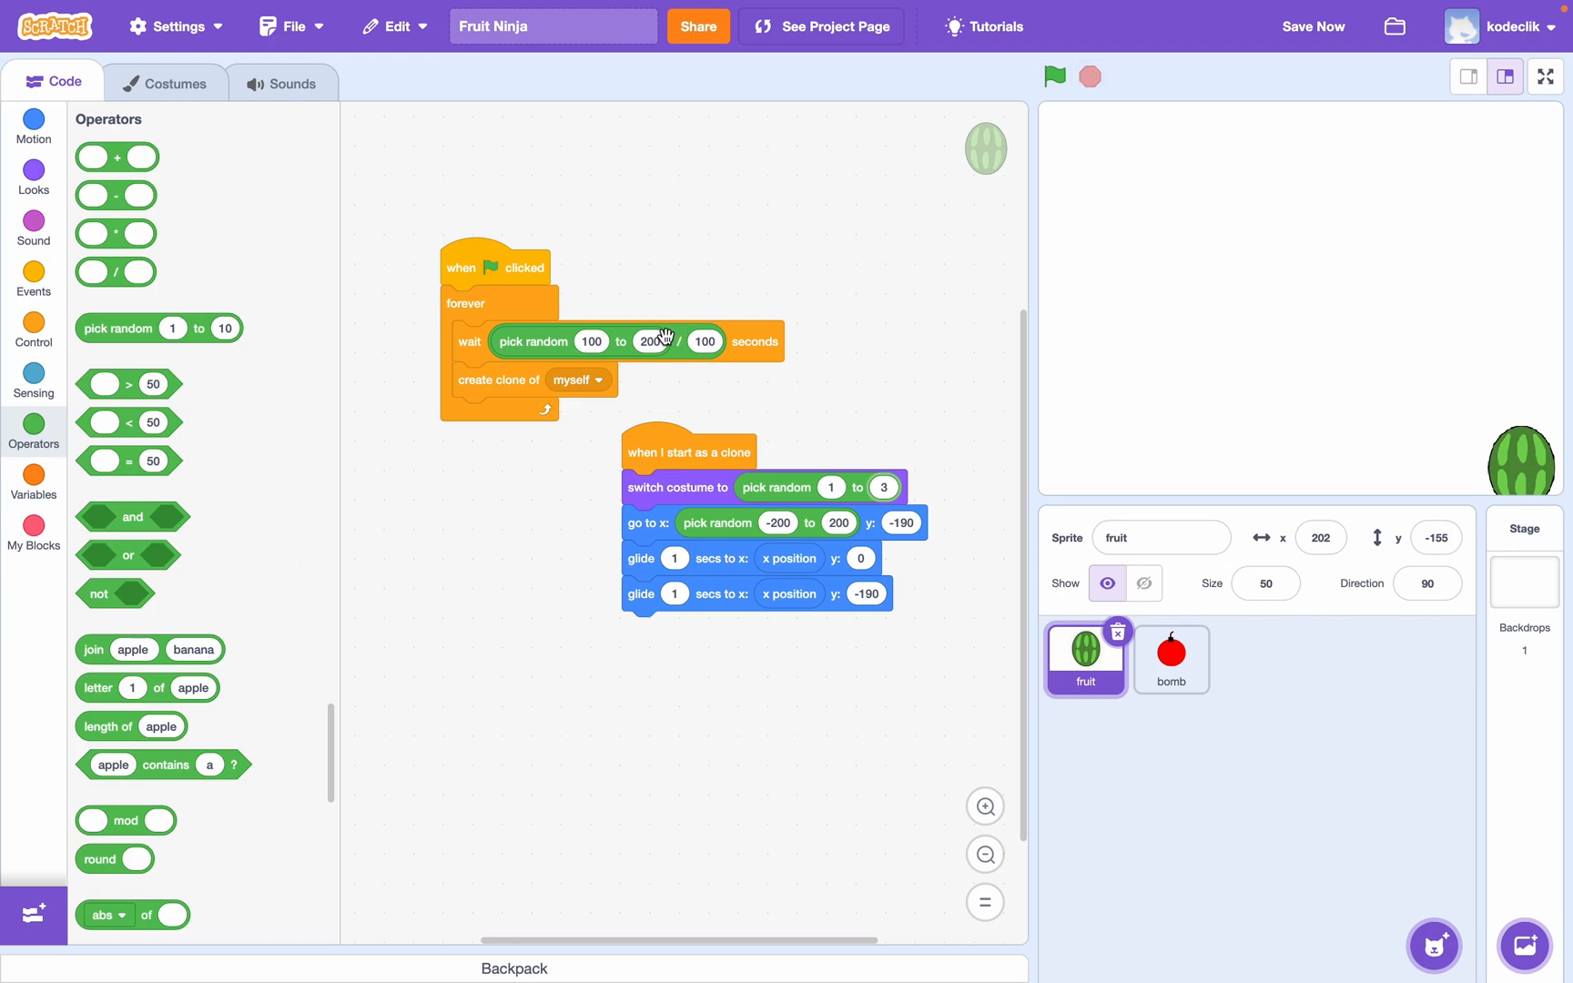
# - Speed up spawning to a random wait of 50 to 150 hundredths of a second and test
pyautogui.click(590, 340)
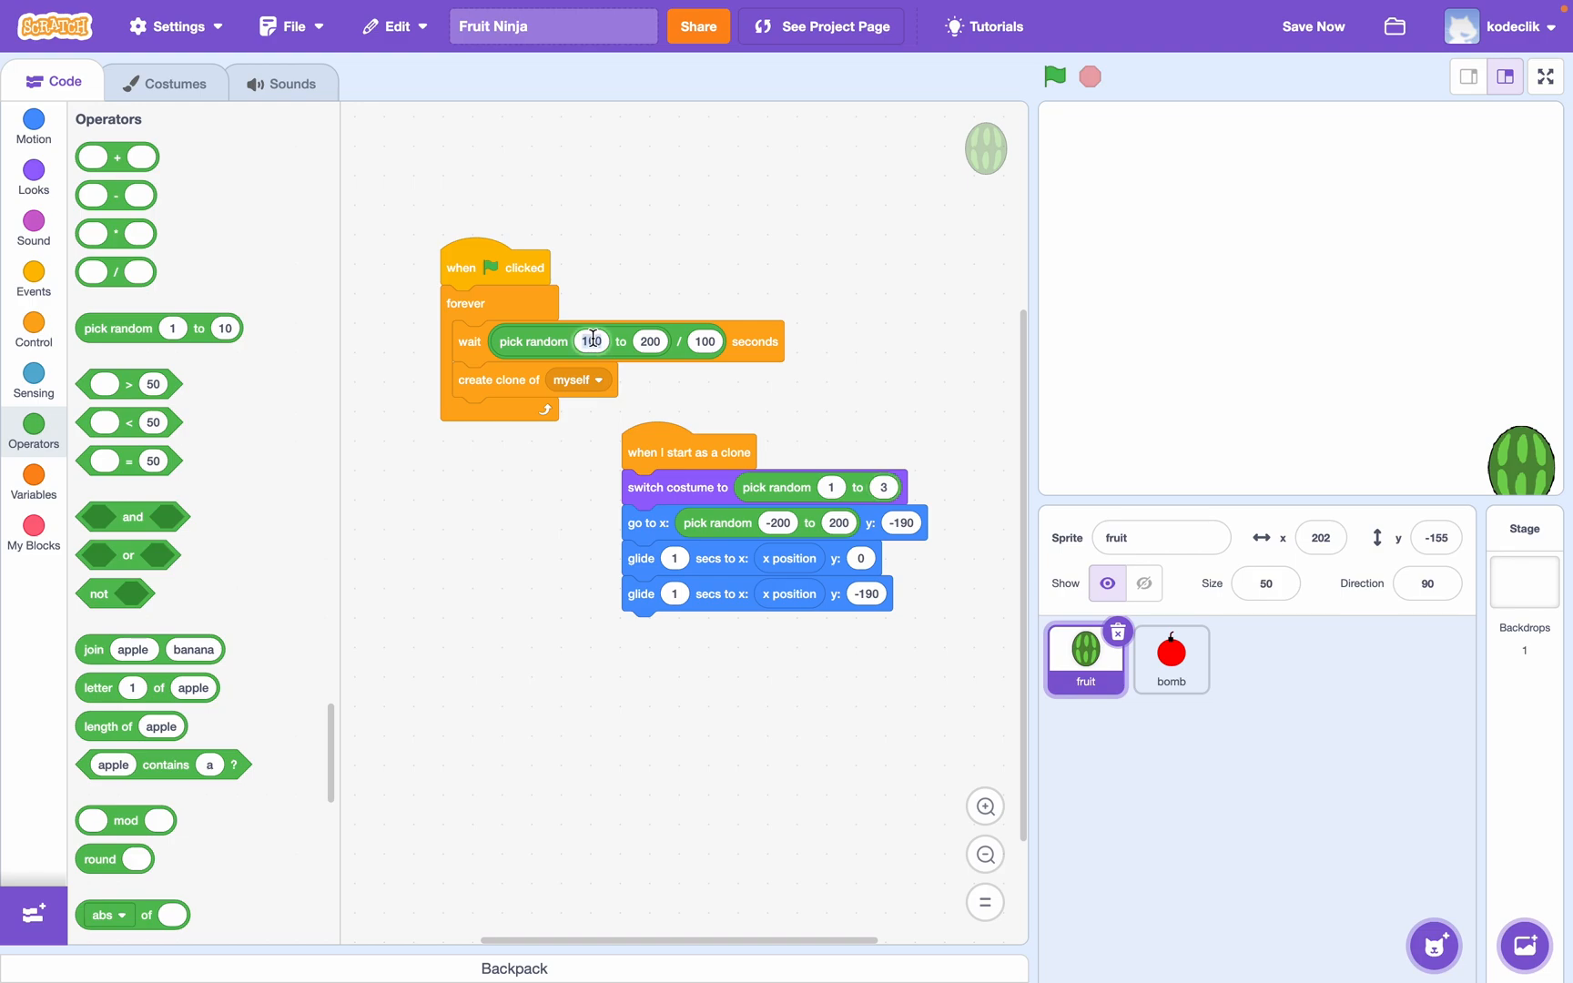
pyautogui.click(648, 340)
pyautogui.write('150')
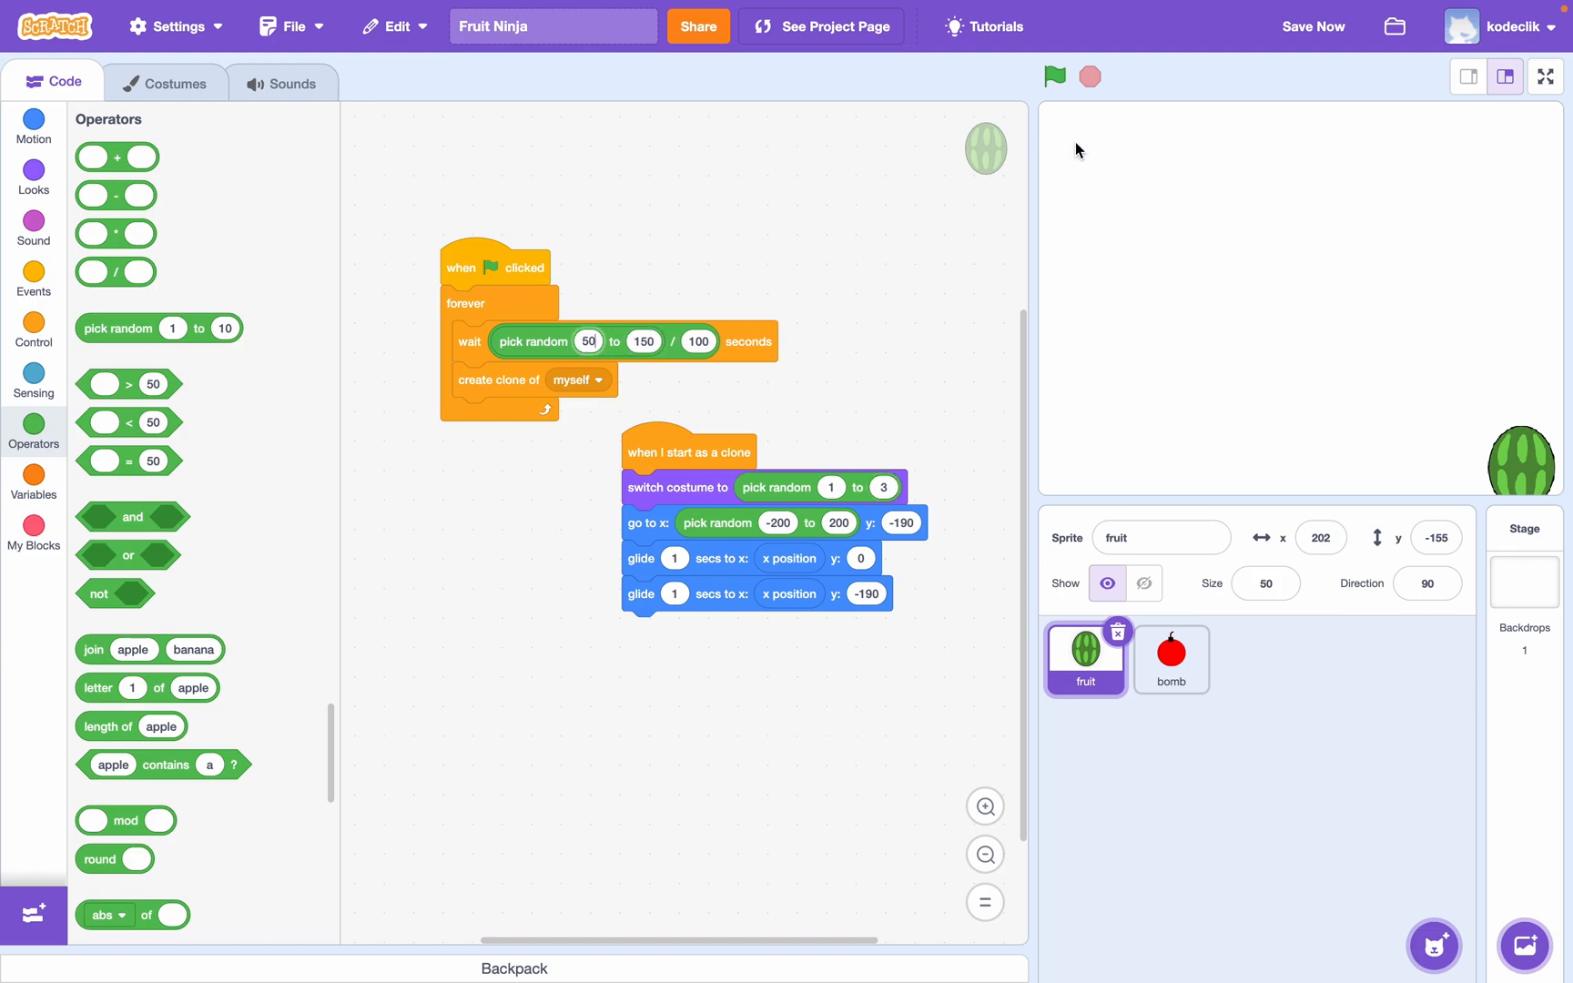
pyautogui.click(1054, 77)
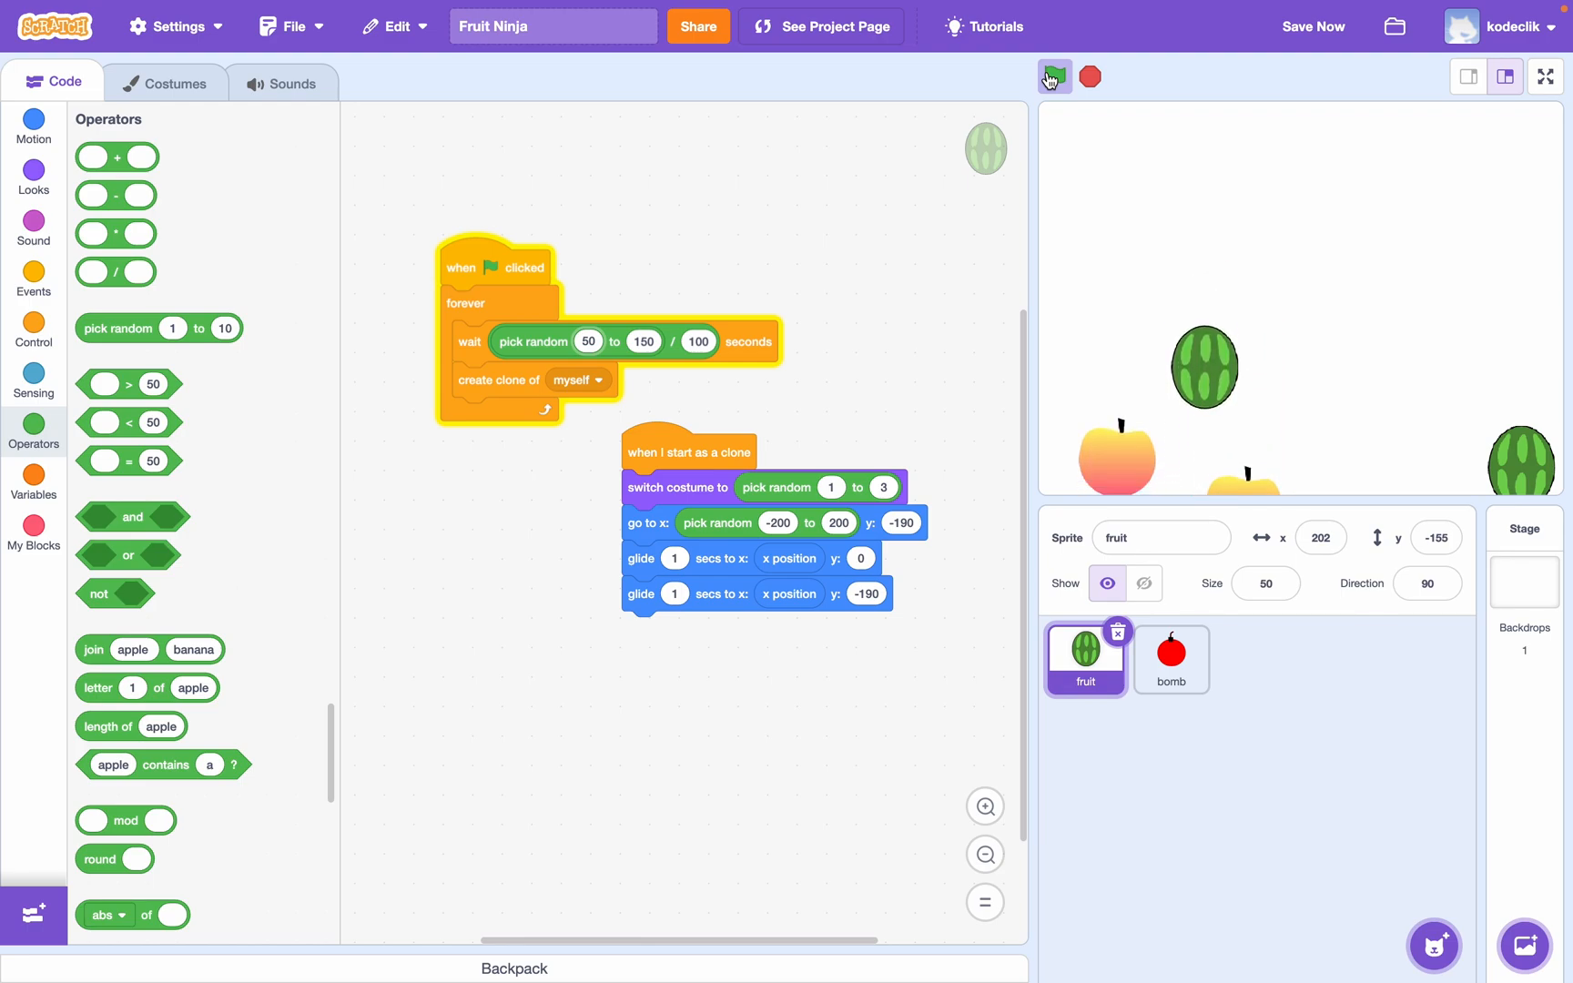
pyautogui.click(1054, 77)
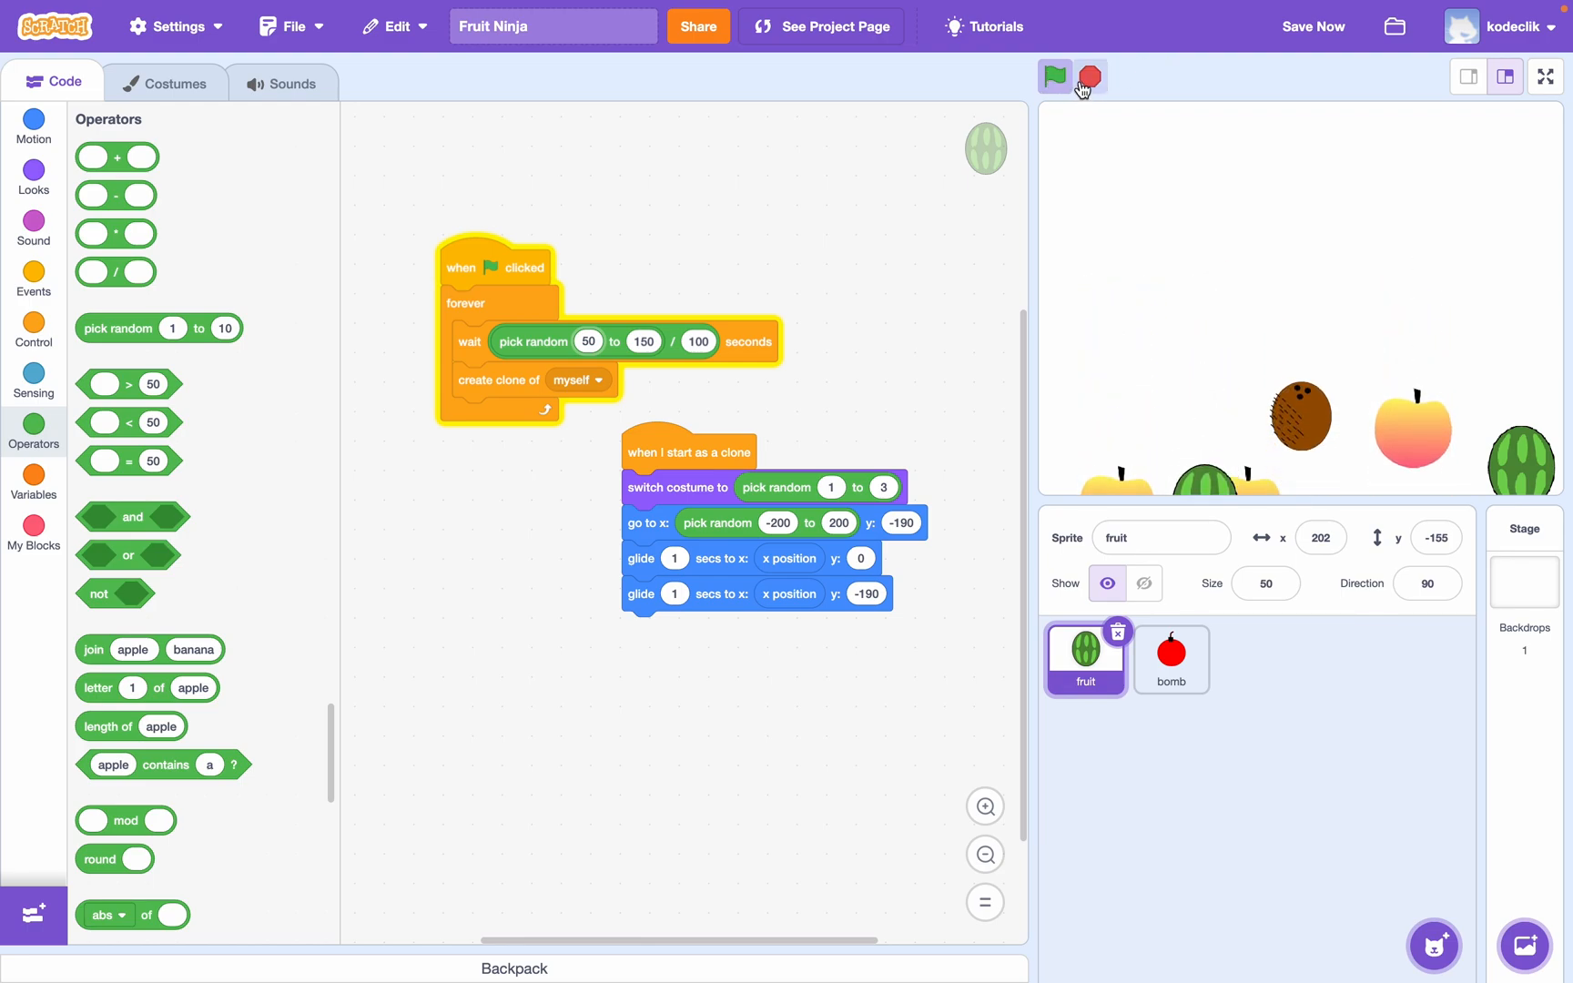
pyautogui.click(1089, 77)
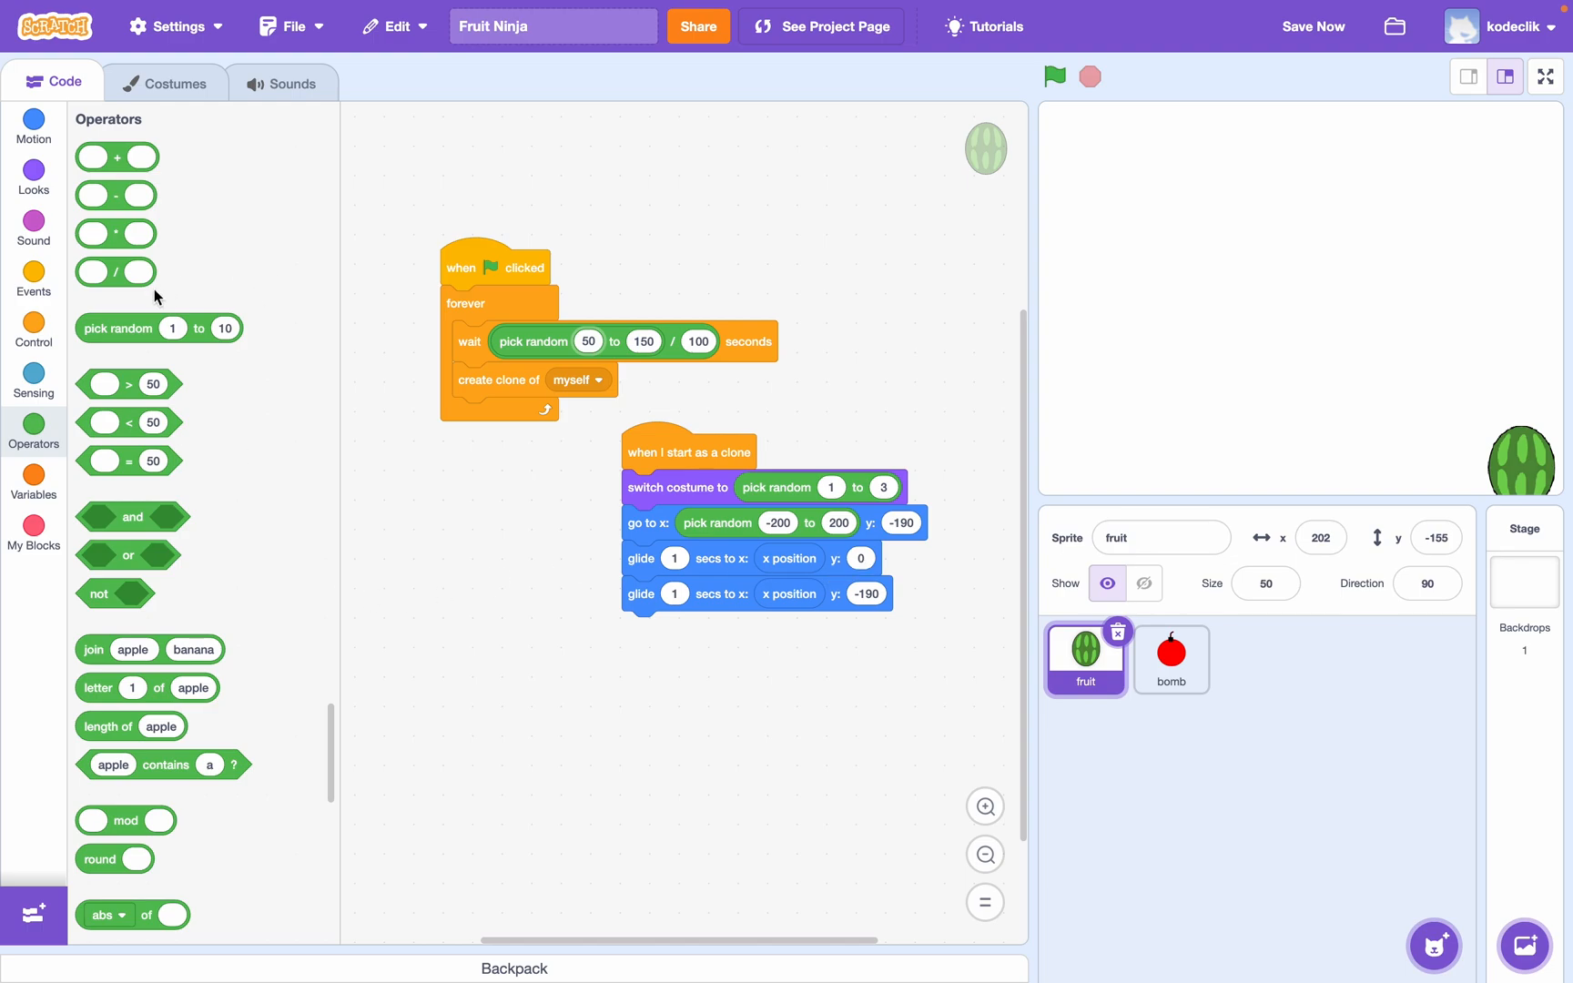
# - Give the upward glide a random height of 0 to 140 and test-run the game several times
pyautogui.moveTo(158, 327); pyautogui.dragTo(903, 557)
pyautogui.write('0')
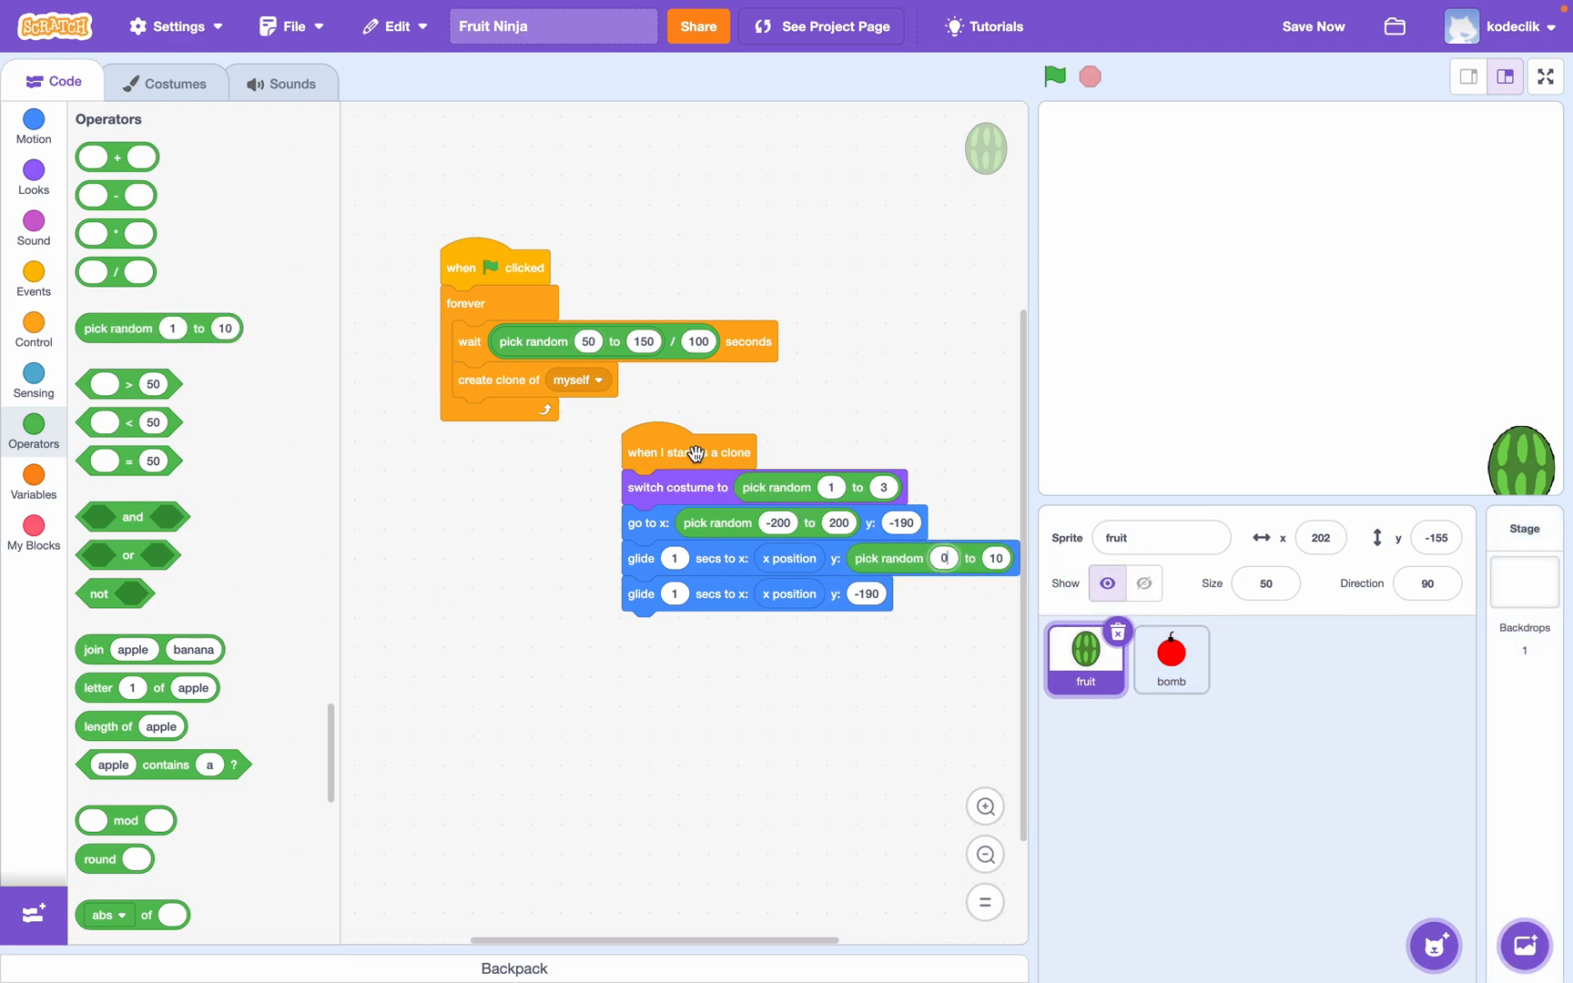
pyautogui.moveTo(688, 449); pyautogui.dragTo(540, 449)
pyautogui.write('140')
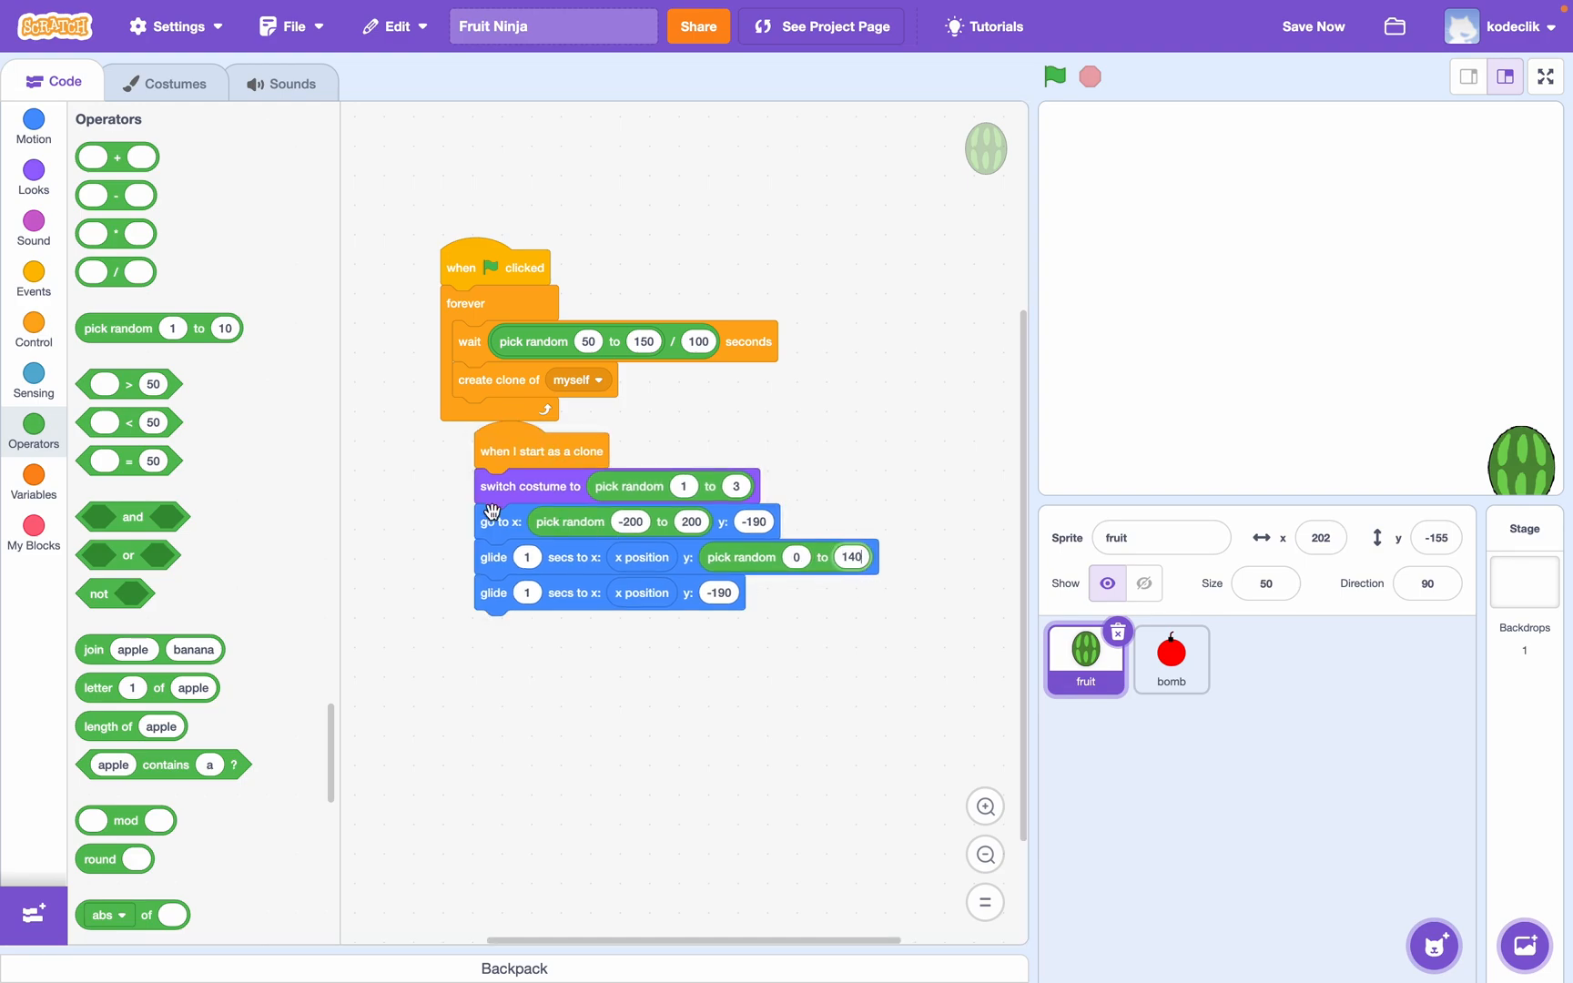
pyautogui.click(1054, 77)
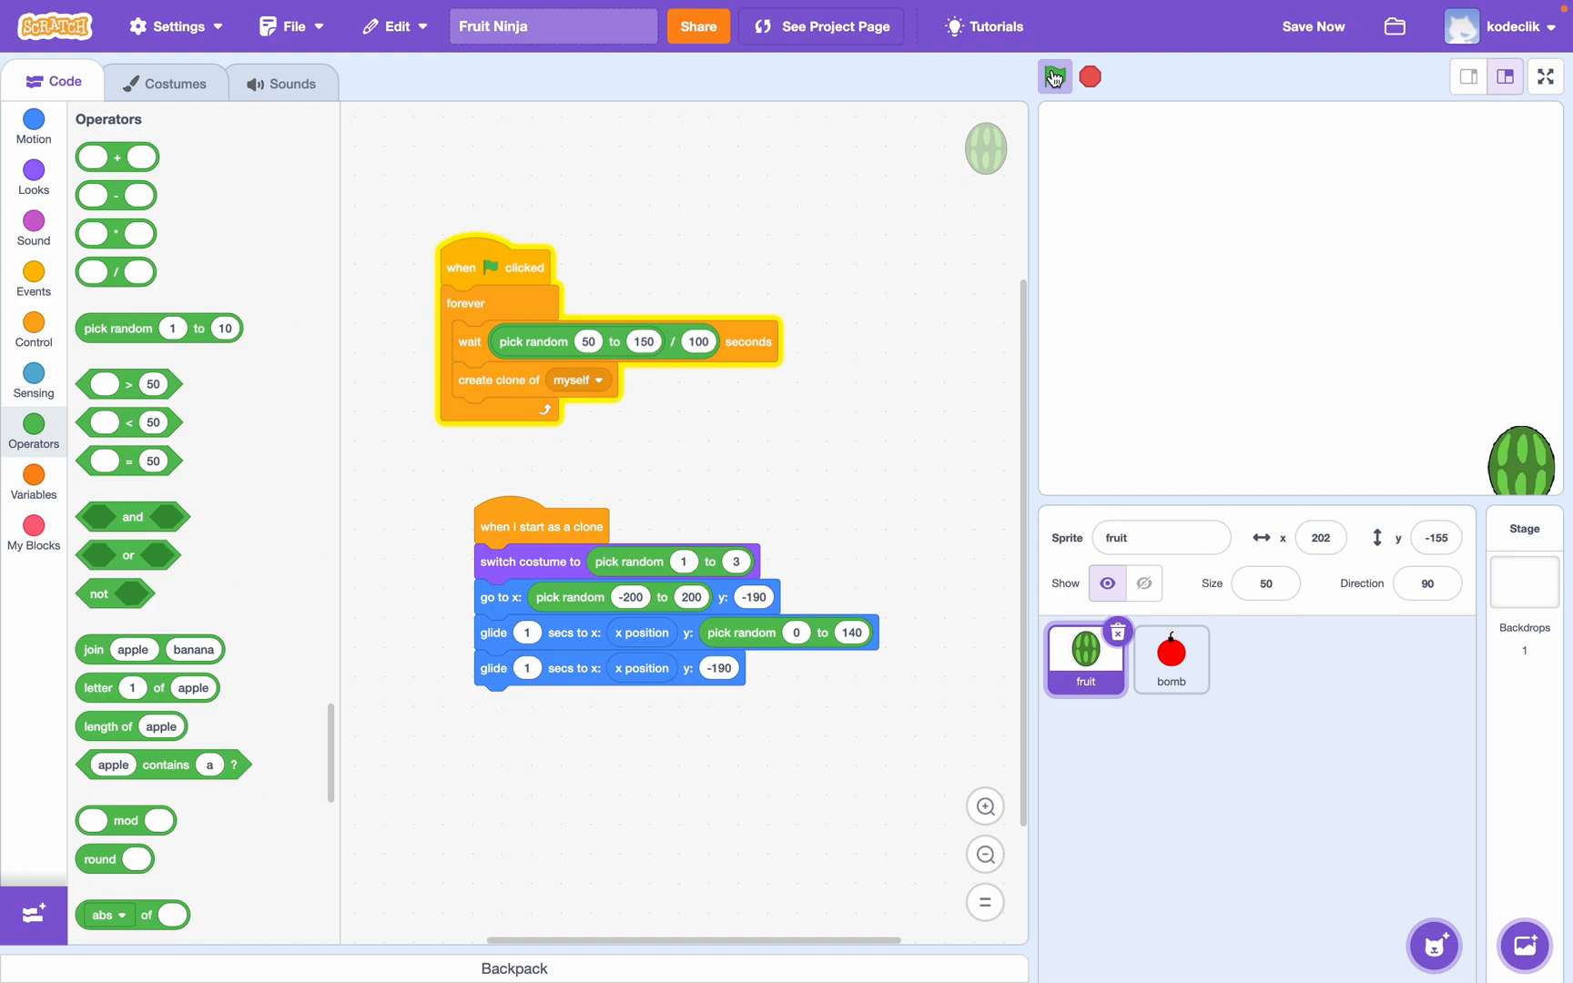
pyautogui.click(1054, 77)
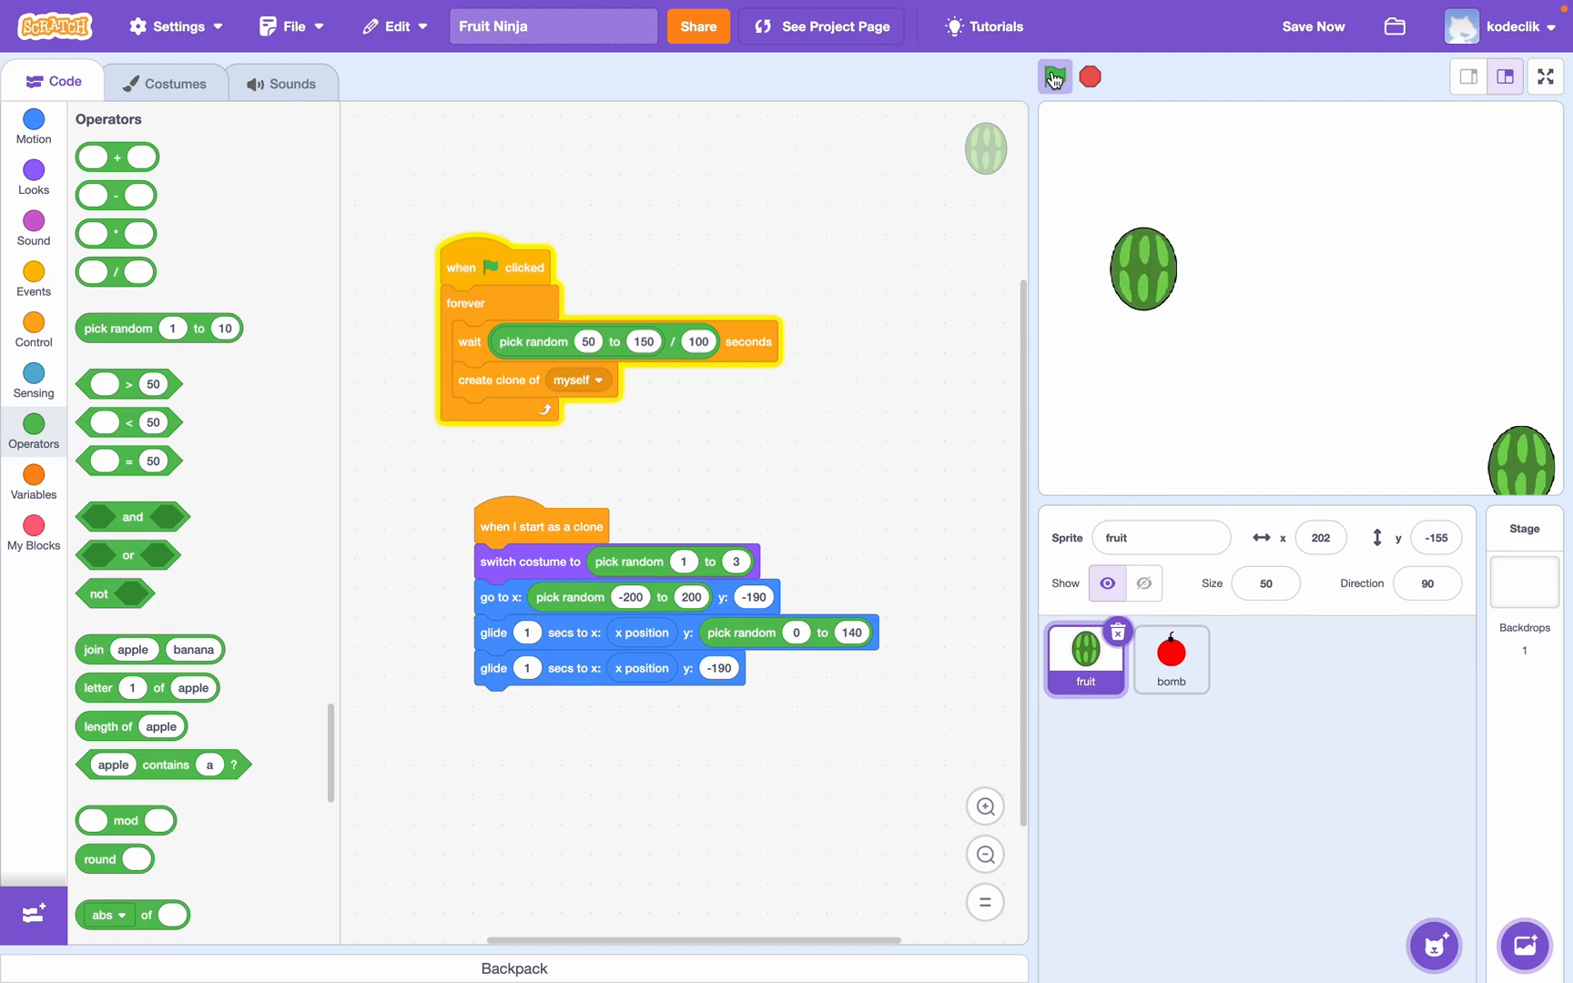
pyautogui.click(1053, 76)
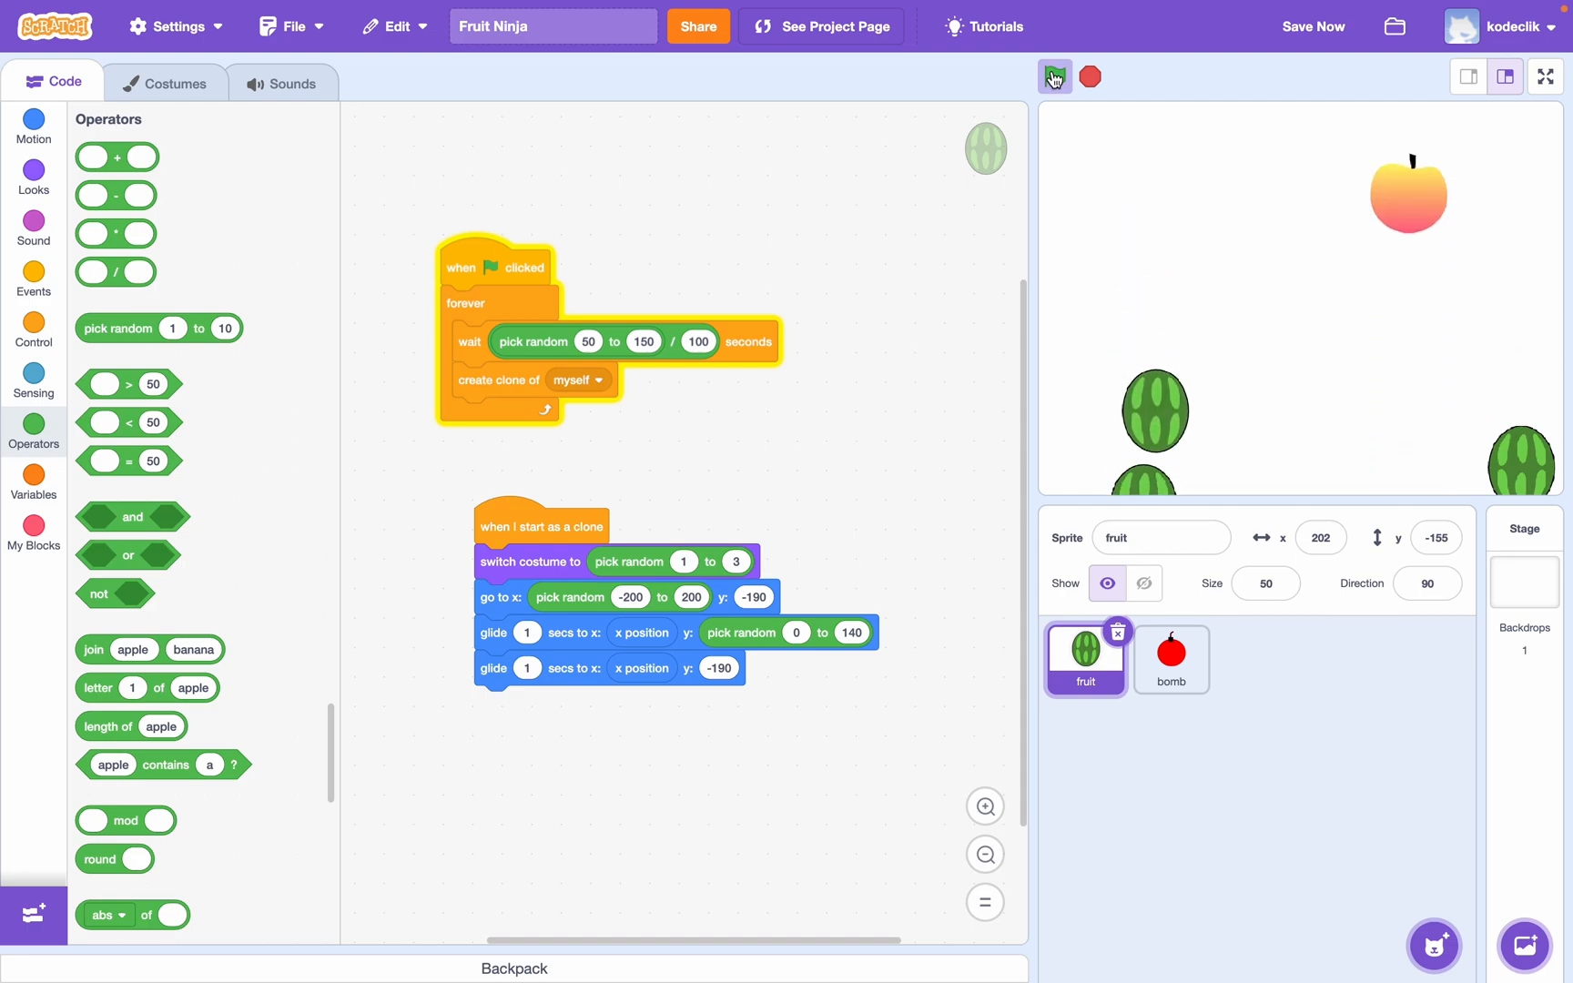
pyautogui.click(1054, 76)
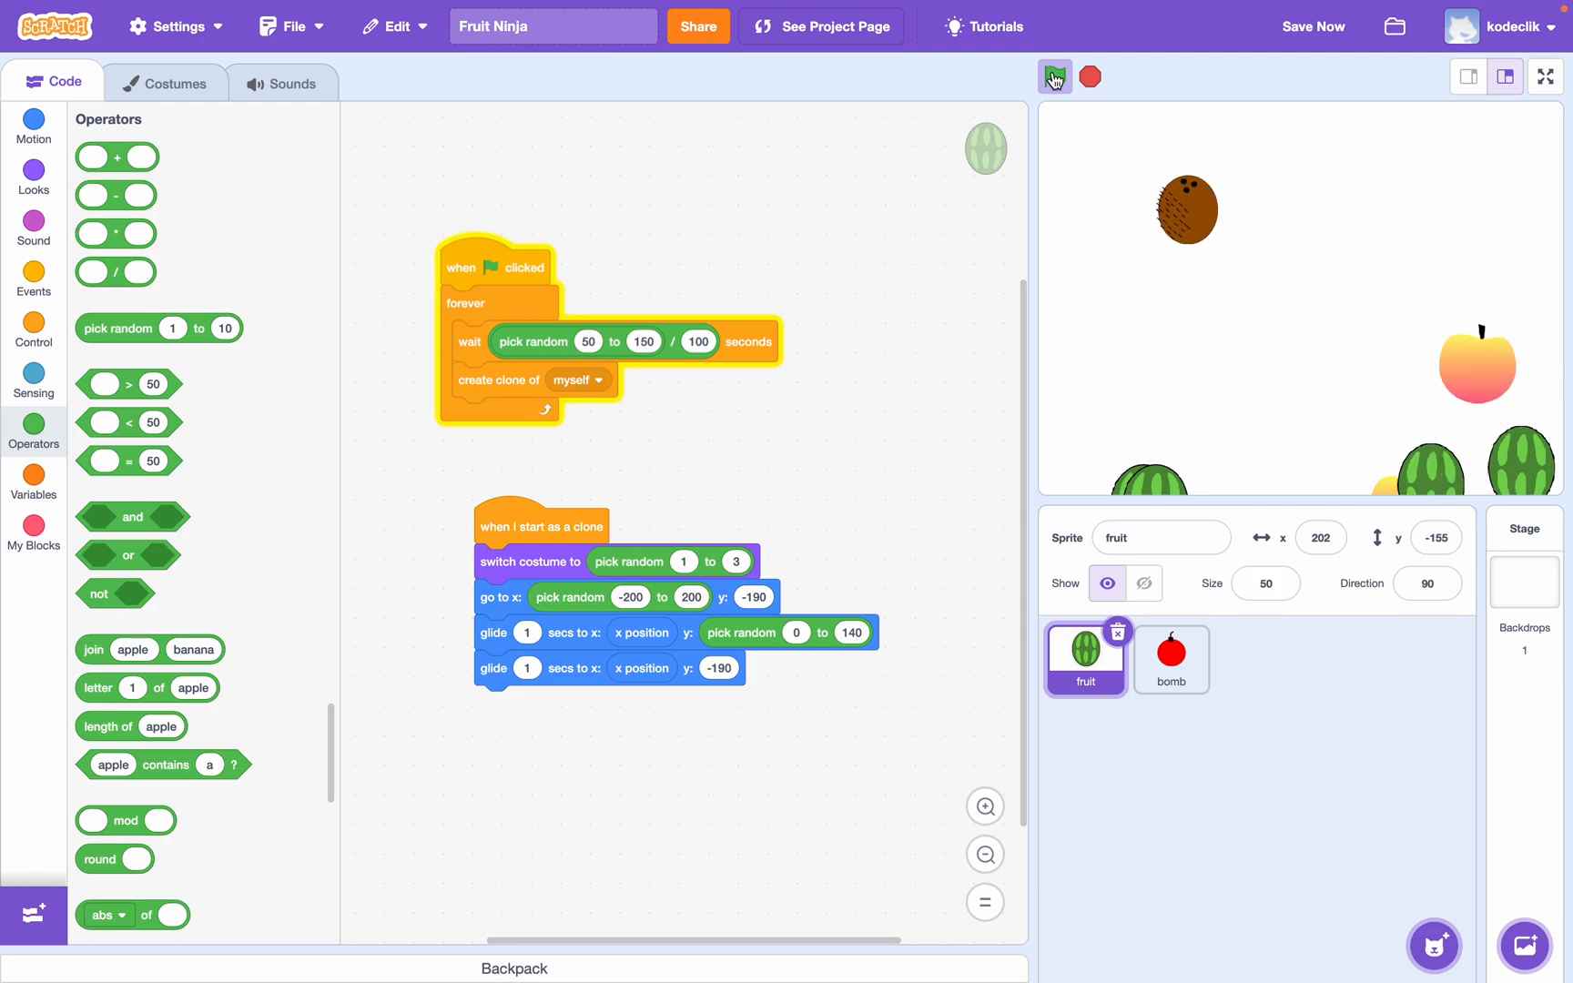
pyautogui.click(1054, 76)
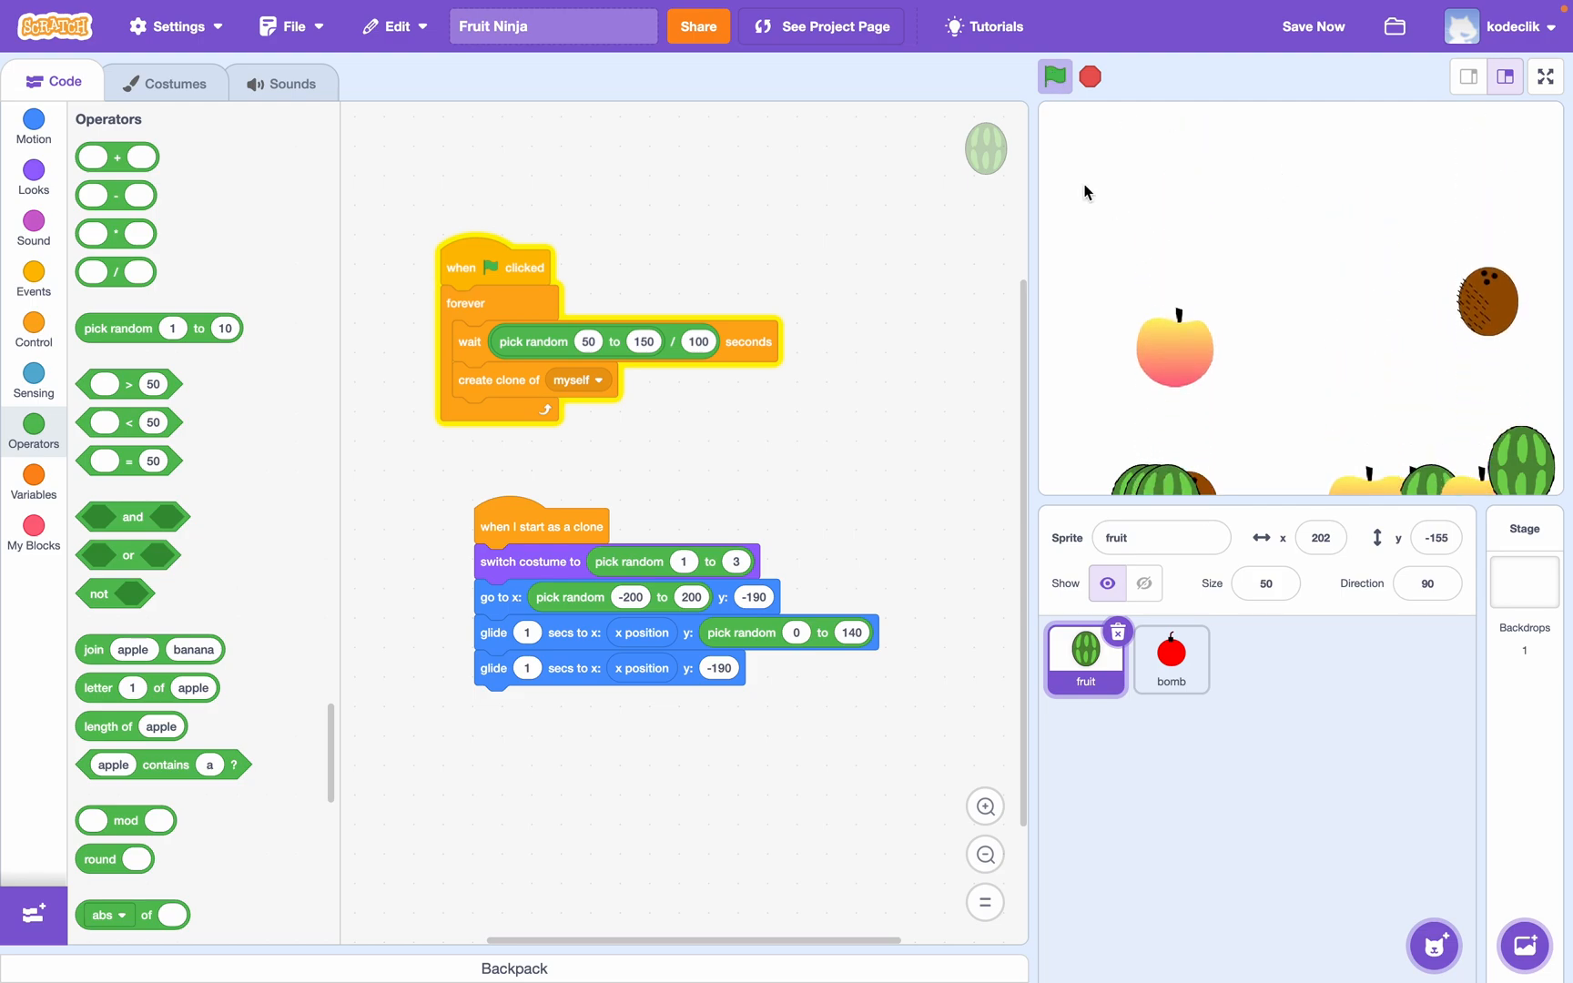
pyautogui.click(1089, 77)
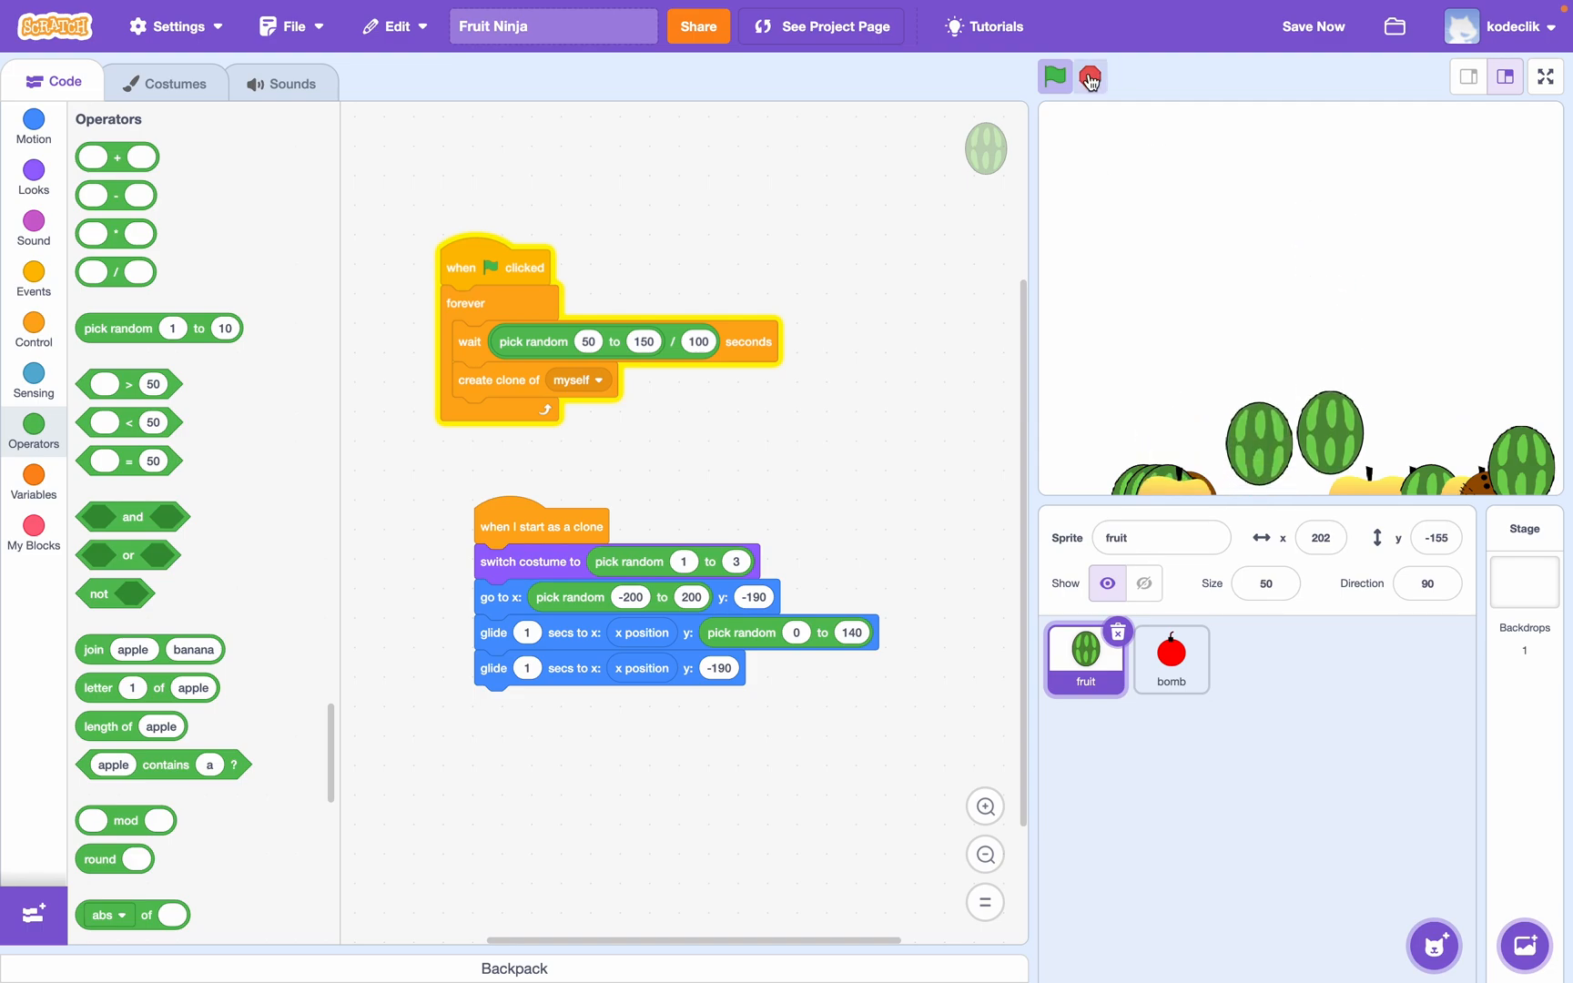
pyautogui.click(32, 178)
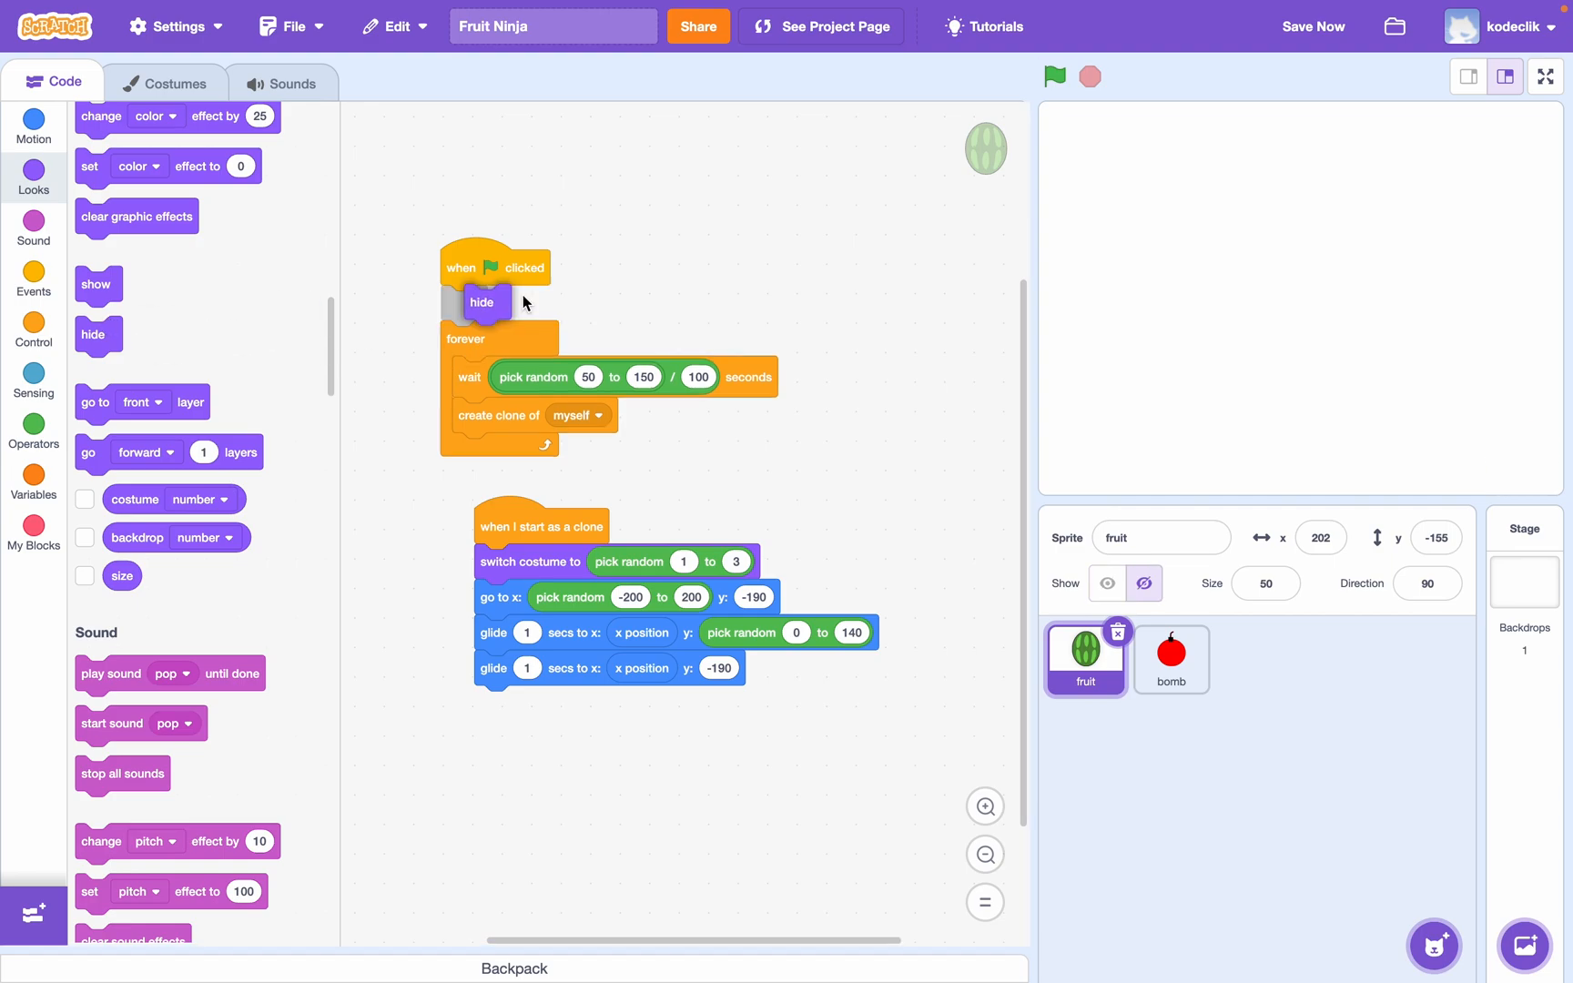
# - Hide the original fruit at start and delete each clone after it falls back down
pyautogui.moveTo(495, 265); pyautogui.dragTo(459, 210)
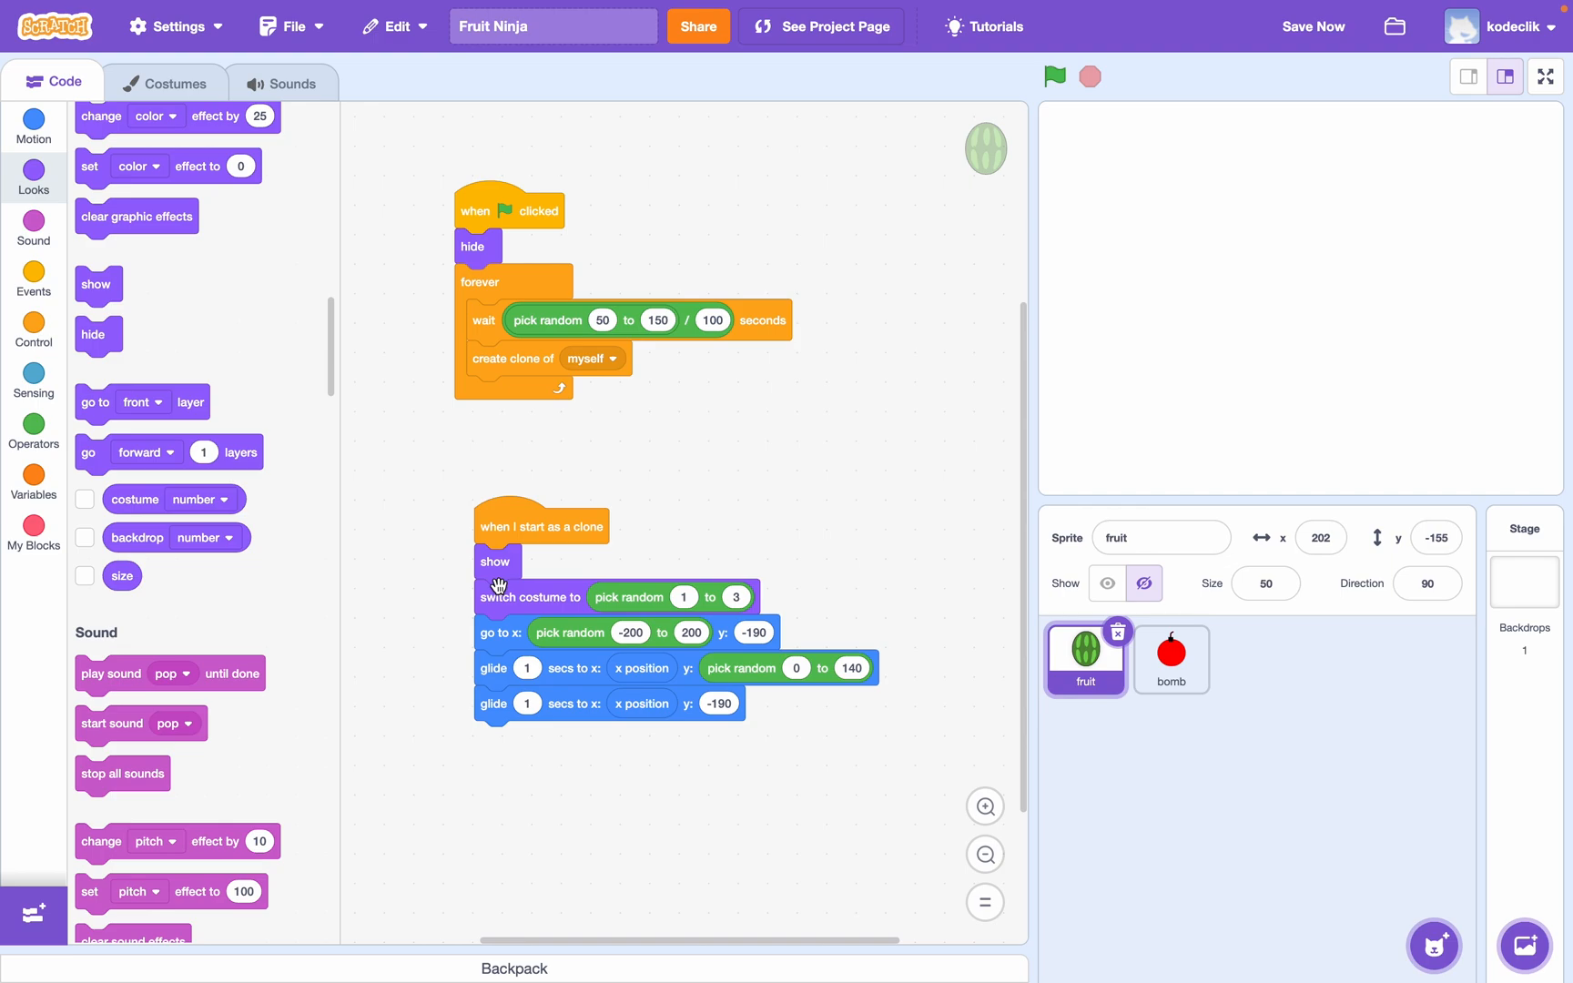
pyautogui.moveTo(392, 666)
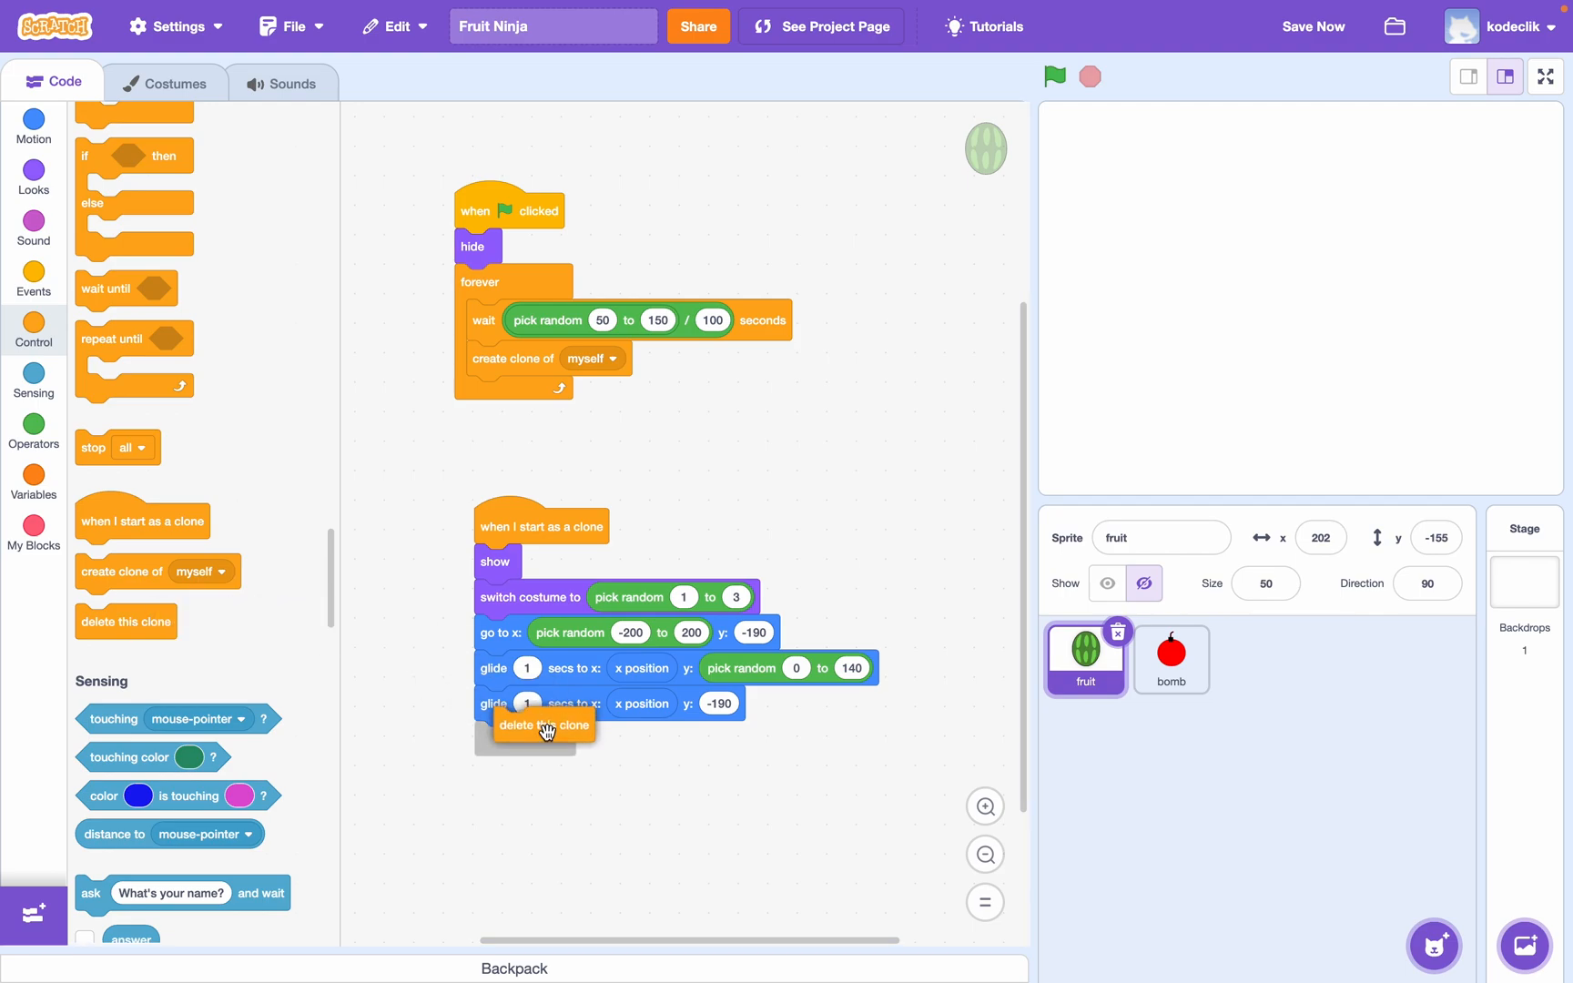
pyautogui.moveTo(546, 726); pyautogui.dragTo(524, 739)
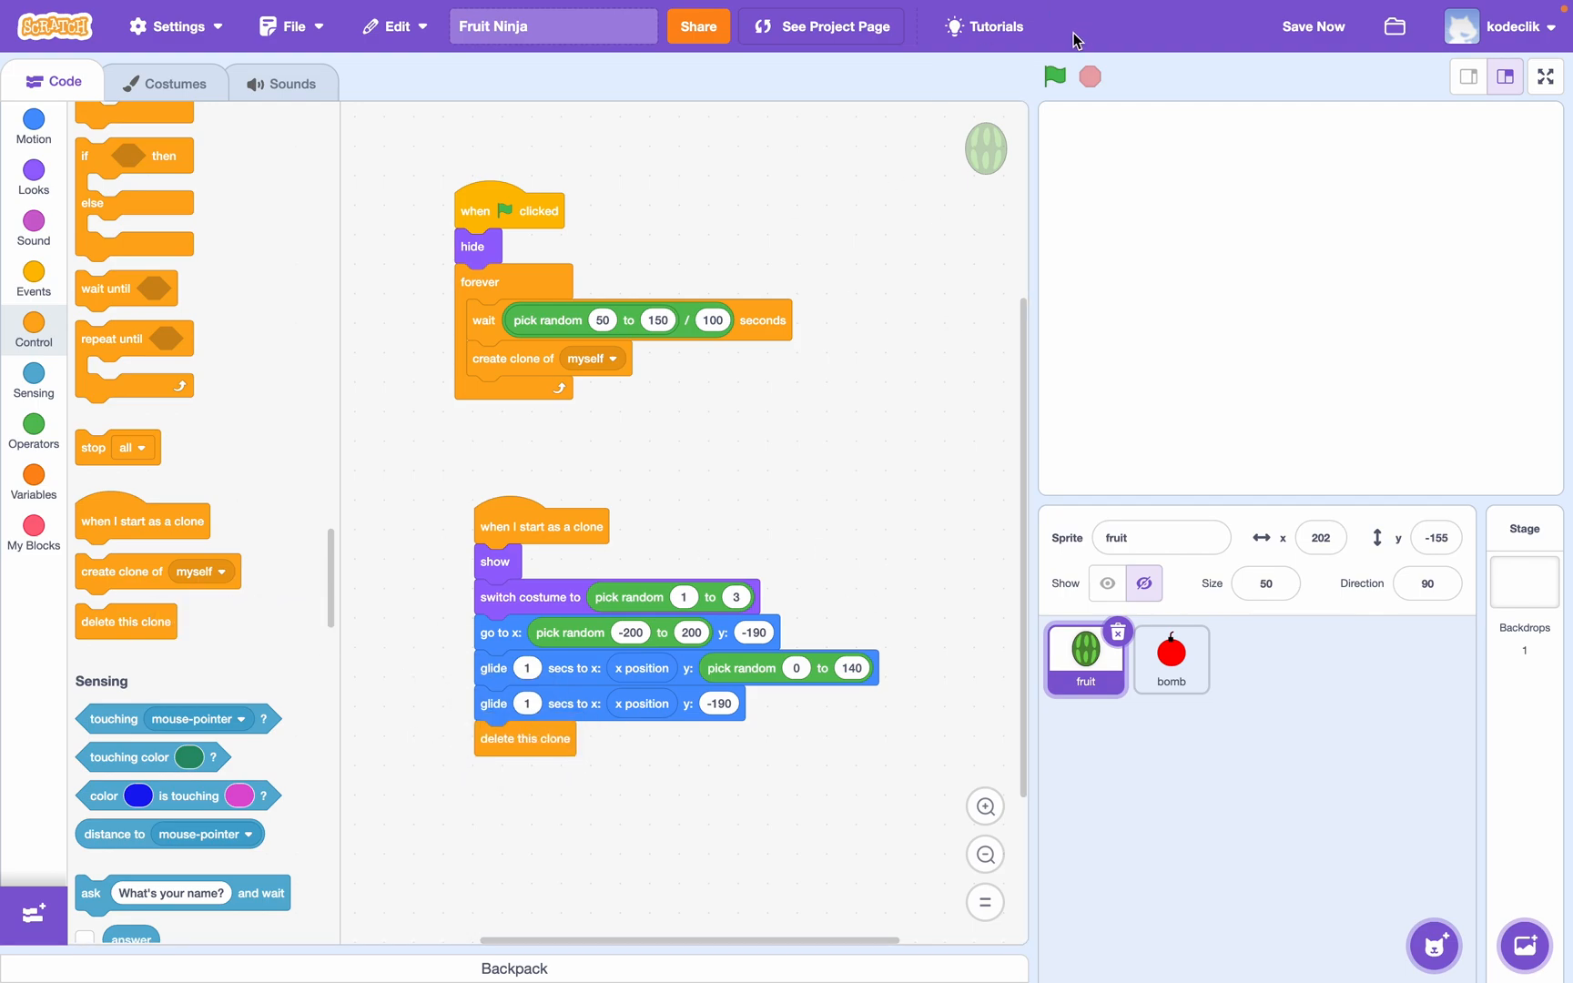
# - Run and restart the game several times to check the rising and falling clones
pyautogui.click(1054, 77)
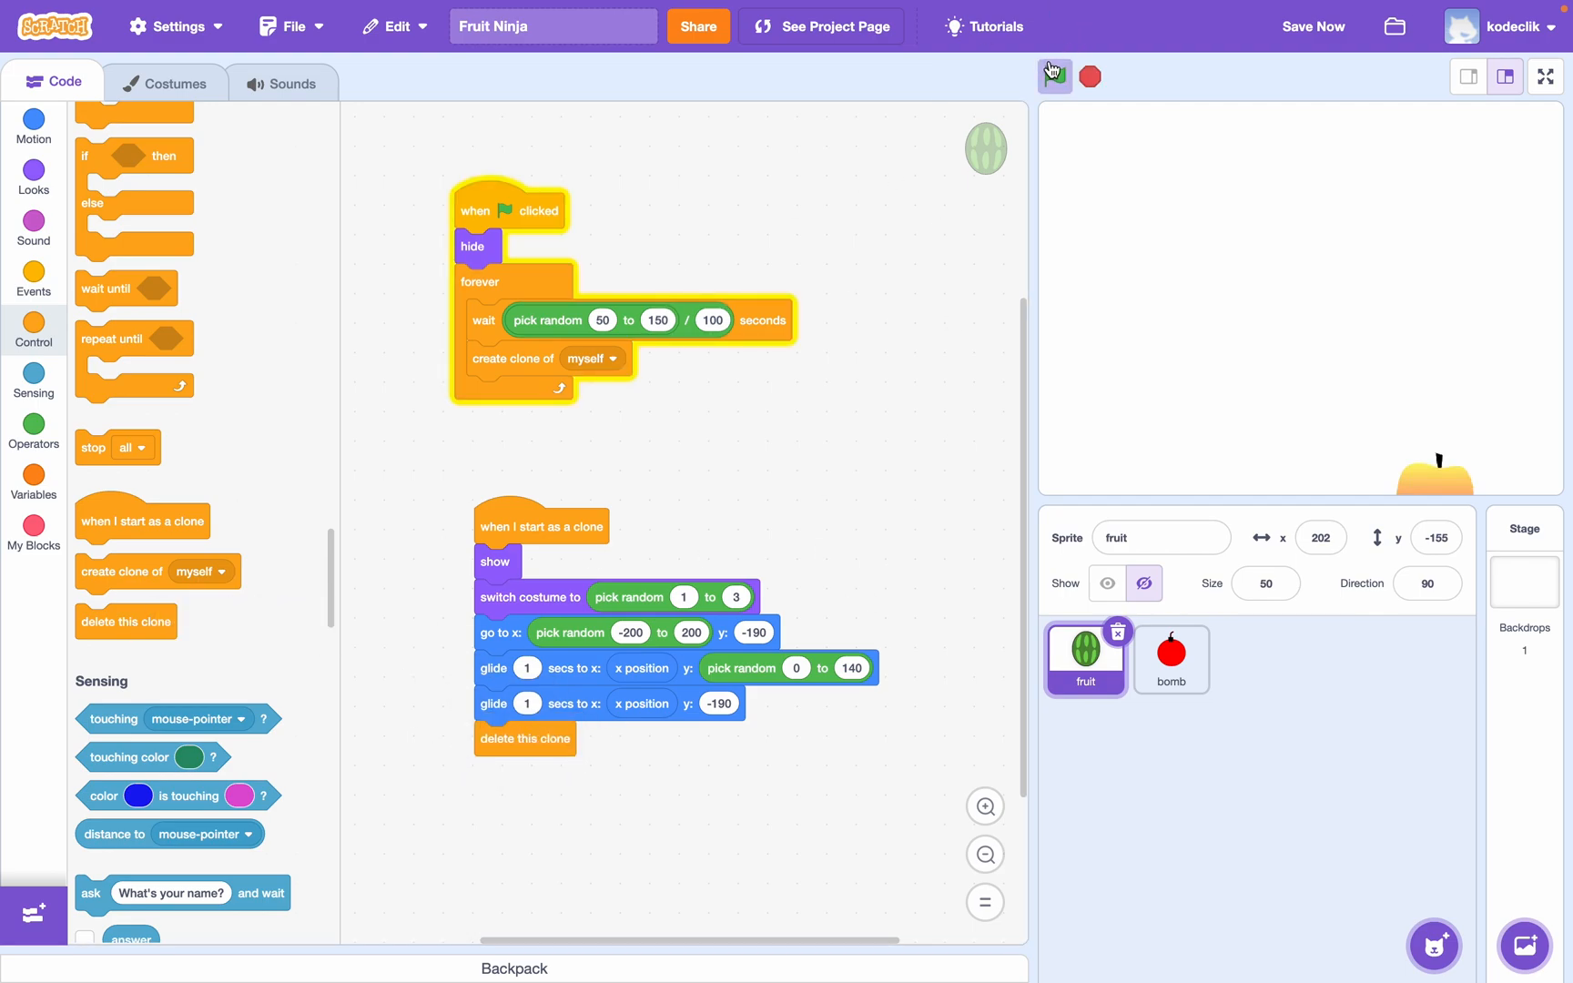
pyautogui.click(1051, 74)
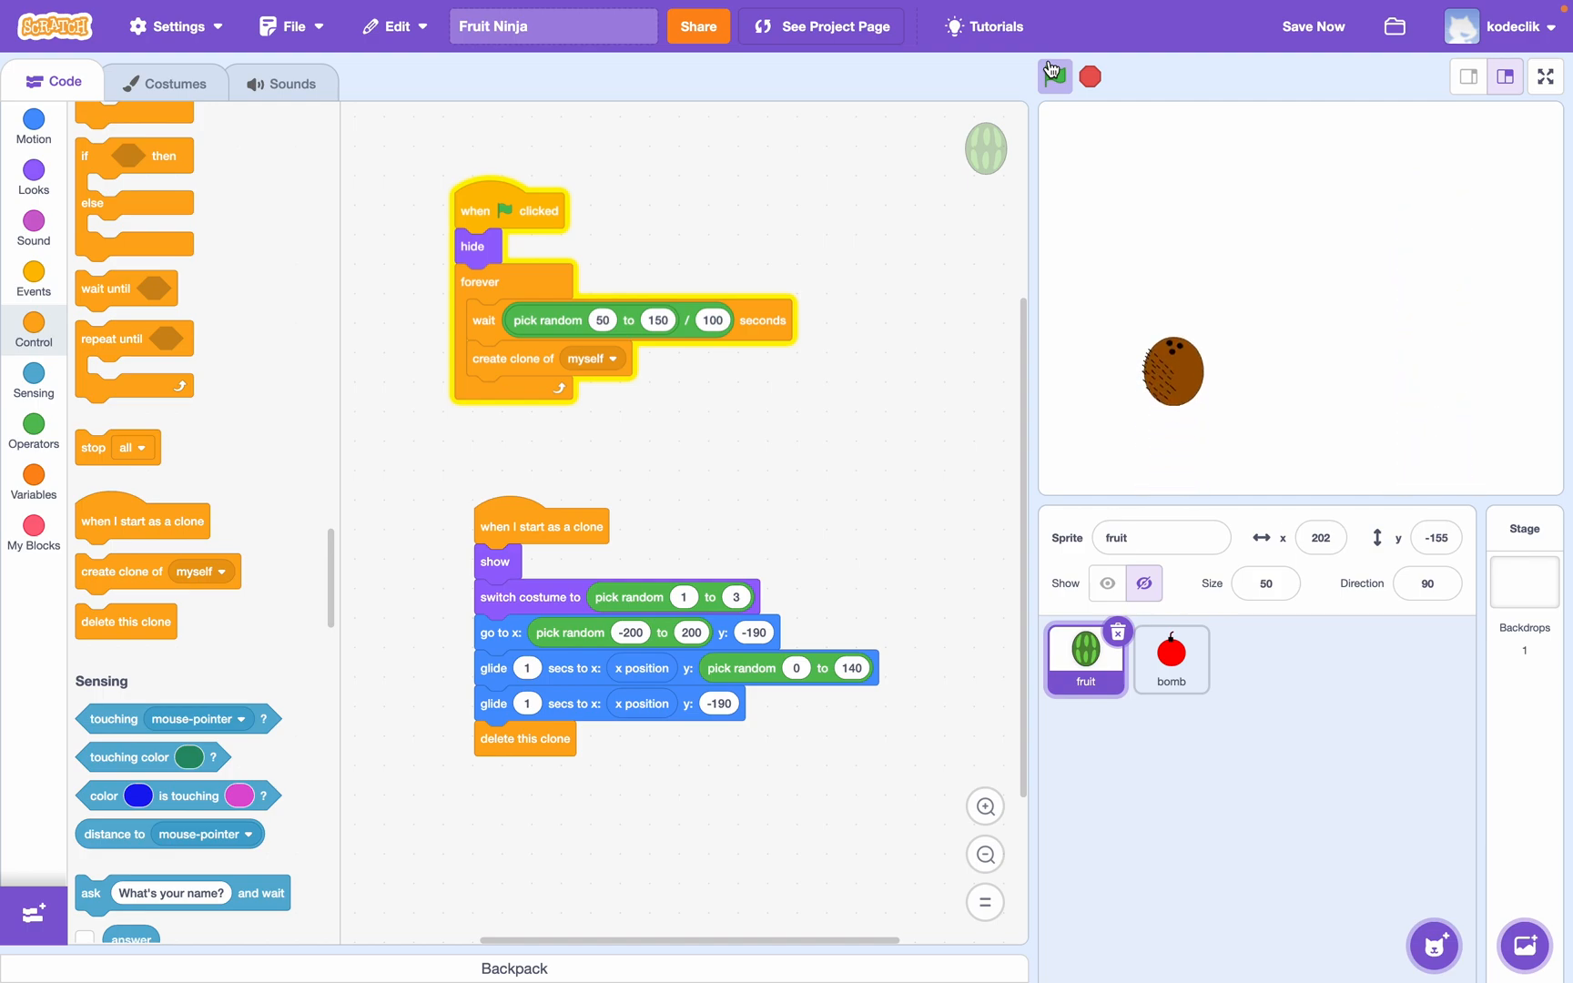
pyautogui.click(1053, 75)
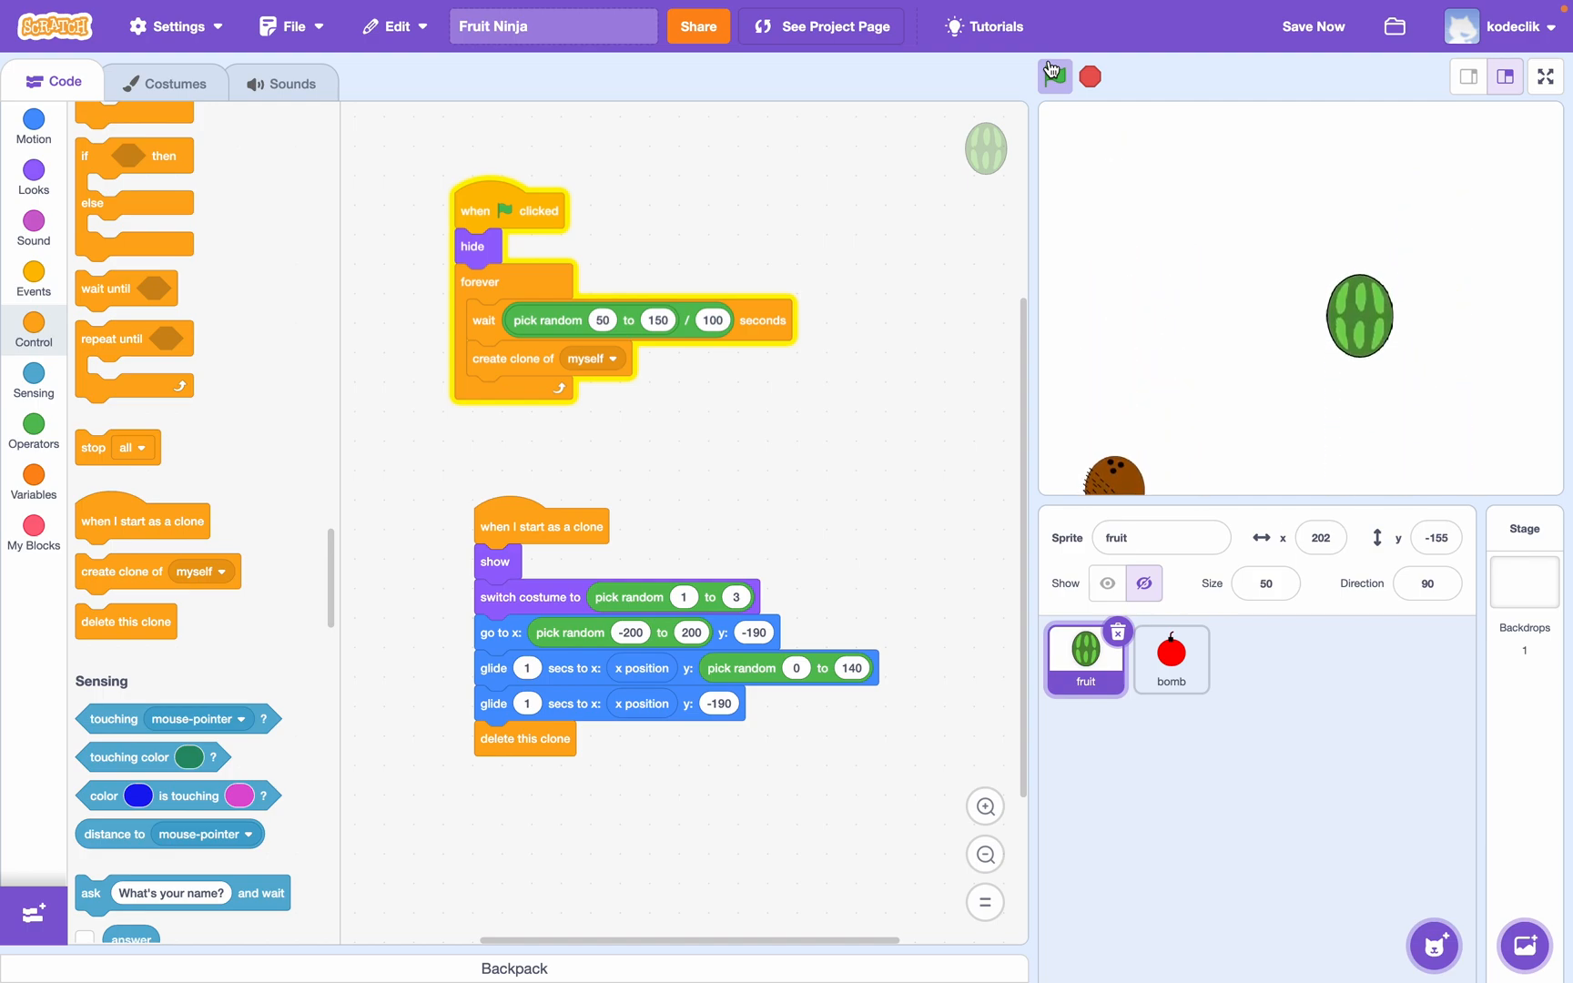
pyautogui.click(1053, 74)
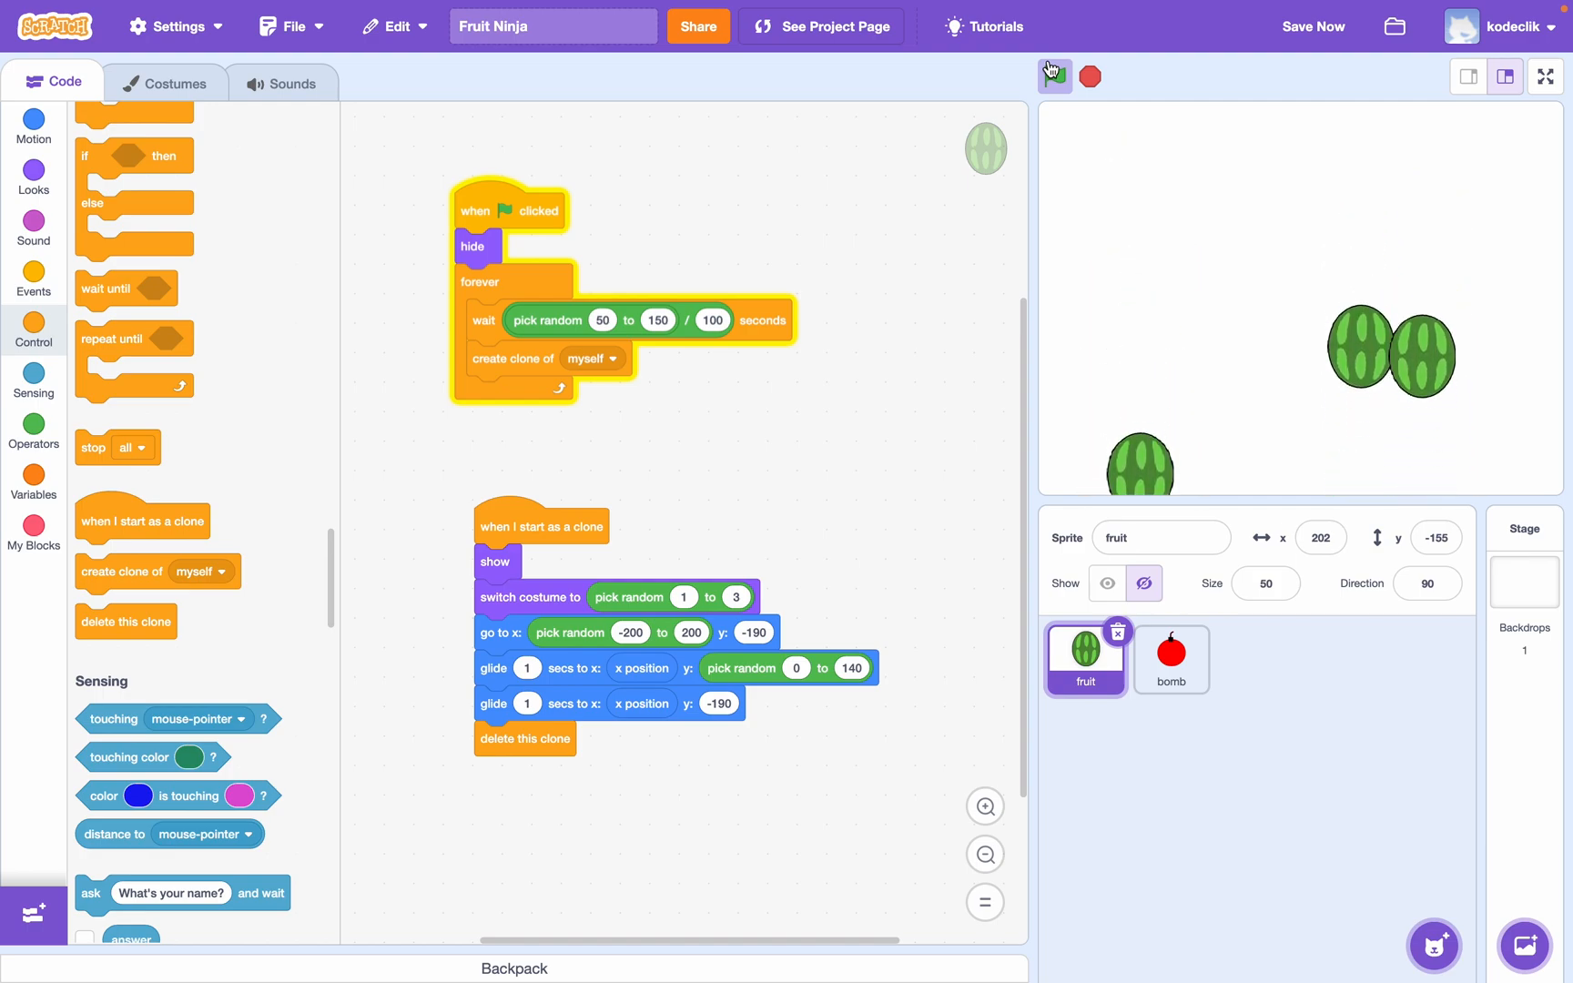
pyautogui.click(1054, 76)
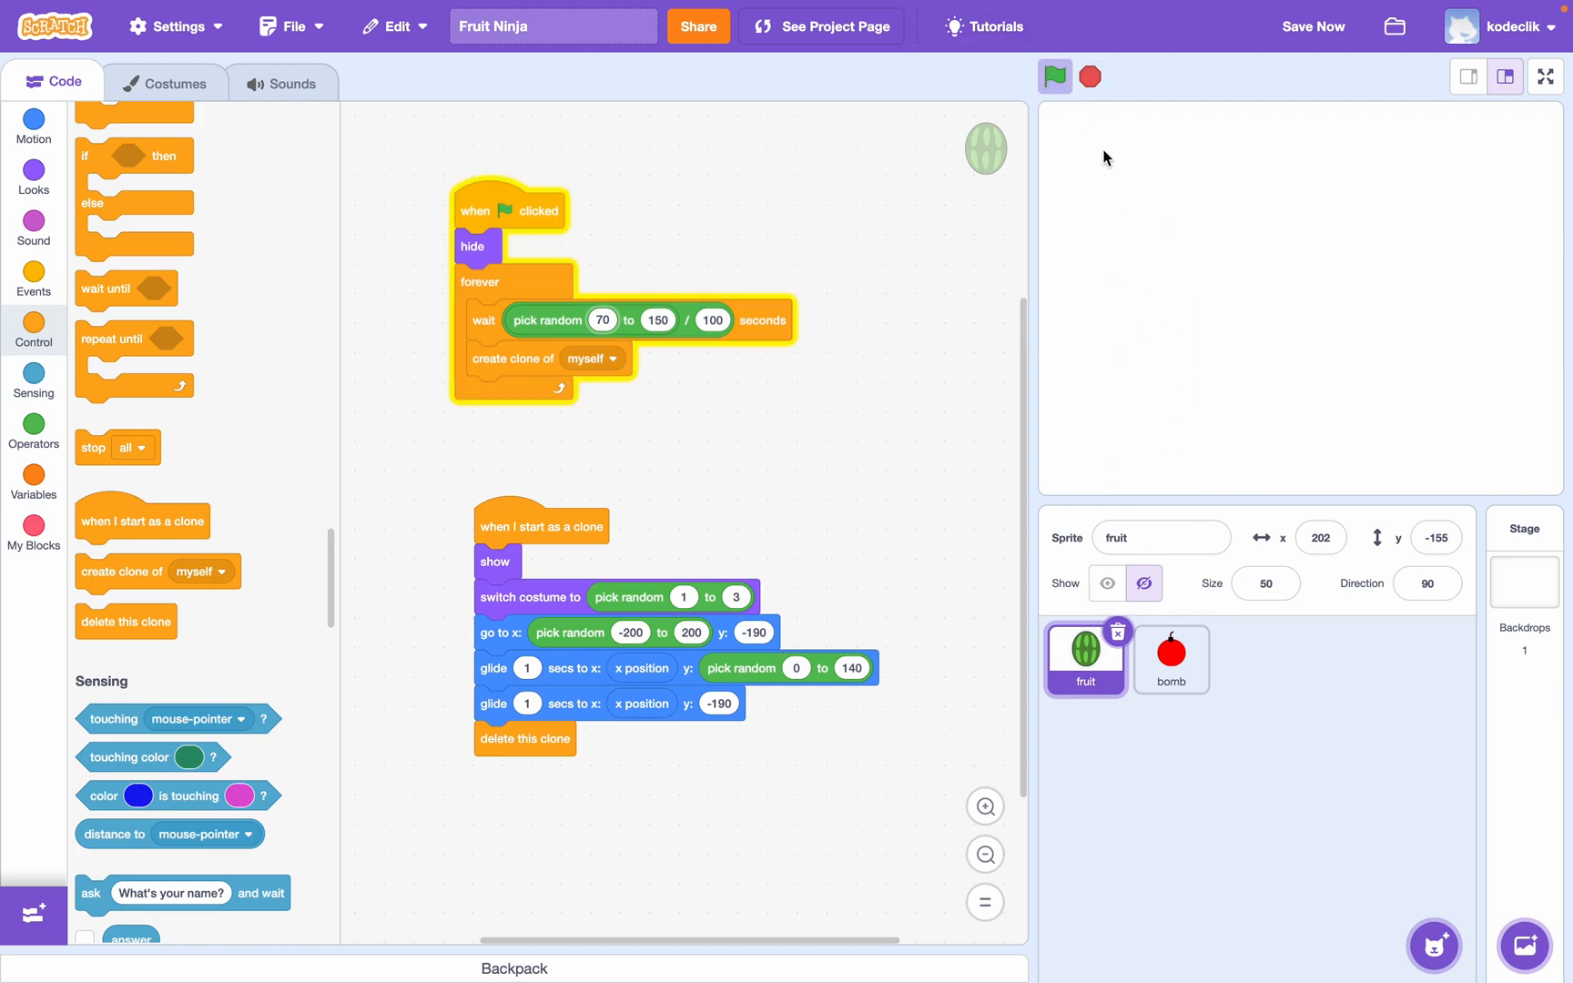
# - Add a when-clicked script repeating 10 times 'change size by -10' from Looks
pyautogui.click(1054, 76)
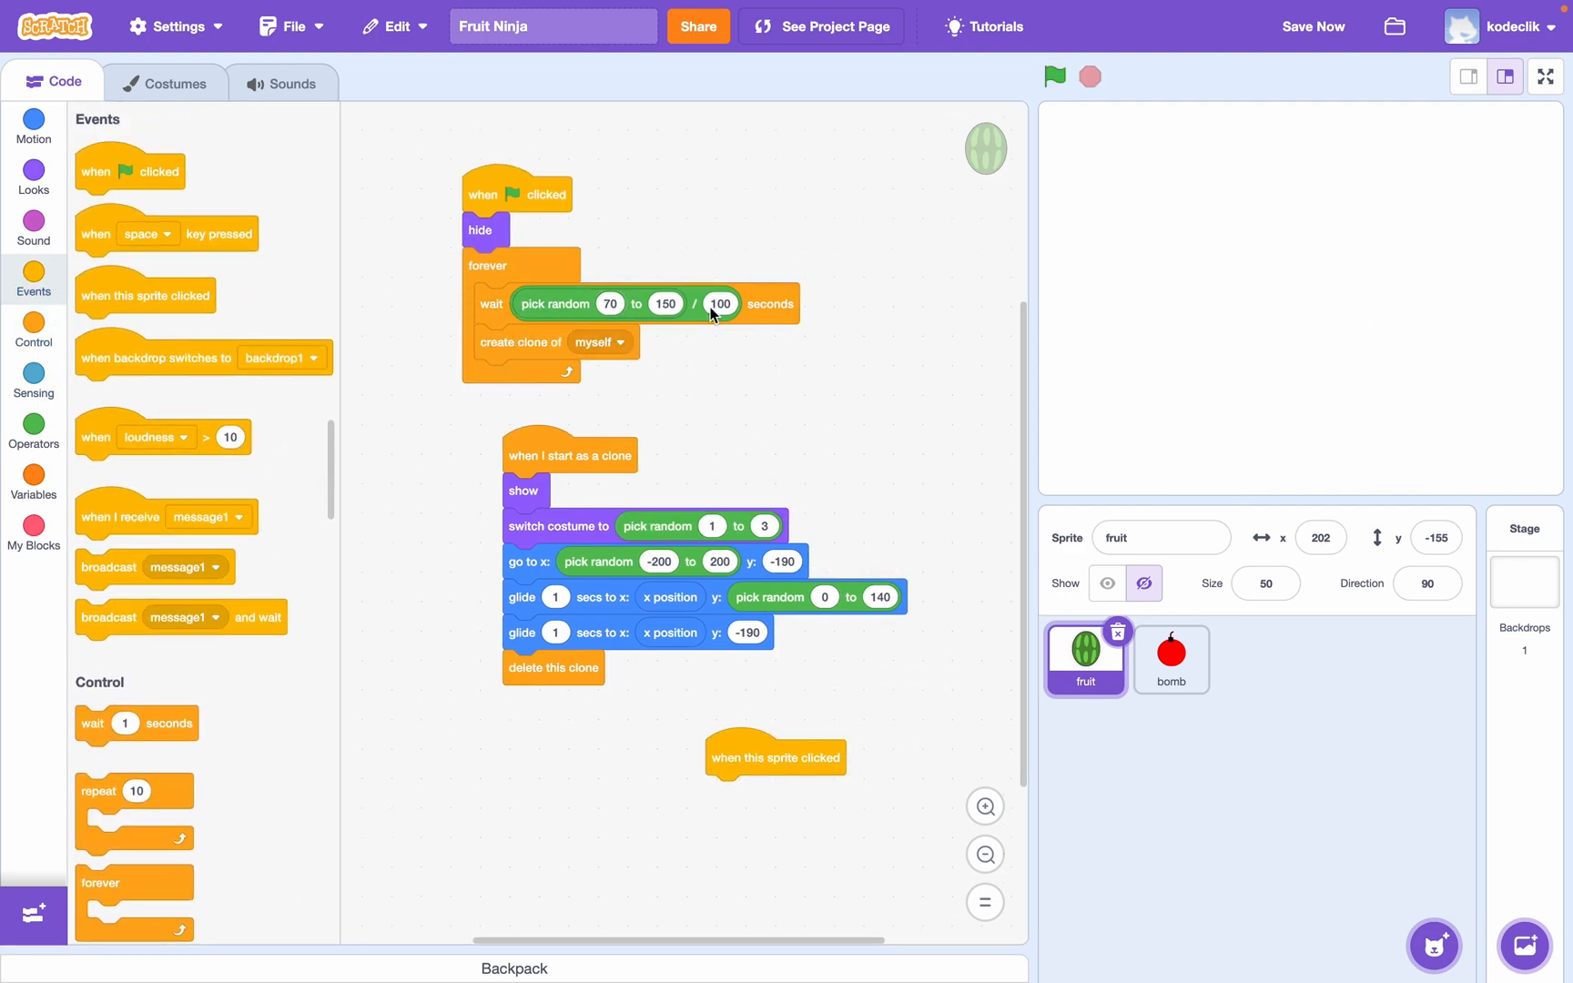
pyautogui.scroll(-3)
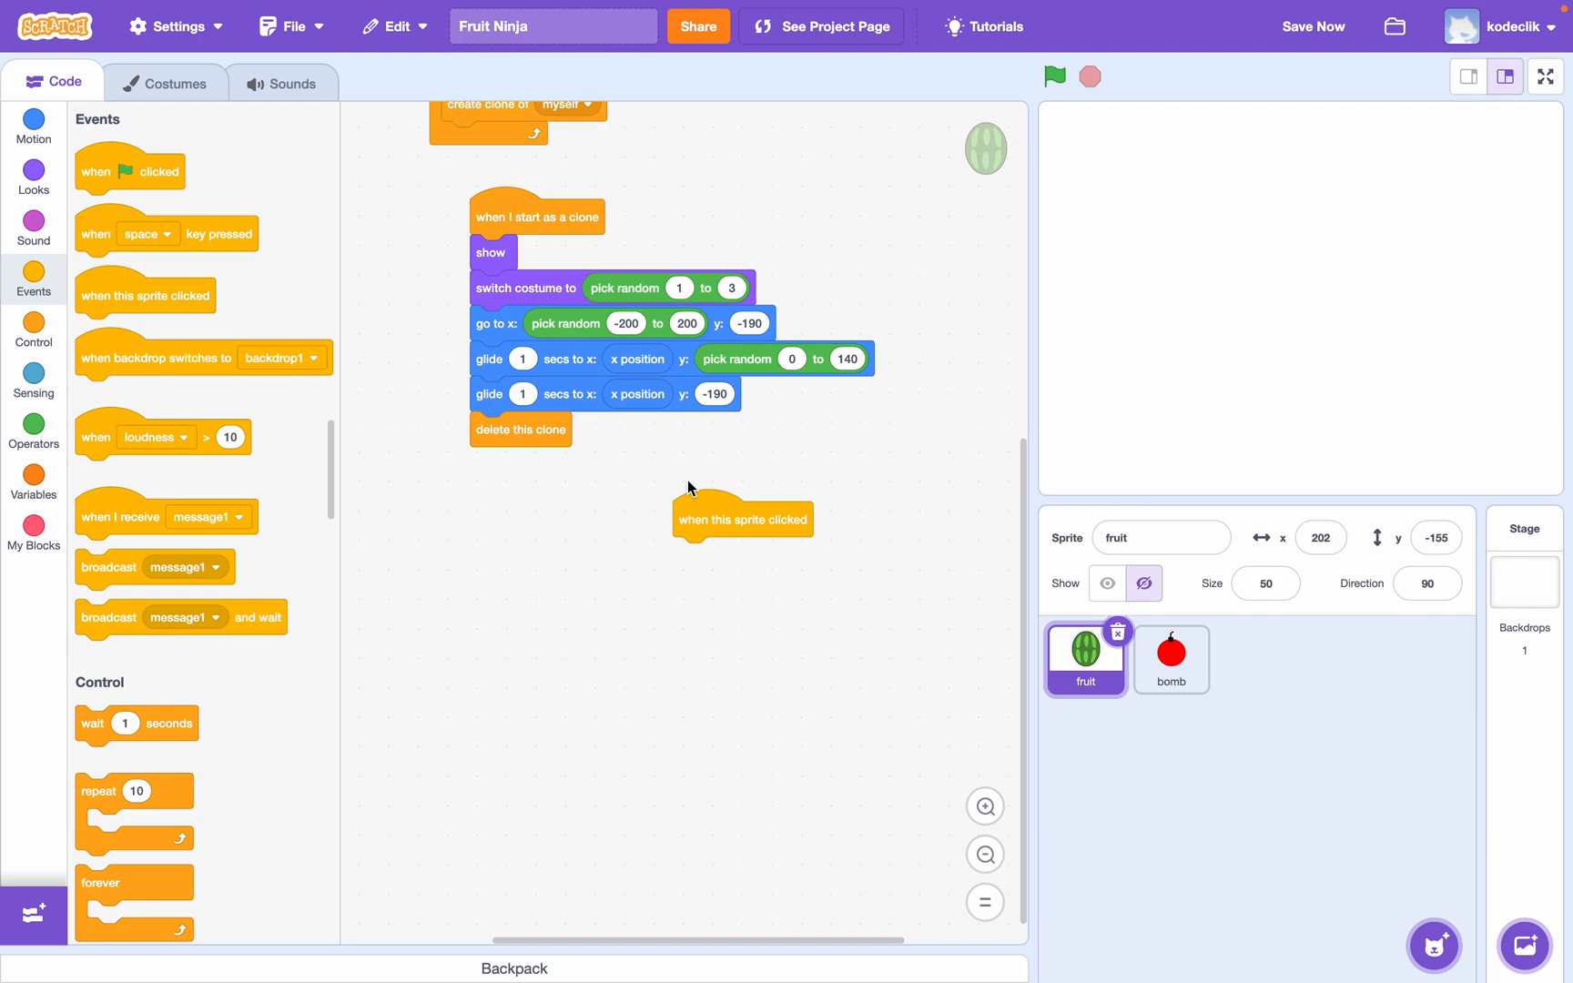
pyautogui.moveTo(506, 372)
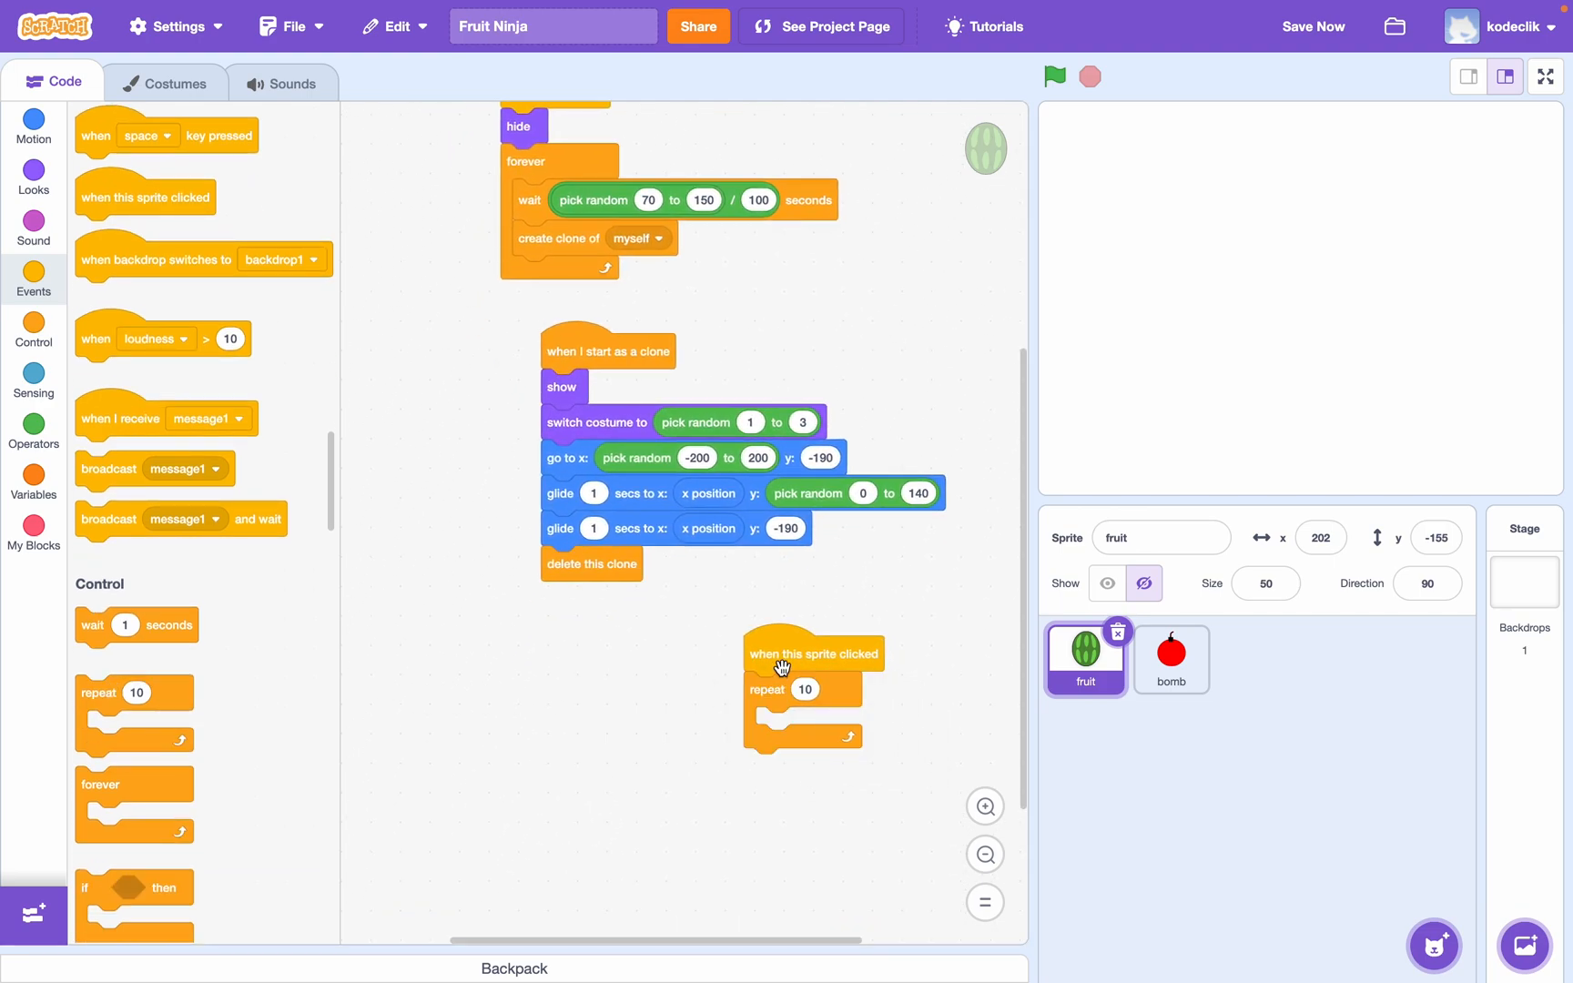
pyautogui.click(32, 179)
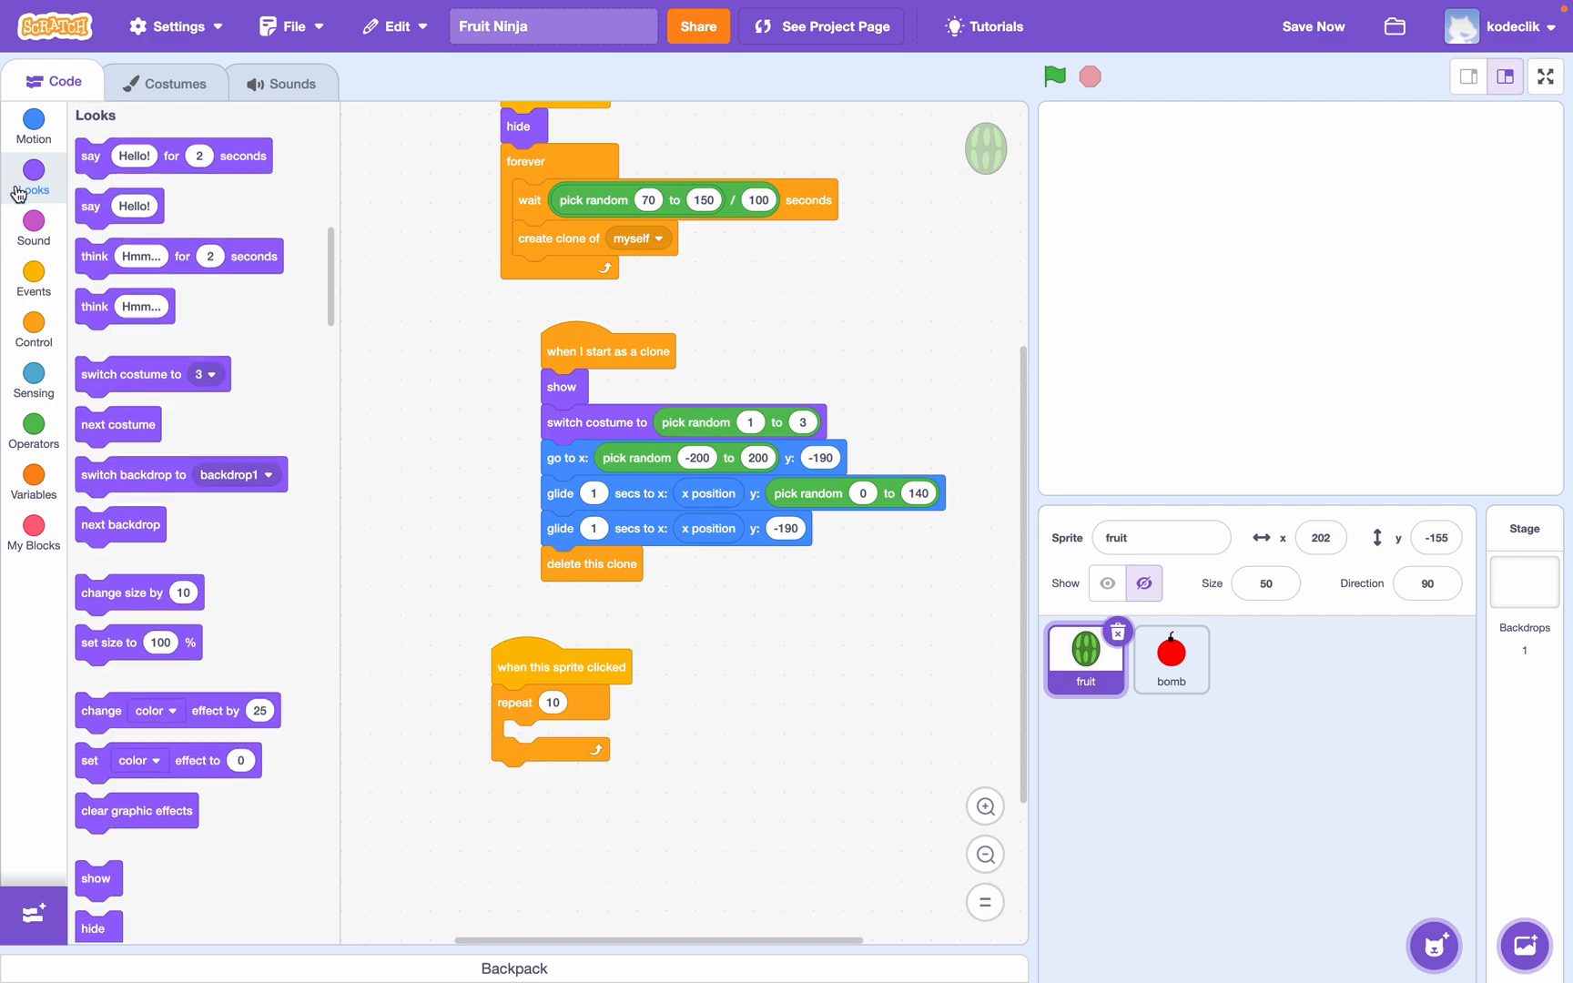
pyautogui.moveTo(137, 591); pyautogui.dragTo(513, 725)
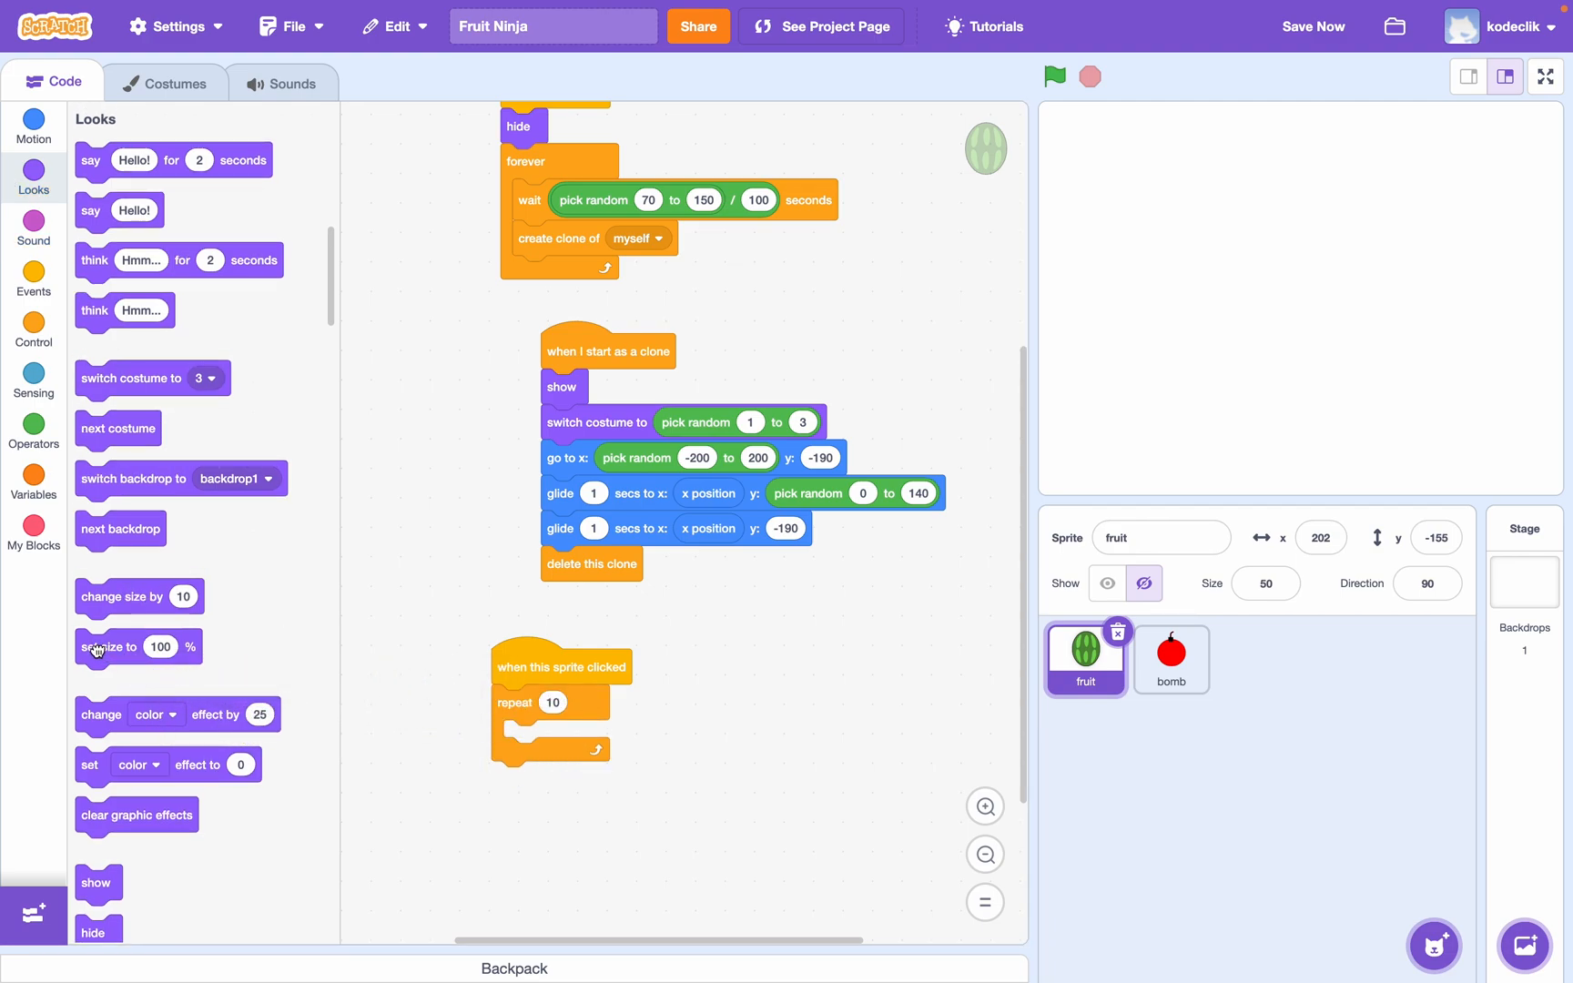
pyautogui.moveTo(139, 646); pyautogui.dragTo(563, 739)
pyautogui.write('70')
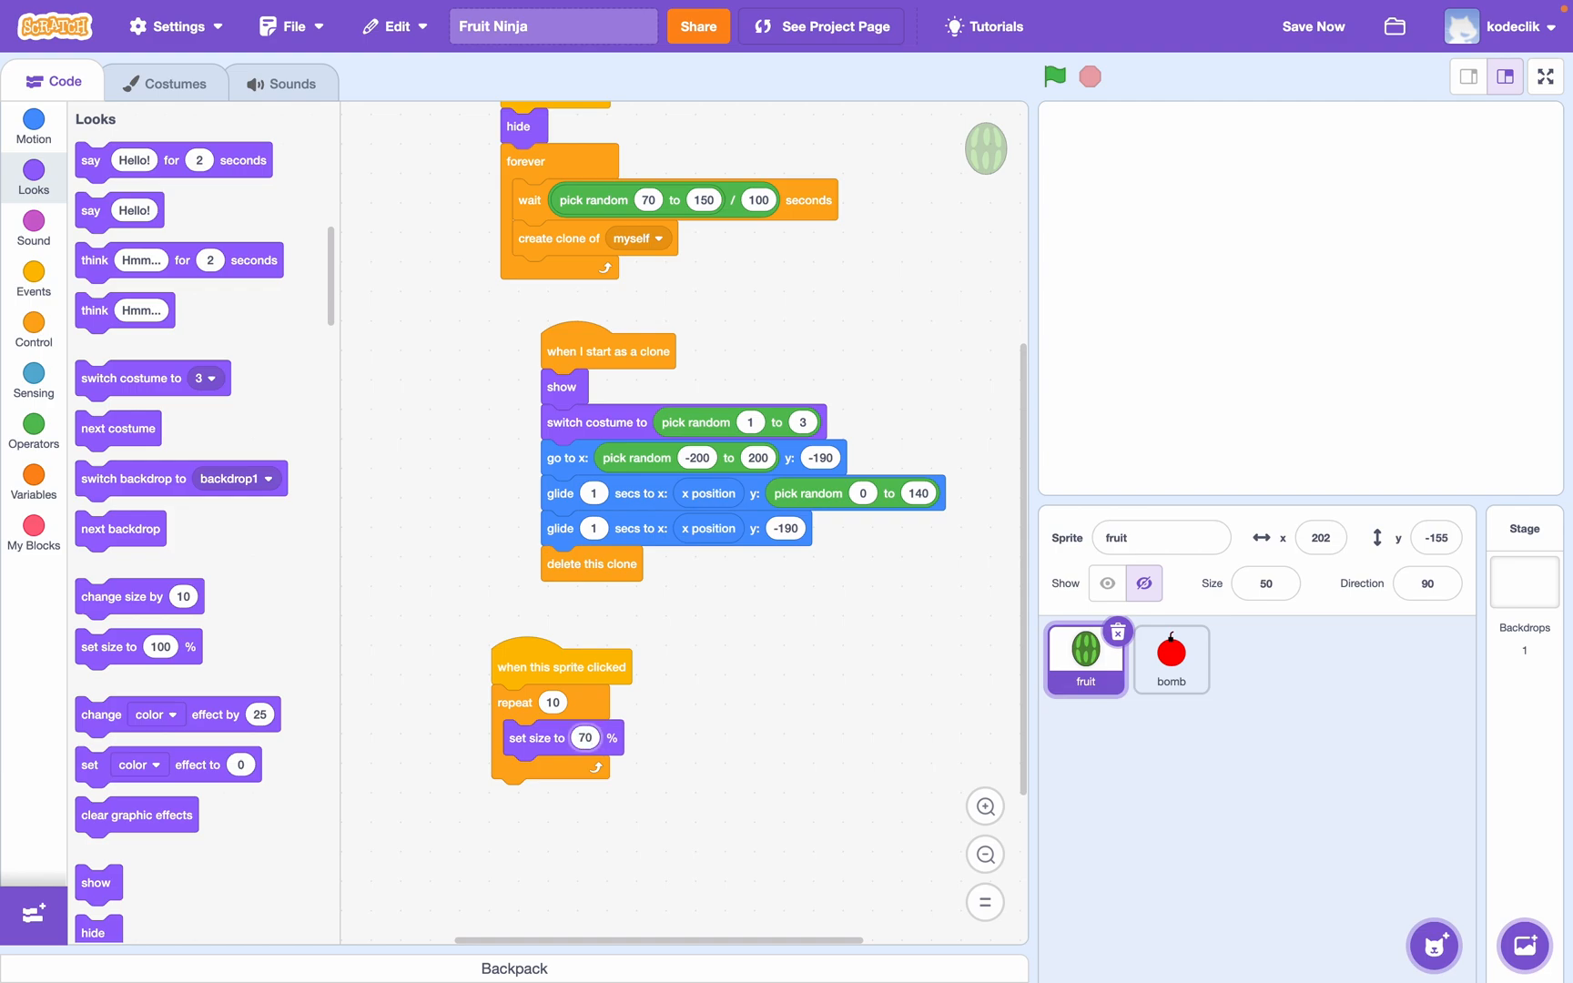
# - Run the game and click rising fruits to test the shrinking
pyautogui.click(1054, 77)
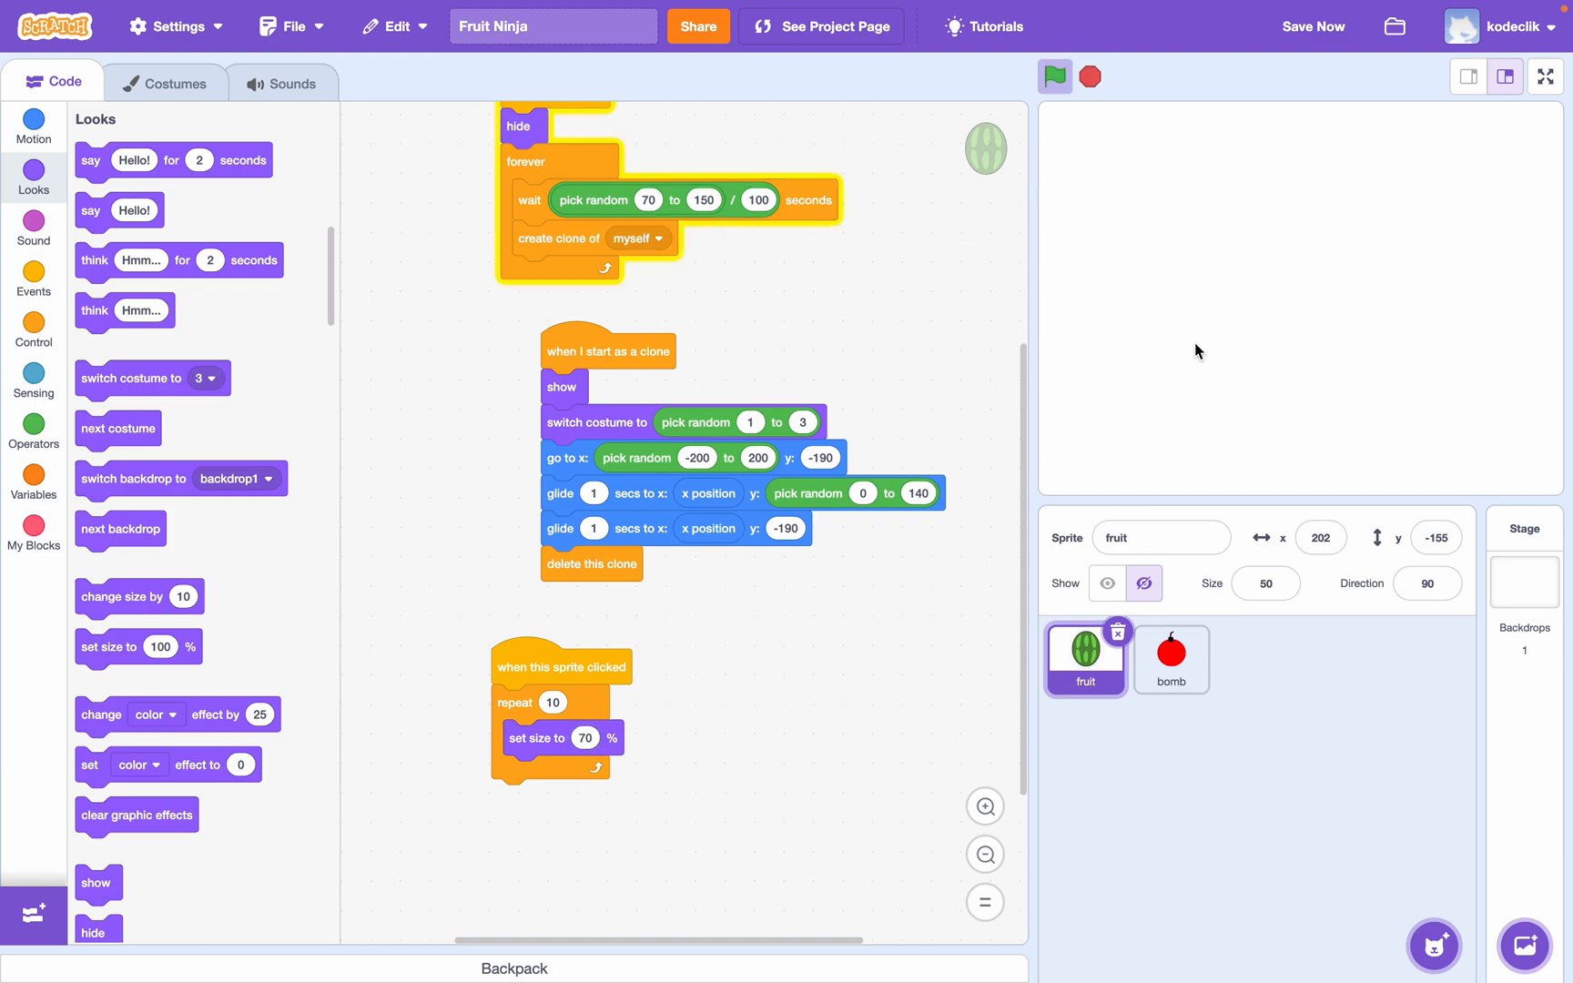
pyautogui.click(1052, 76)
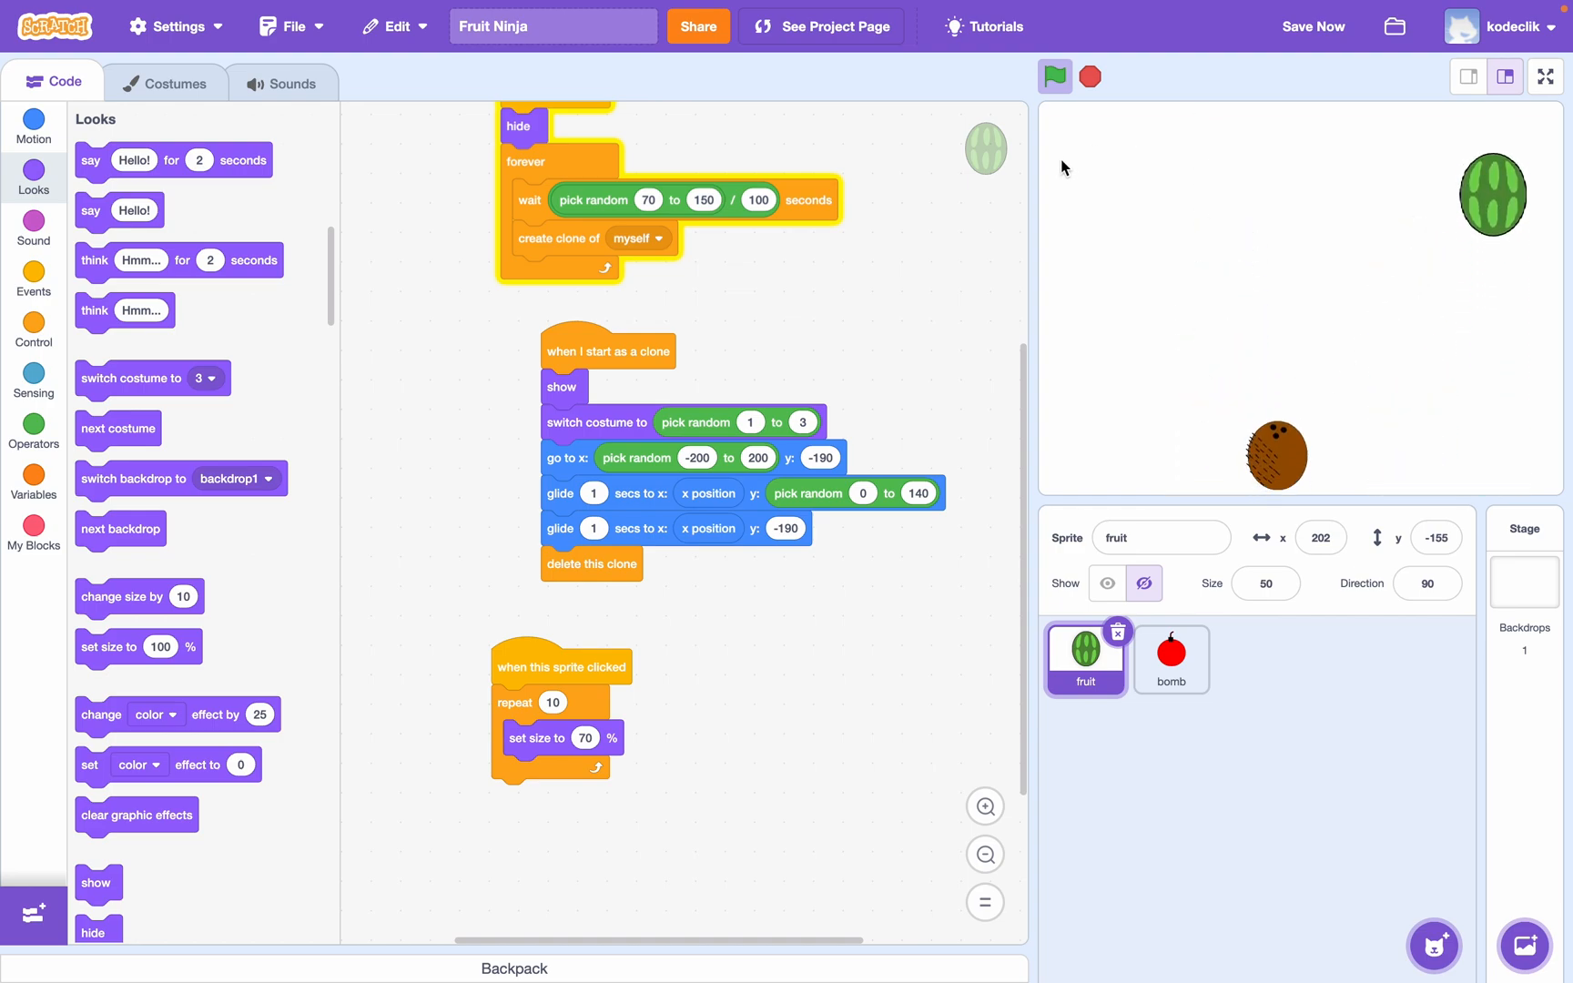
pyautogui.click(1053, 74)
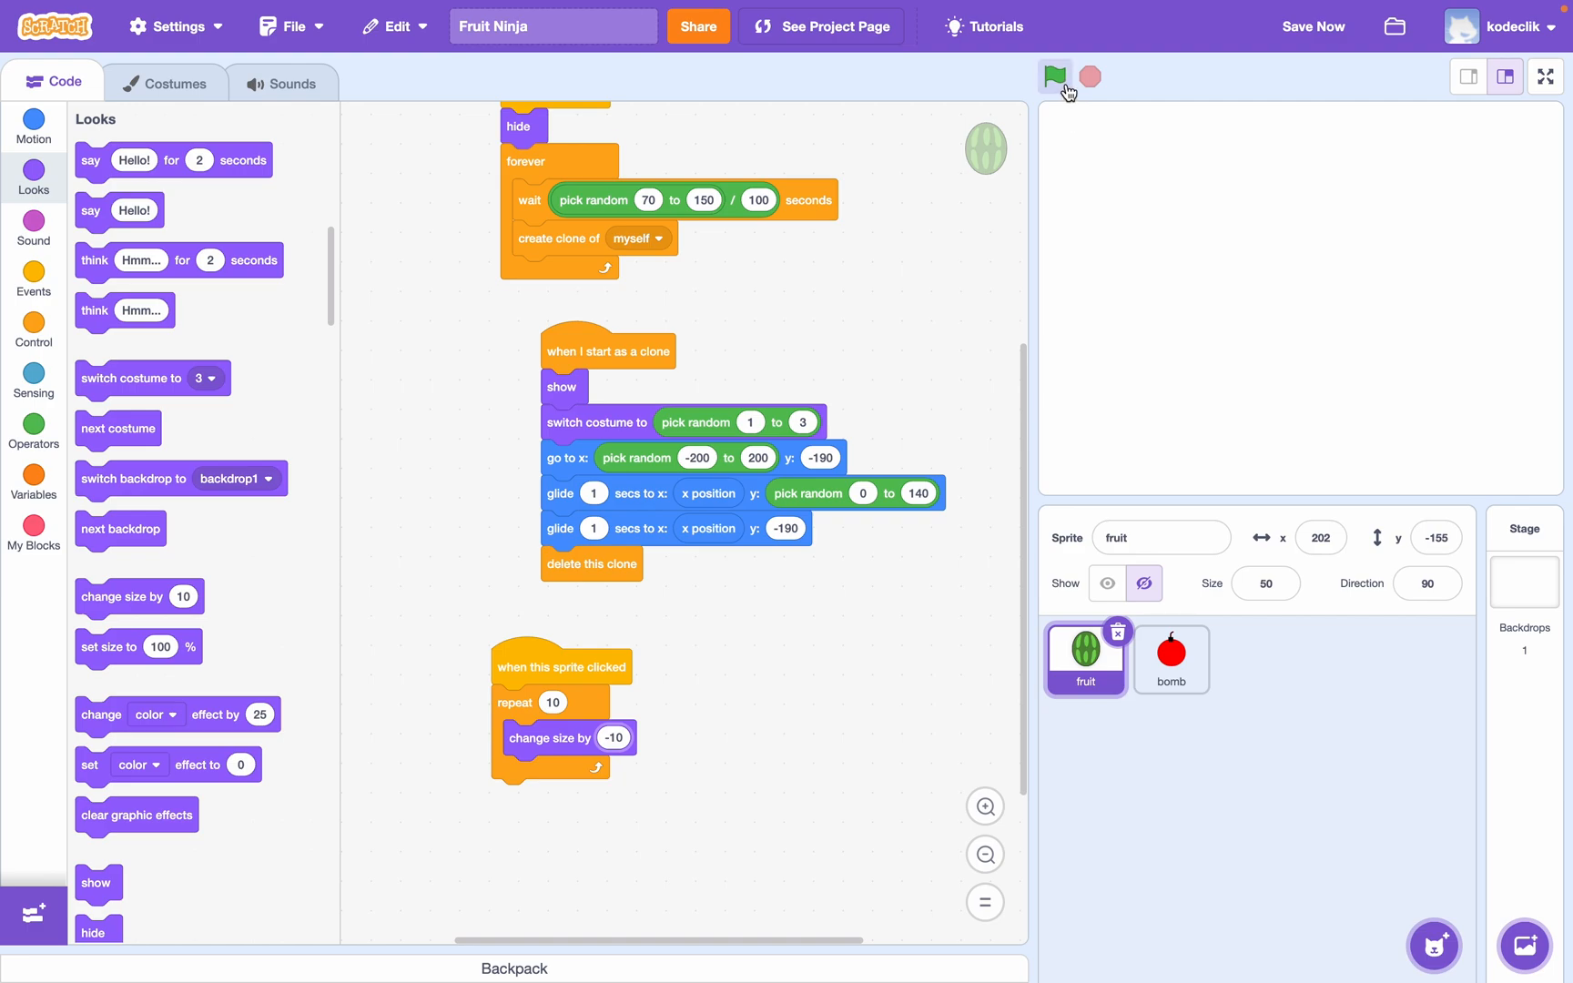
pyautogui.click(1054, 76)
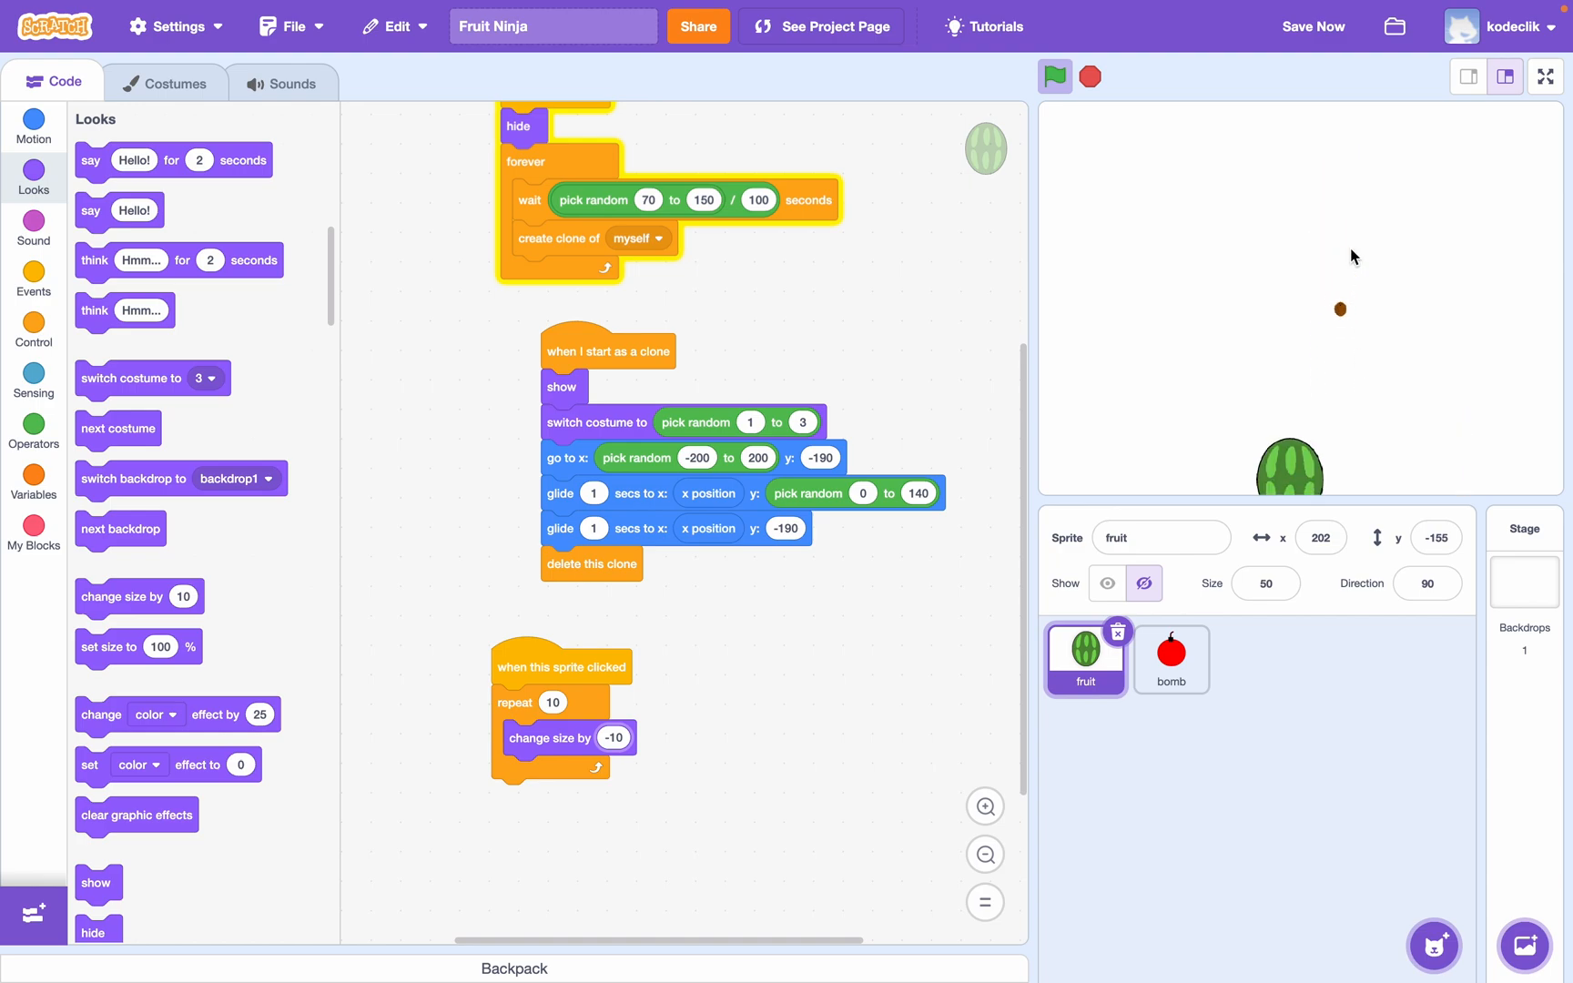
# - Add 'delete this clone' below the shrink loop in the clicked script and run the game
pyautogui.click(1054, 76)
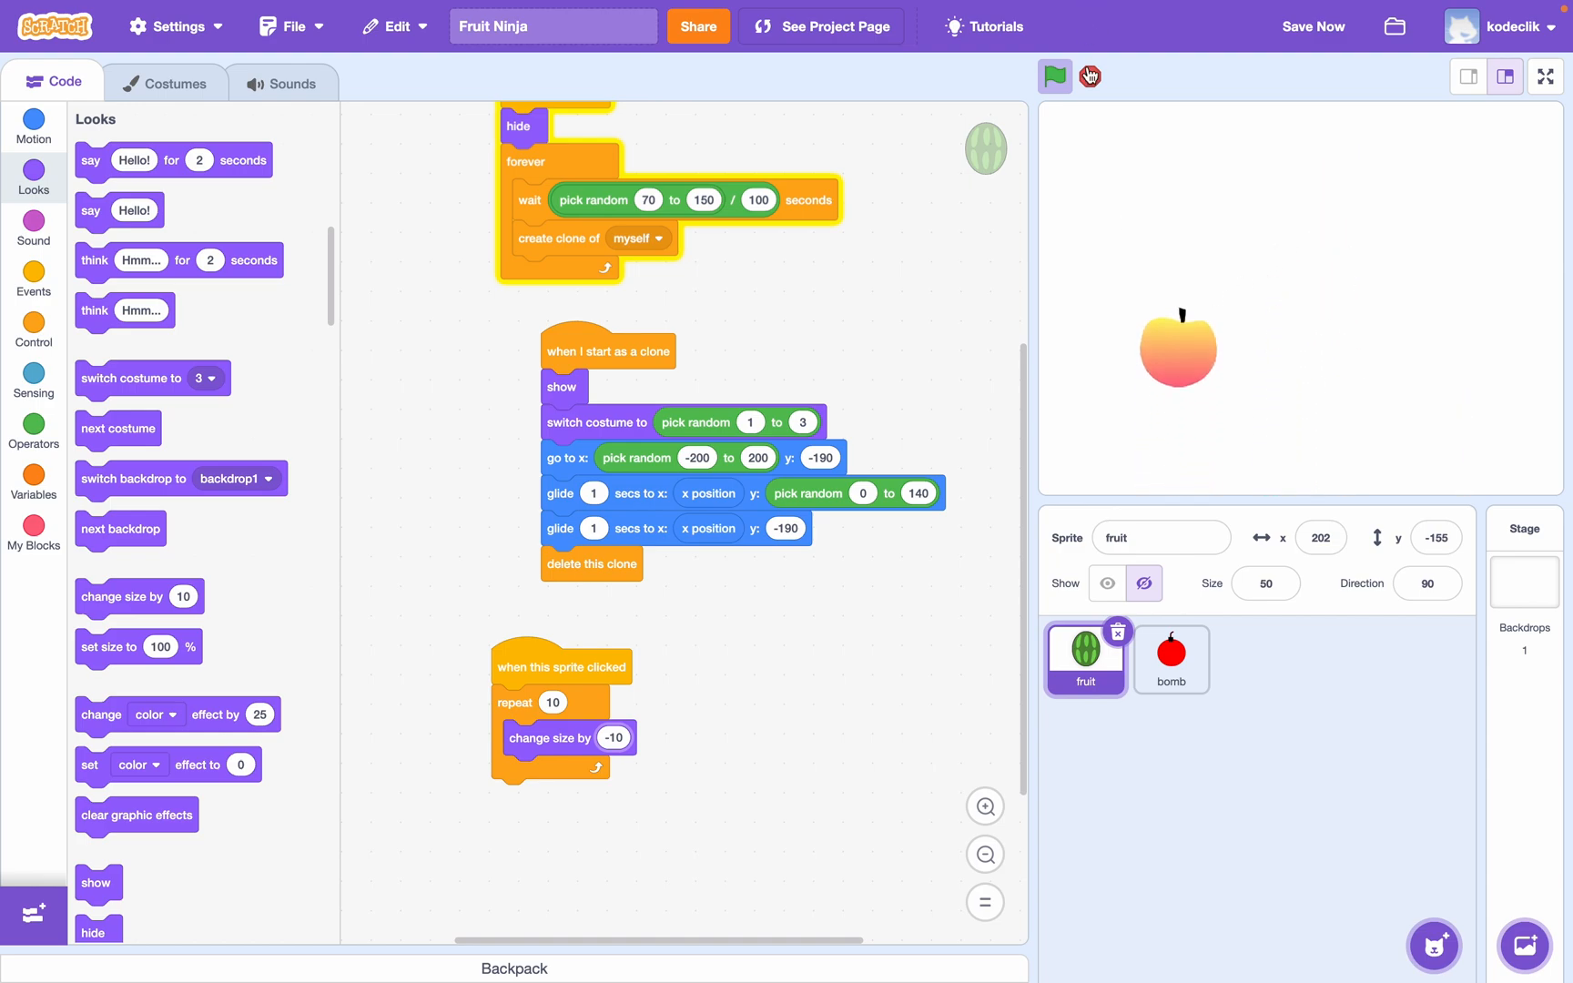
pyautogui.click(1054, 76)
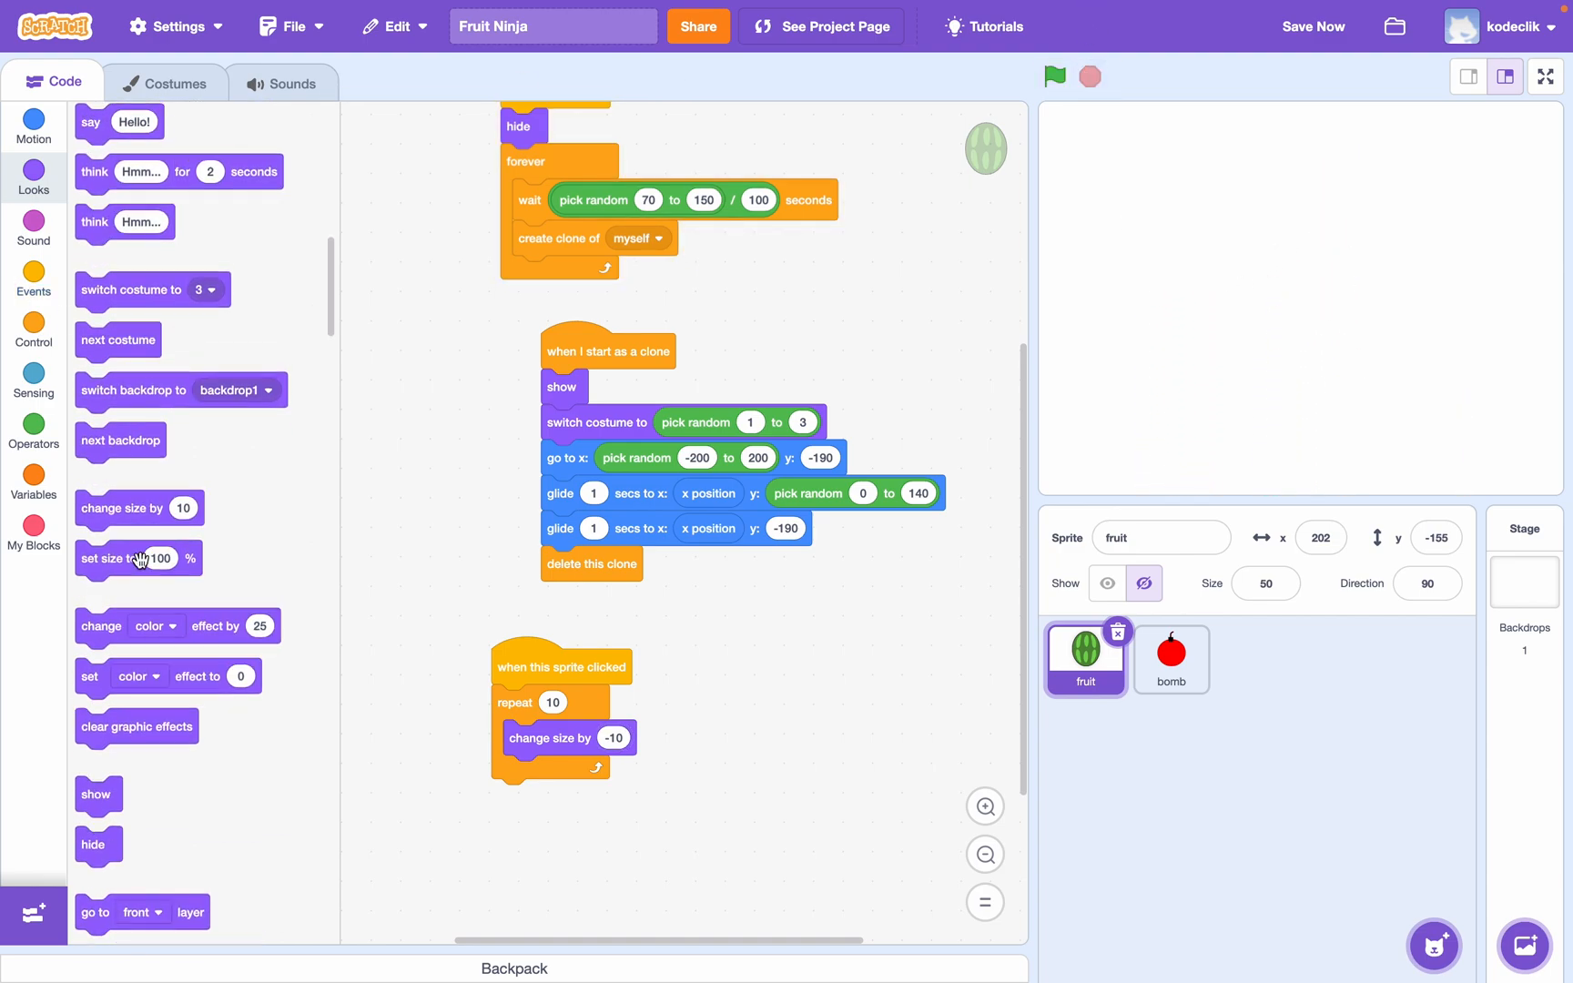
pyautogui.click(33, 331)
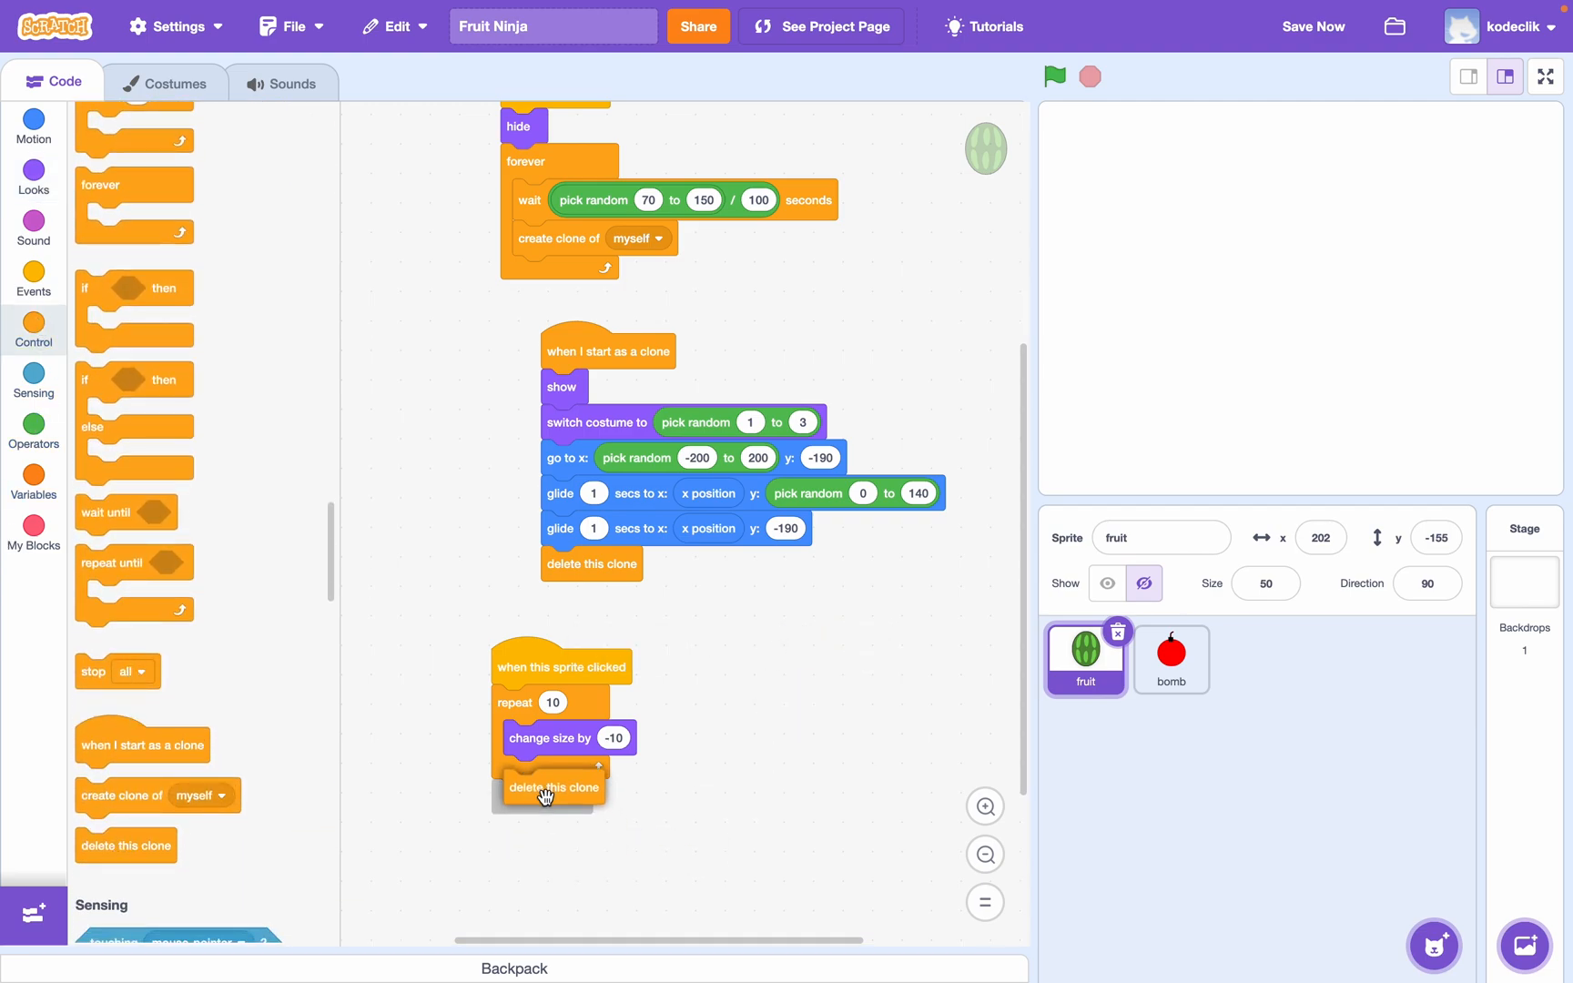
pyautogui.click(1054, 76)
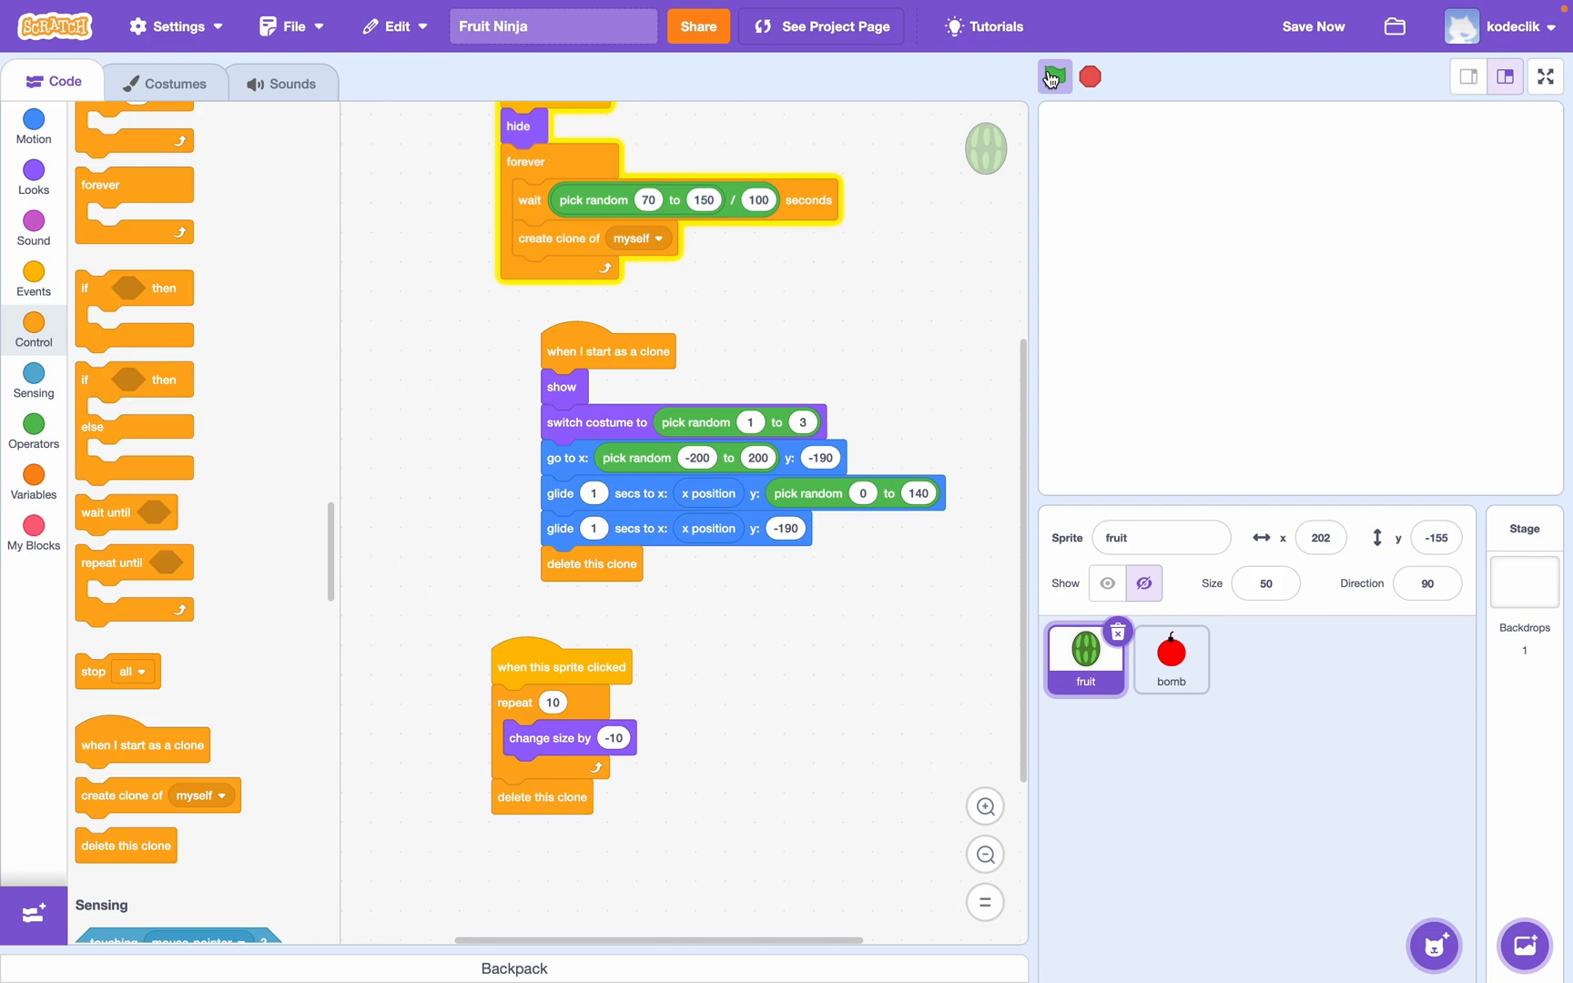
pyautogui.click(1054, 77)
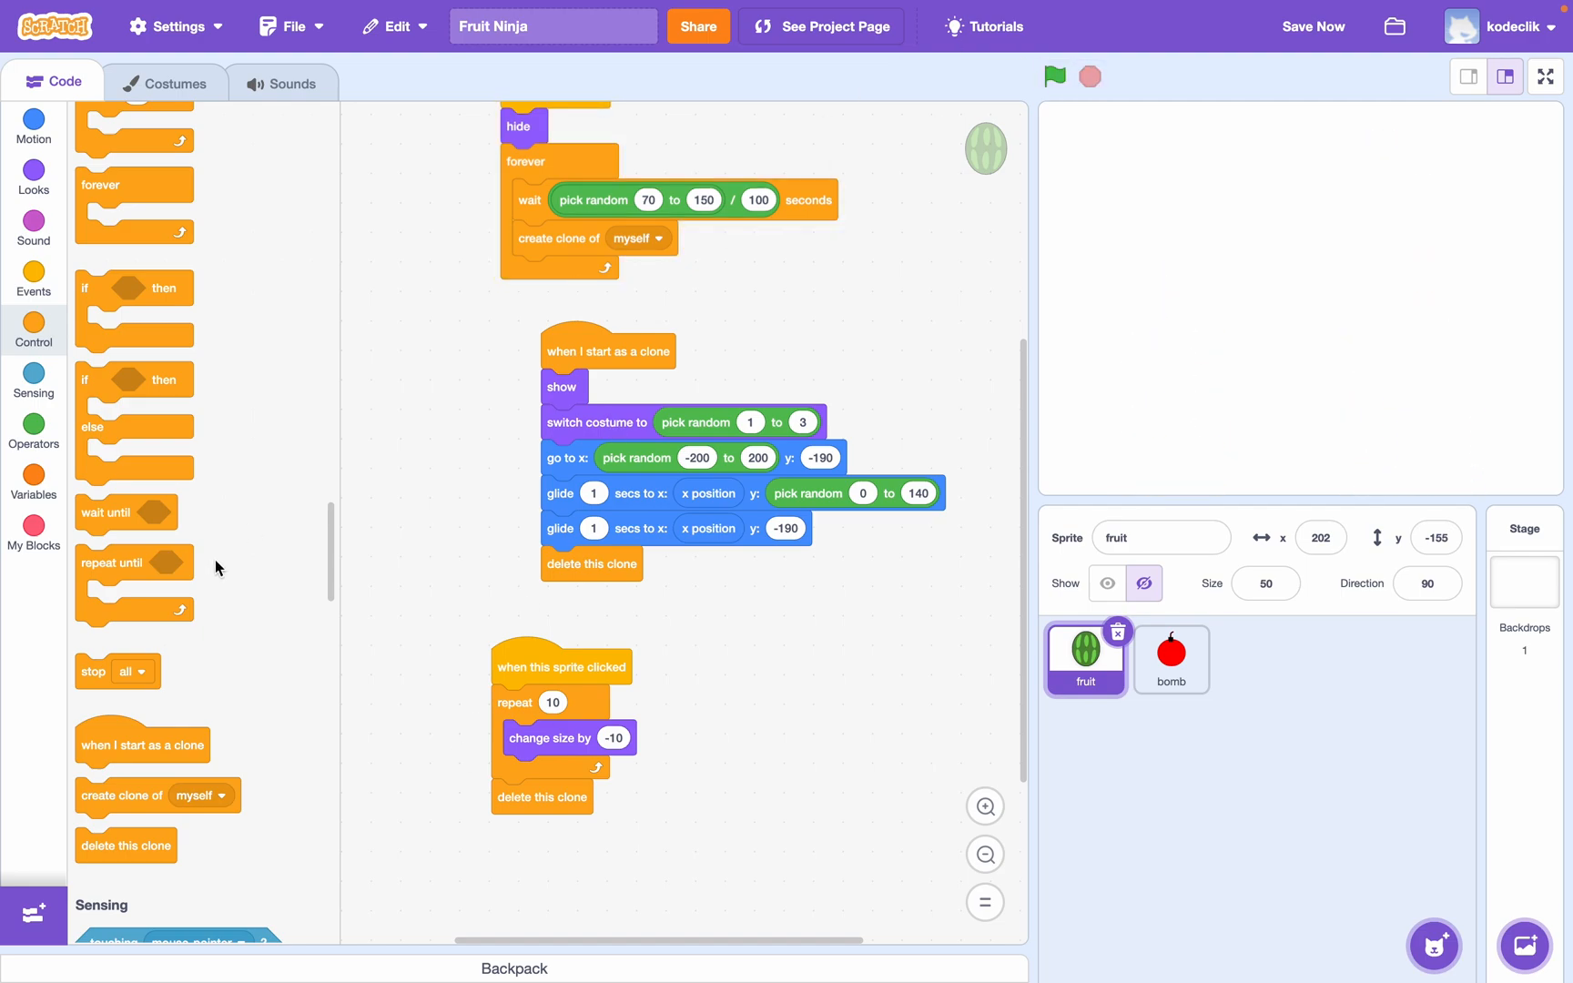
# - Create the 'score' variable and change score by 1 in the clicked script
pyautogui.click(33, 471)
pyautogui.write('s')
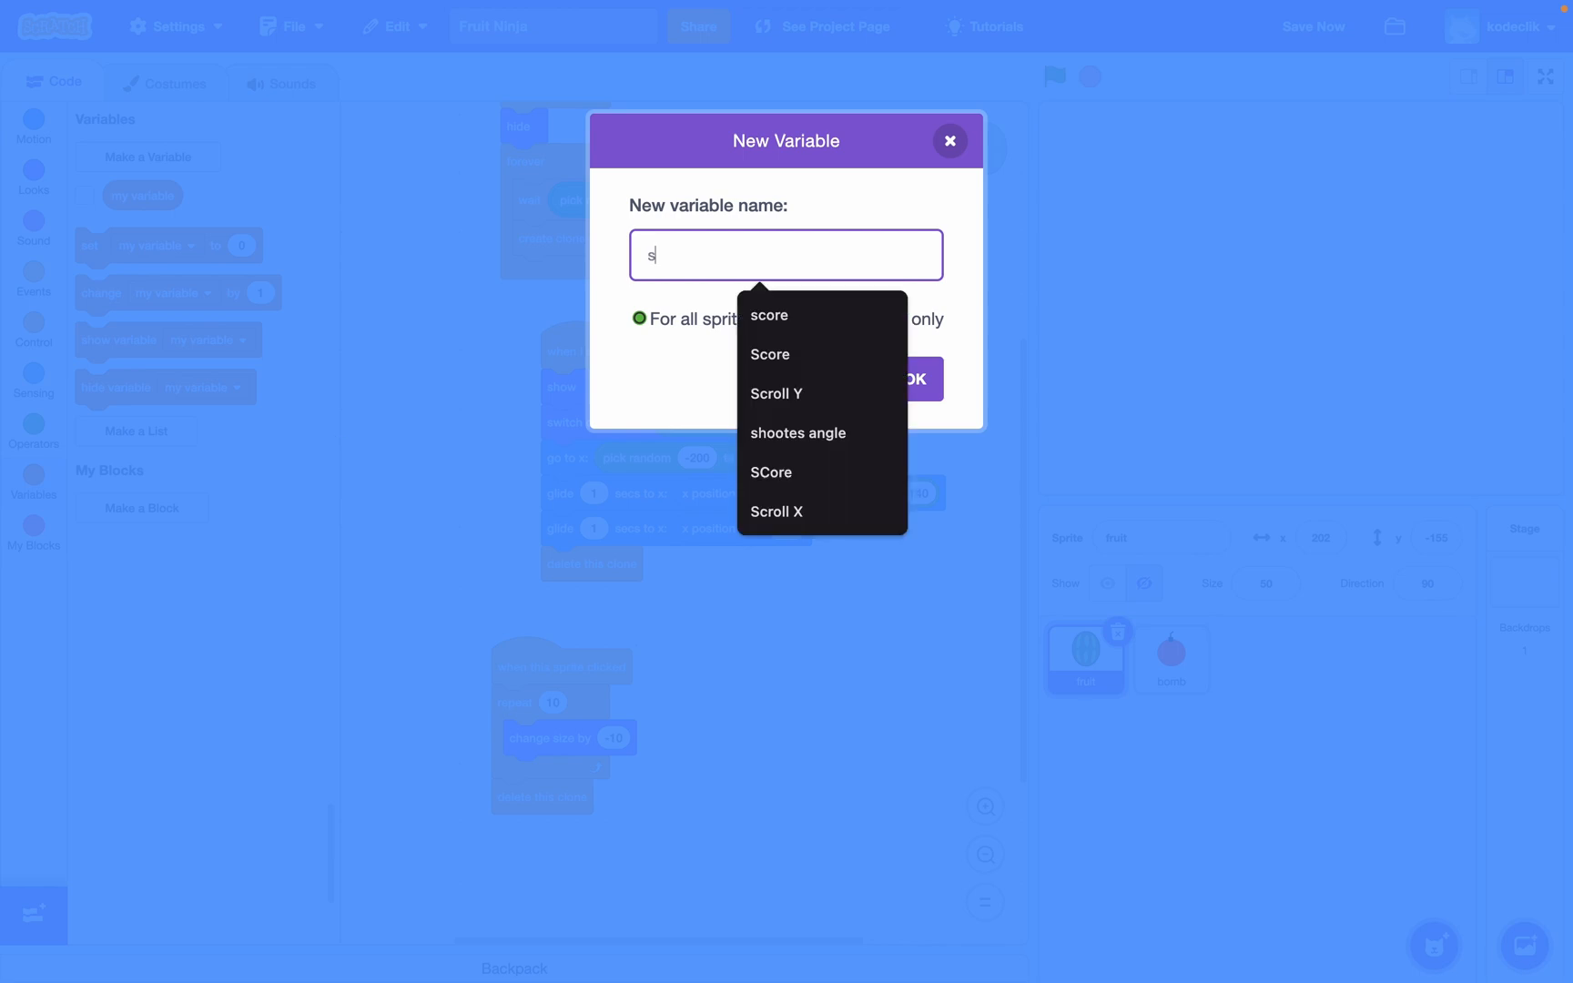
pyautogui.click(912, 379)
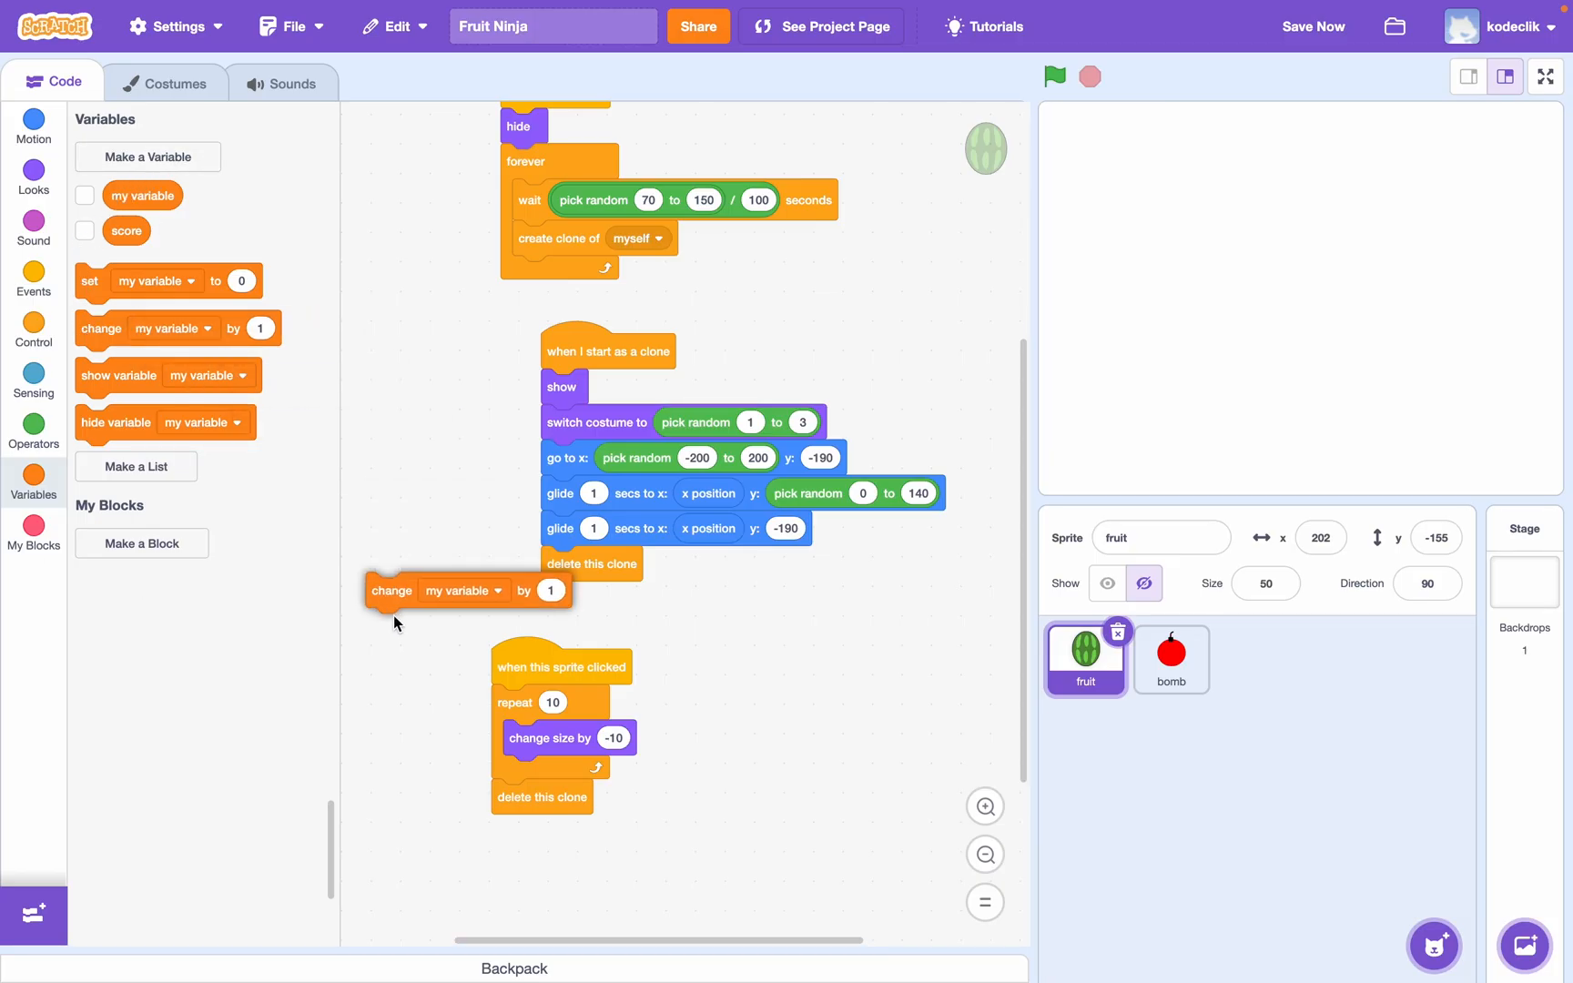
pyautogui.click(586, 703)
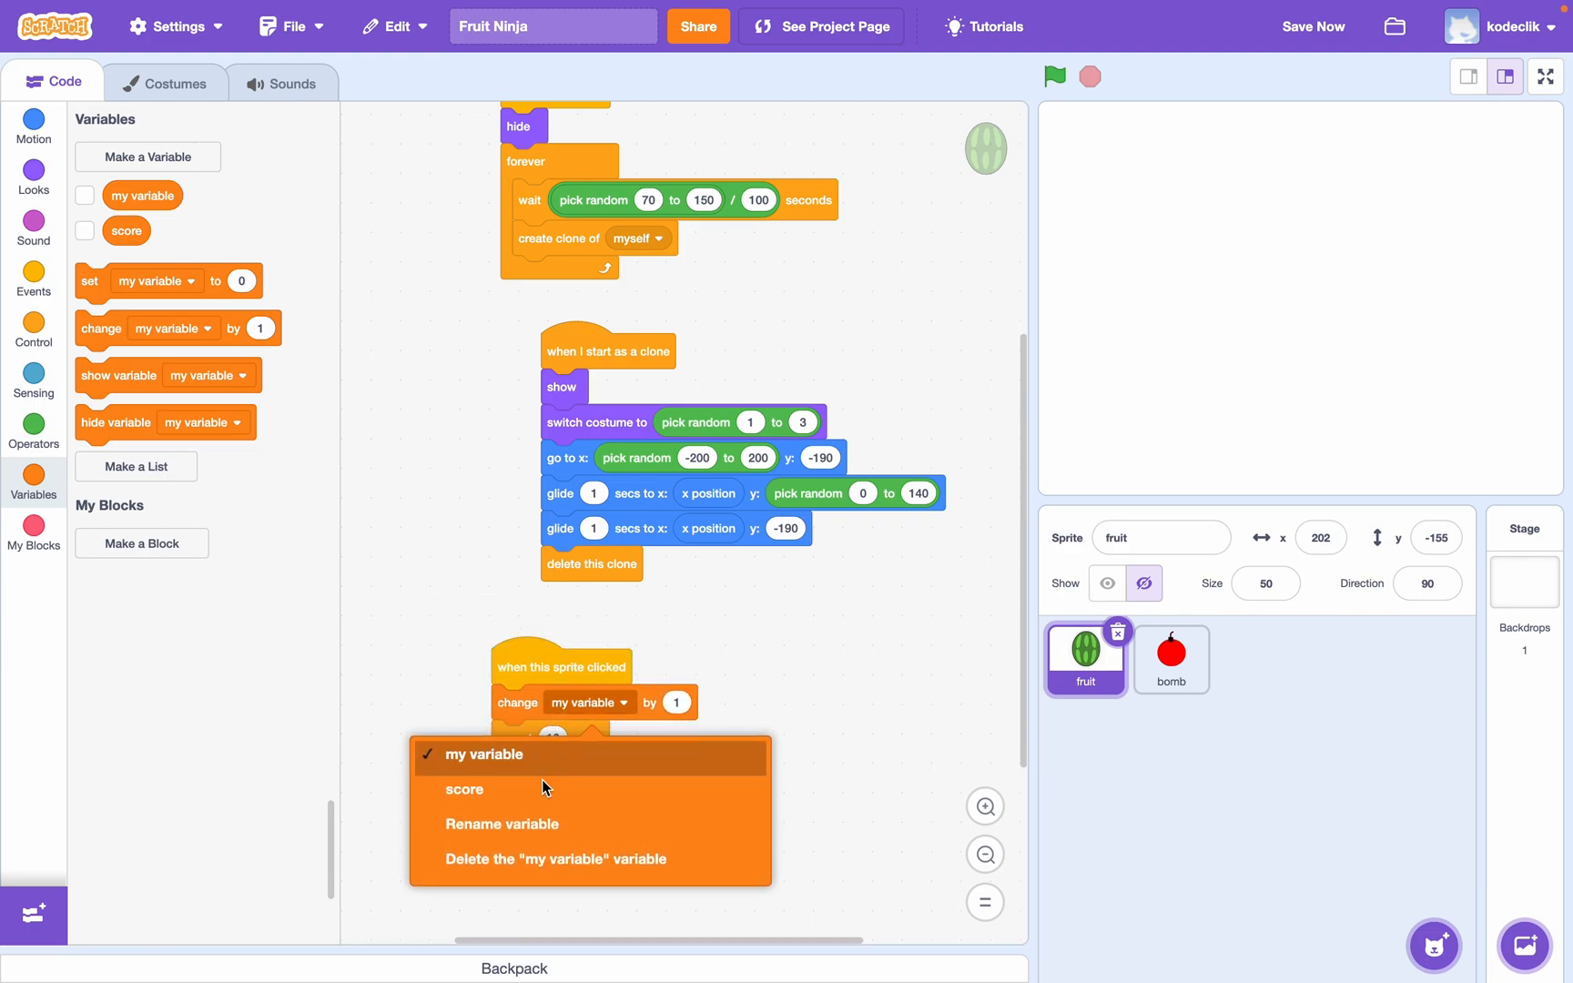
pyautogui.click(464, 790)
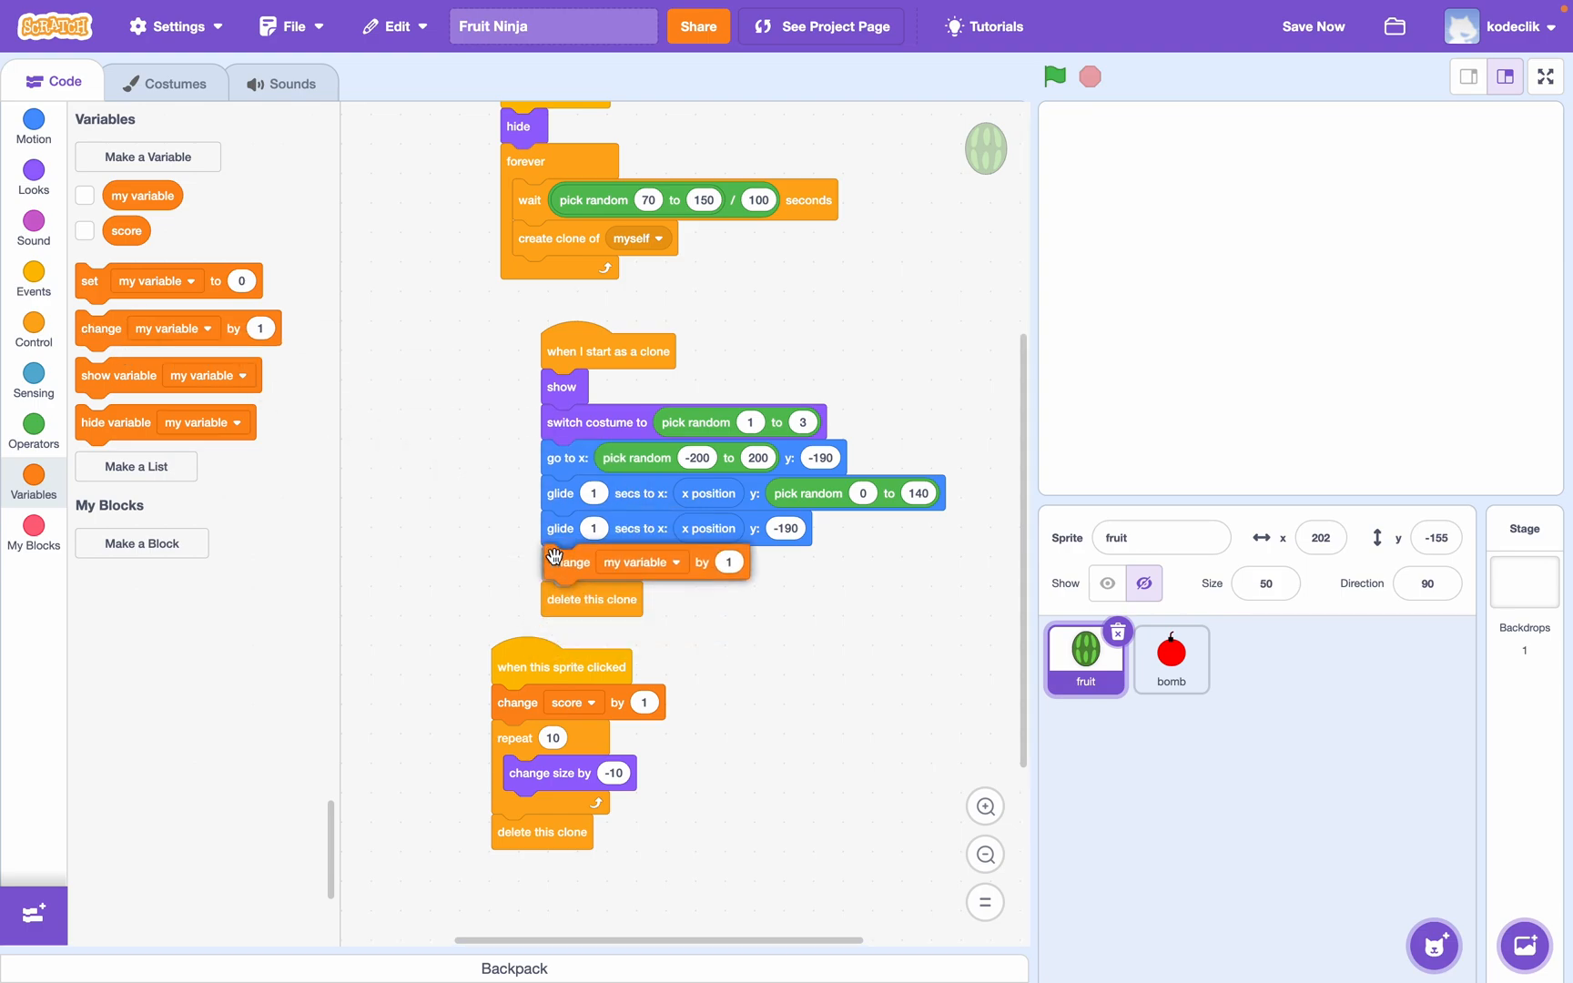
# - Change score by -1 just before a fallen clone deletes itself
pyautogui.click(641, 563)
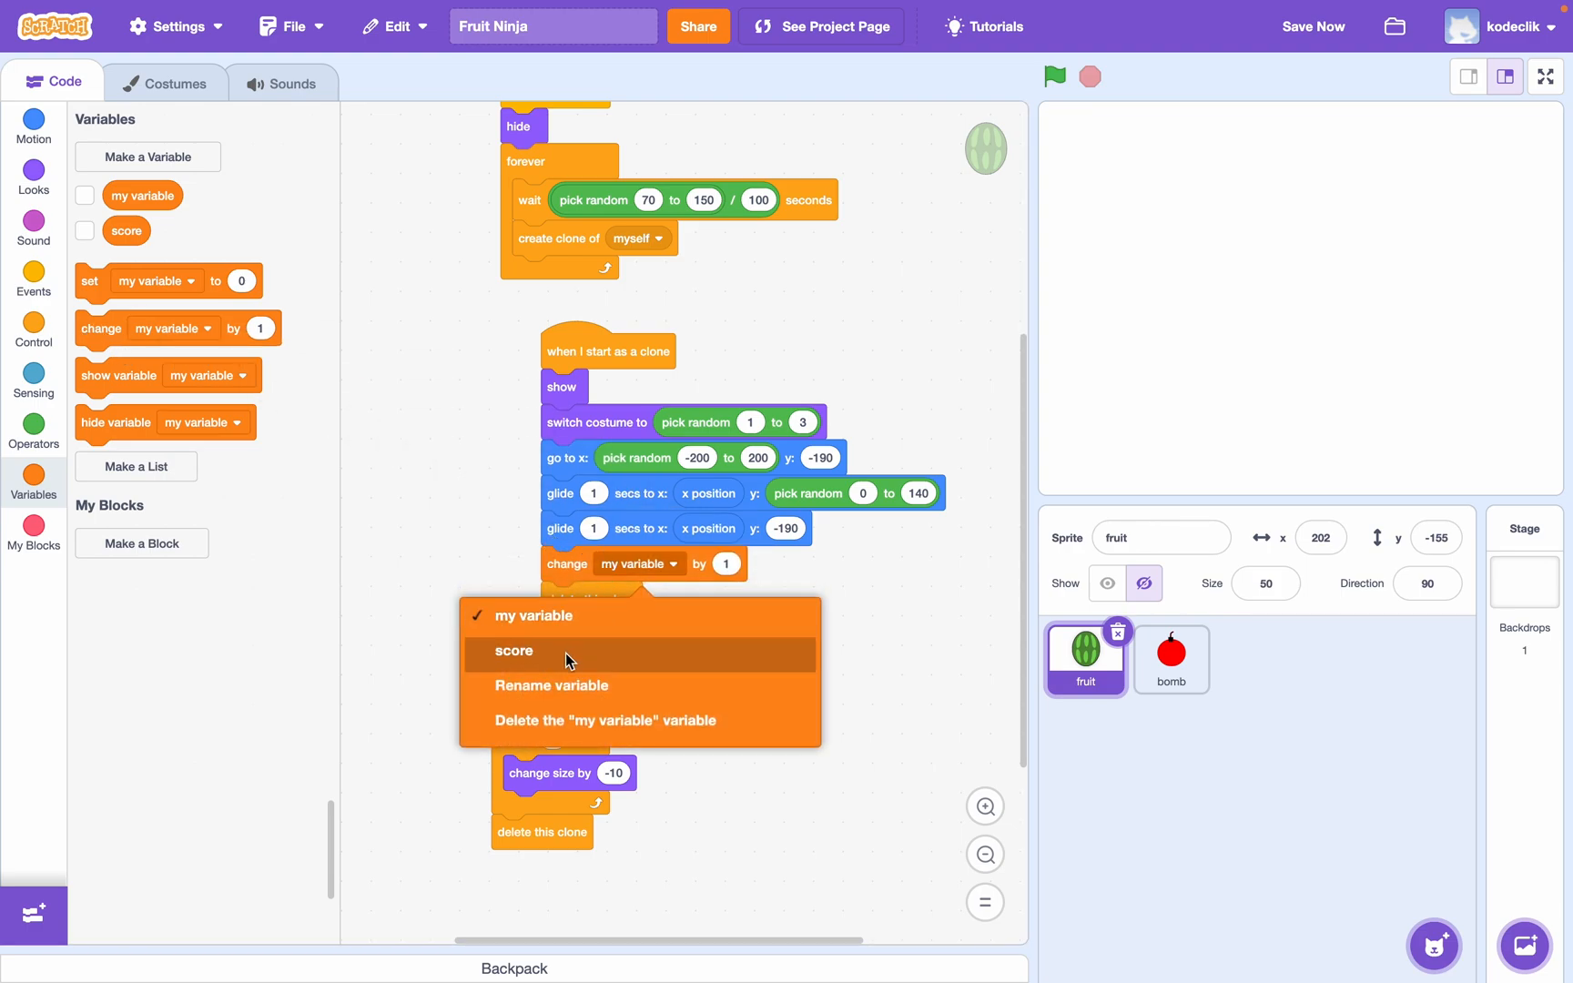
pyautogui.click(514, 651)
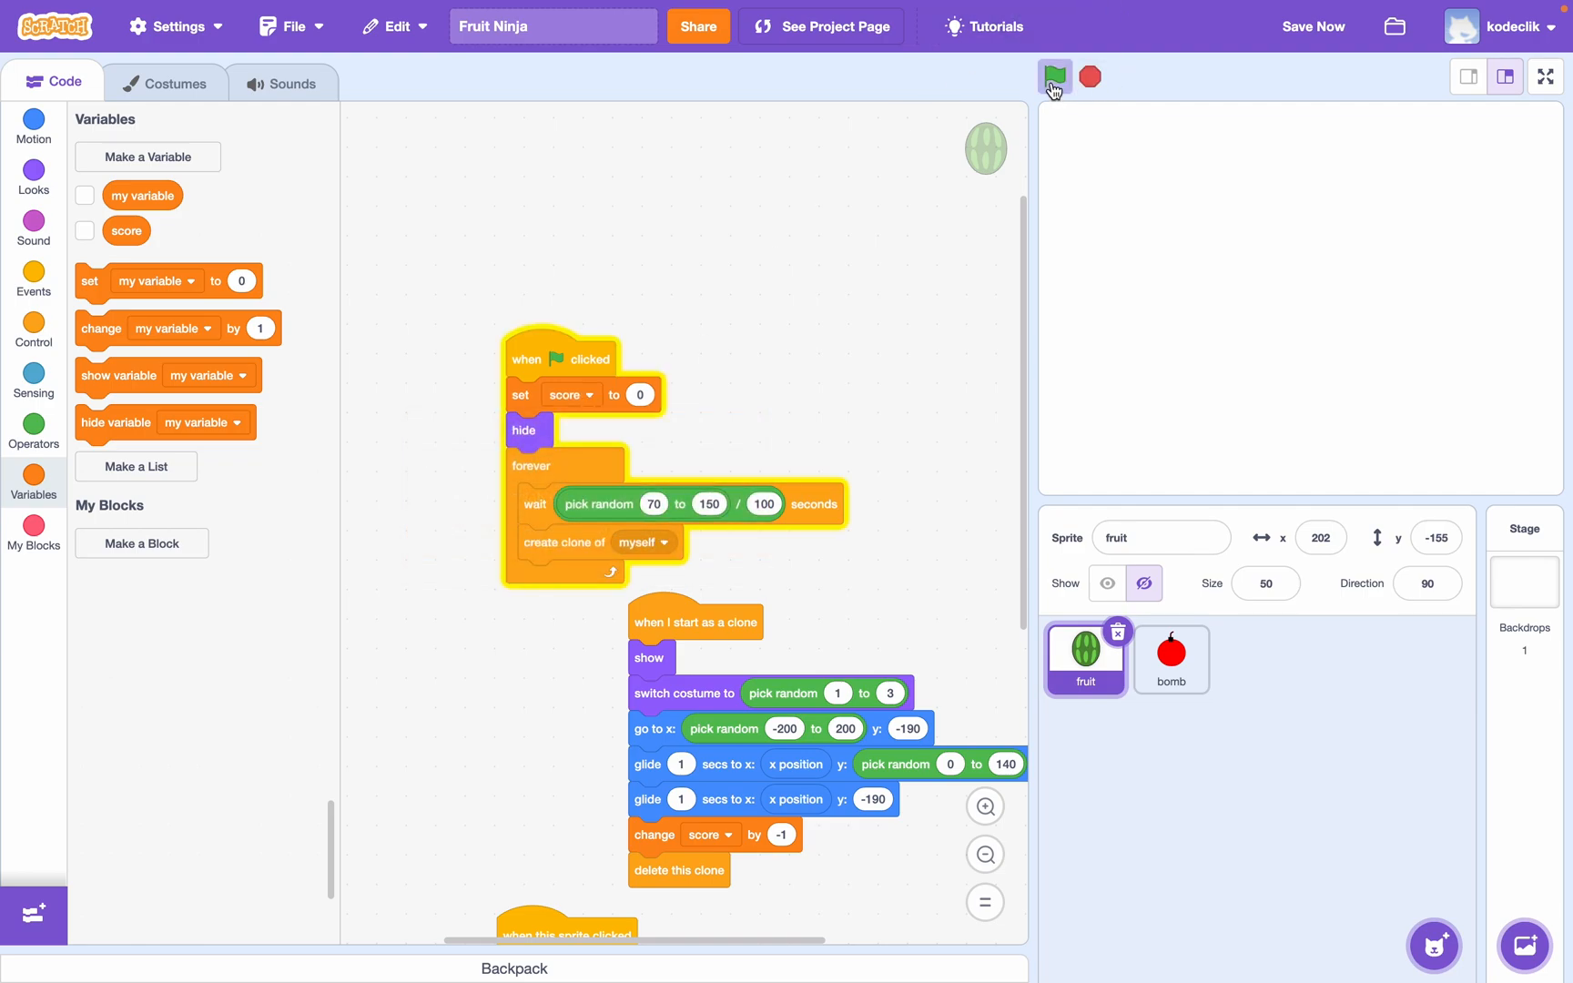
pyautogui.moveTo(1254, 340)
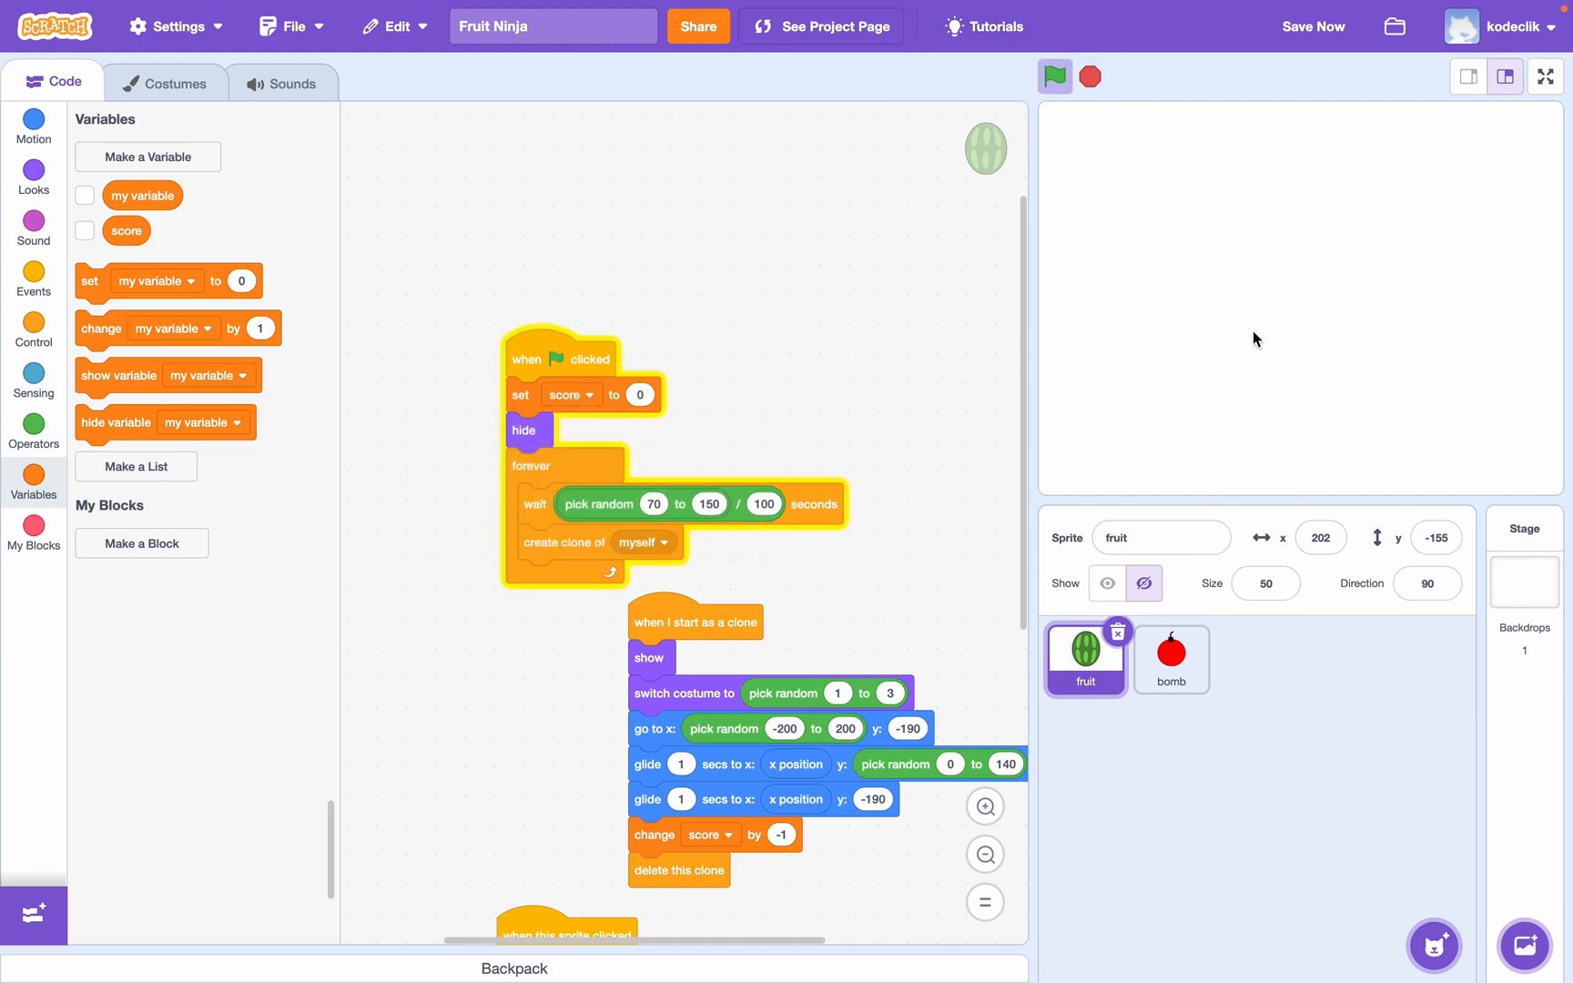
# - Show the score on the stage and click fruits in a test run to watch it change
pyautogui.click(1054, 76)
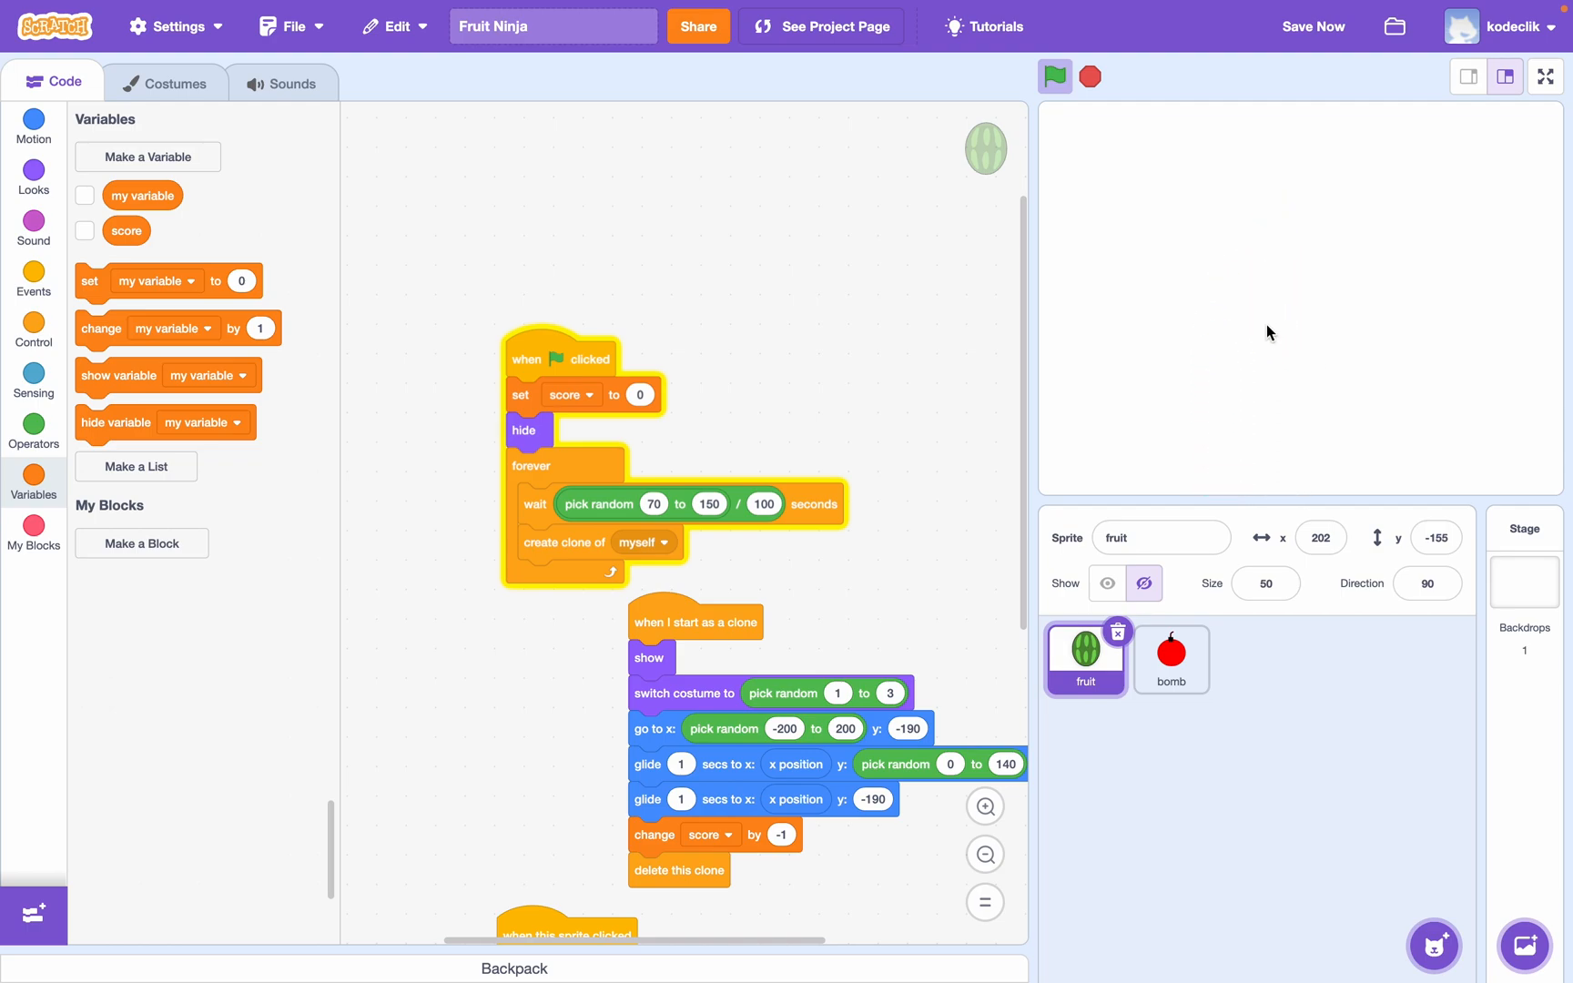
pyautogui.click(83, 232)
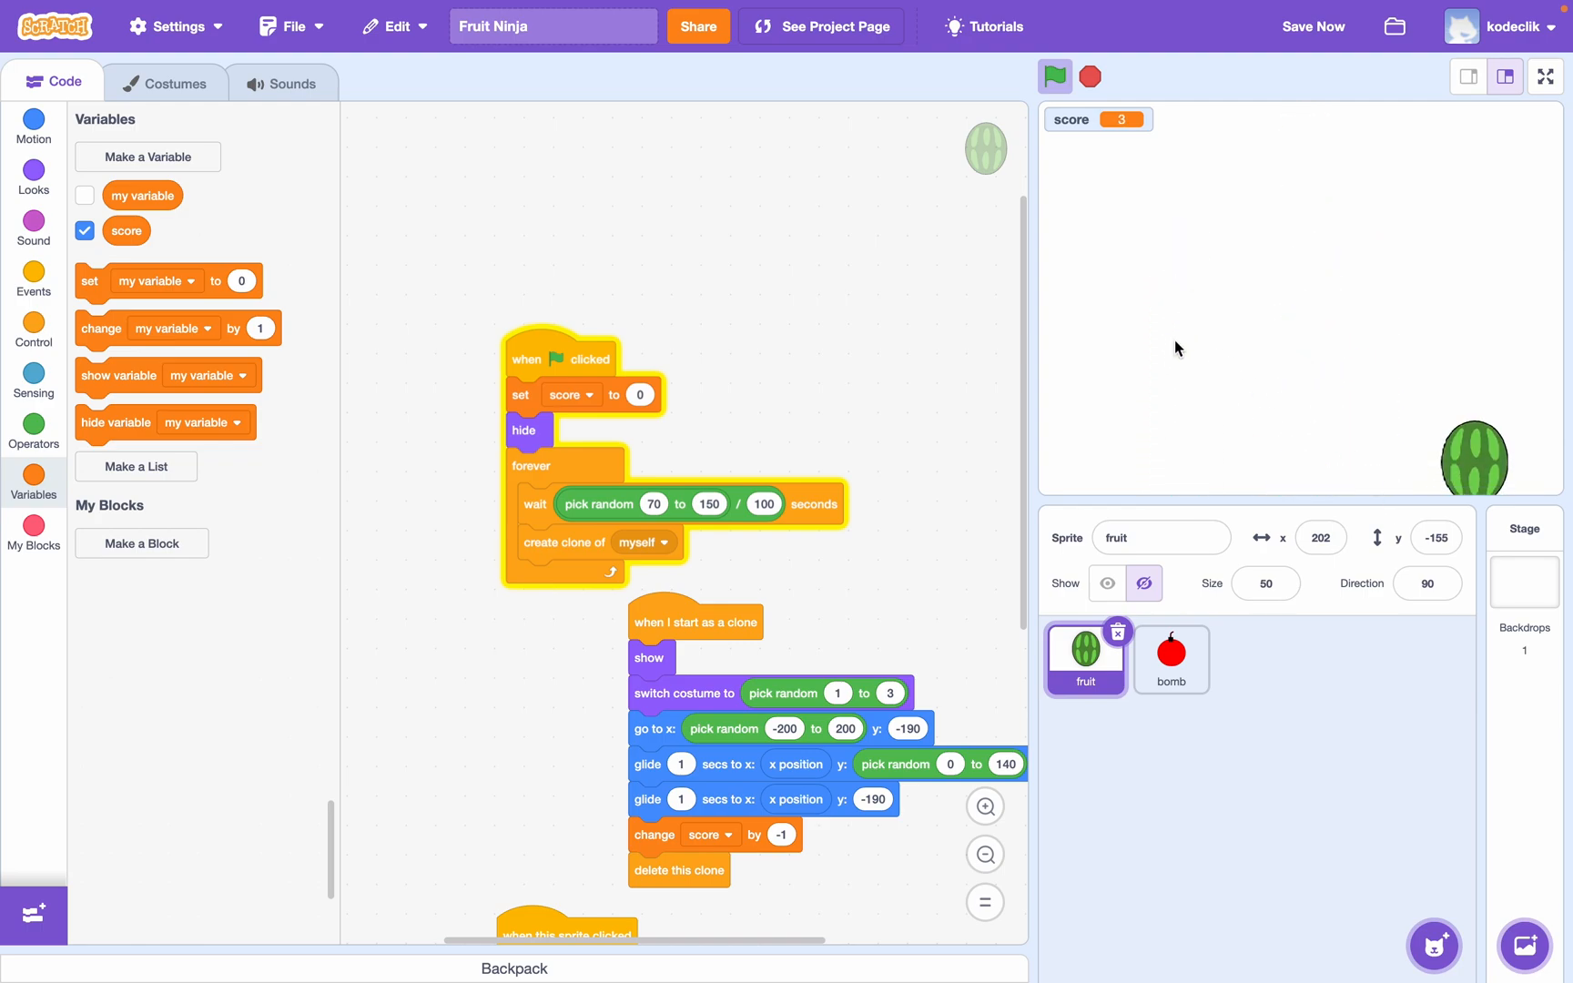
pyautogui.click(1473, 459)
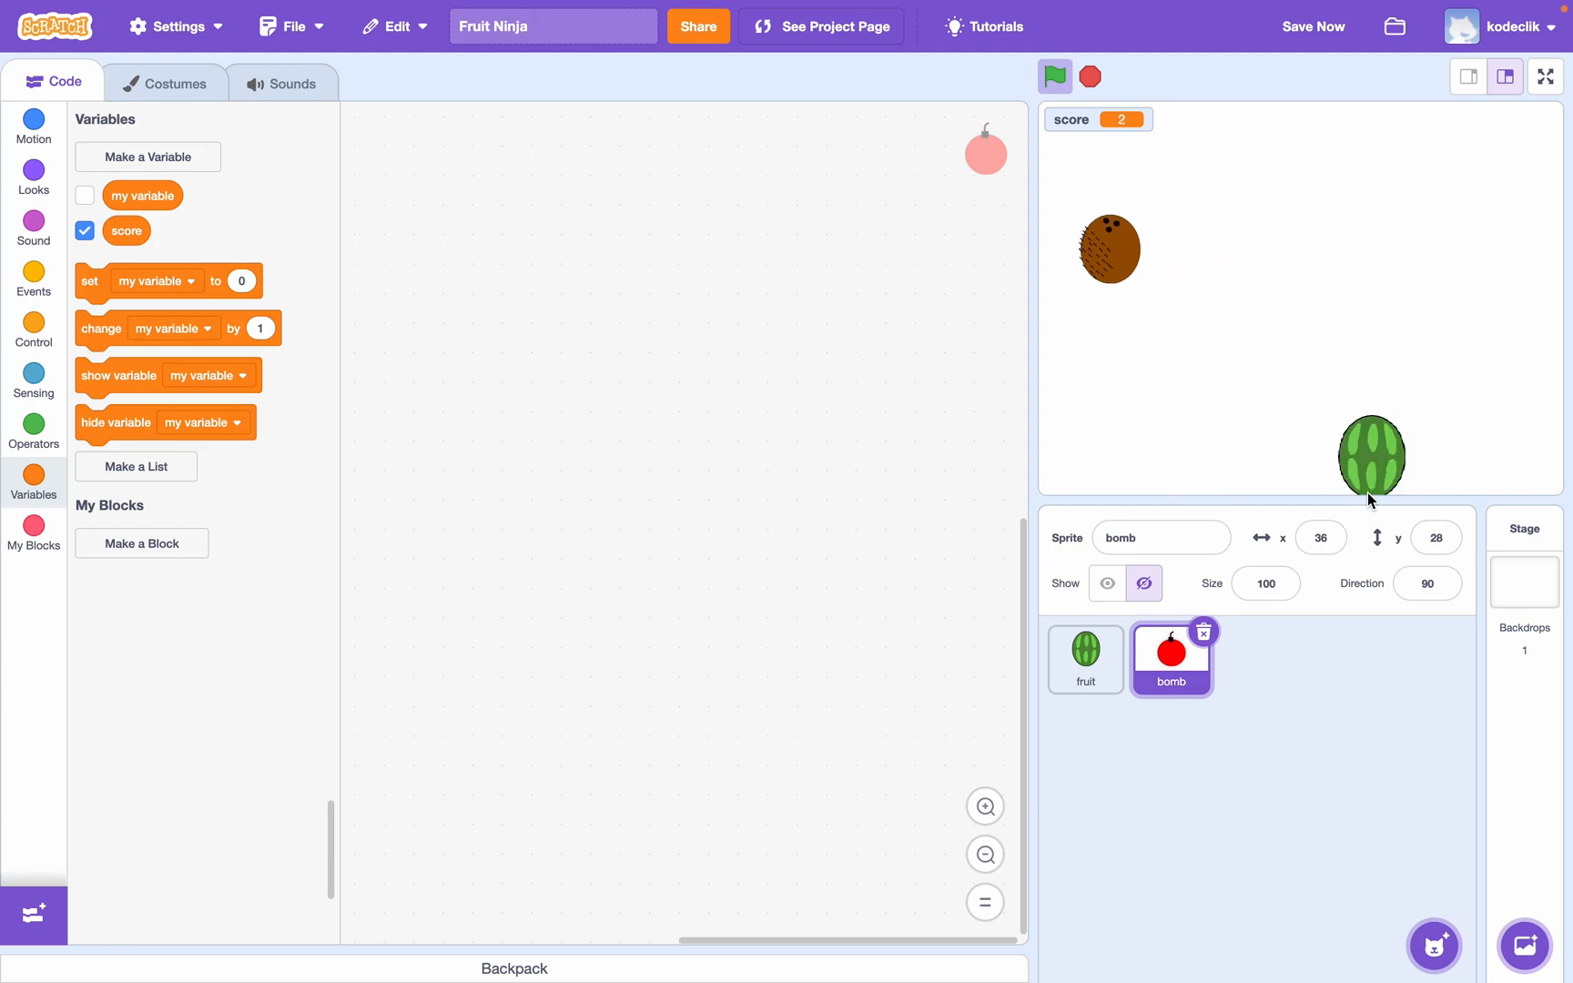
pyautogui.click(1054, 76)
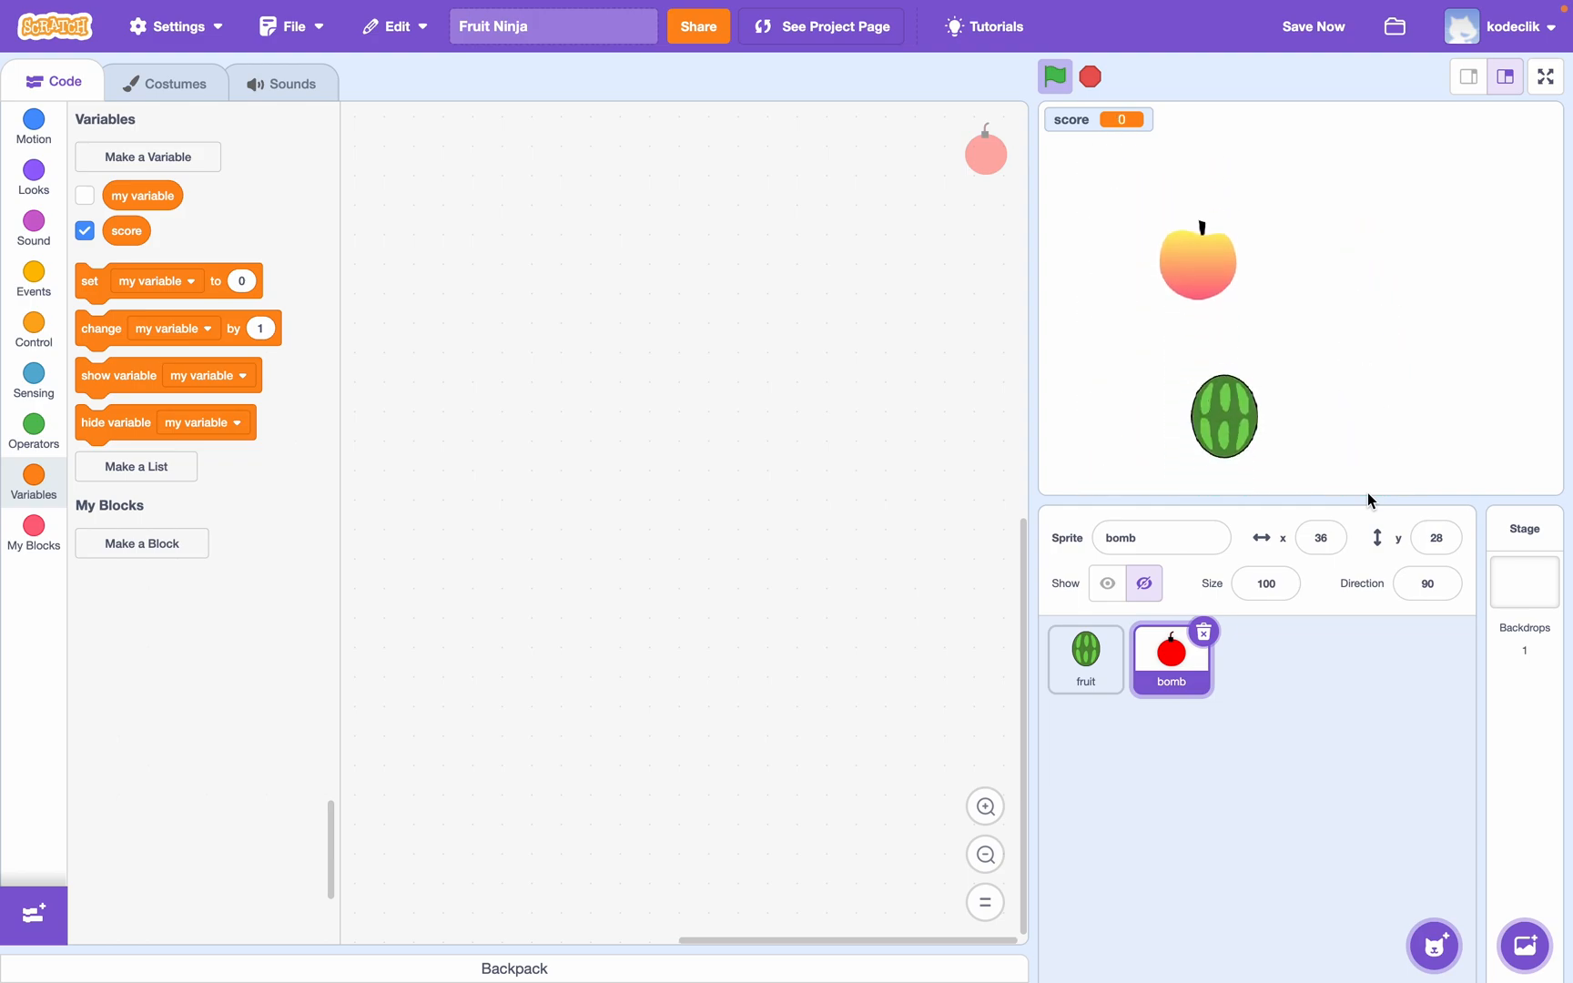